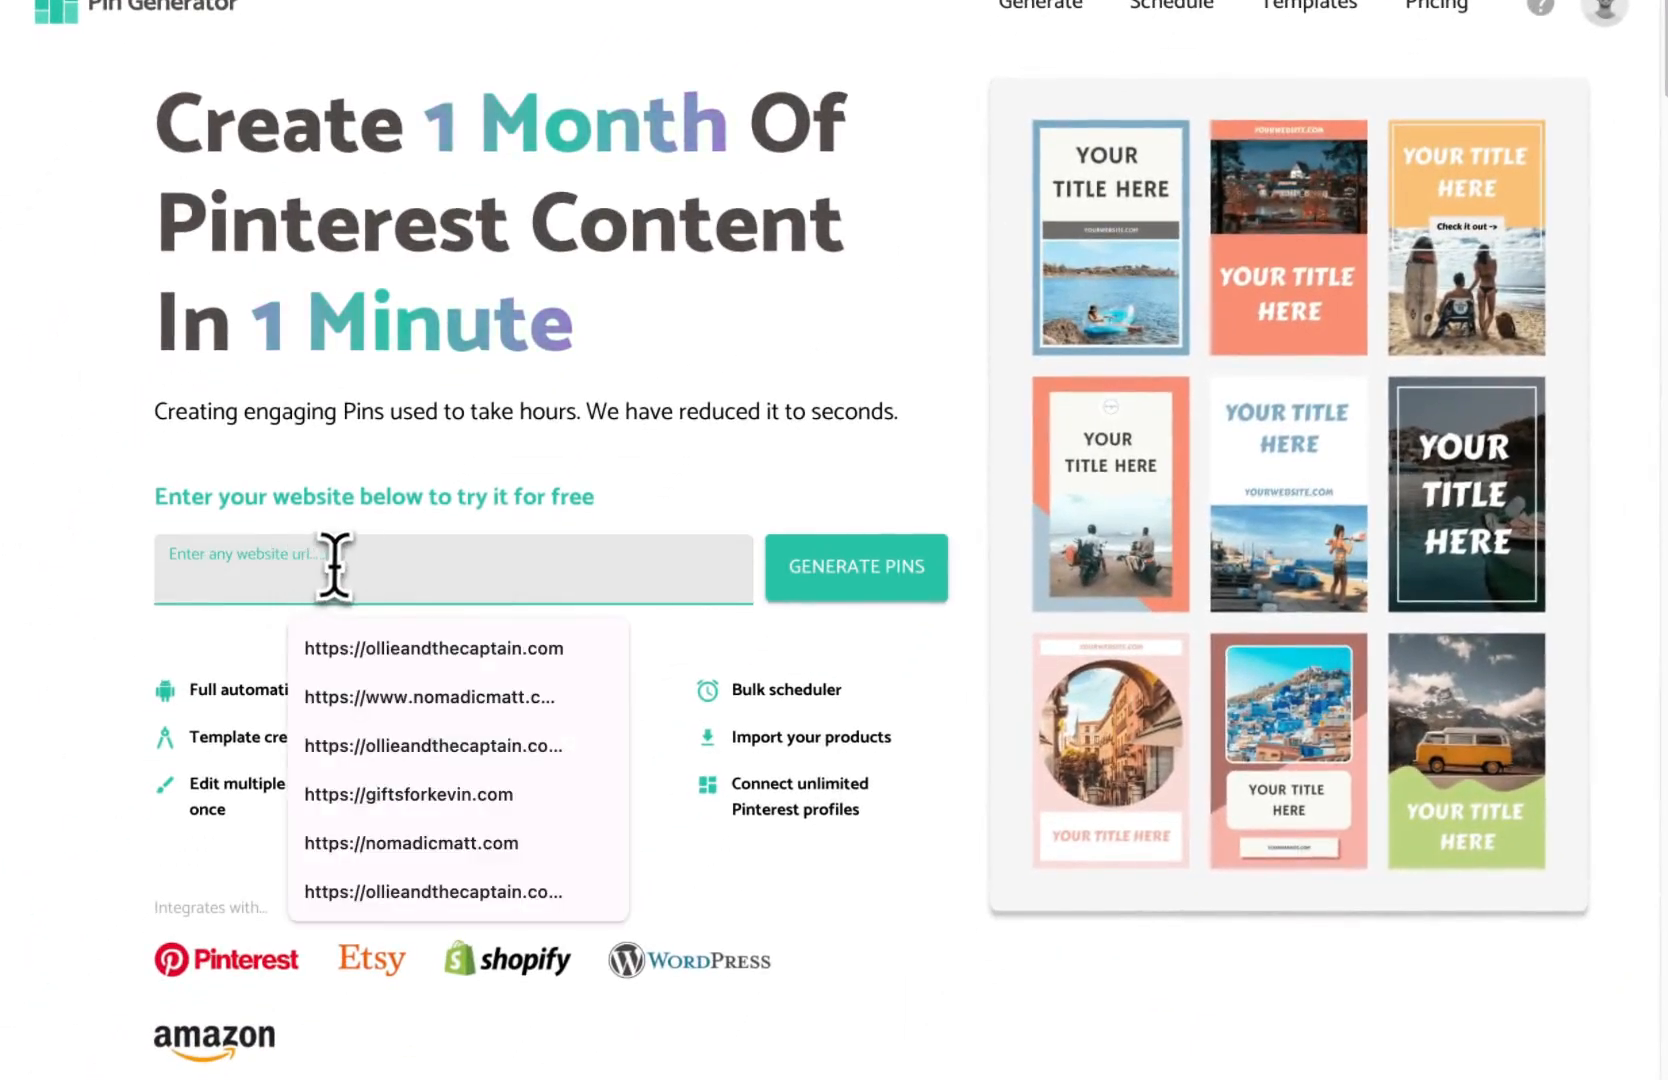
# Step: Enter the nomadicmatt.com/travel-blogs/cheap-places-to… article URL and generate pins from it
pyautogui.click(428, 697)
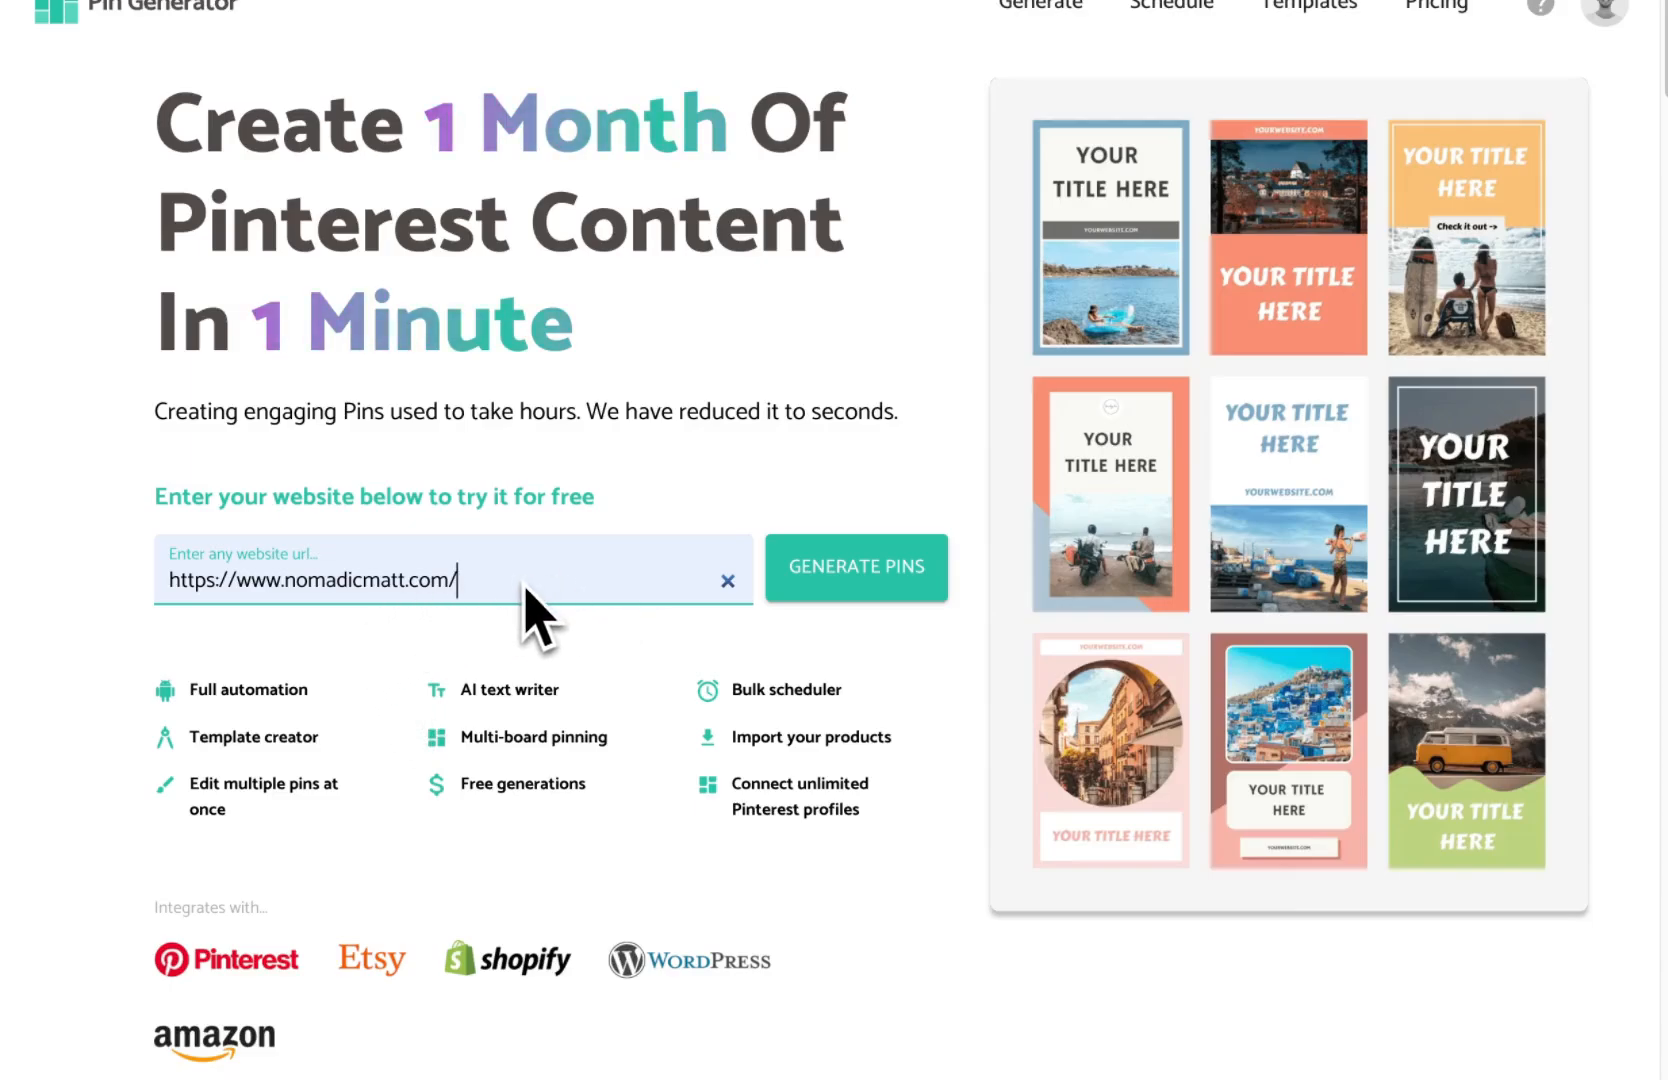
pyautogui.write('/travel-blogs/cheap-places-to-visit-on-the-us-dollar/')
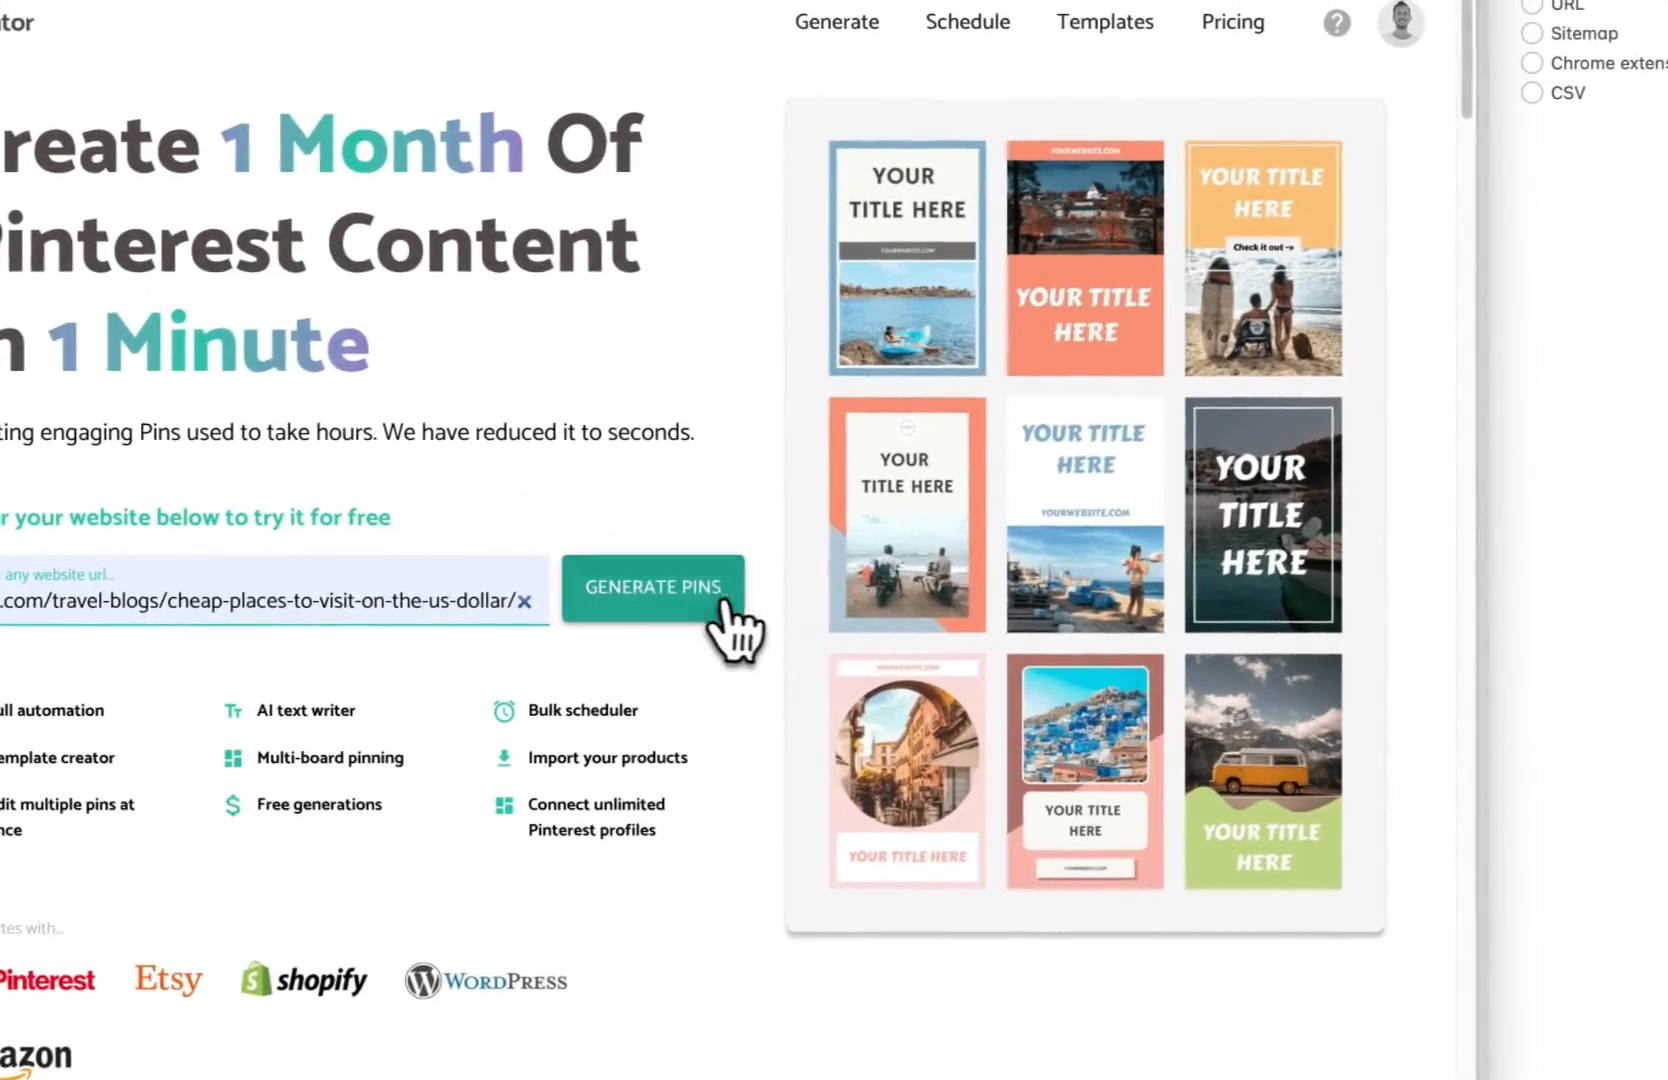
pyautogui.click(652, 586)
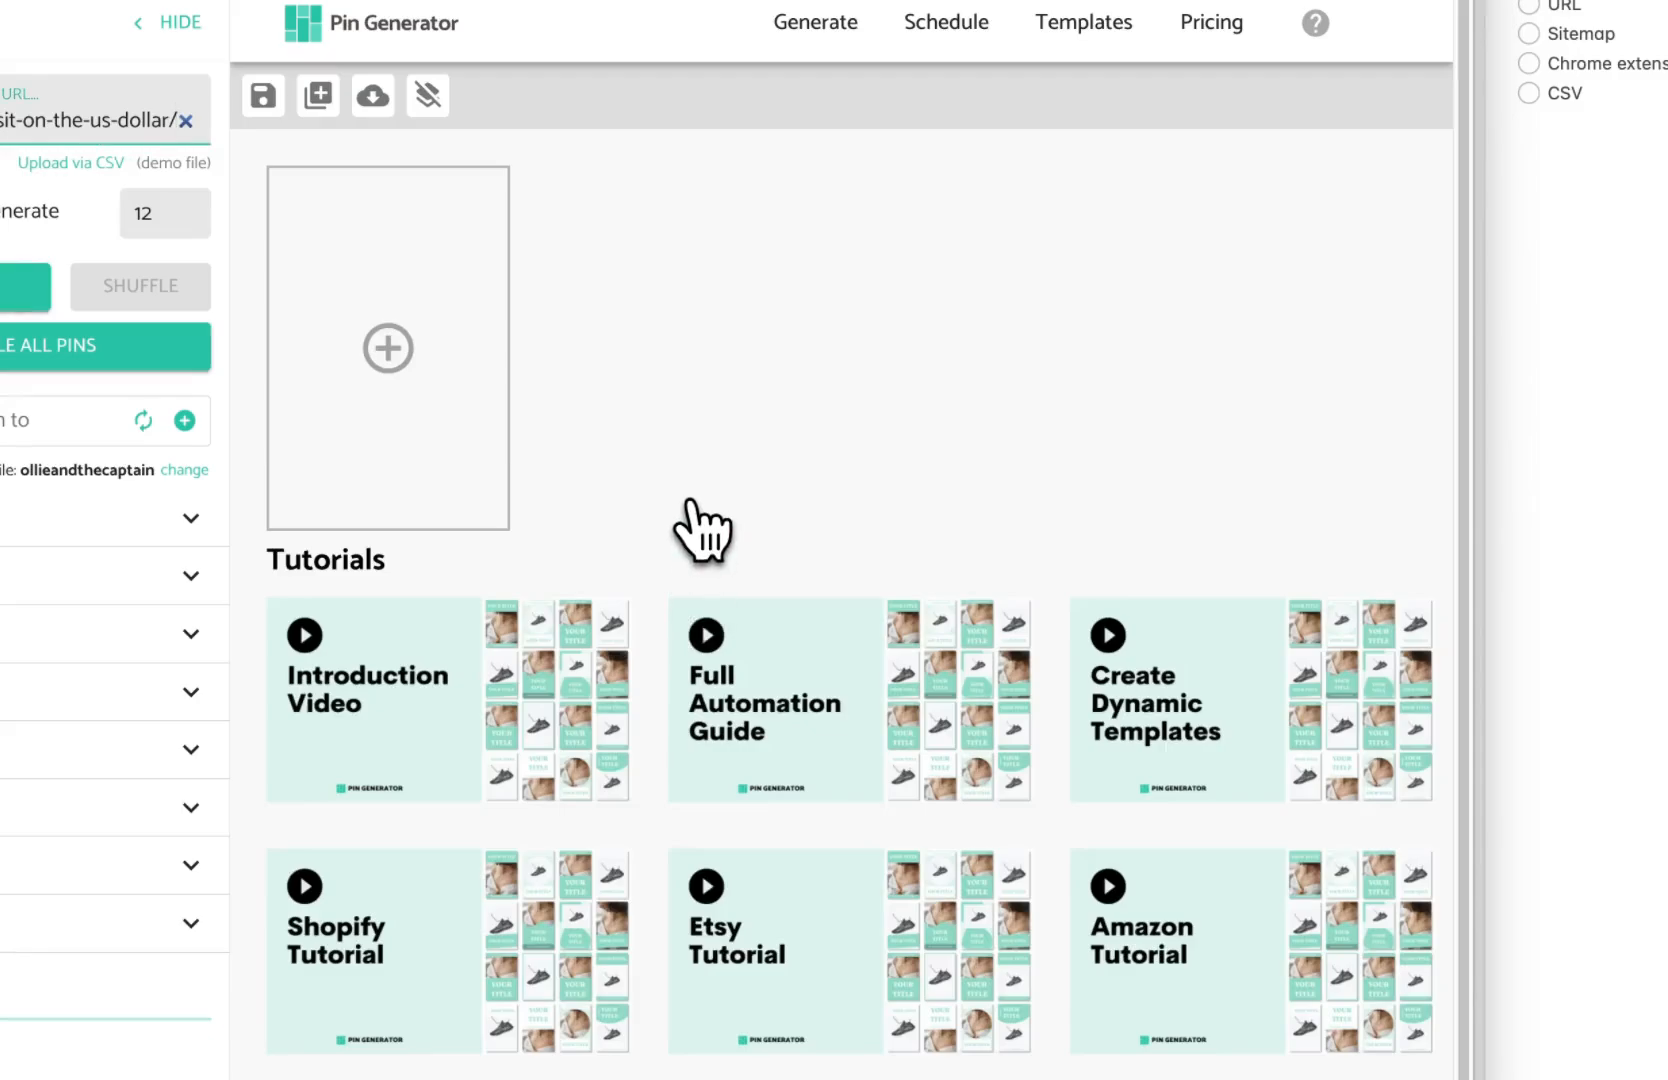
pyautogui.click(97, 368)
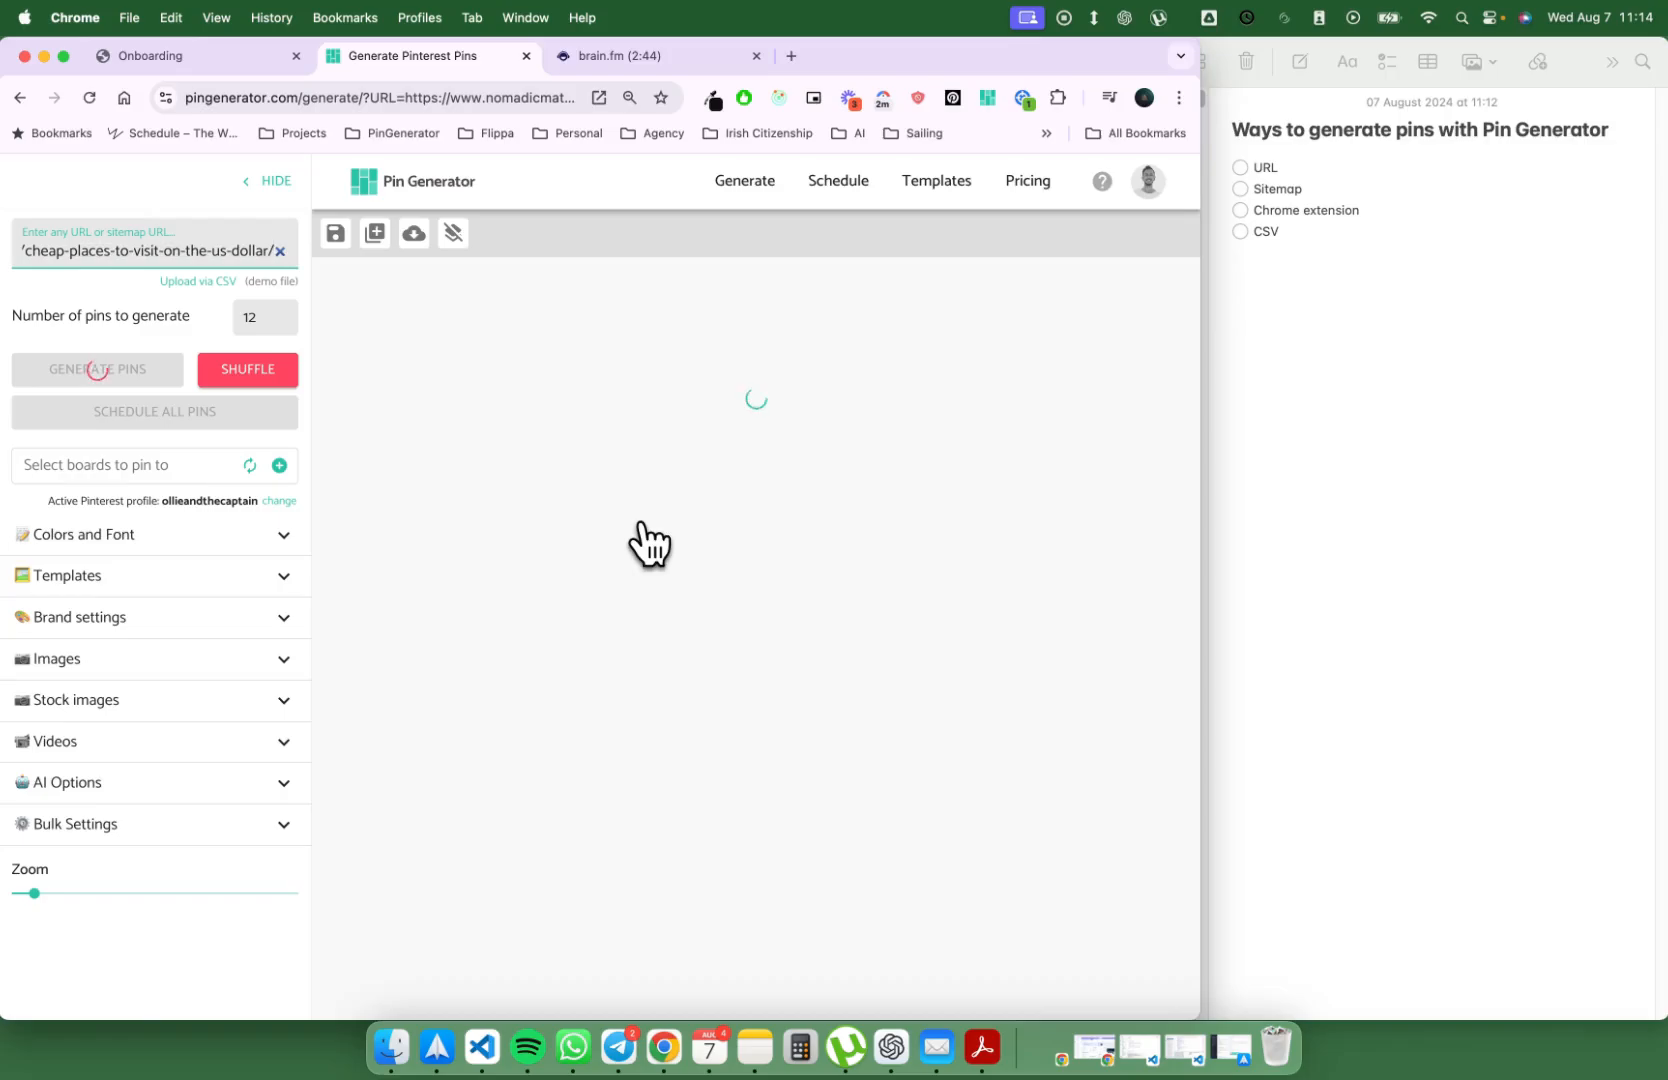
pyautogui.moveTo(394, 243)
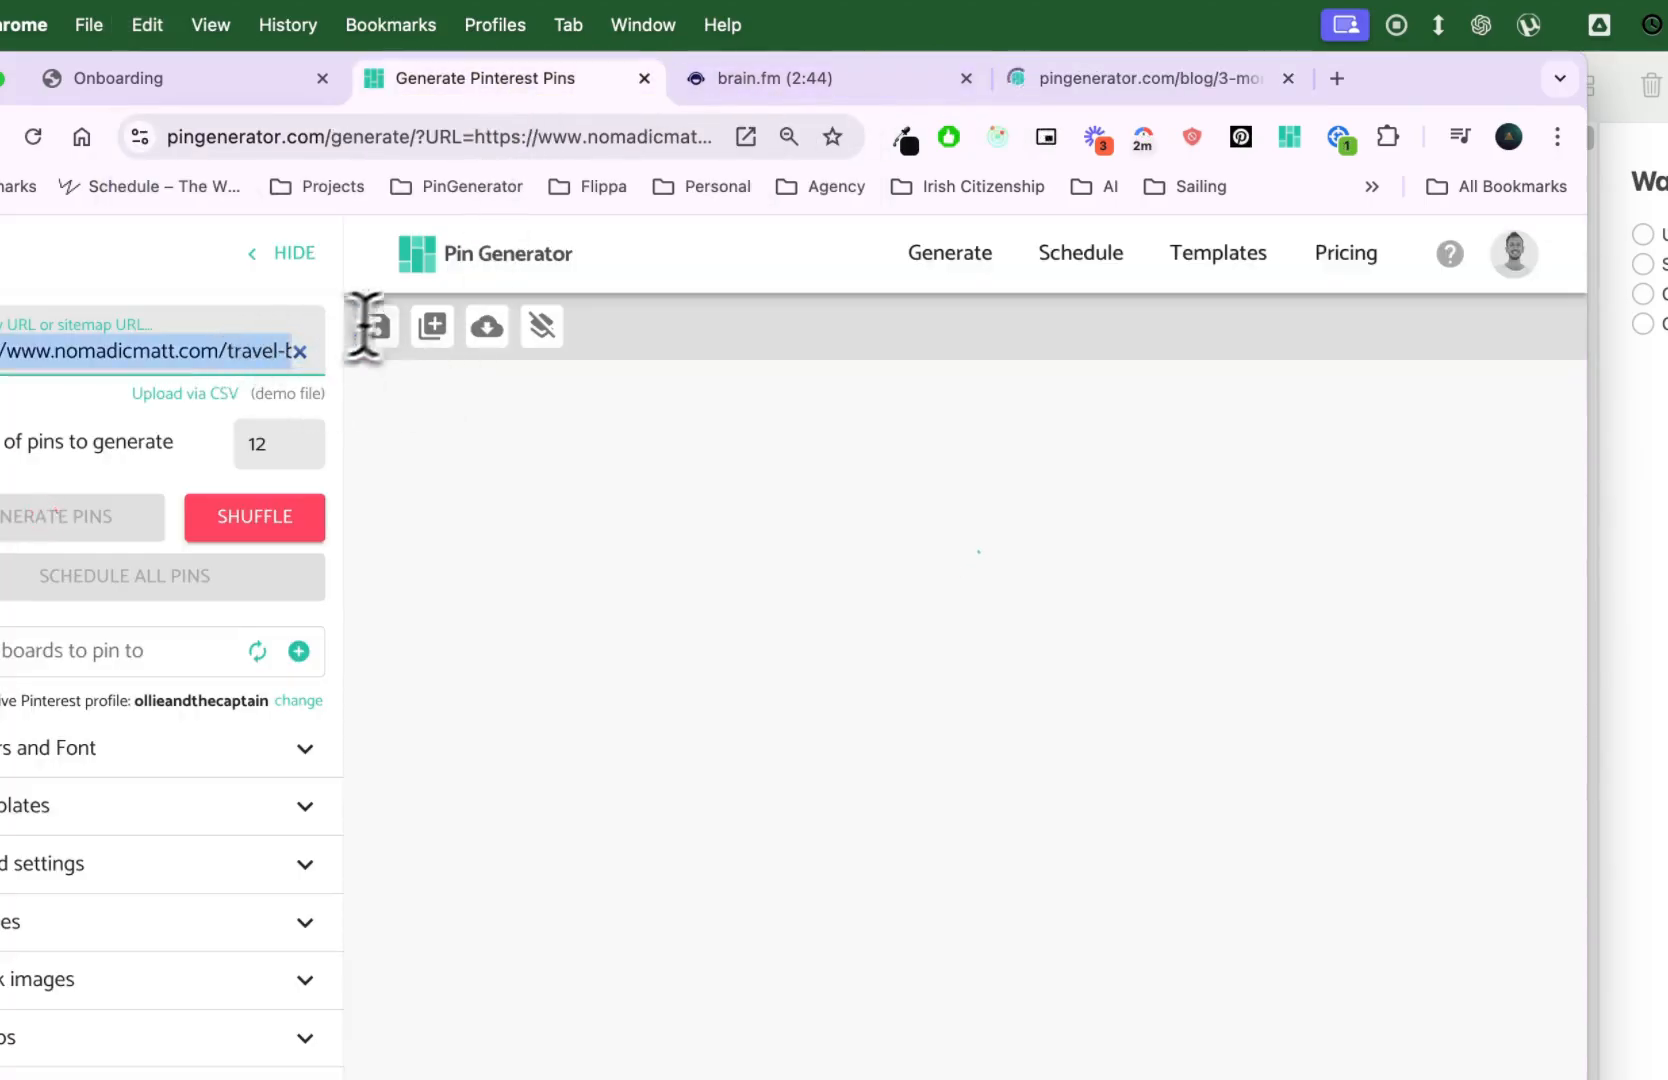
# Step: Switch to the Nomadic Matt cheap-places article tab and scroll through the page
pyautogui.click(1117, 78)
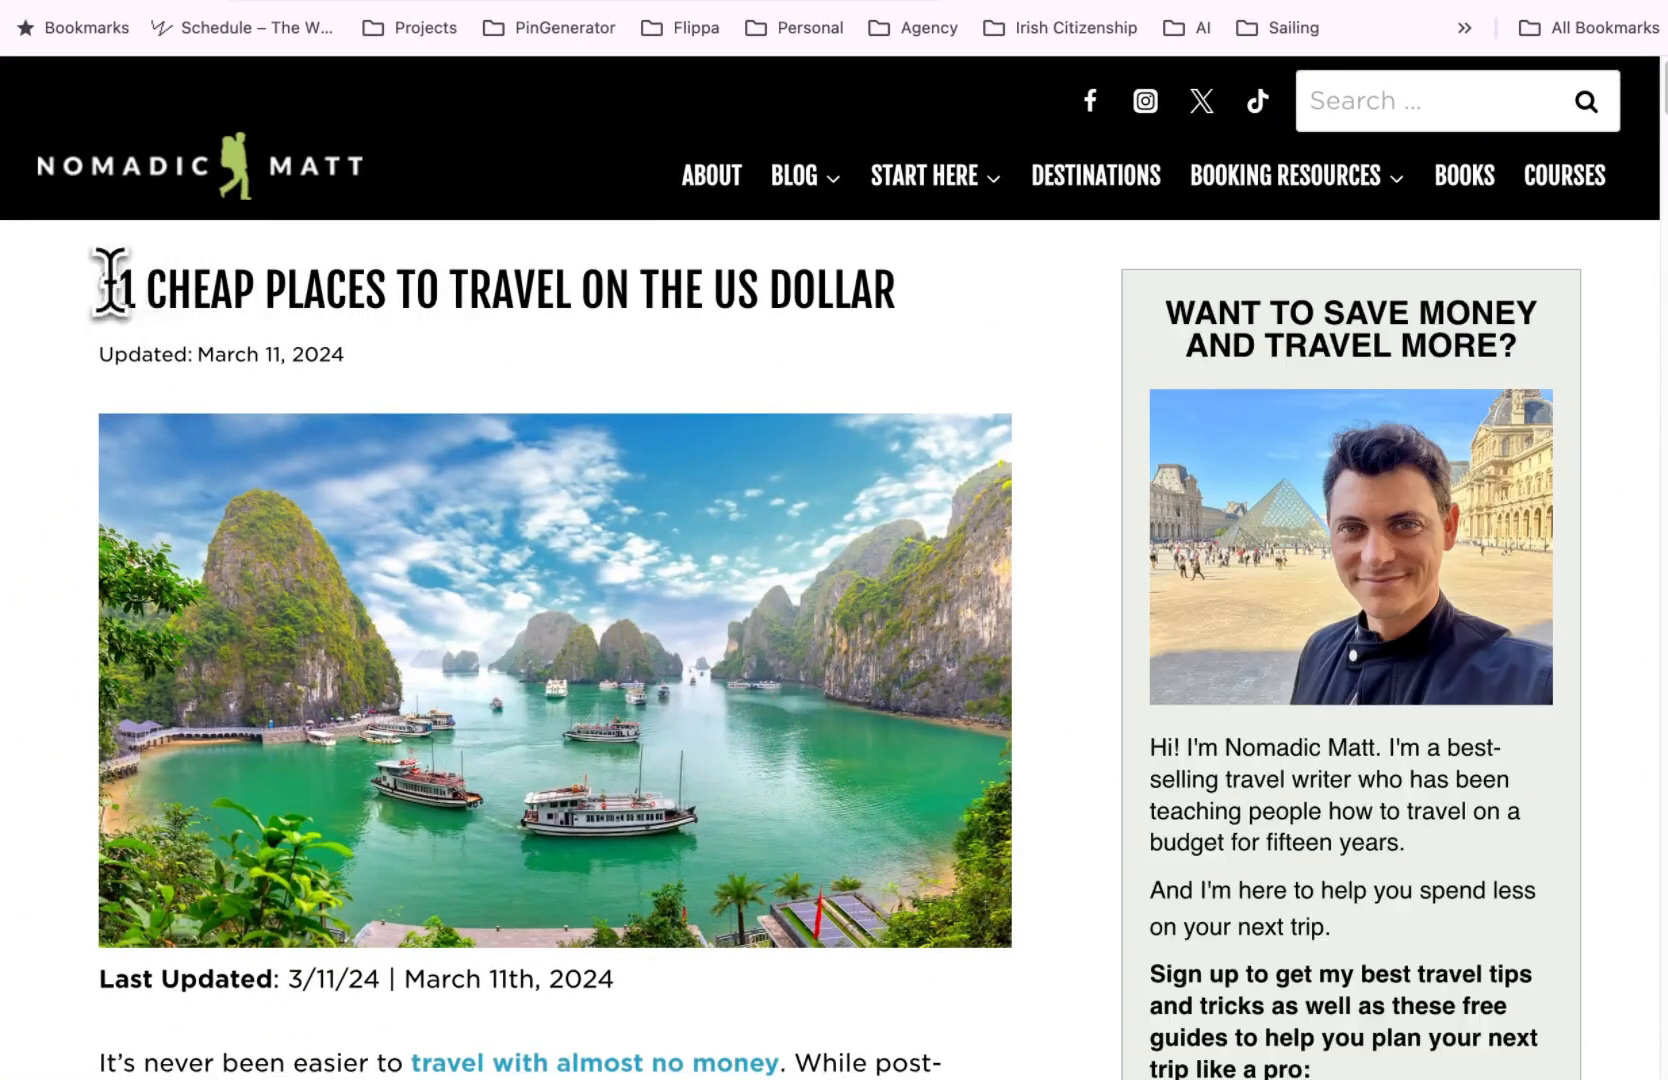
pyautogui.scroll(-3)
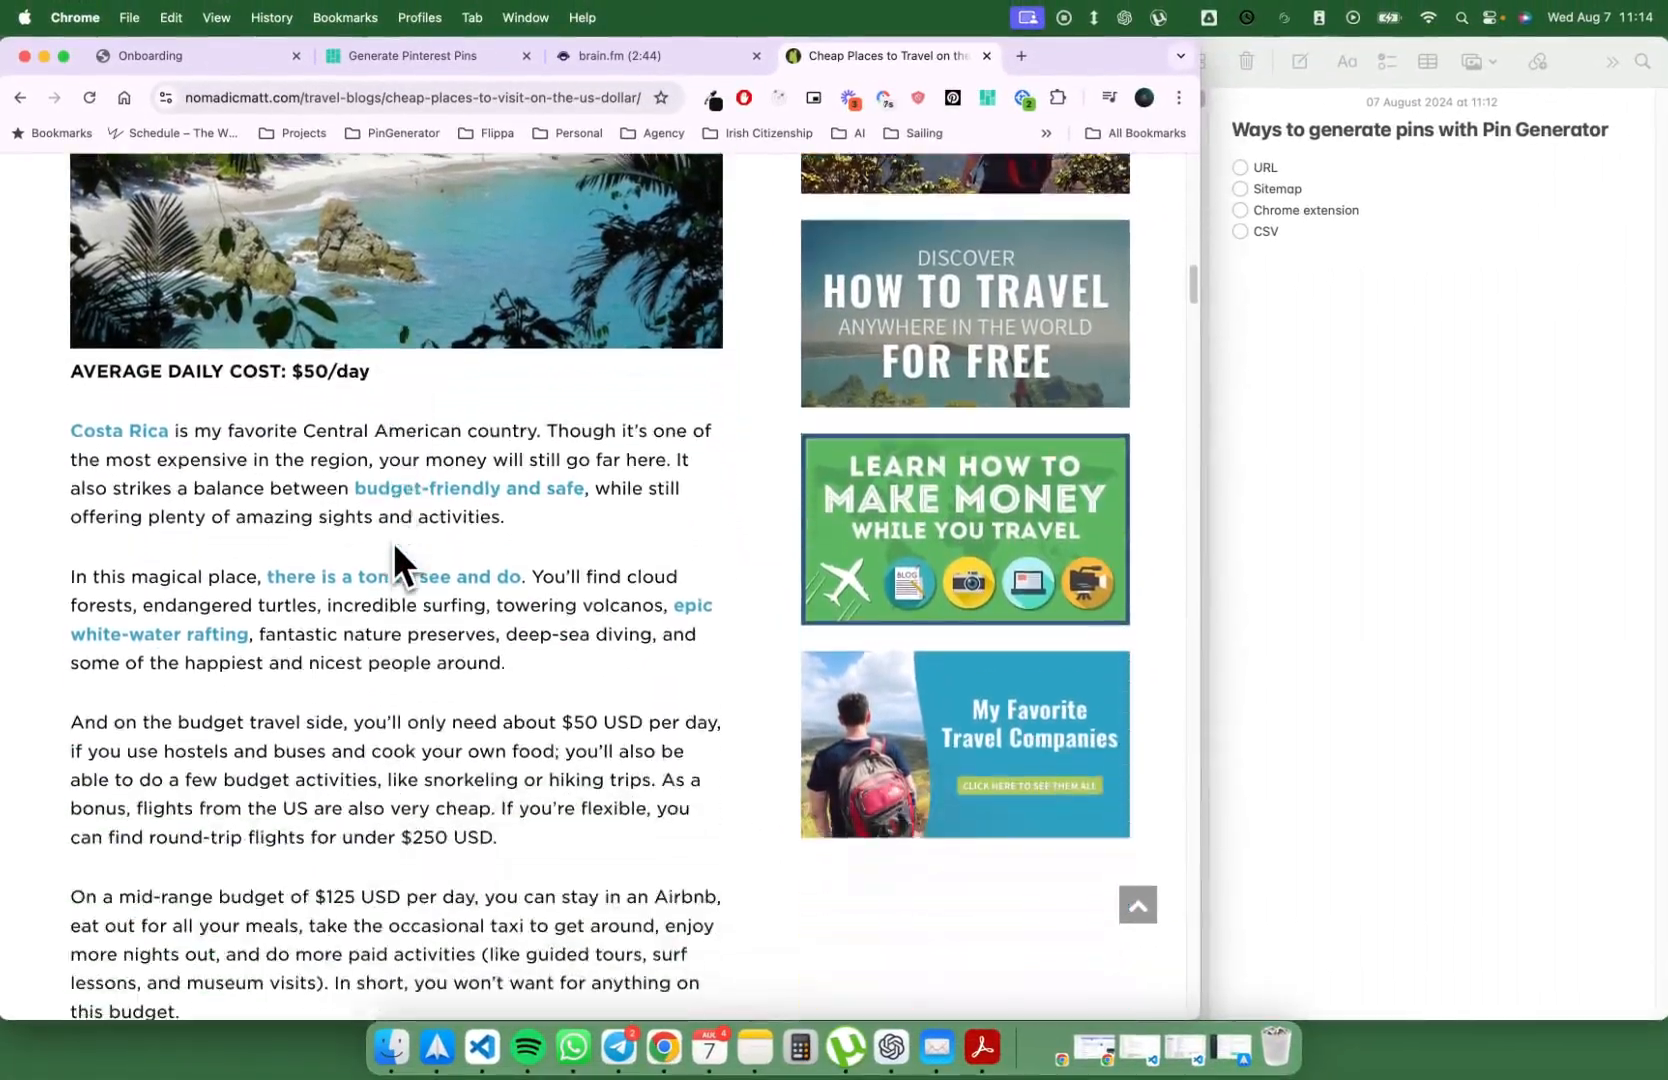
pyautogui.scroll(-3)
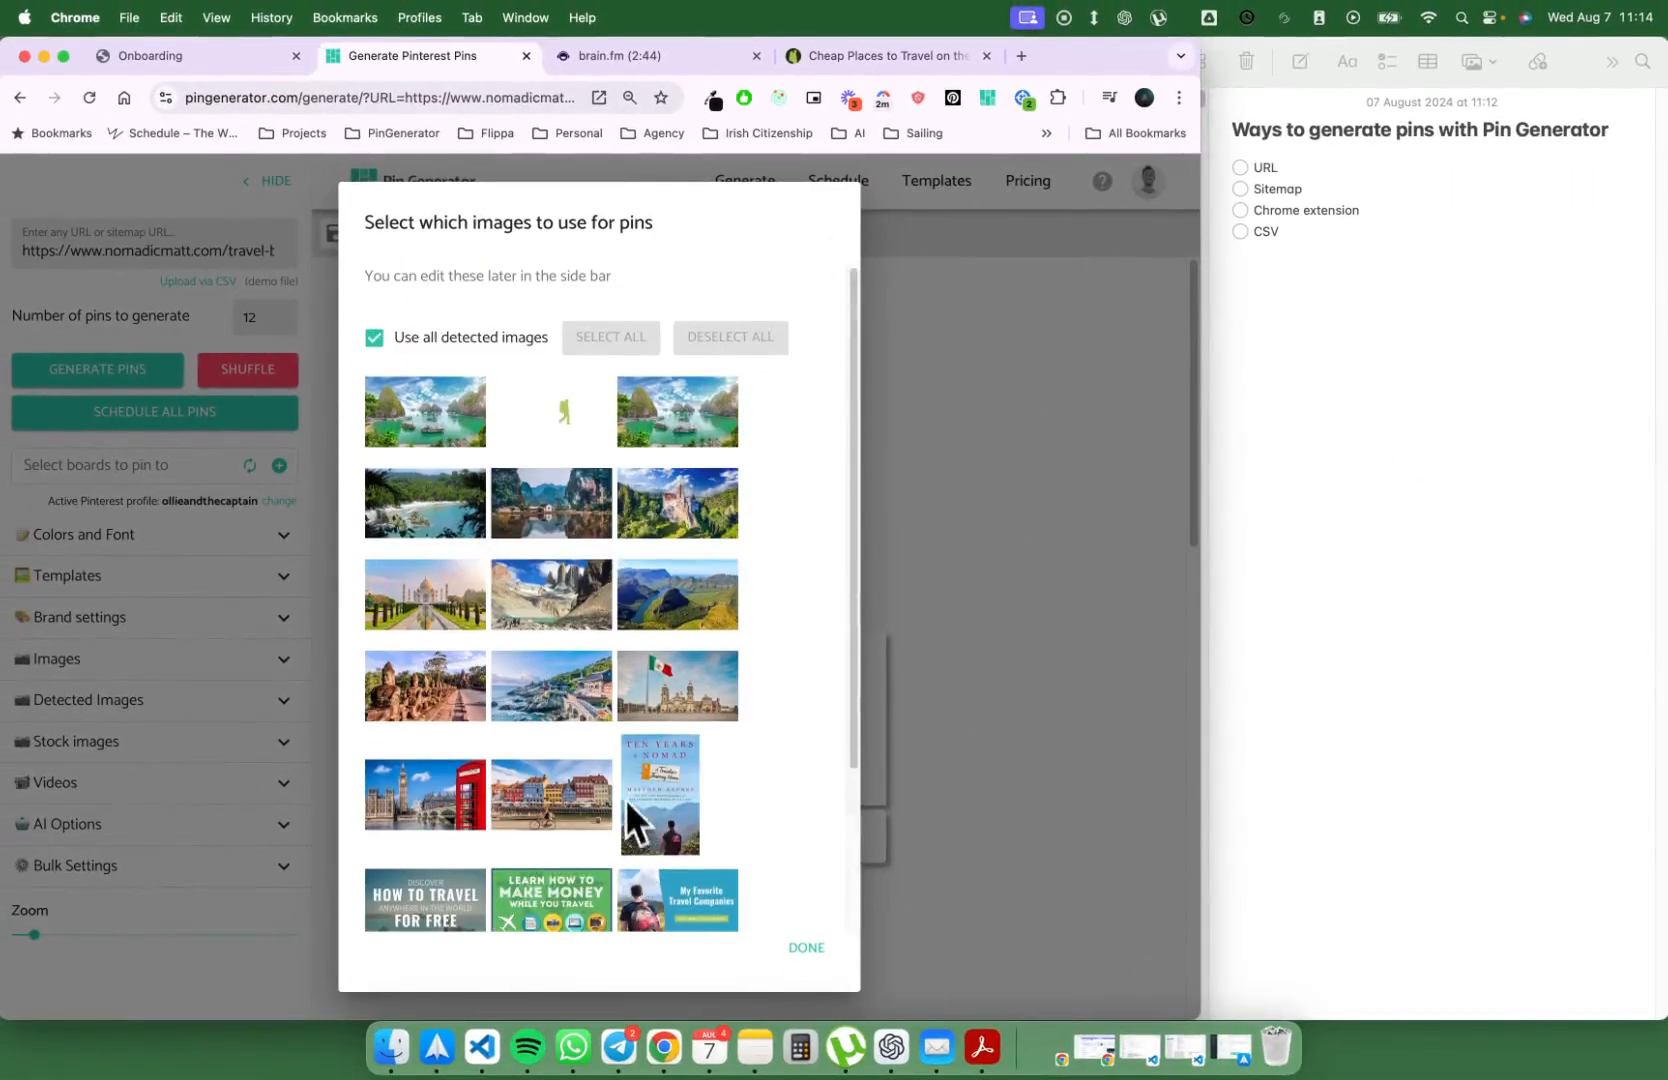
# Step: Turn off 'Use all detected images' and confirm six hand-picked article photos
pyautogui.click(372, 338)
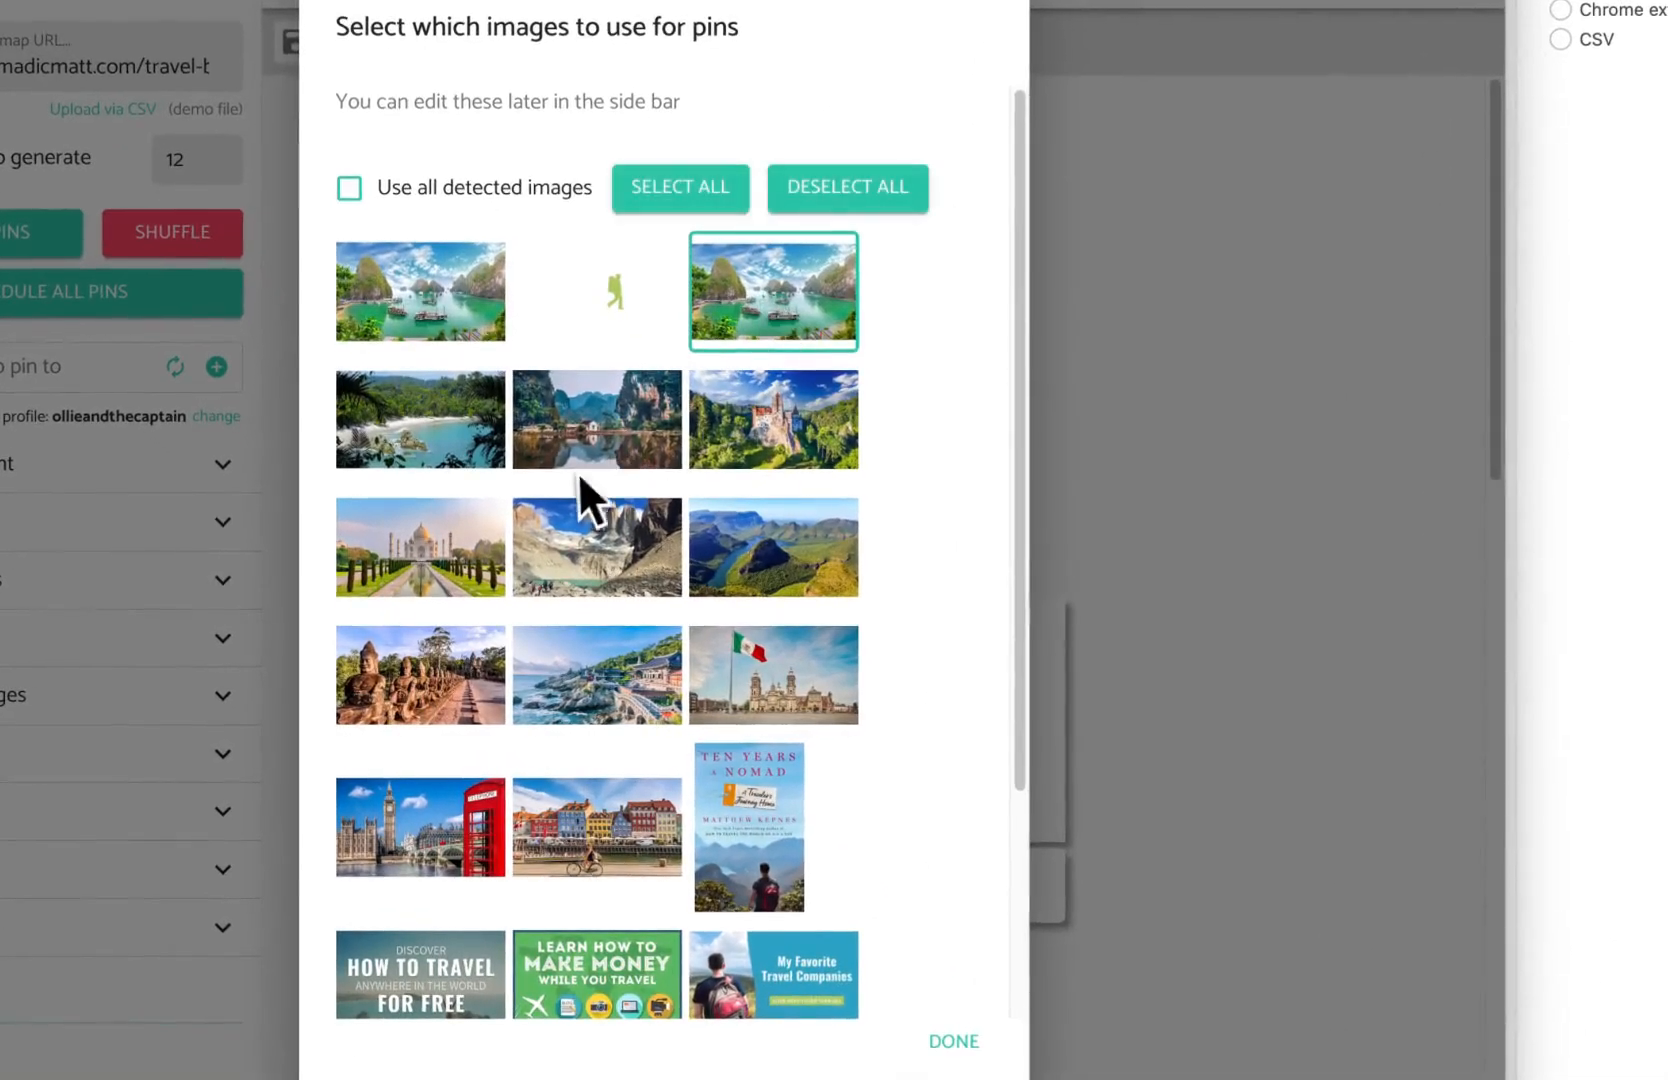
pyautogui.scroll(-3)
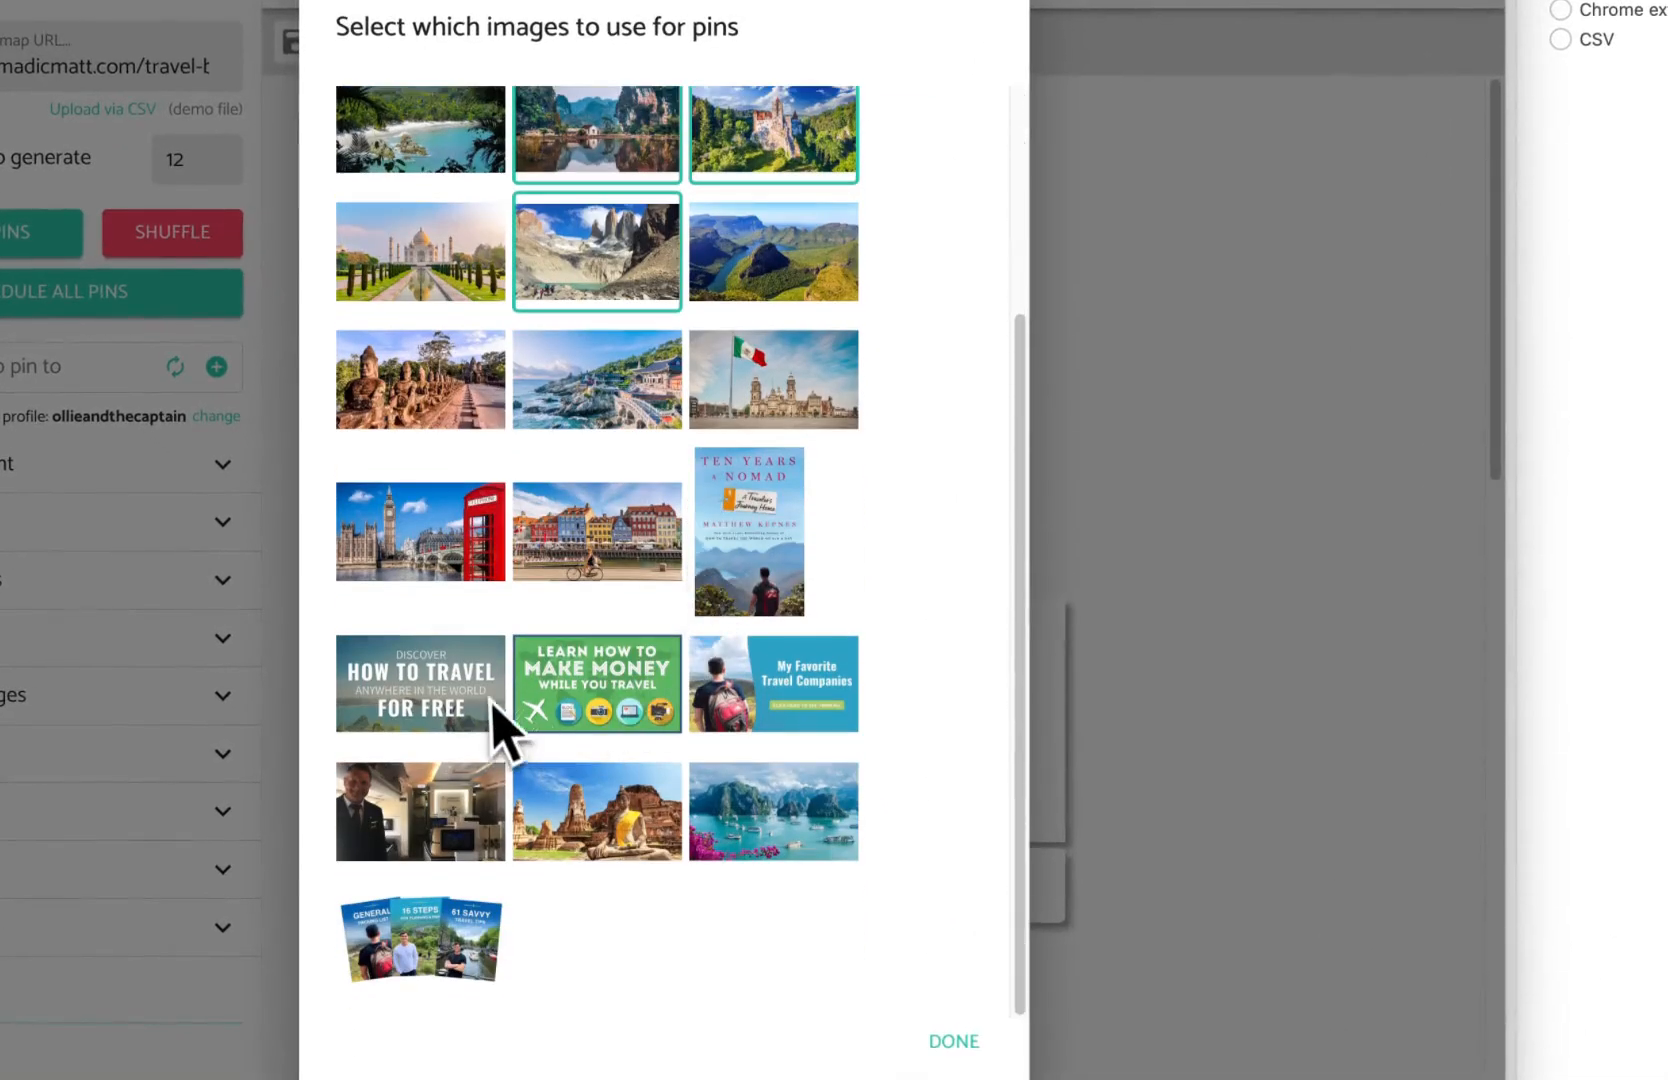
pyautogui.moveTo(766, 511)
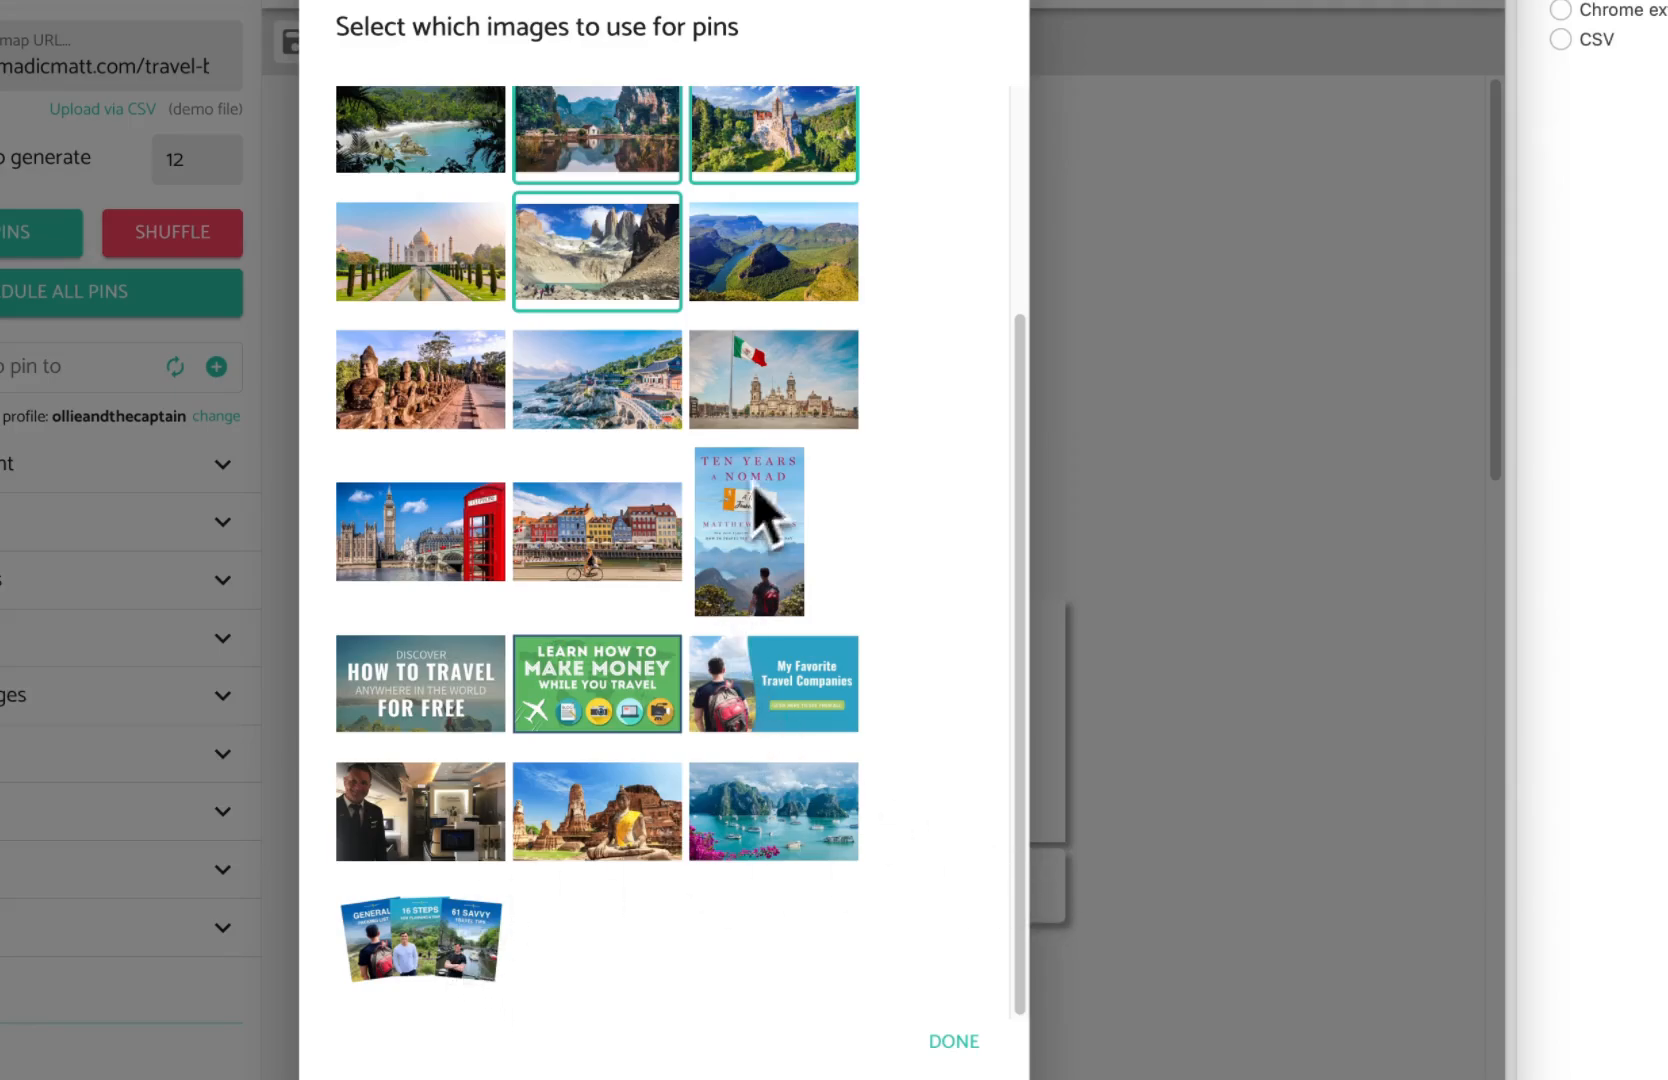
pyautogui.scroll(3)
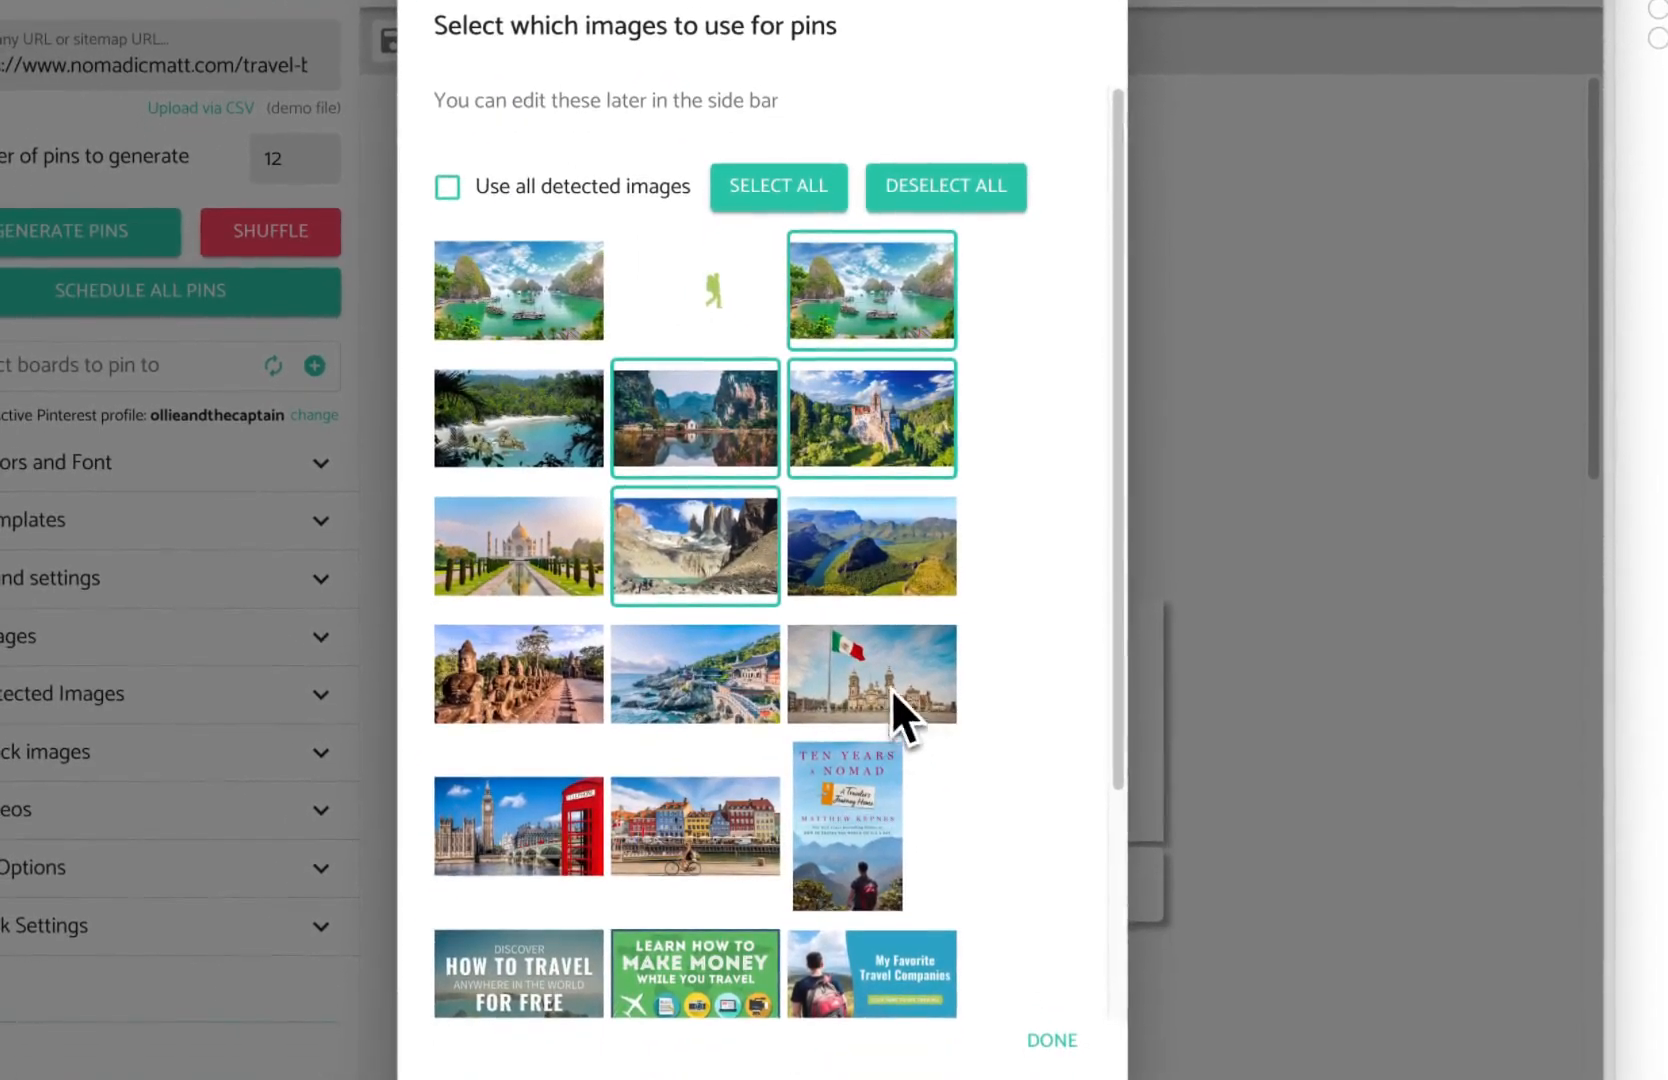
pyautogui.scroll(-3)
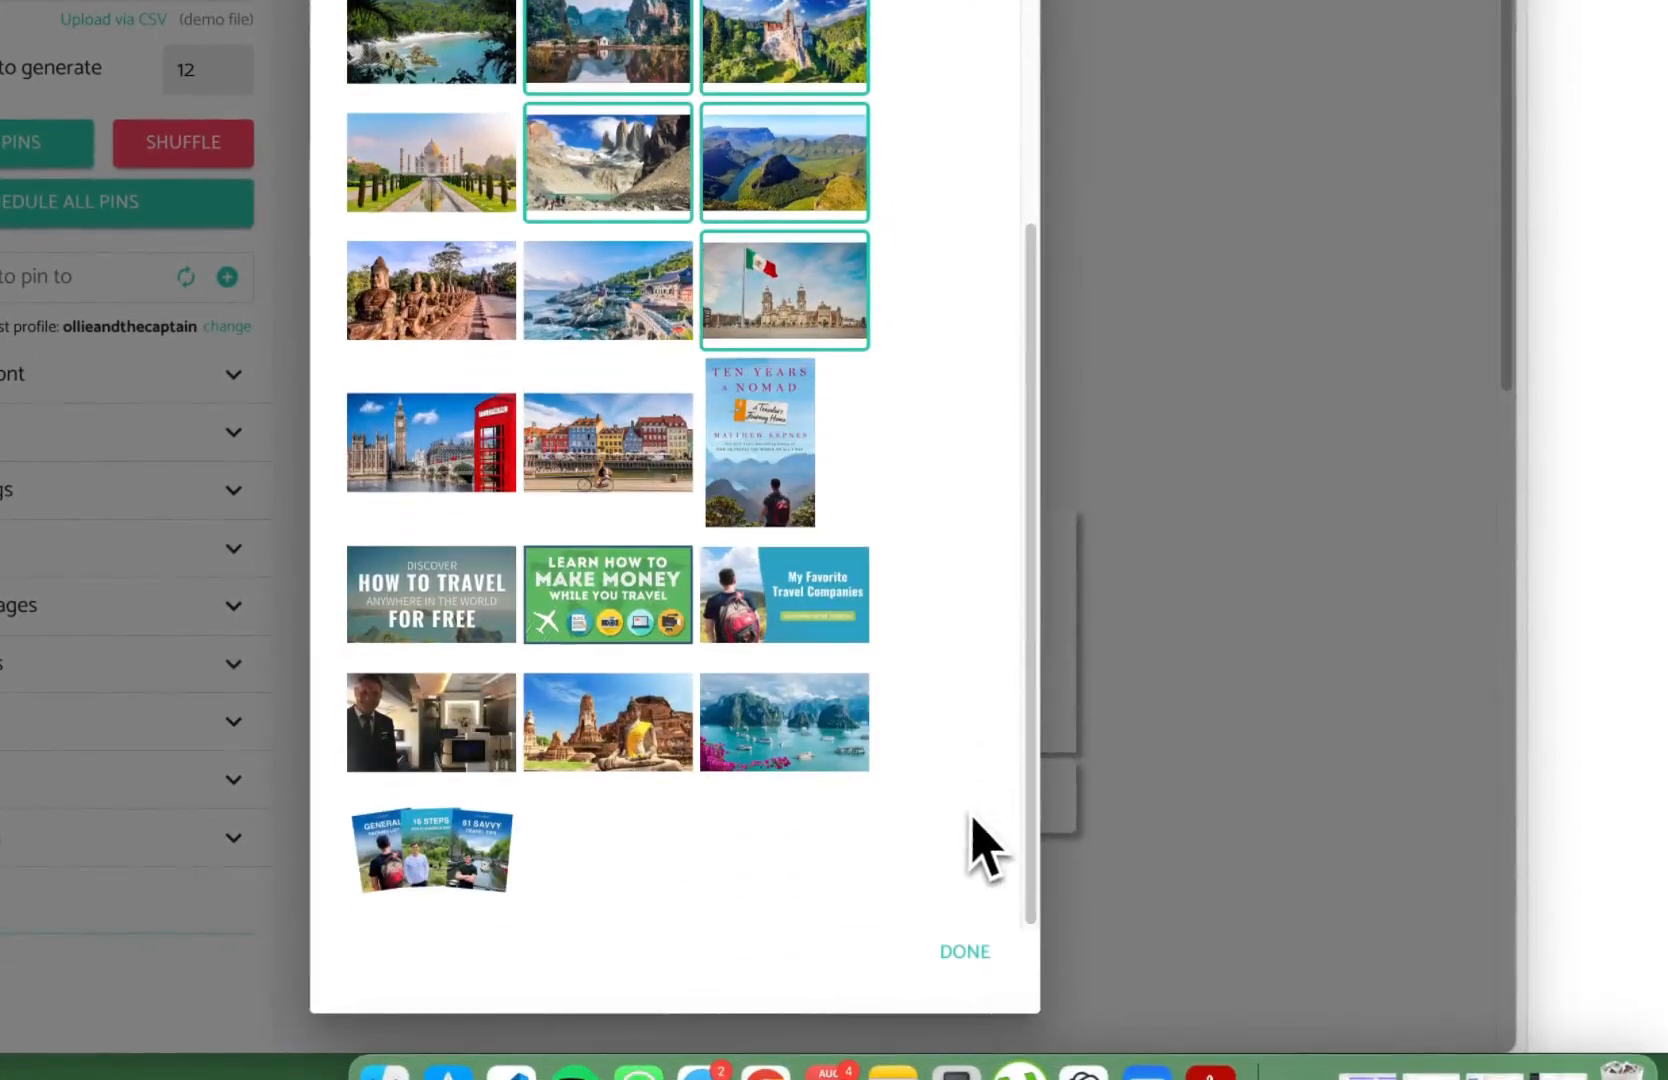
pyautogui.click(963, 950)
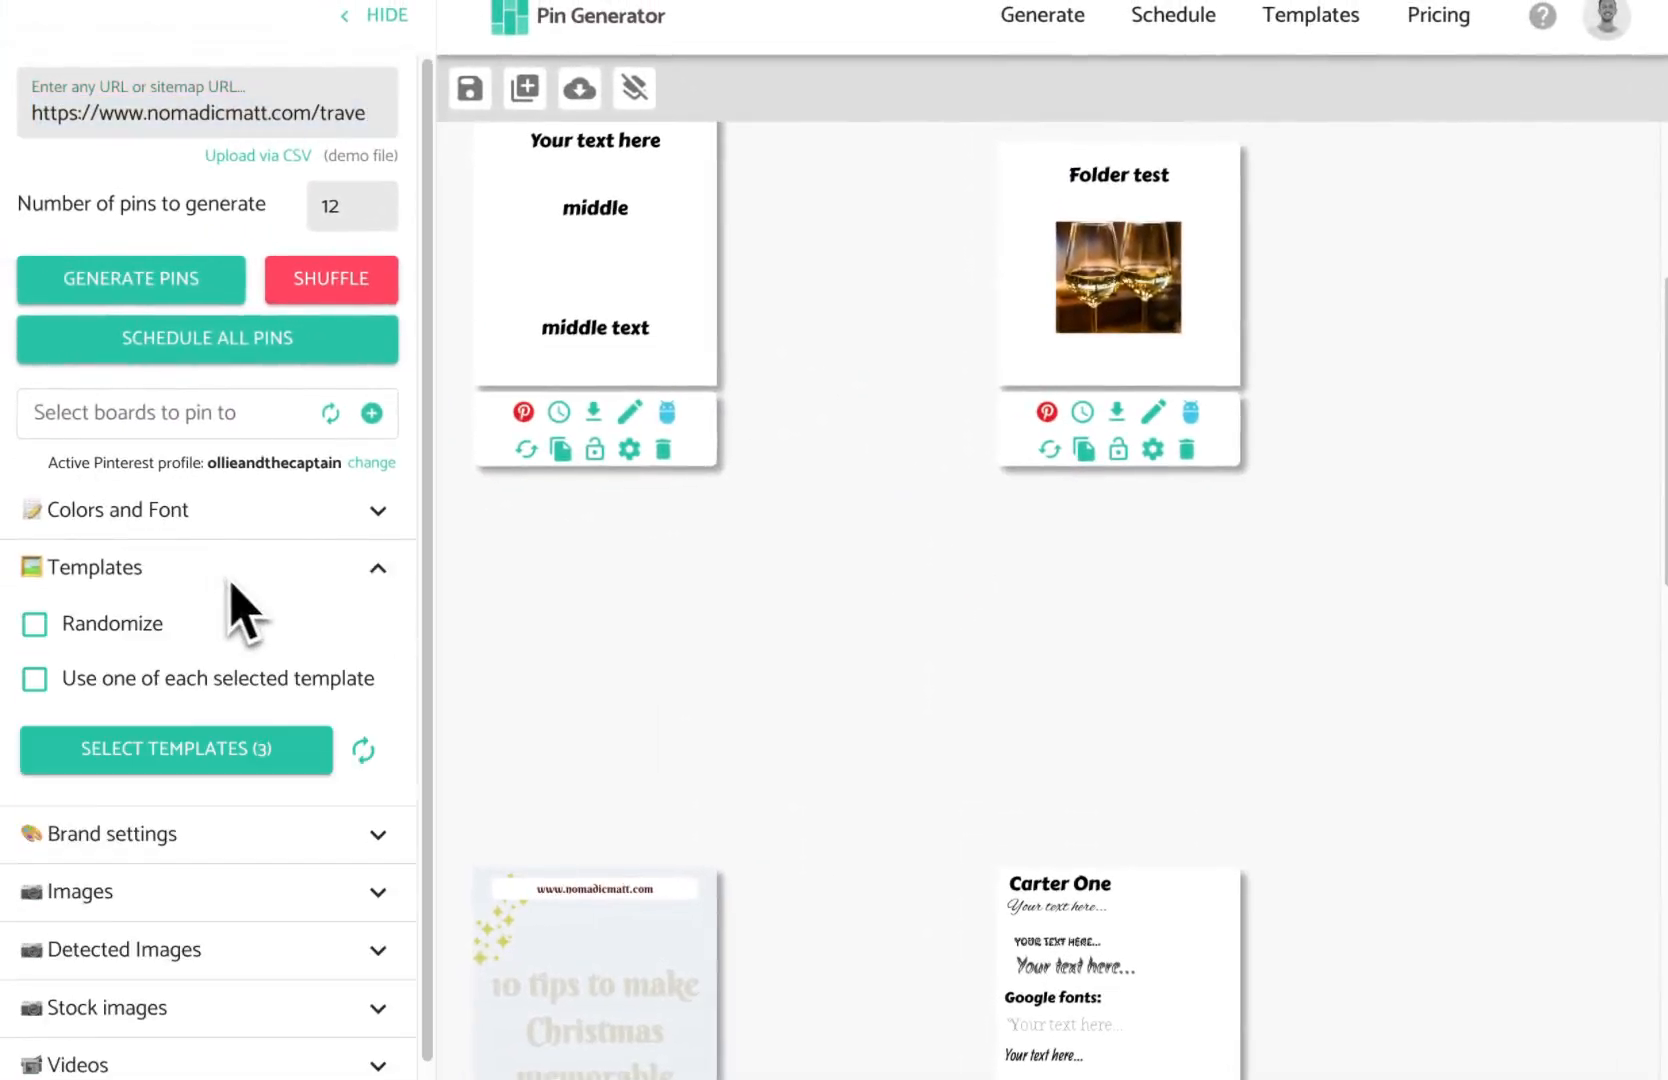
# Step: Choose six Standard templates, review the selected ones, and apply them
pyautogui.click(176, 749)
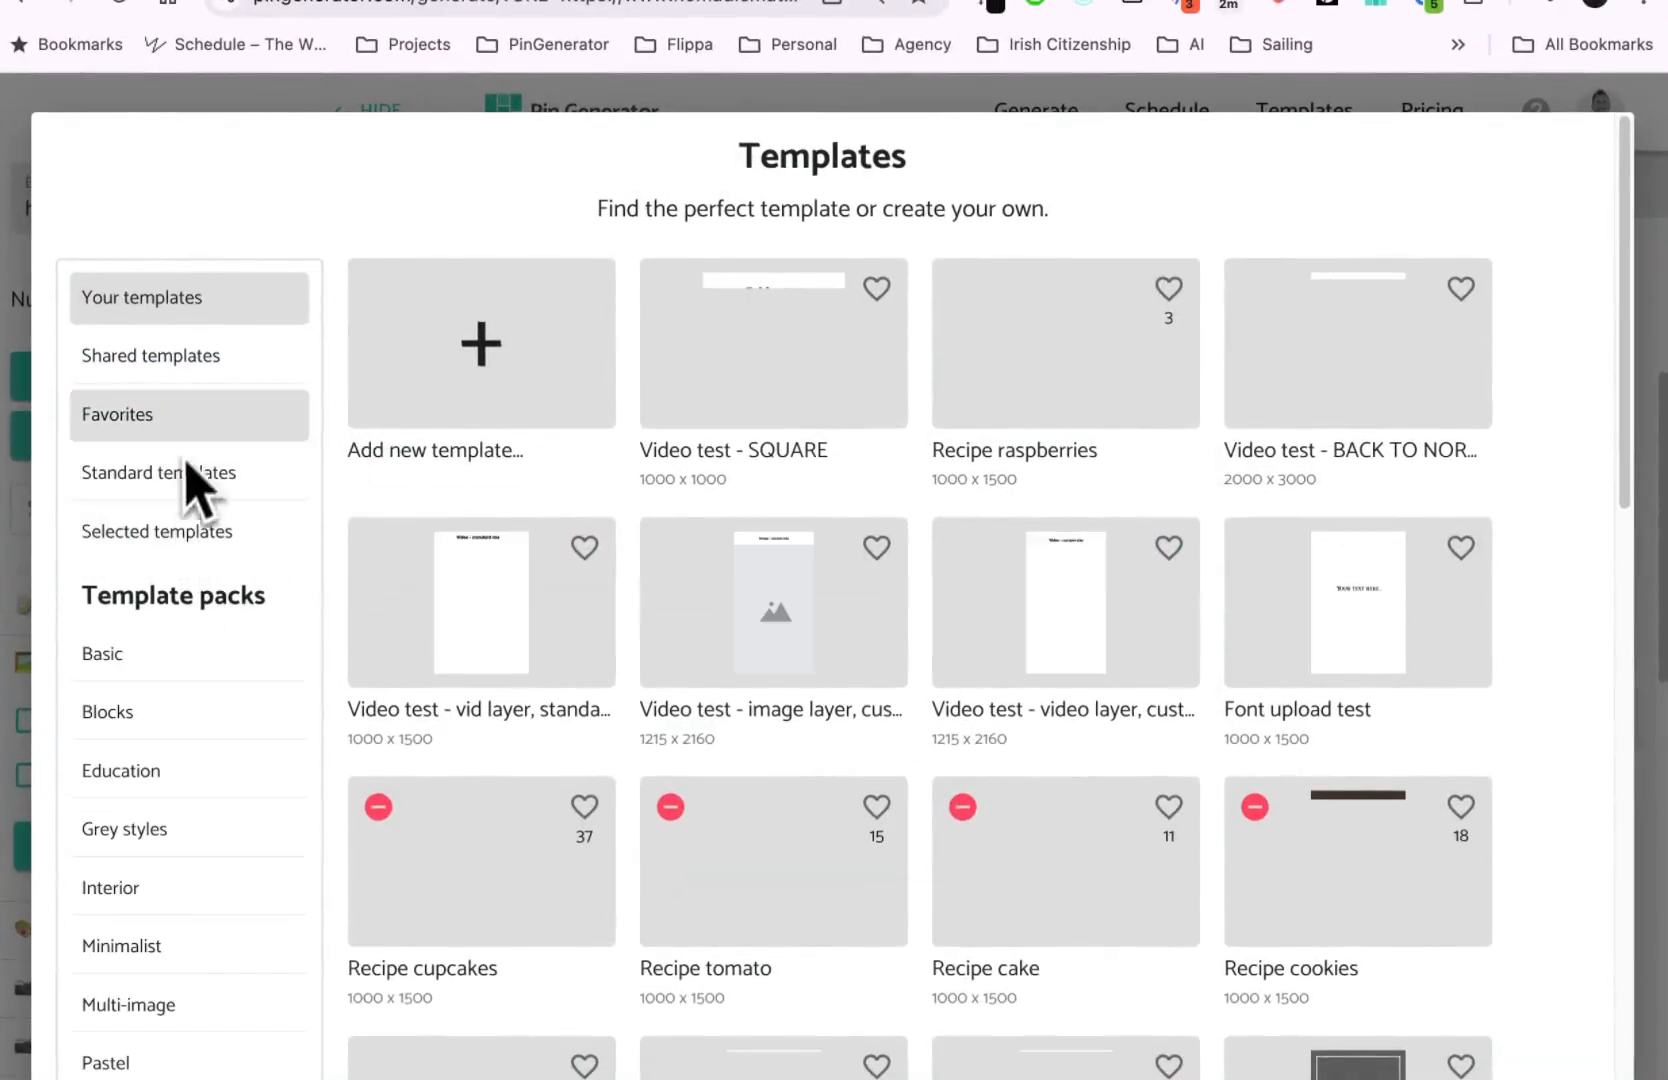
pyautogui.click(102, 654)
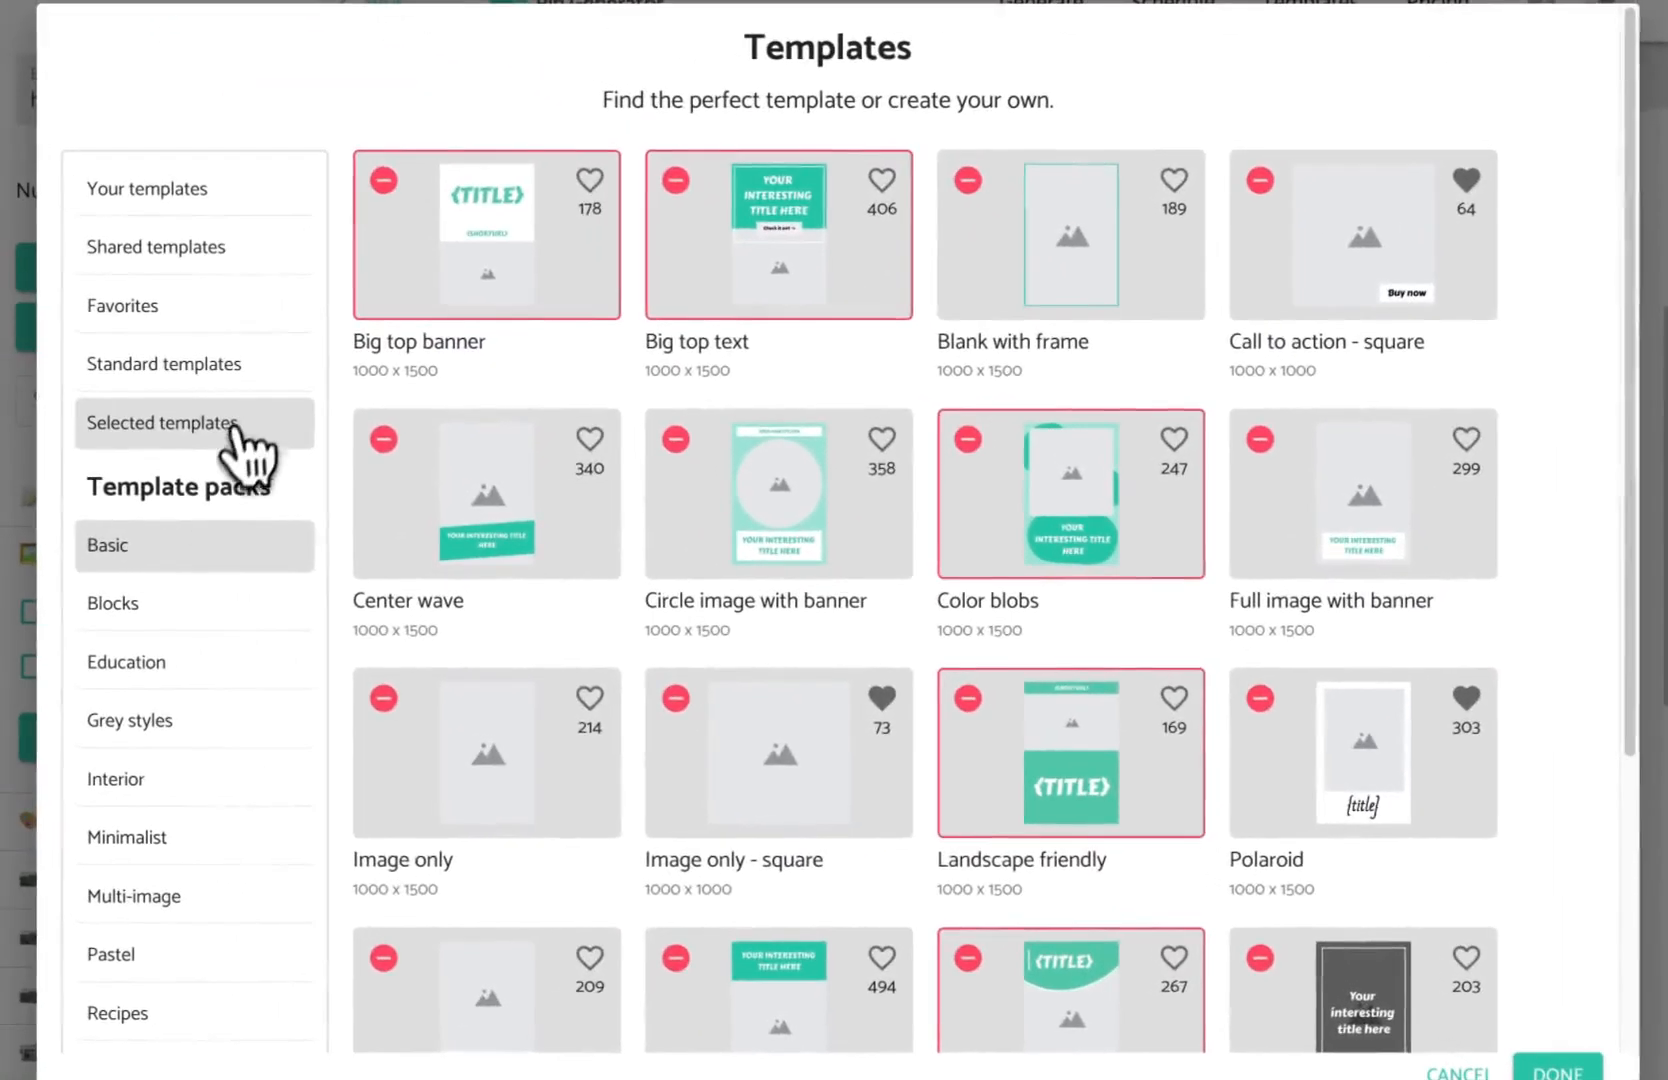
pyautogui.click(163, 422)
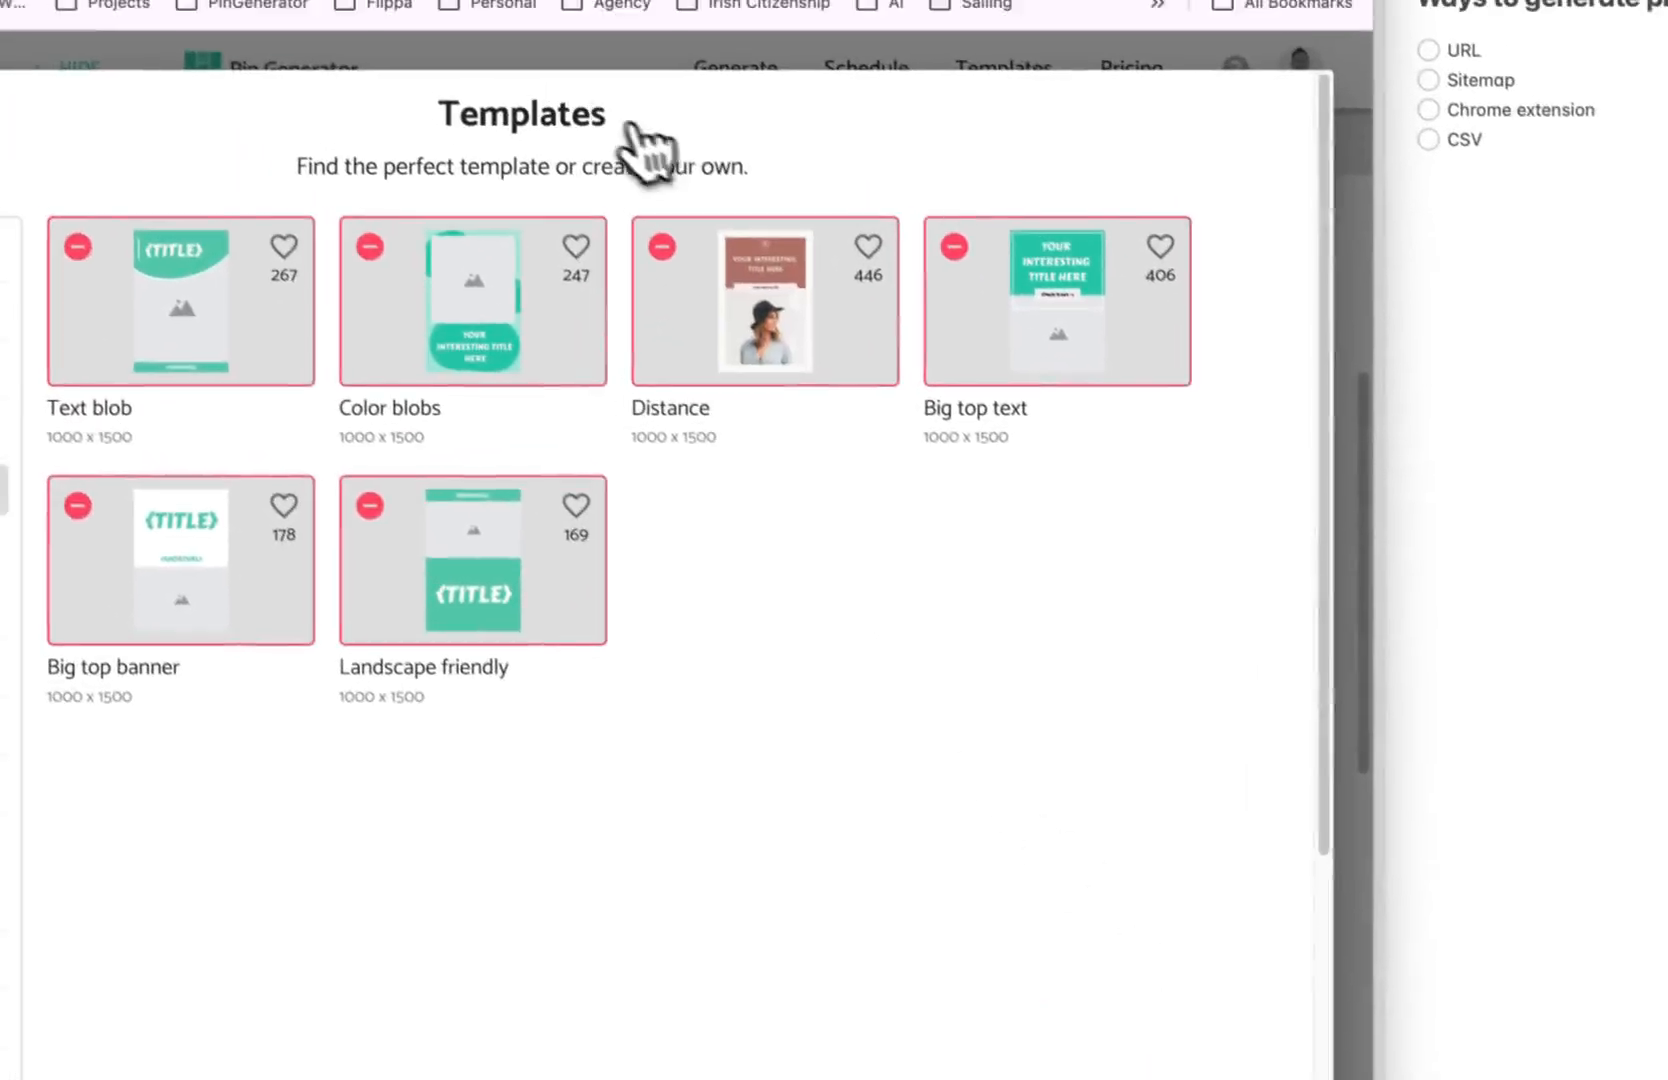
pyautogui.scroll(-3)
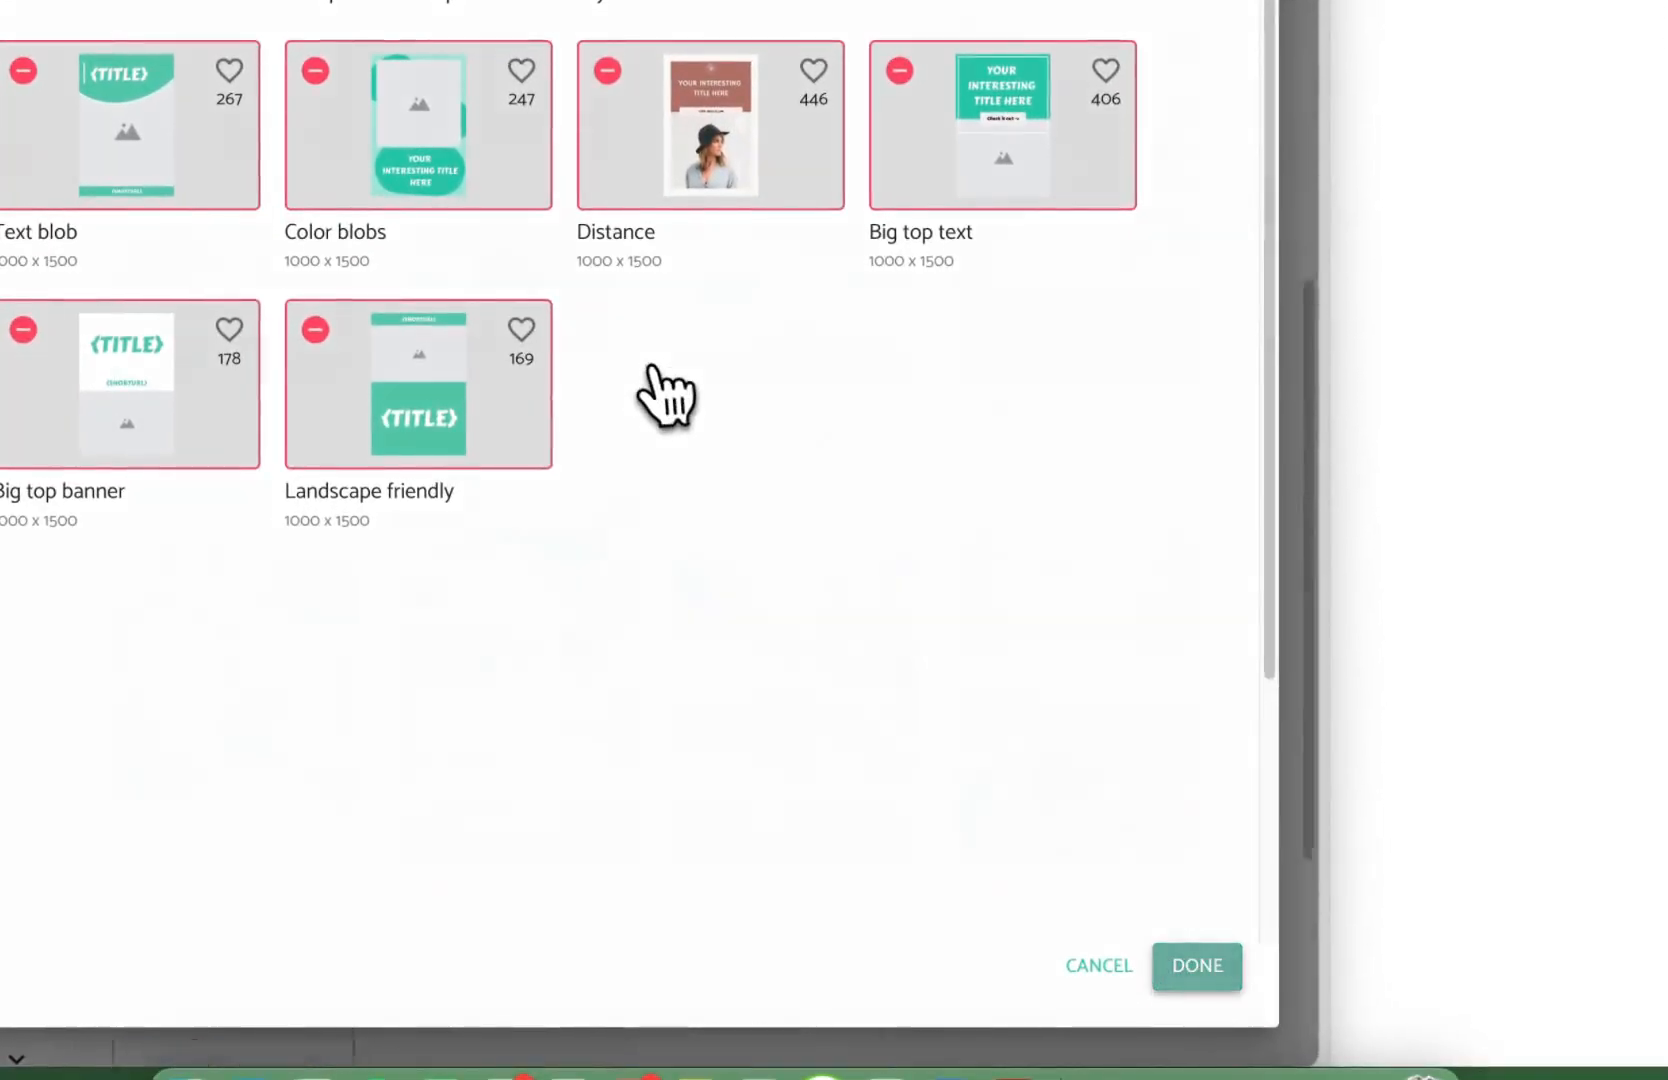
pyautogui.click(1195, 967)
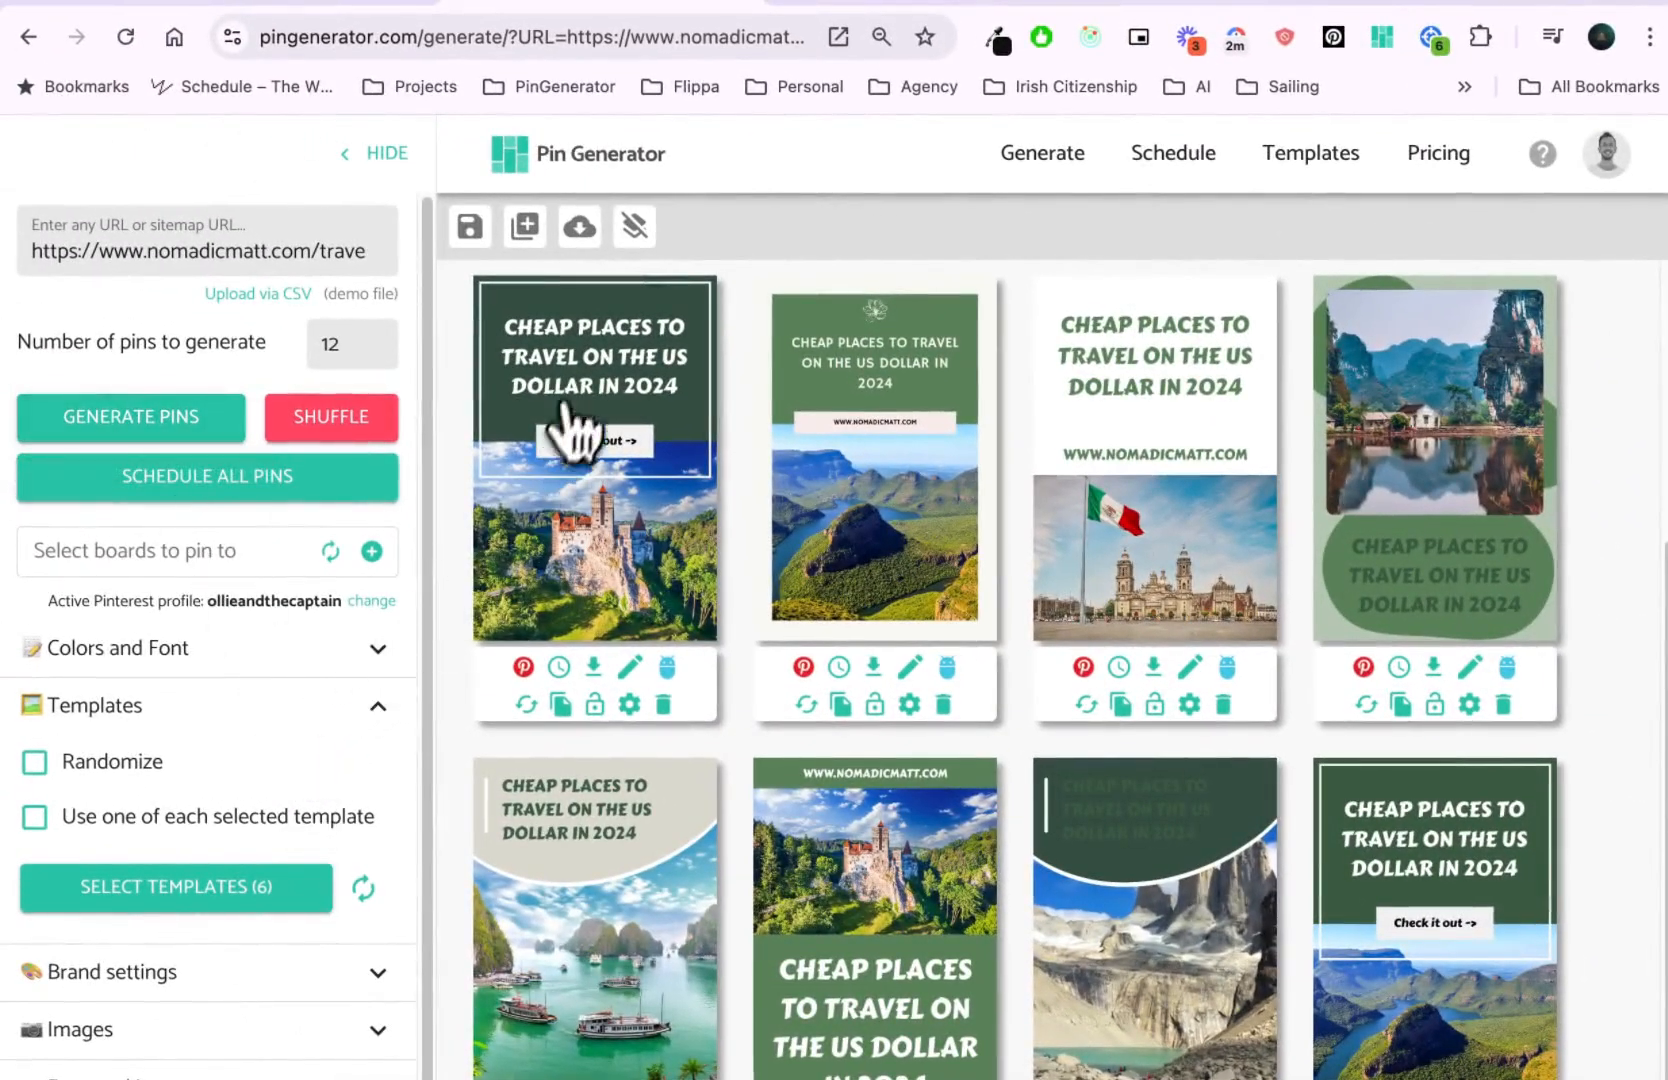
# Step: Shuffle the pin designs twice, then bring the Cheap Places to Travel tab forward
pyautogui.click(331, 416)
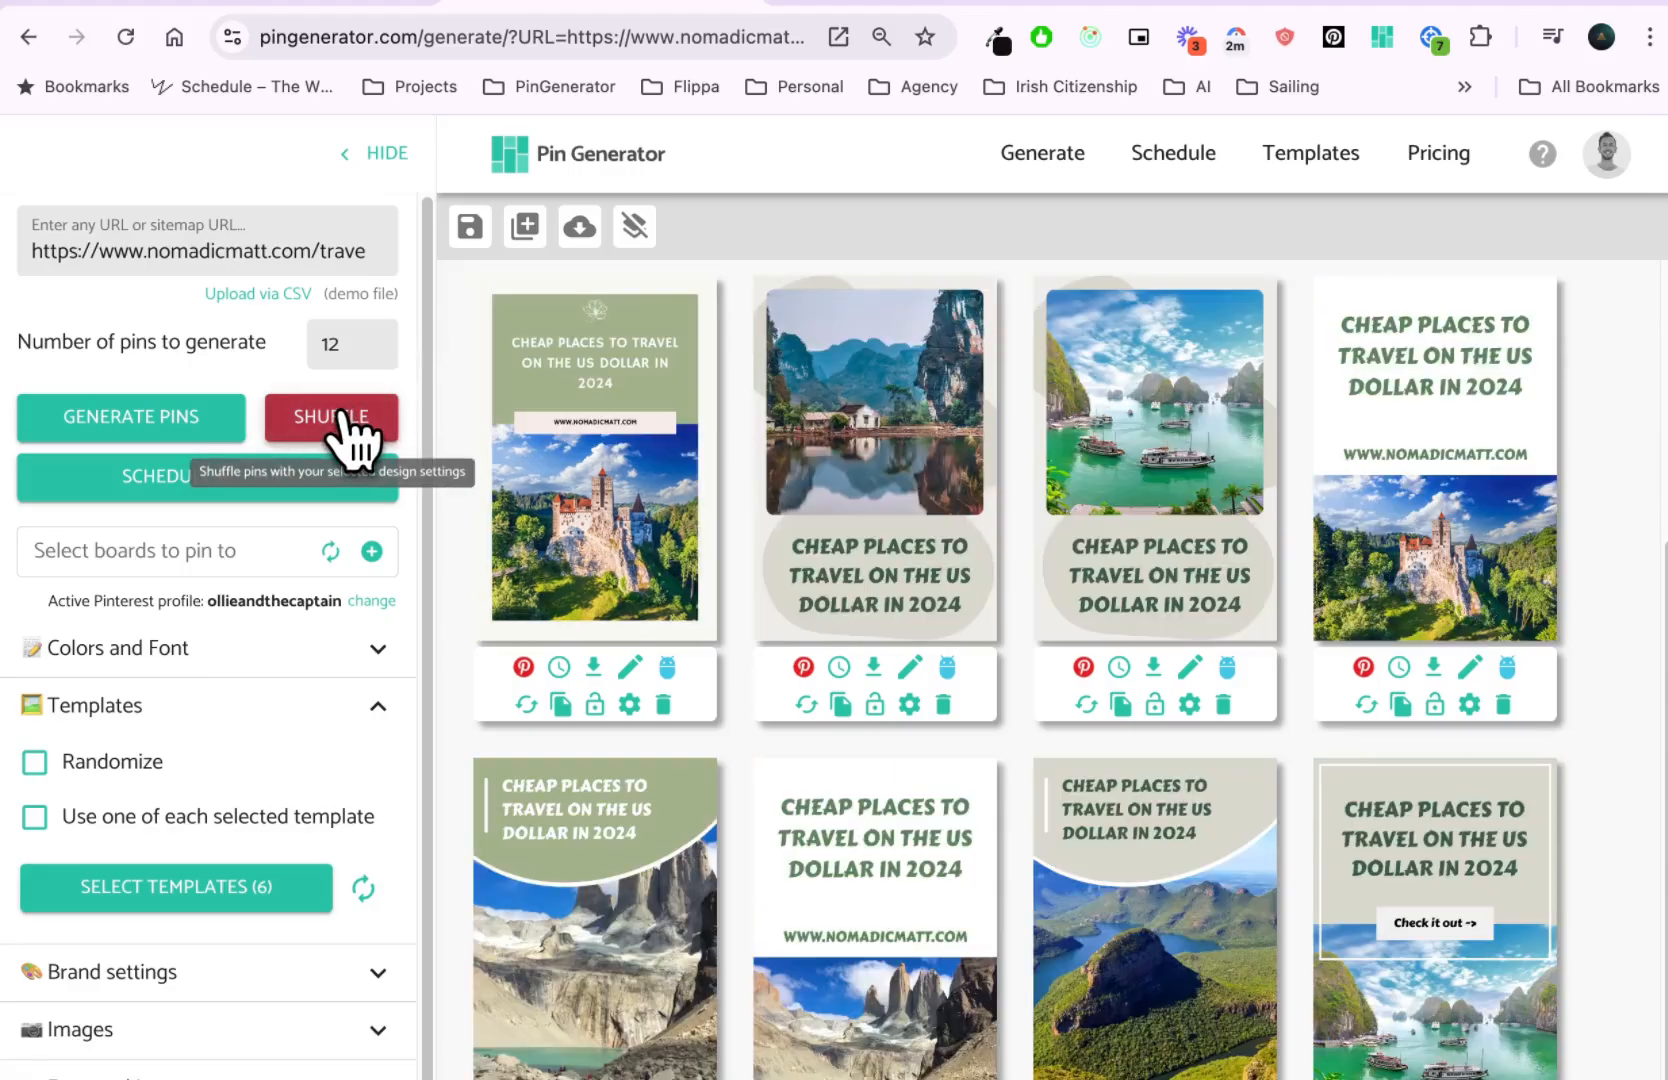
pyautogui.click(331, 416)
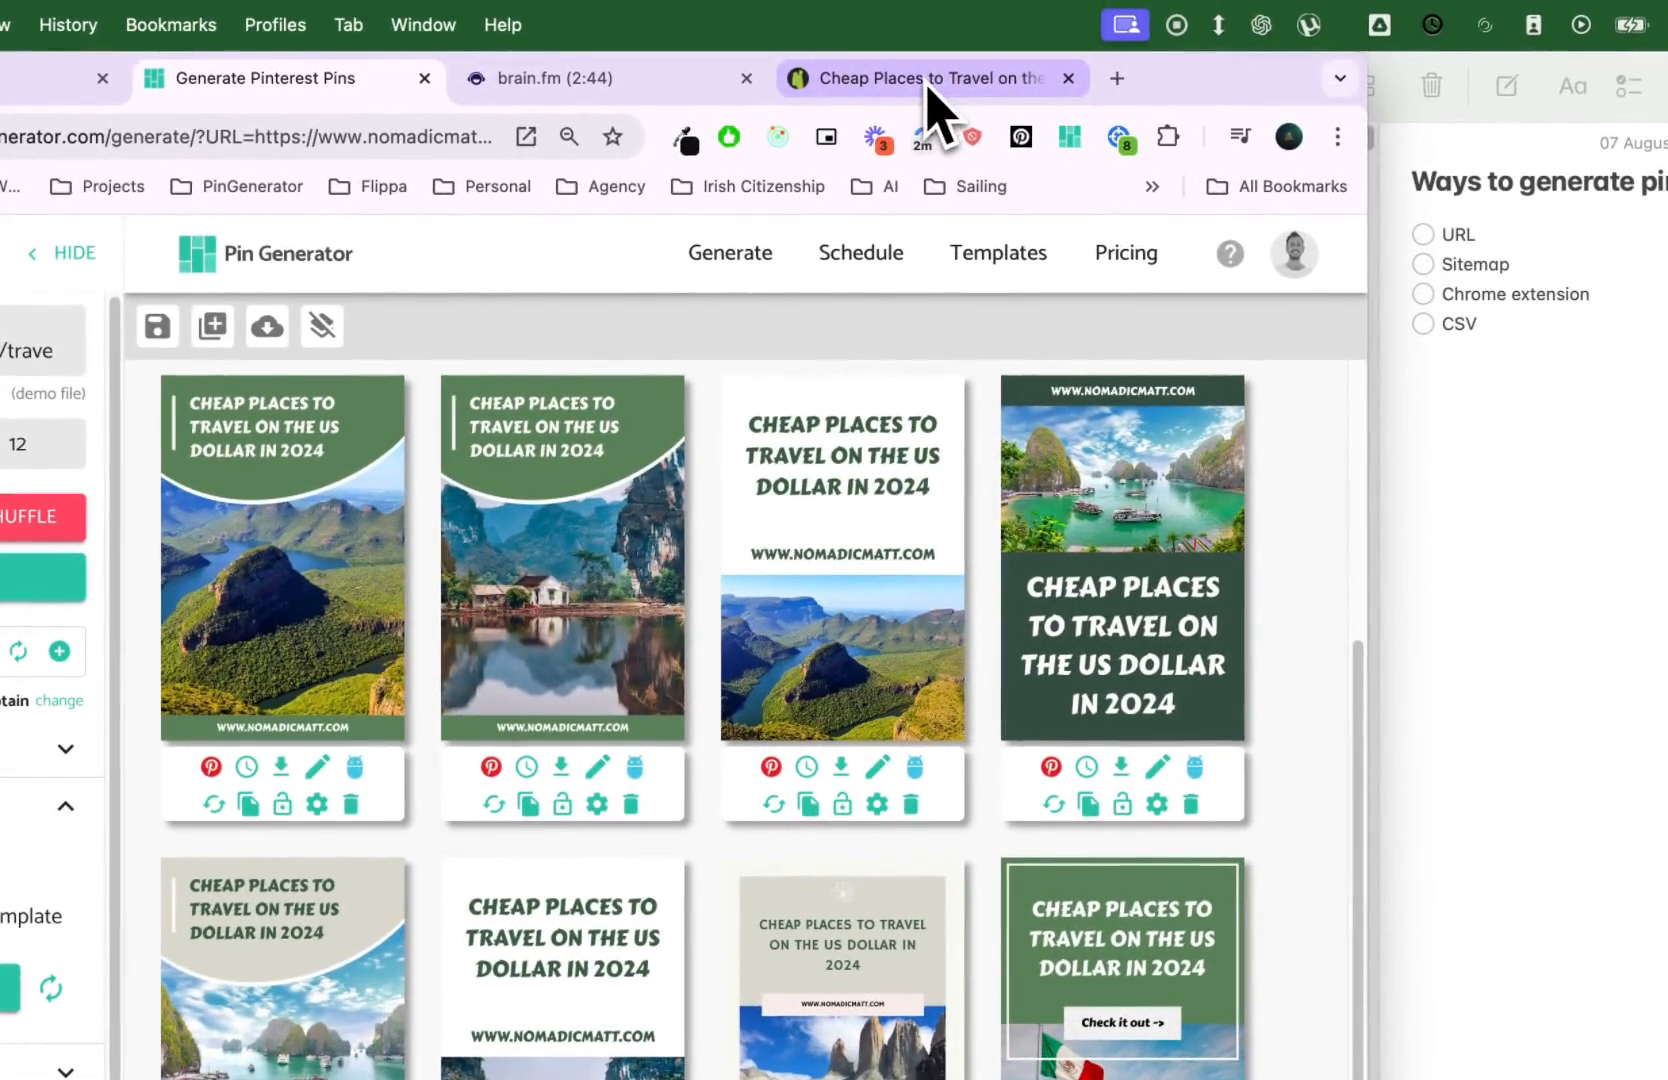
pyautogui.click(931, 78)
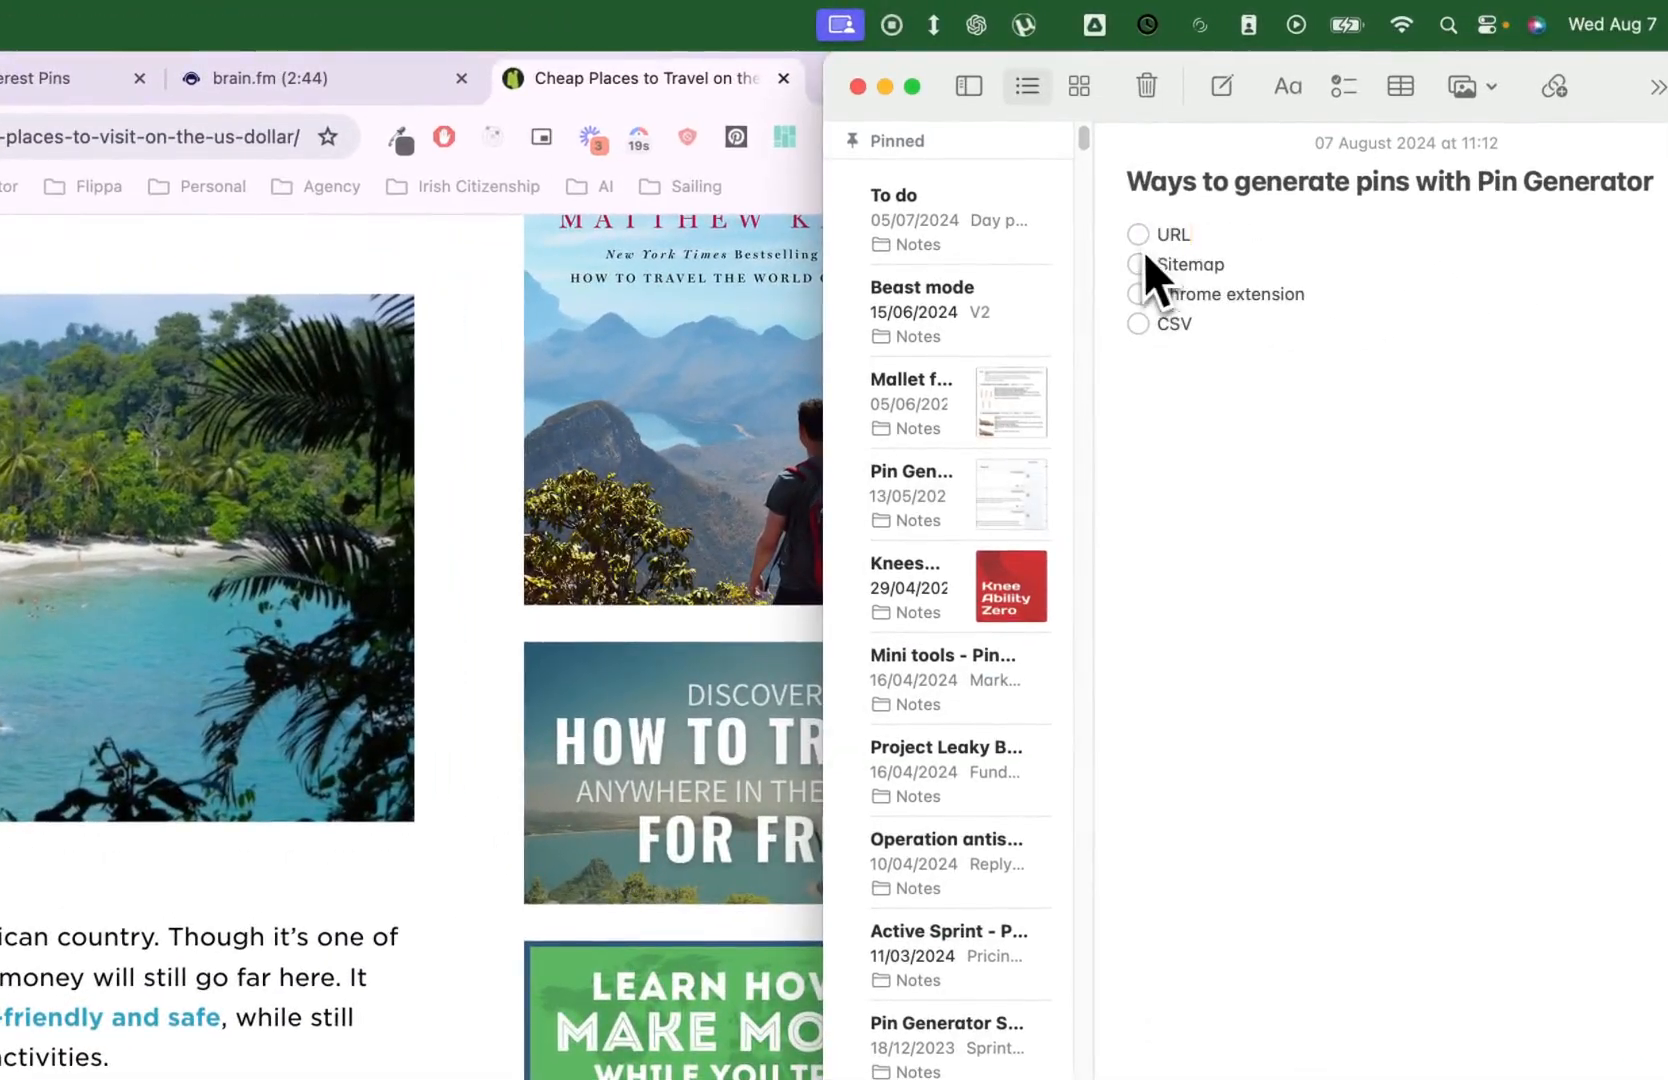
# Step: Tick the URL item in the Apple Notes pin-generation checklist
pyautogui.click(1138, 235)
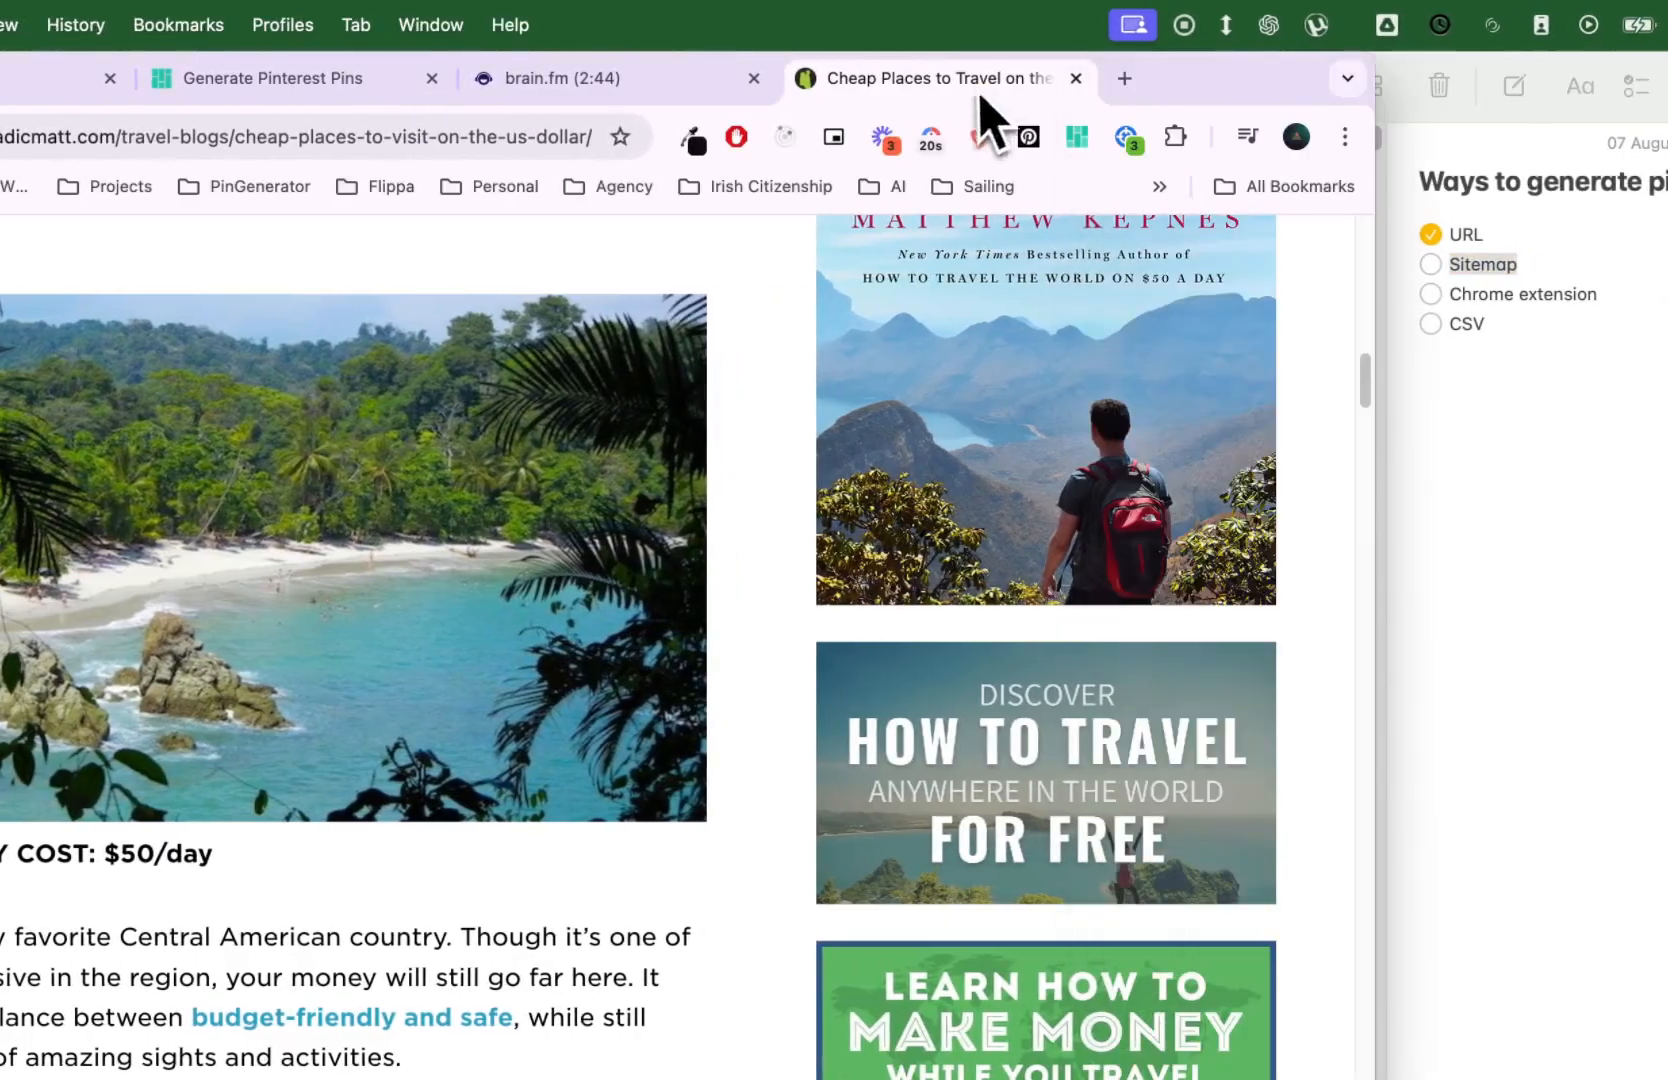
pyautogui.scroll(3)
pyautogui.write('https://www.nomadicmatt.com/site')
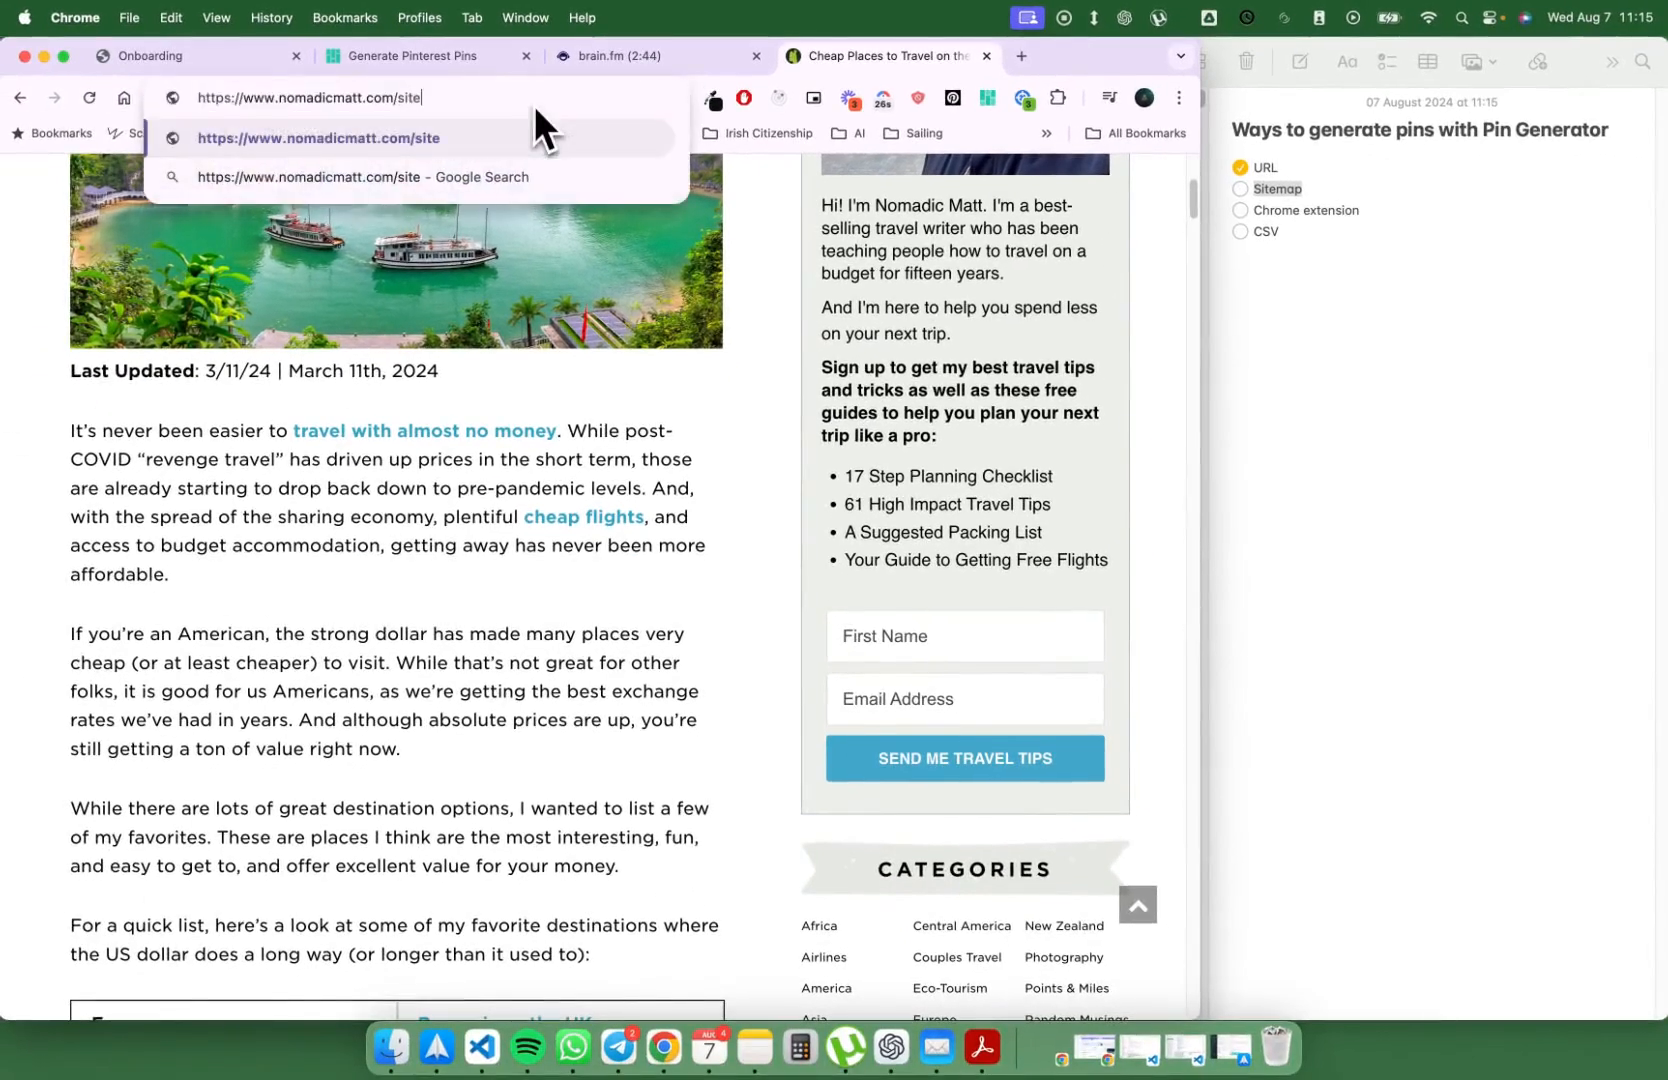
# Step: Load Nomadic Matt's sitemap_index.xml and open post-sitemap.xml listing 963 URLs
pyautogui.write('map.xml')
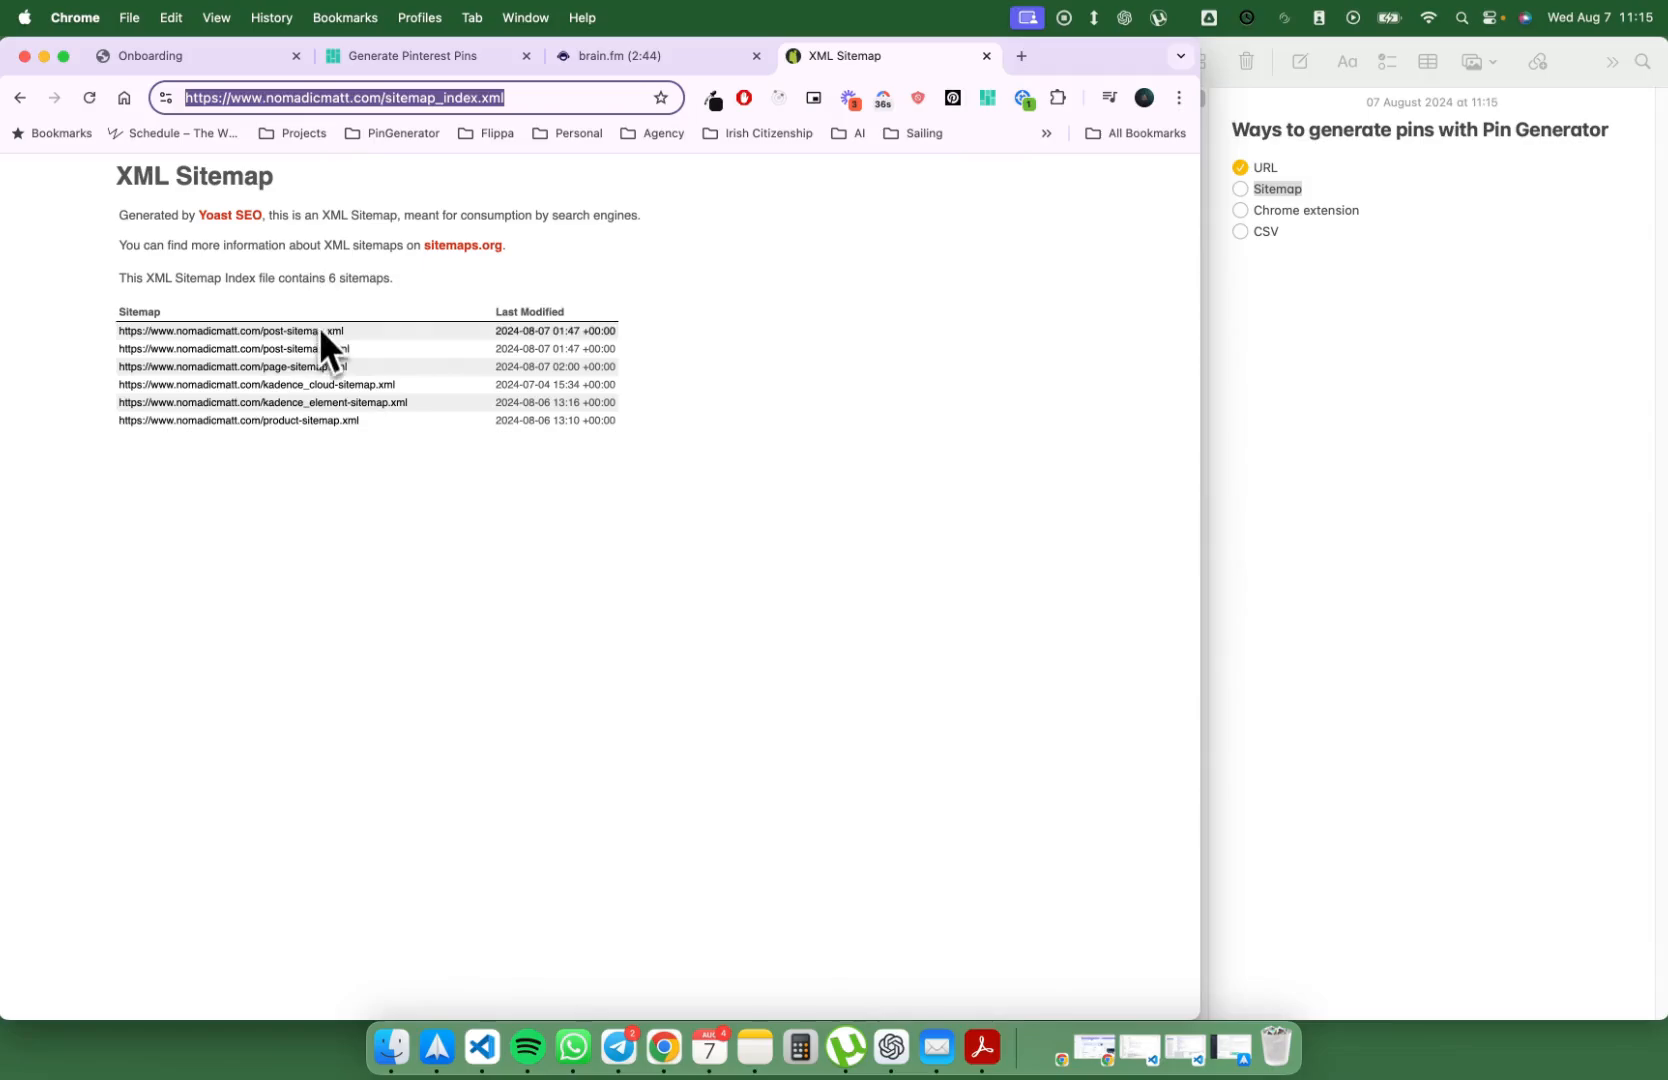
pyautogui.moveTo(311, 384)
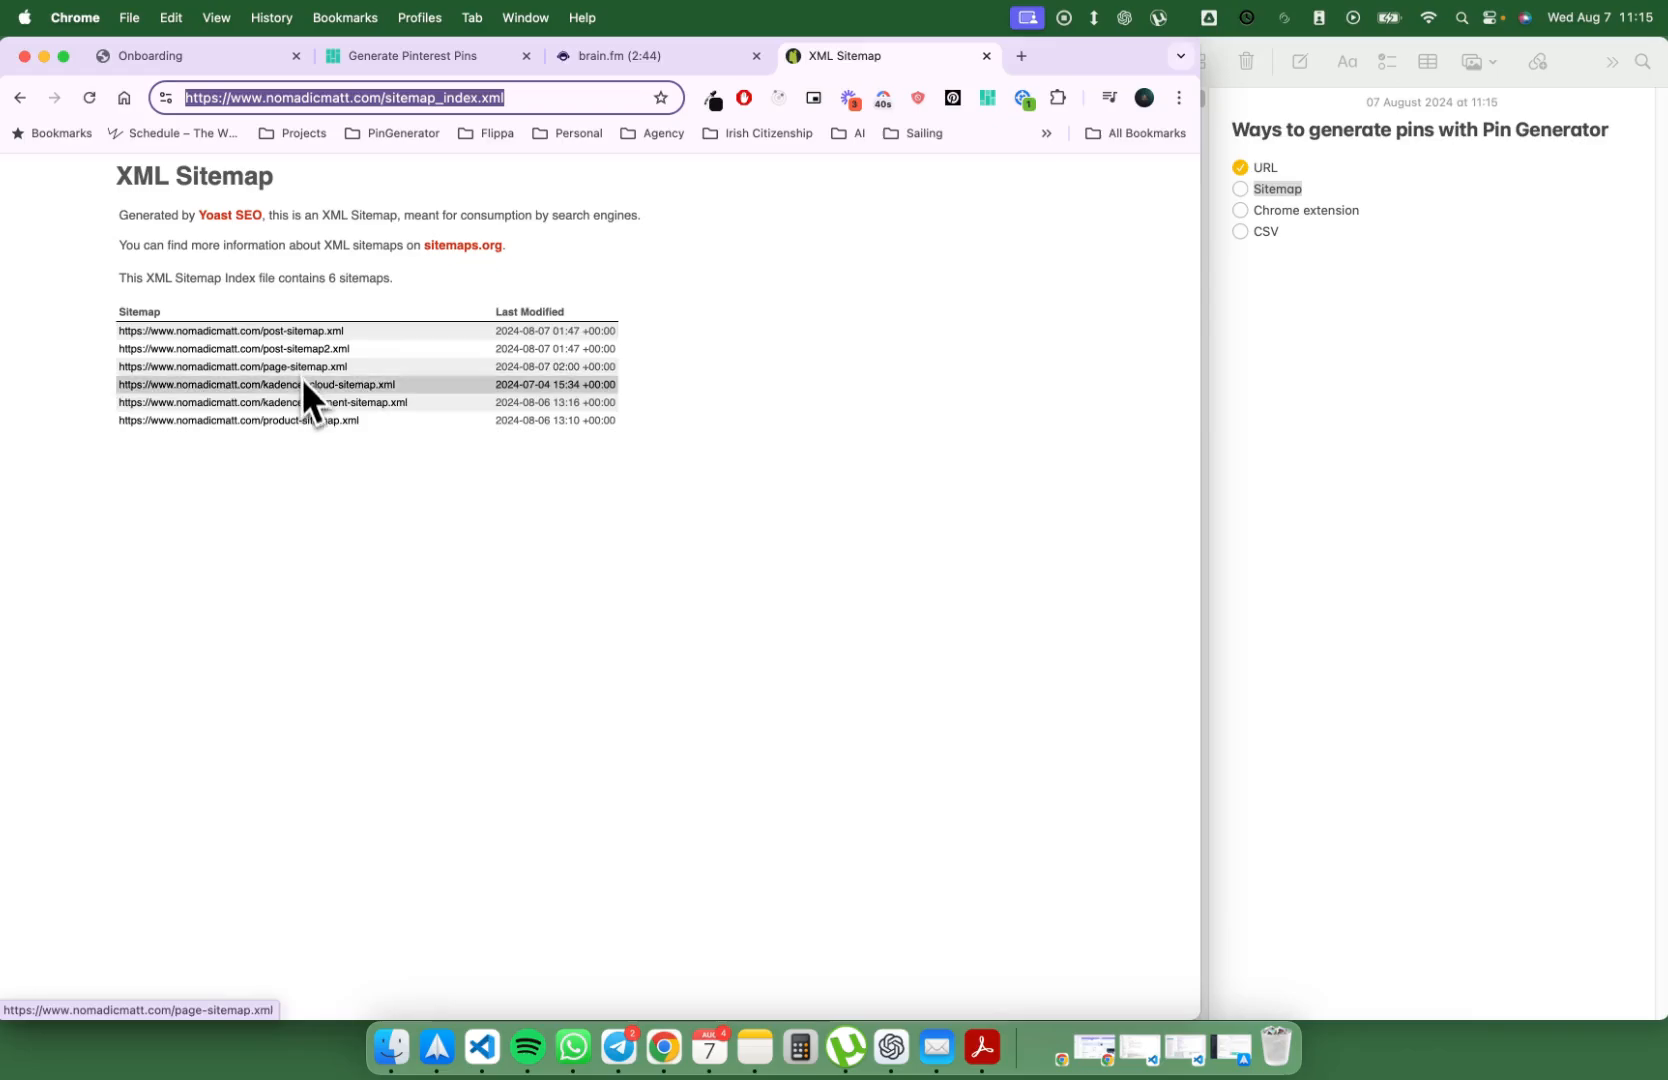
pyautogui.moveTo(310, 402)
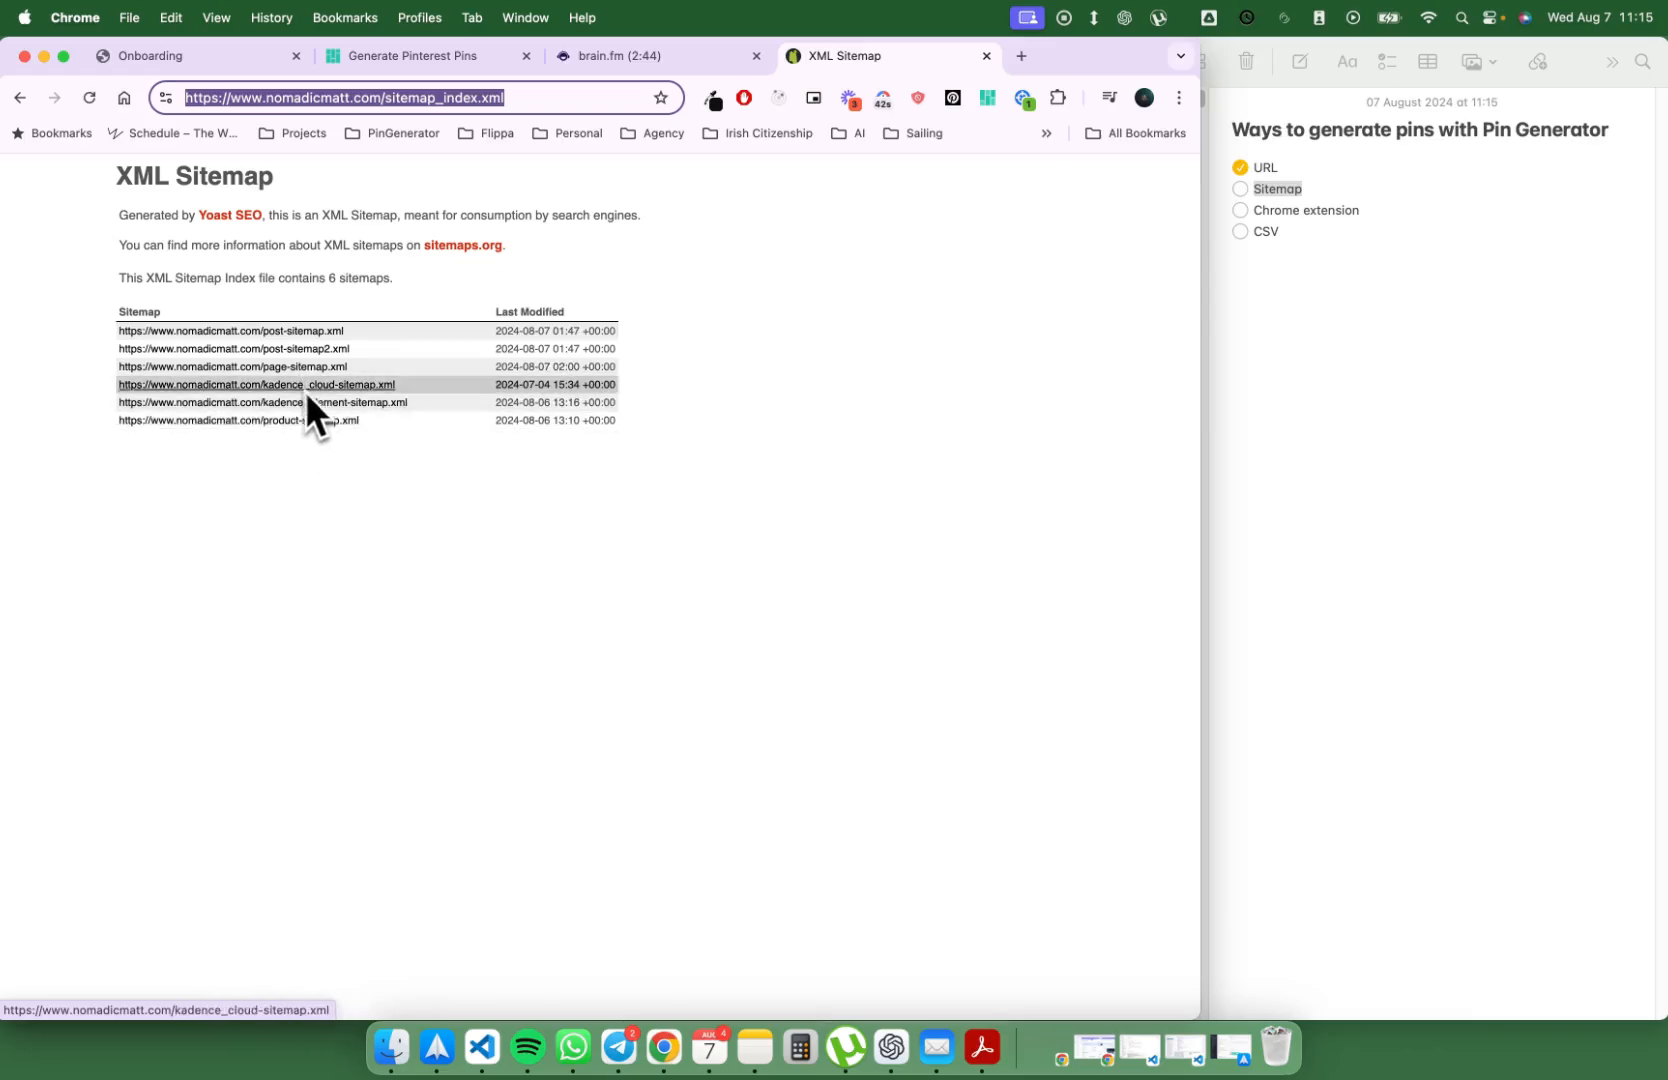
pyautogui.moveTo(313, 334)
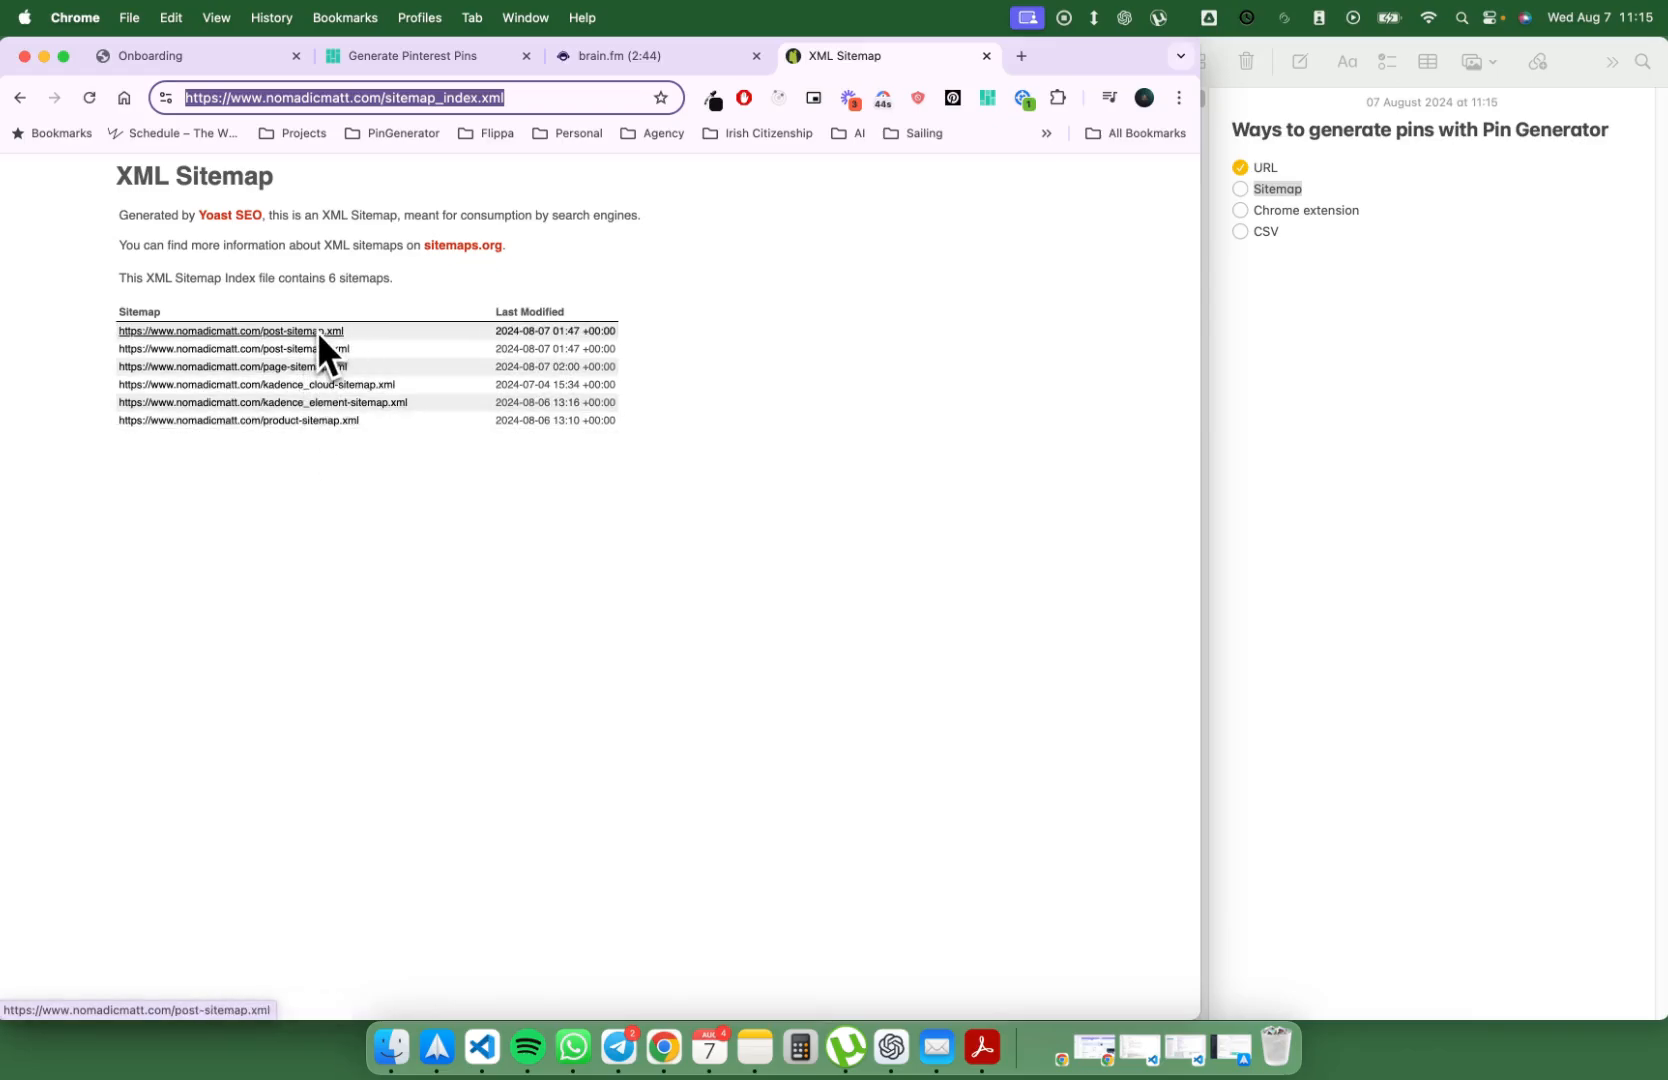
pyautogui.moveTo(303, 362)
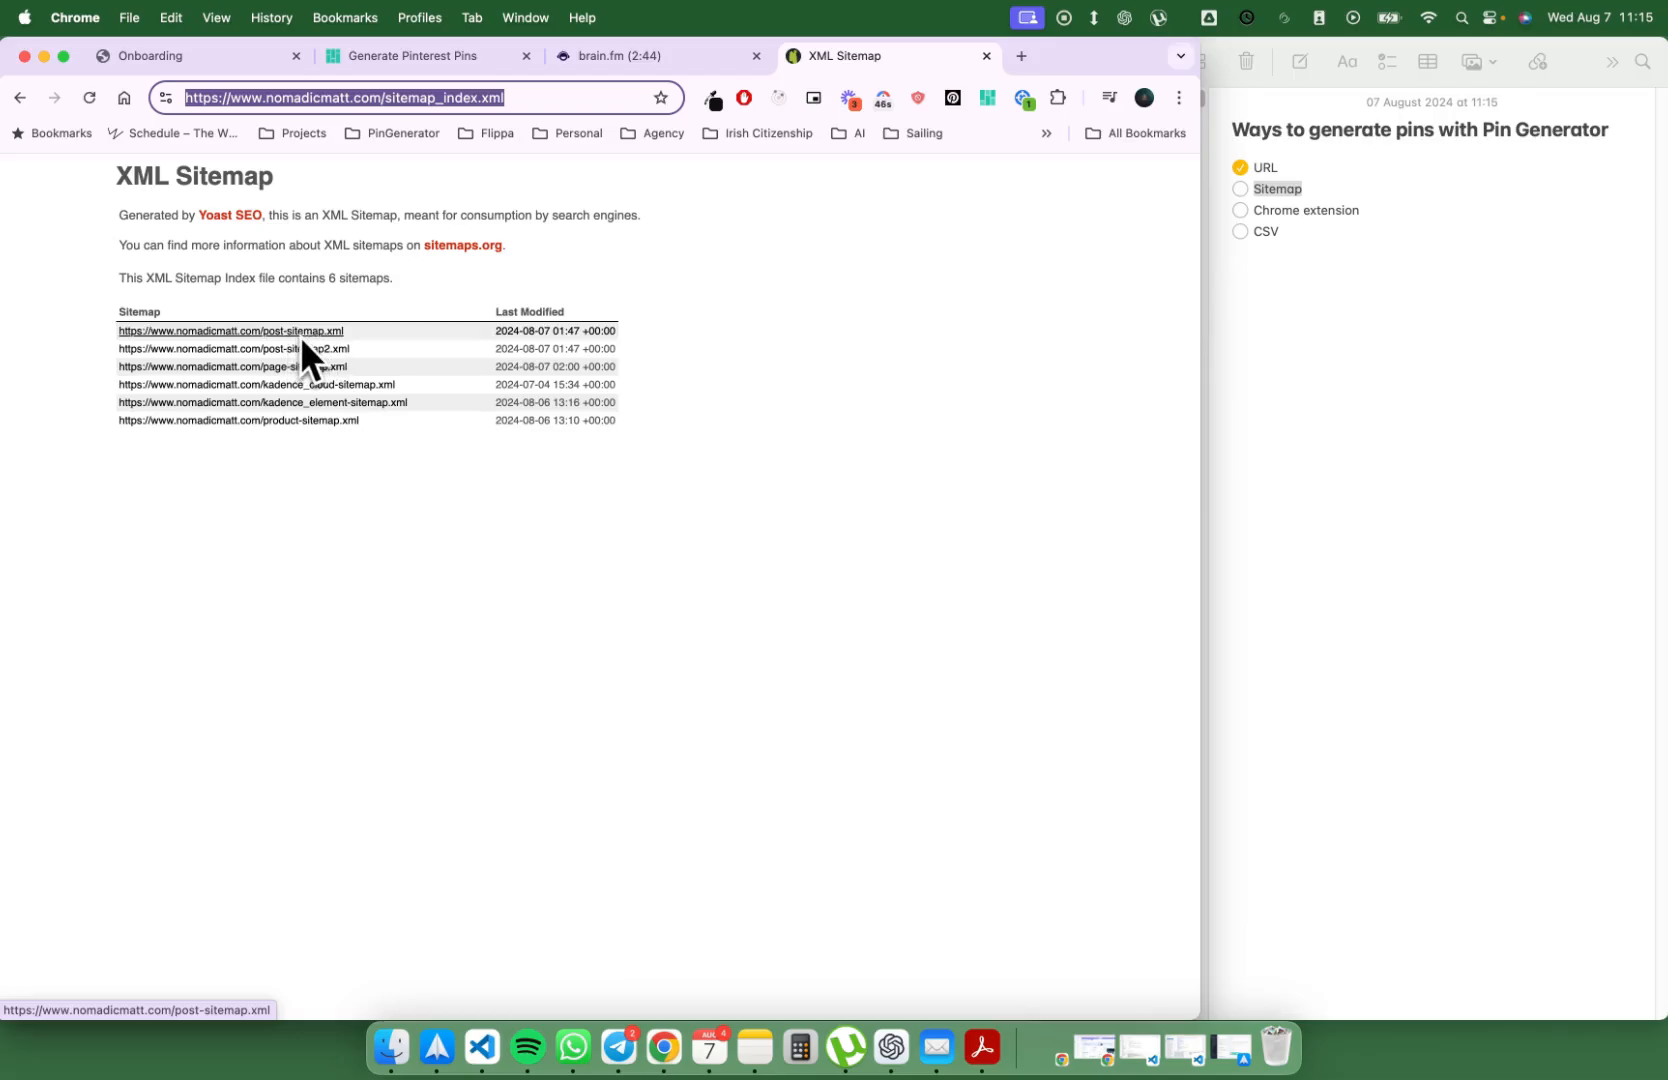
pyautogui.moveTo(293, 359)
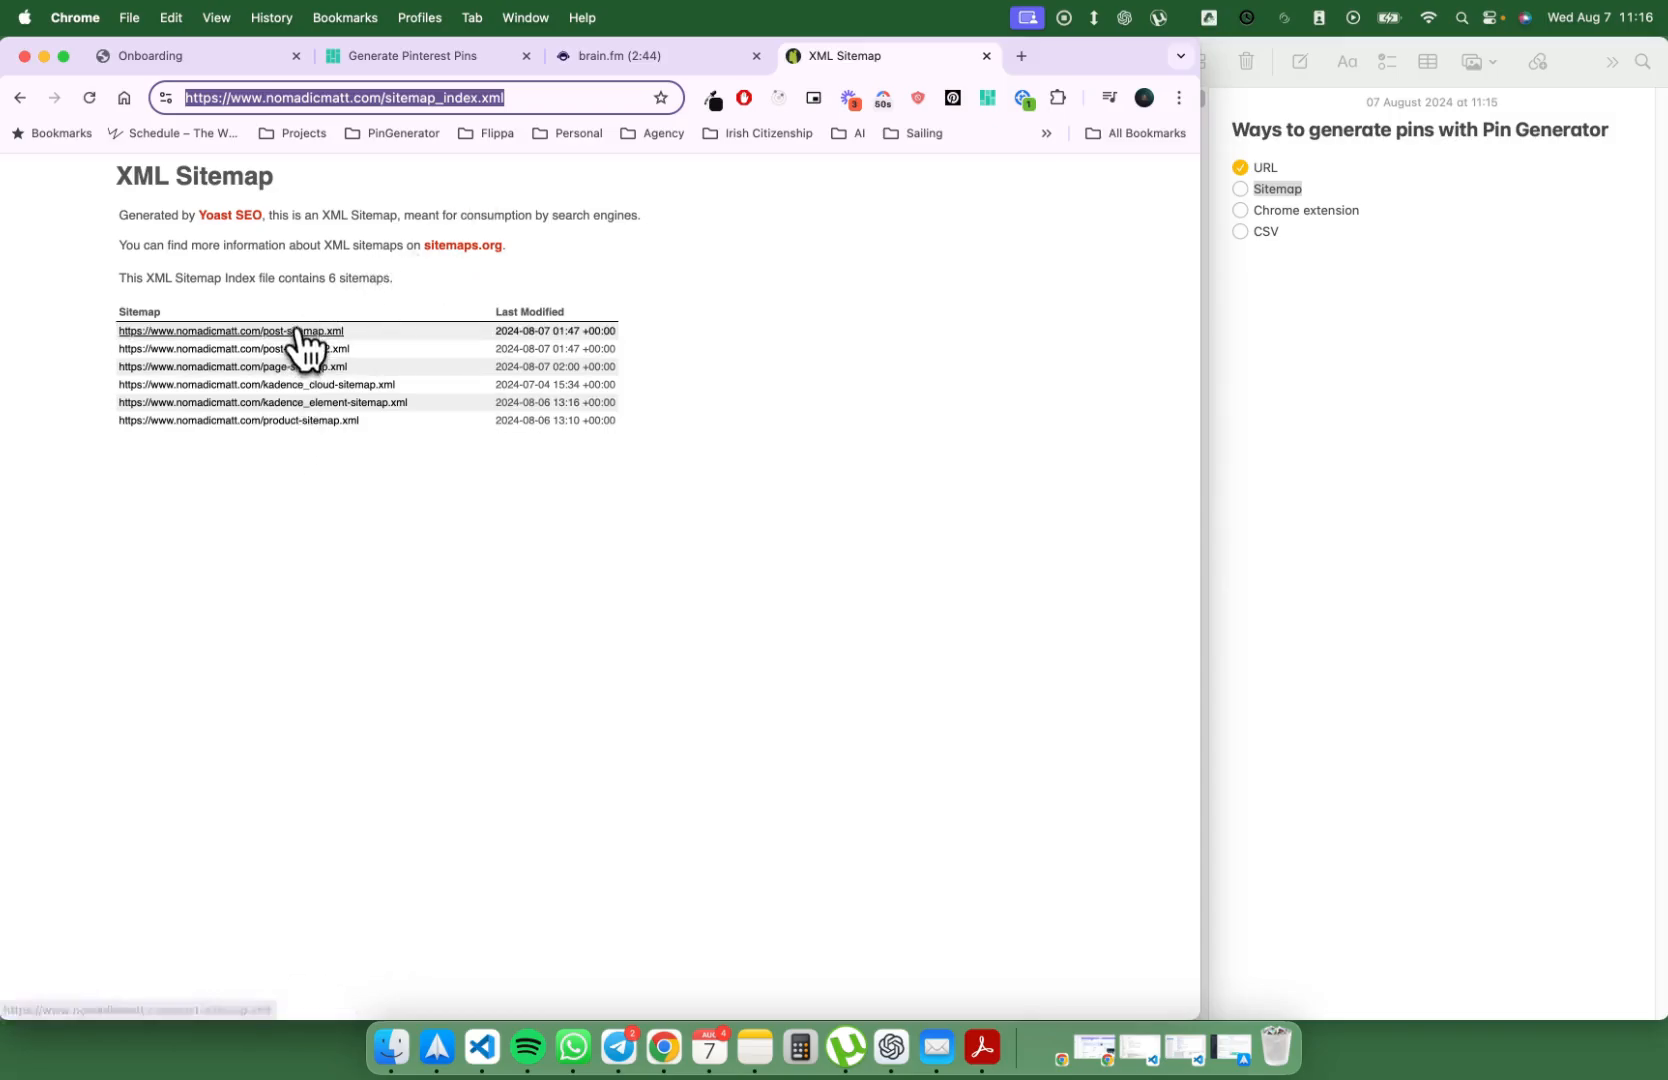
pyautogui.click(230, 331)
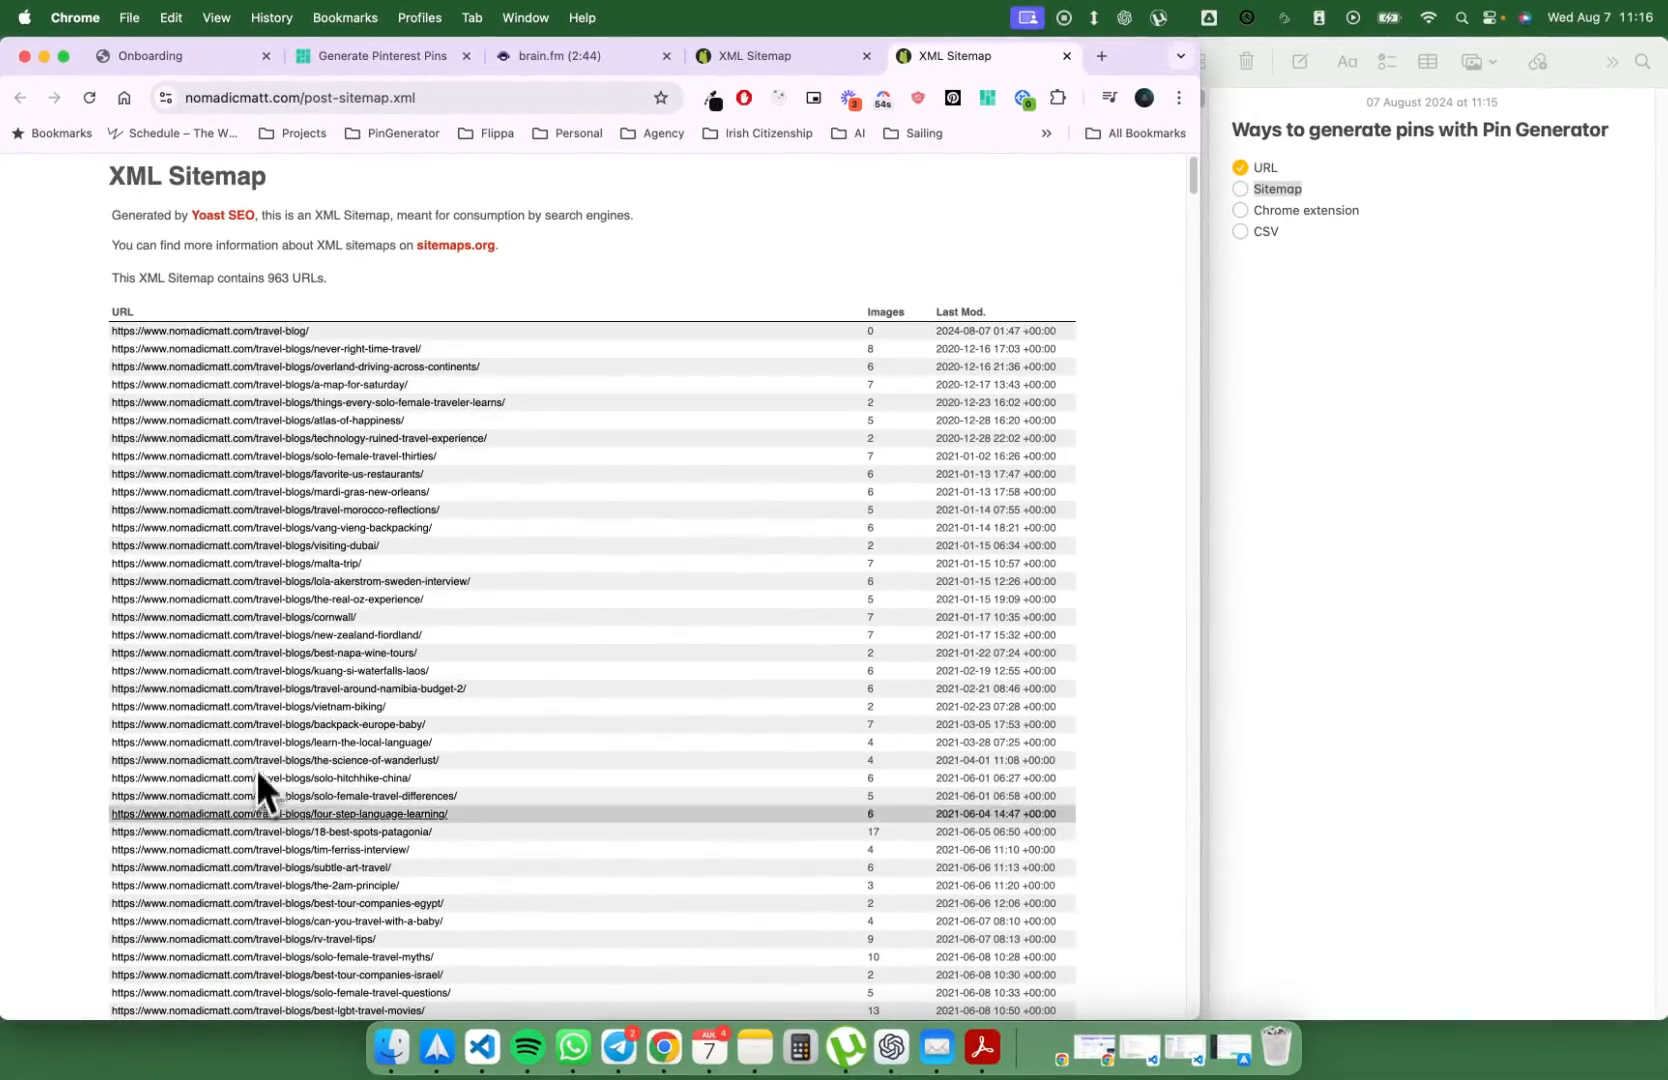
pyautogui.moveTo(884, 635)
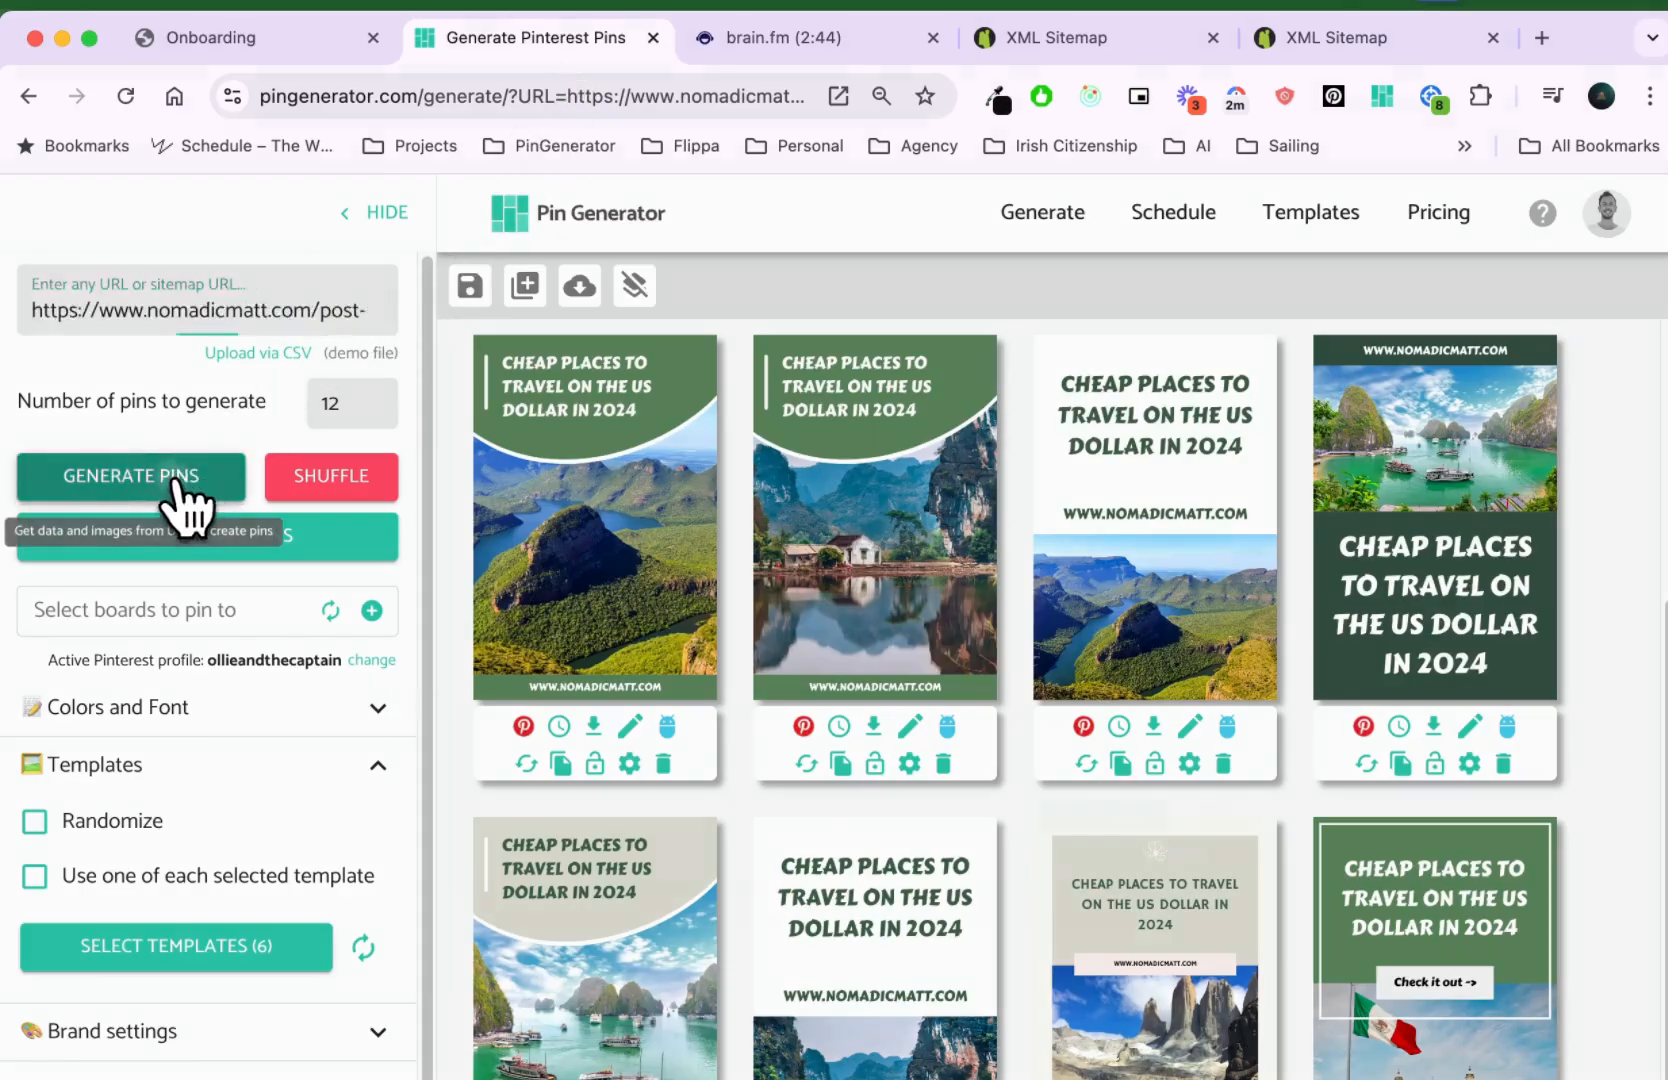
# Step: Generate pins from the post sitemap address, confirming replacement of existing pins
pyautogui.click(130, 477)
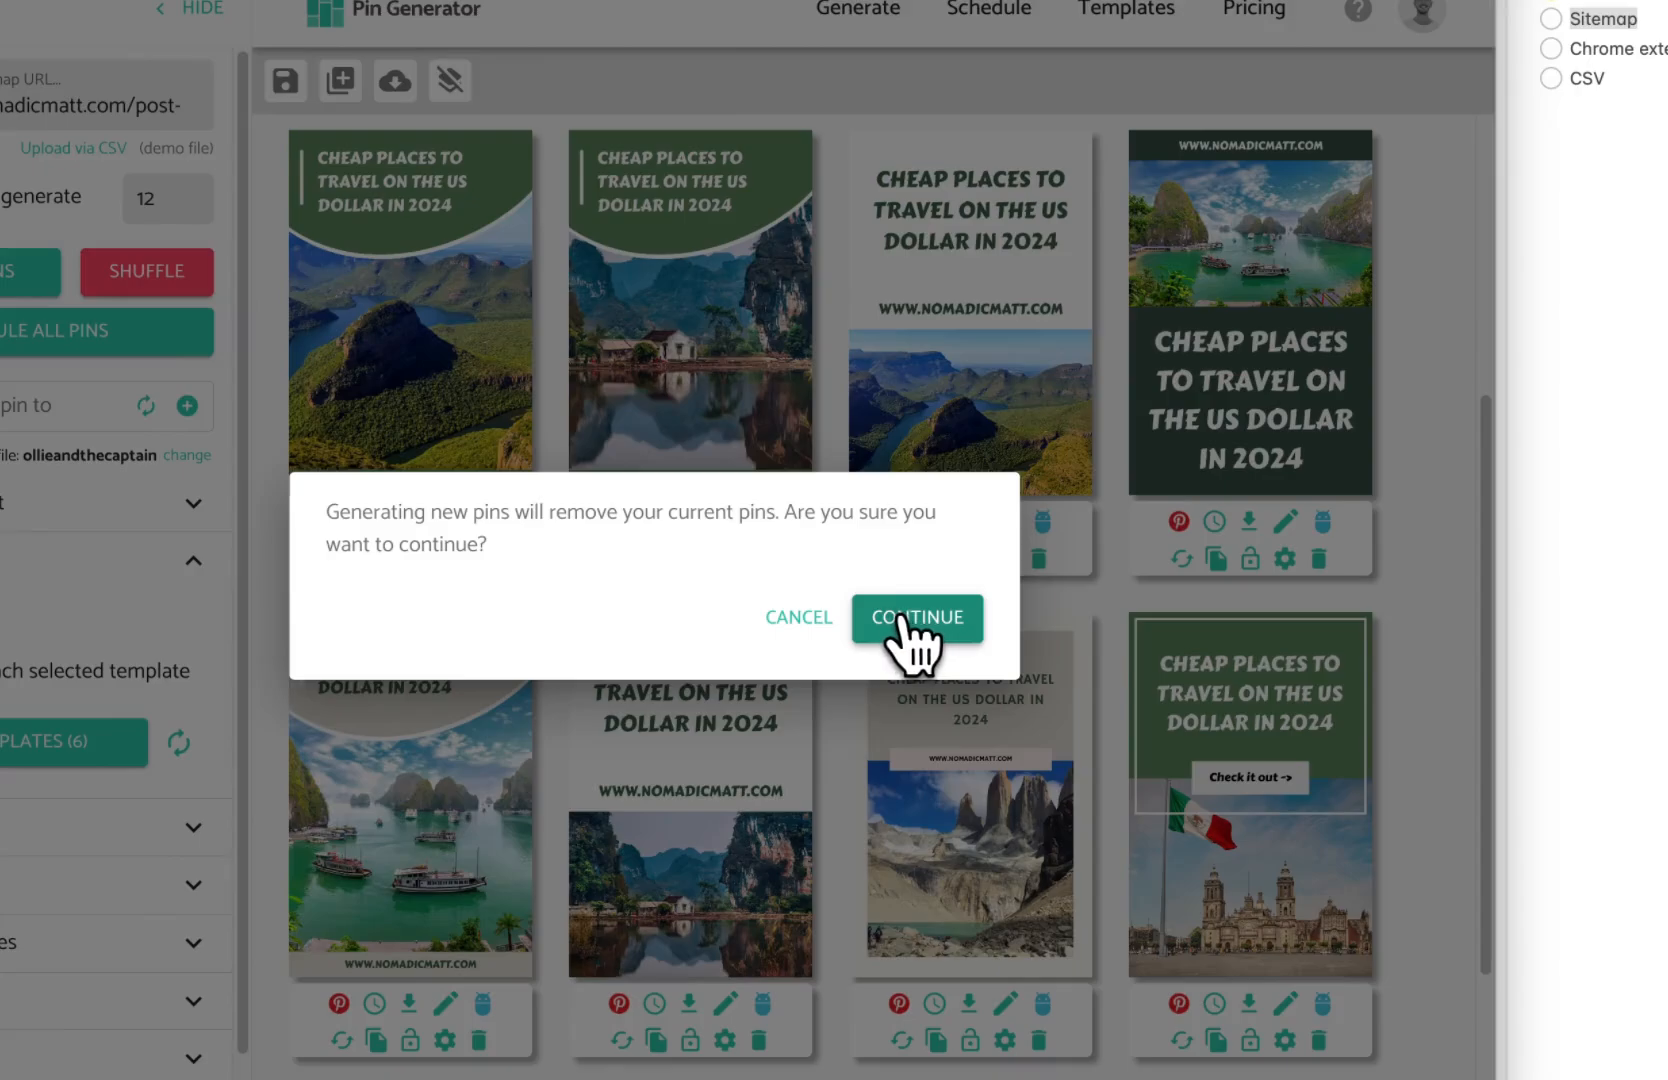
pyautogui.moveTo(947, 633)
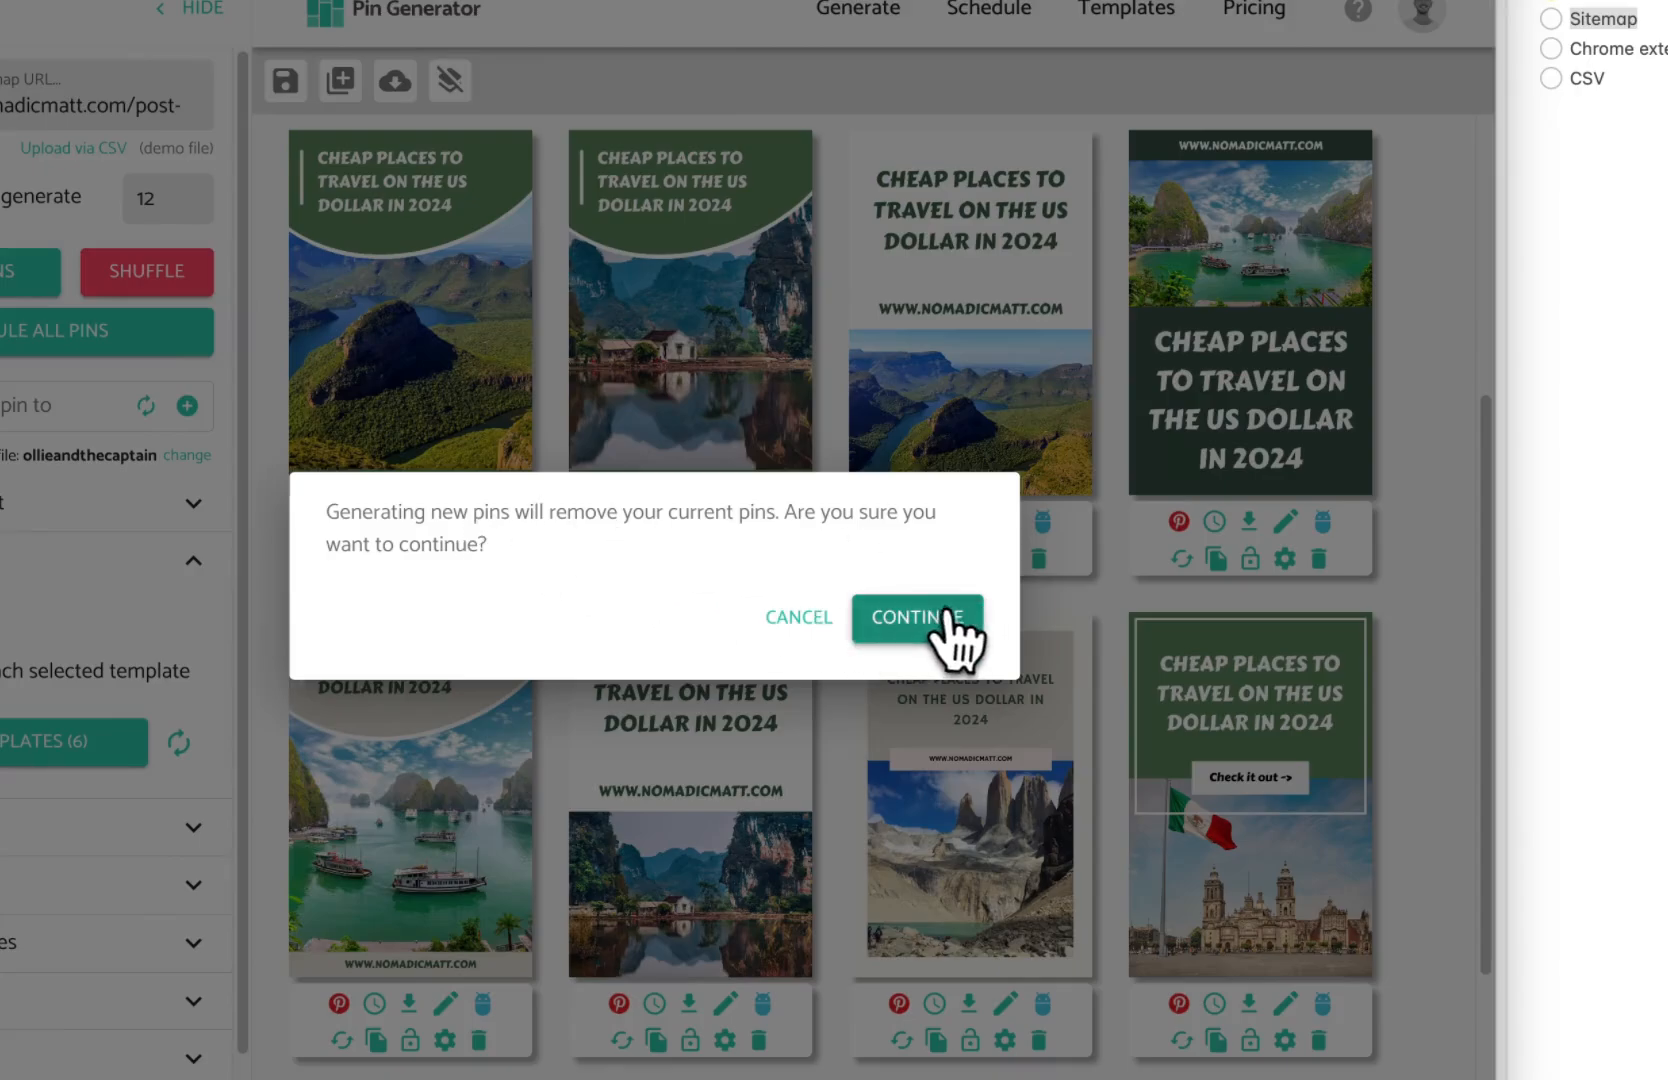
pyautogui.click(917, 617)
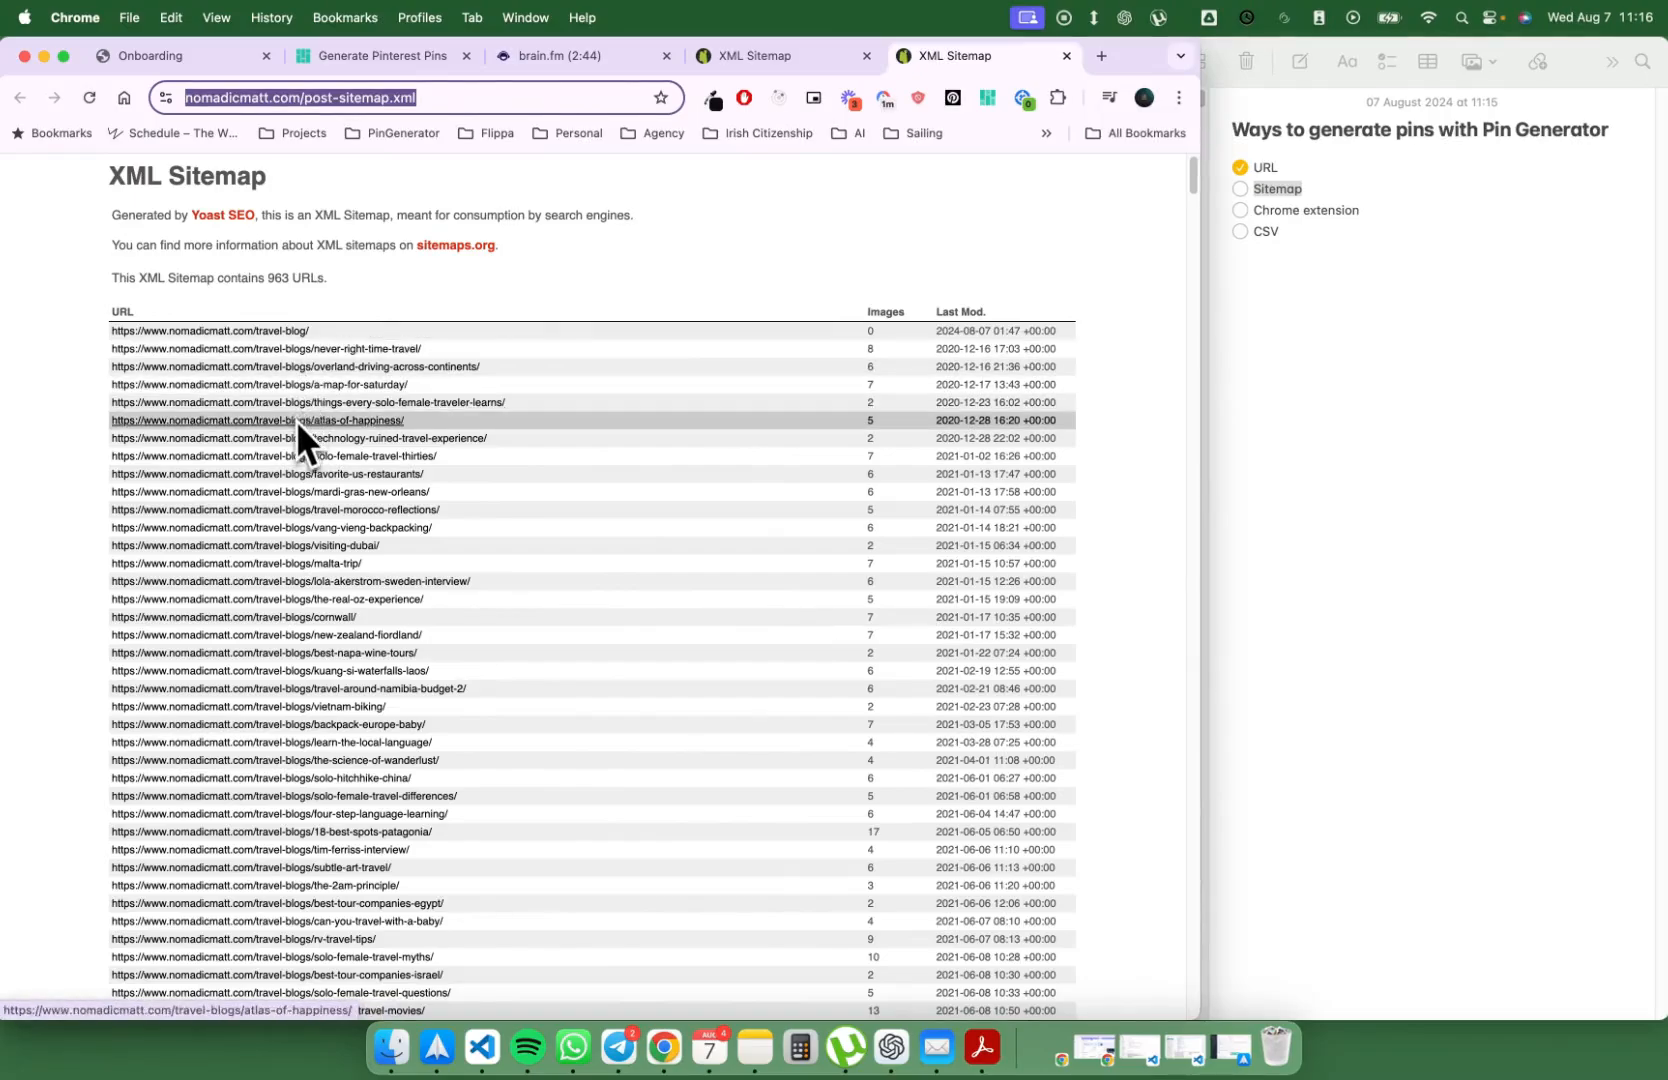
pyautogui.moveTo(303, 351)
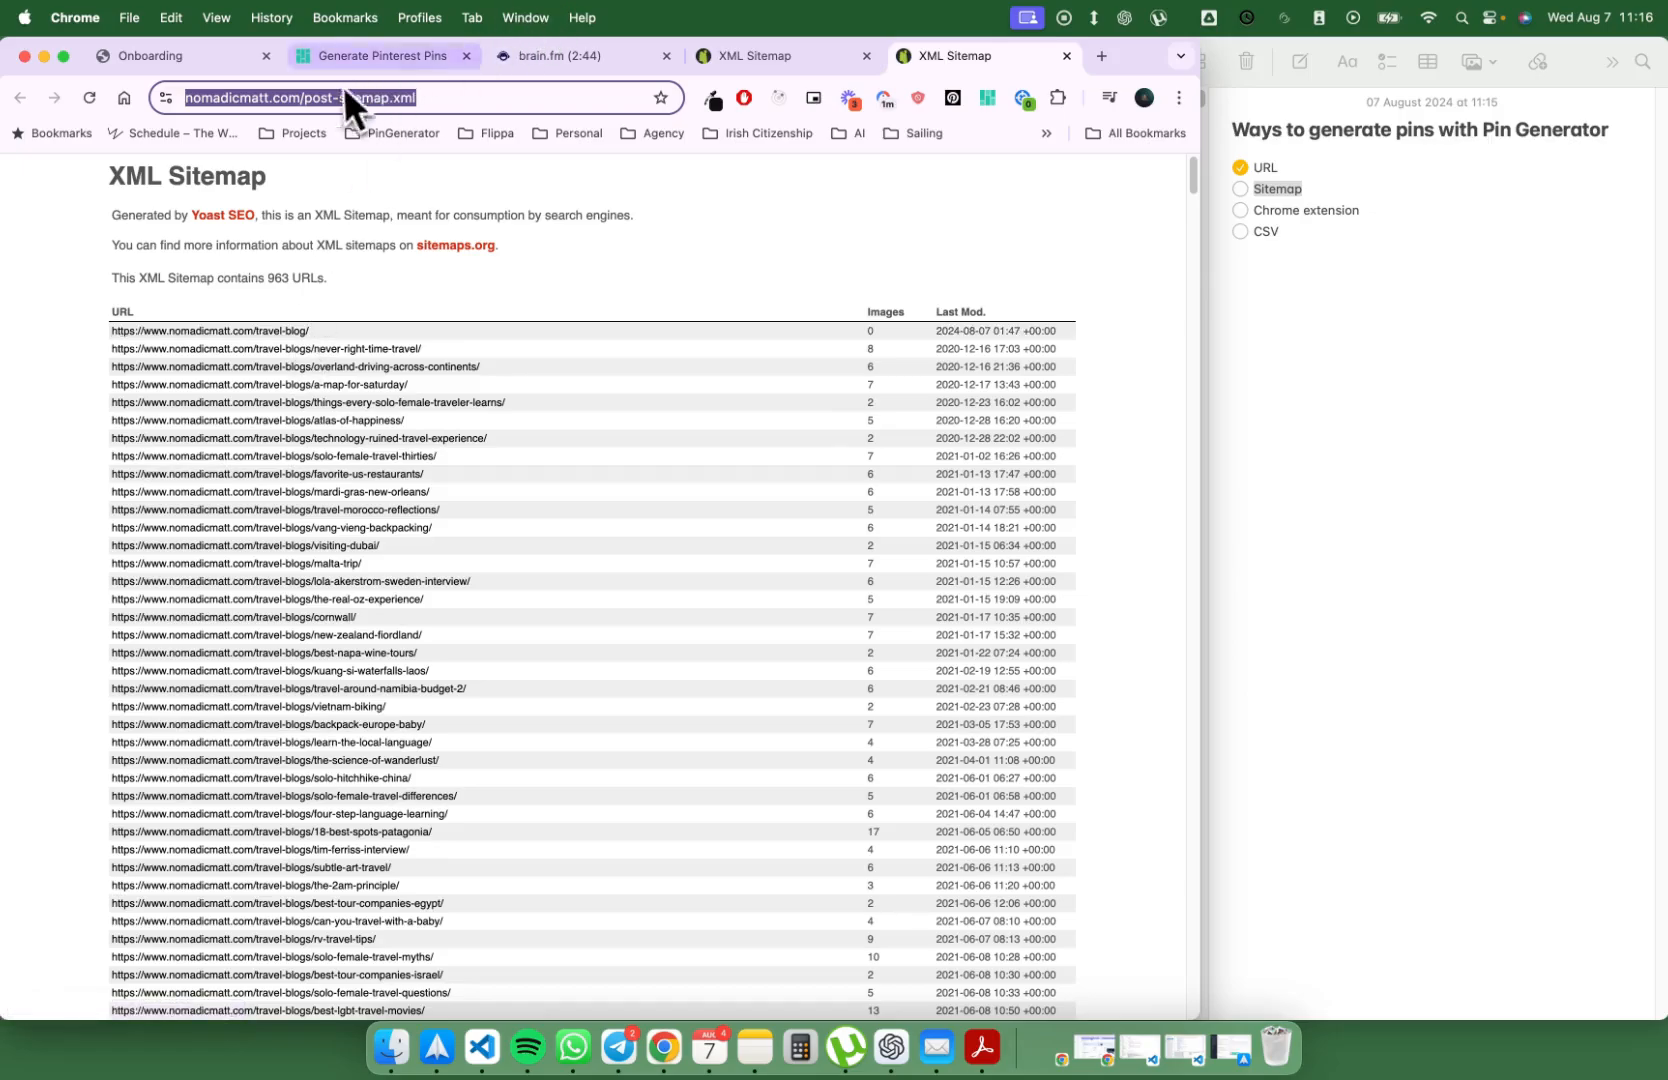
pyautogui.moveTo(434, 48)
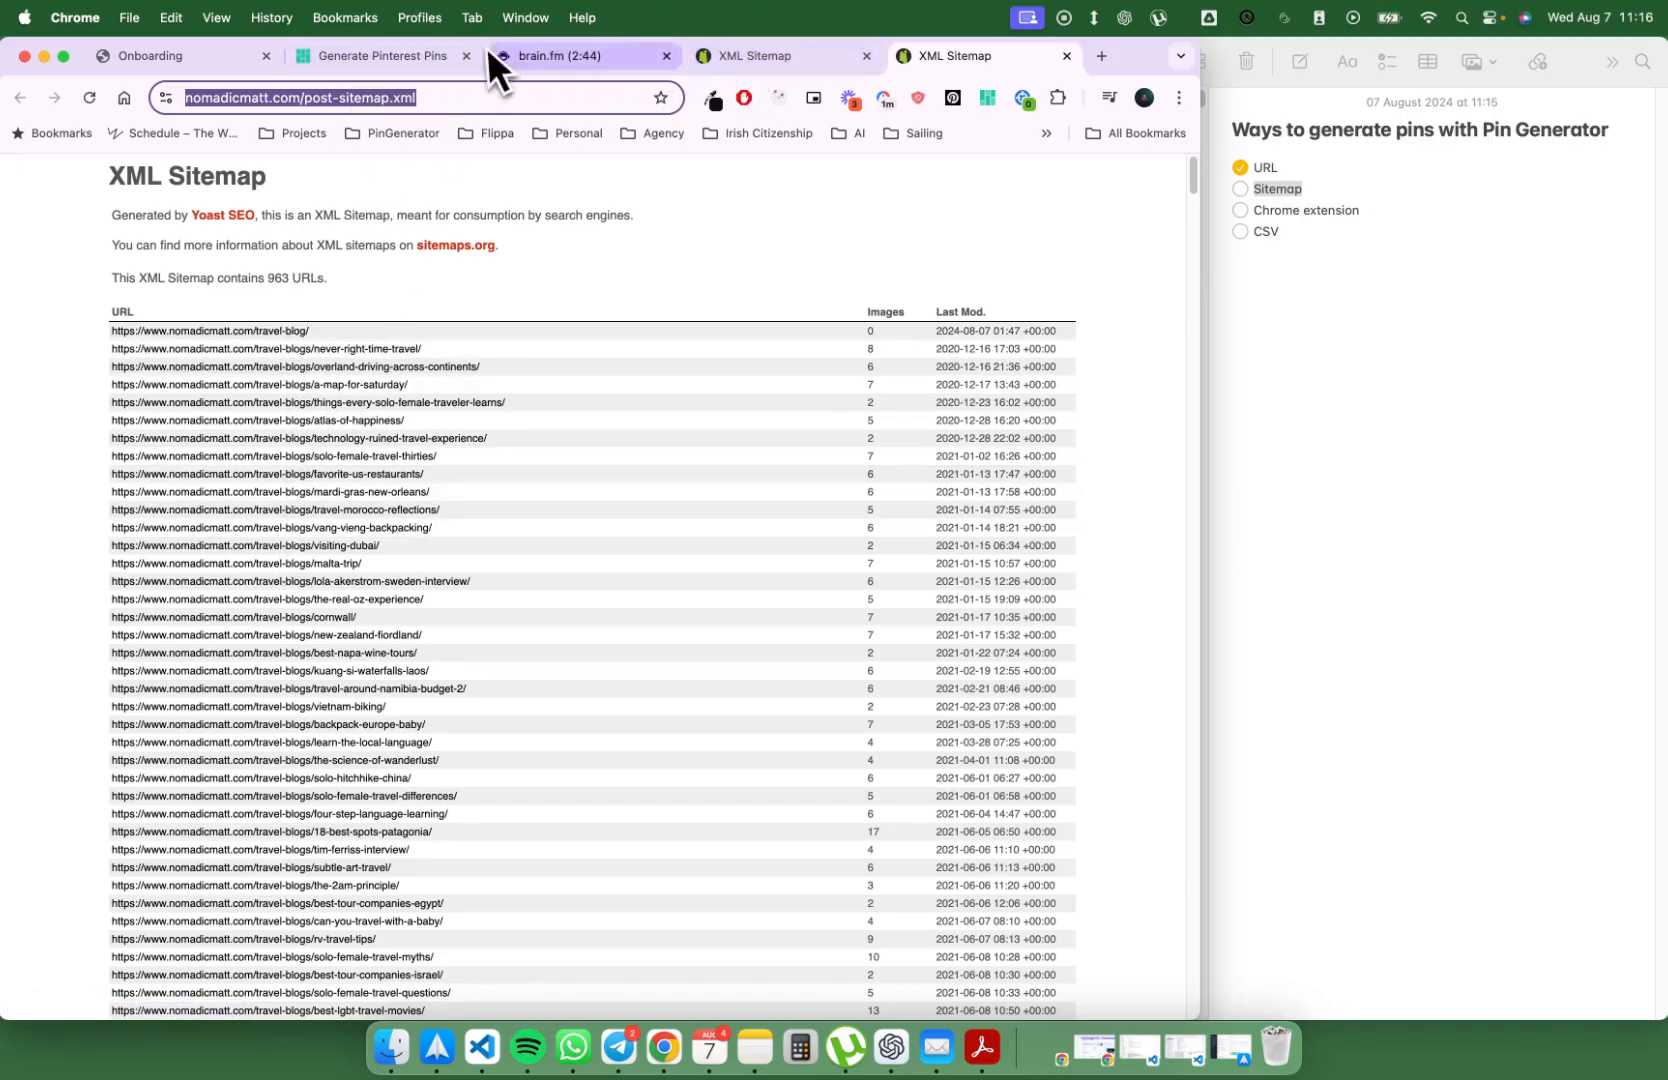
# Step: Review the twelve sitemap-based pins and expand Select URLs to generate
pyautogui.click(379, 56)
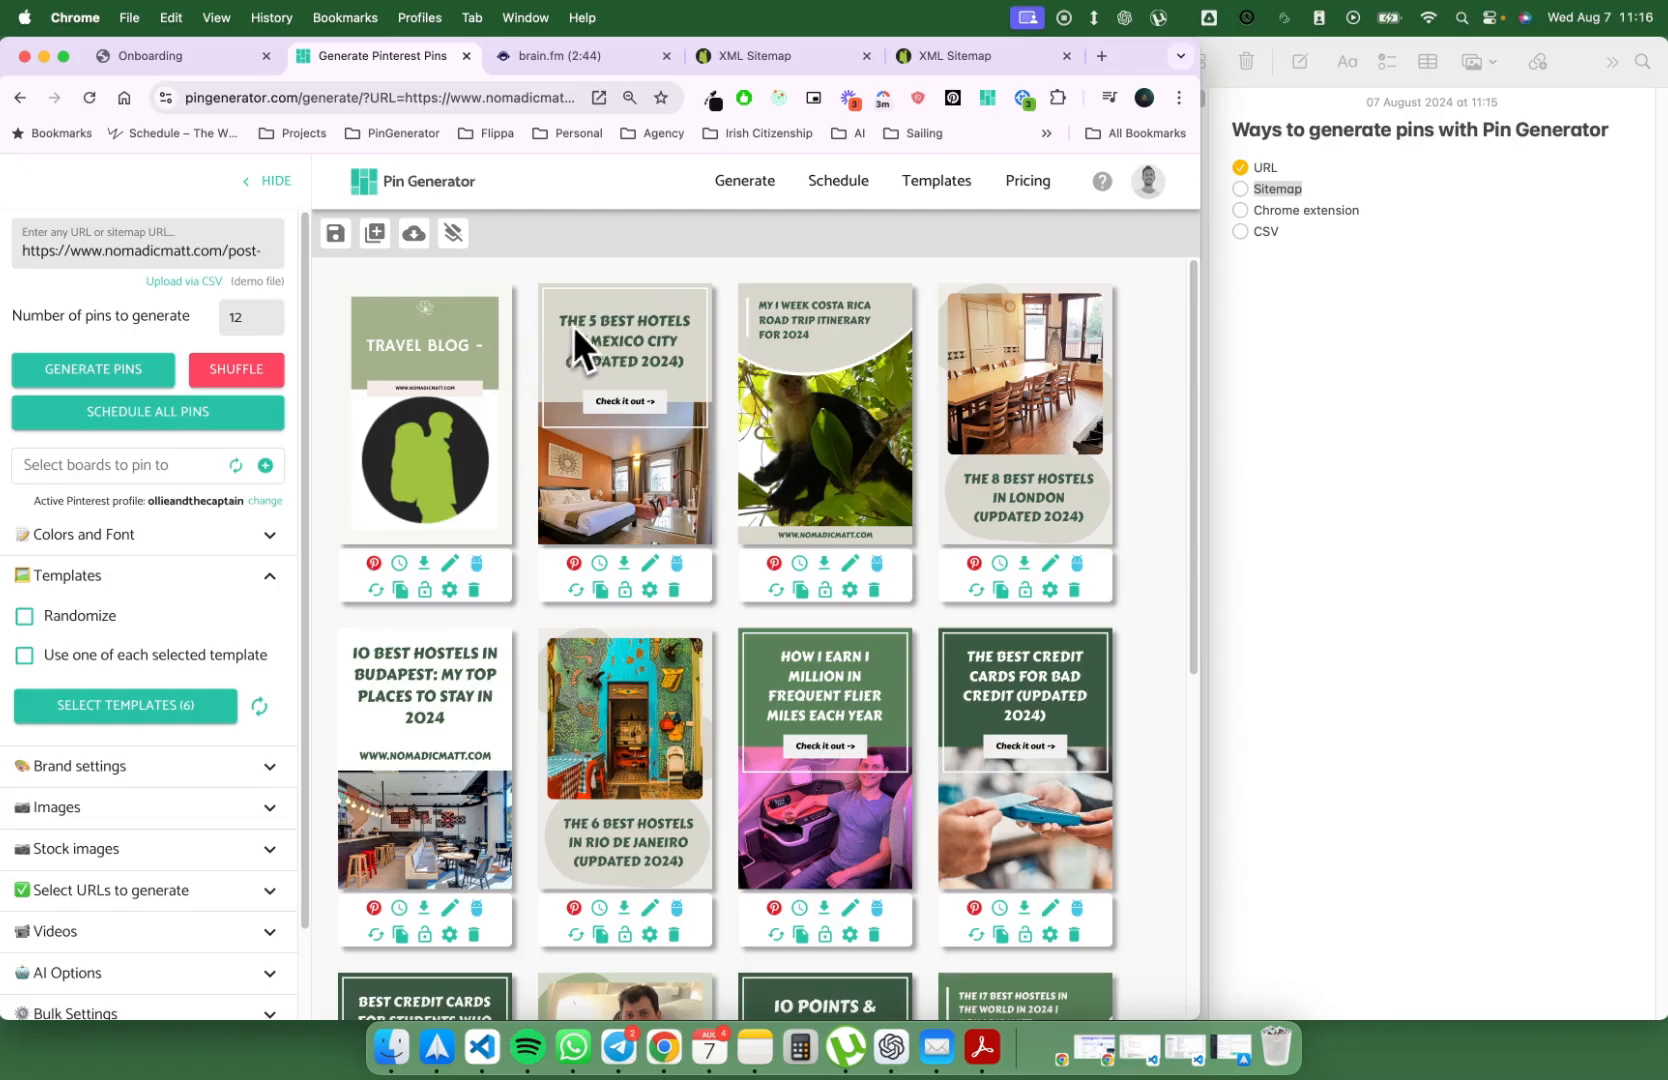
pyautogui.moveTo(791, 333)
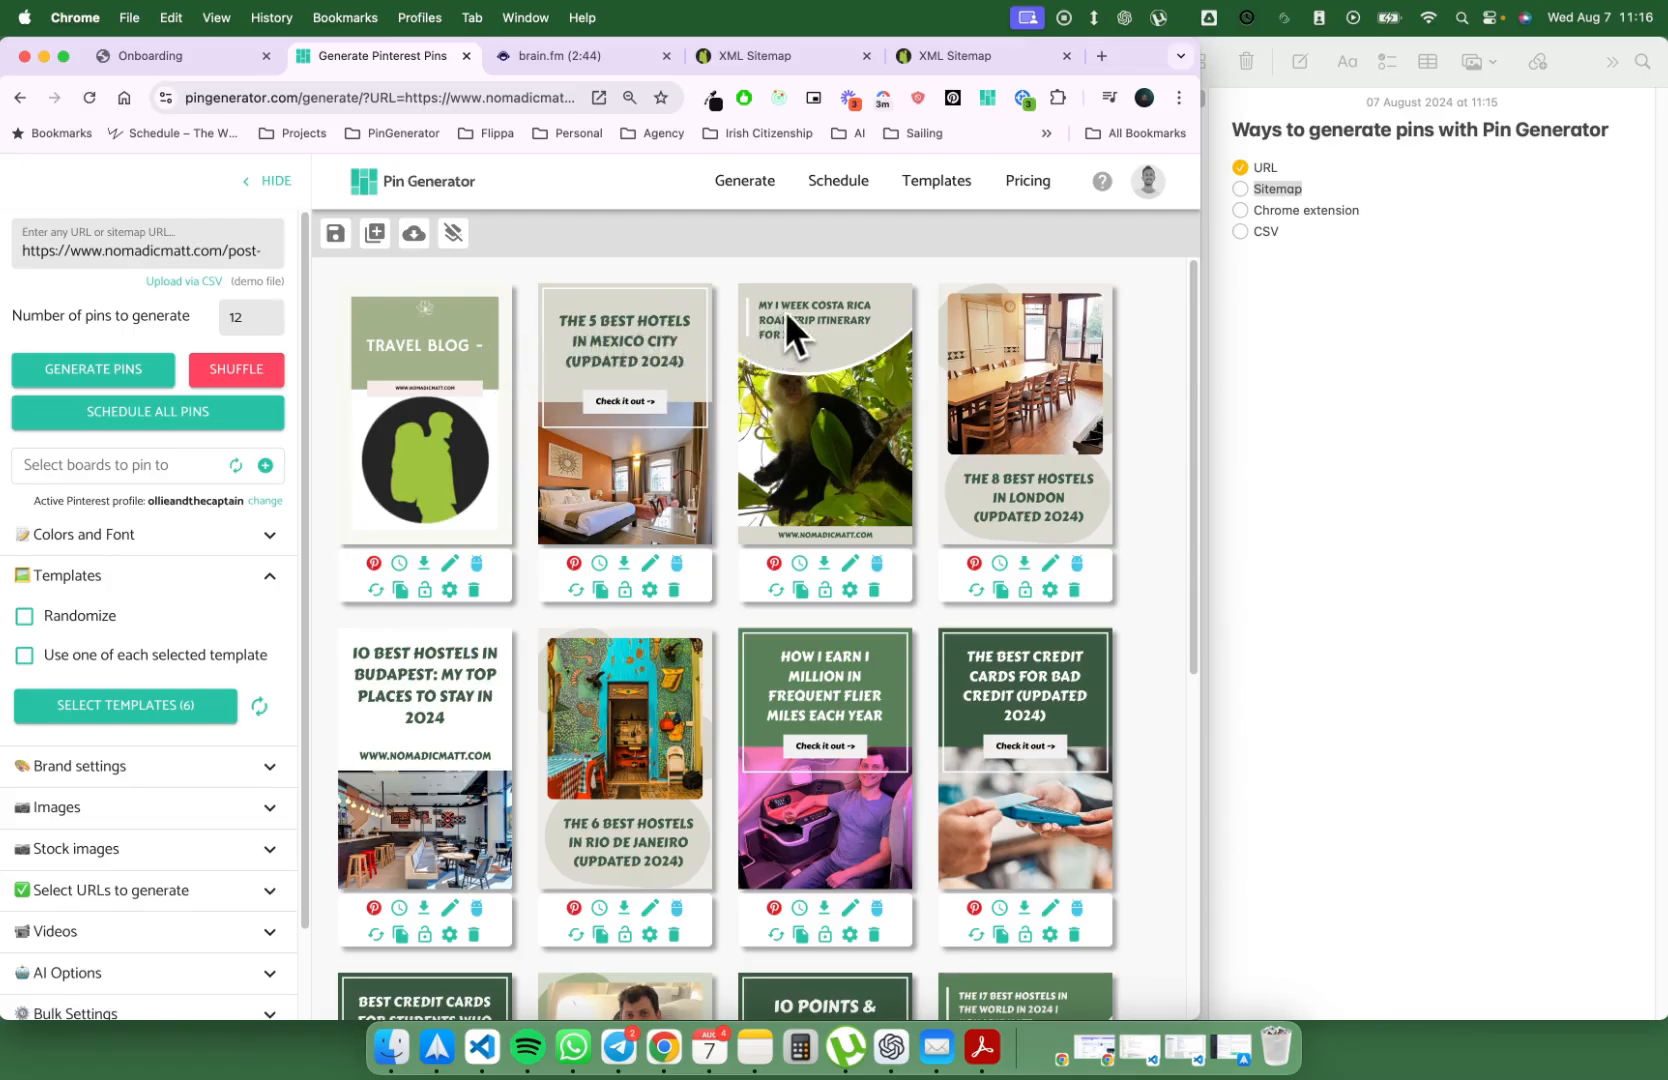
pyautogui.moveTo(885, 787)
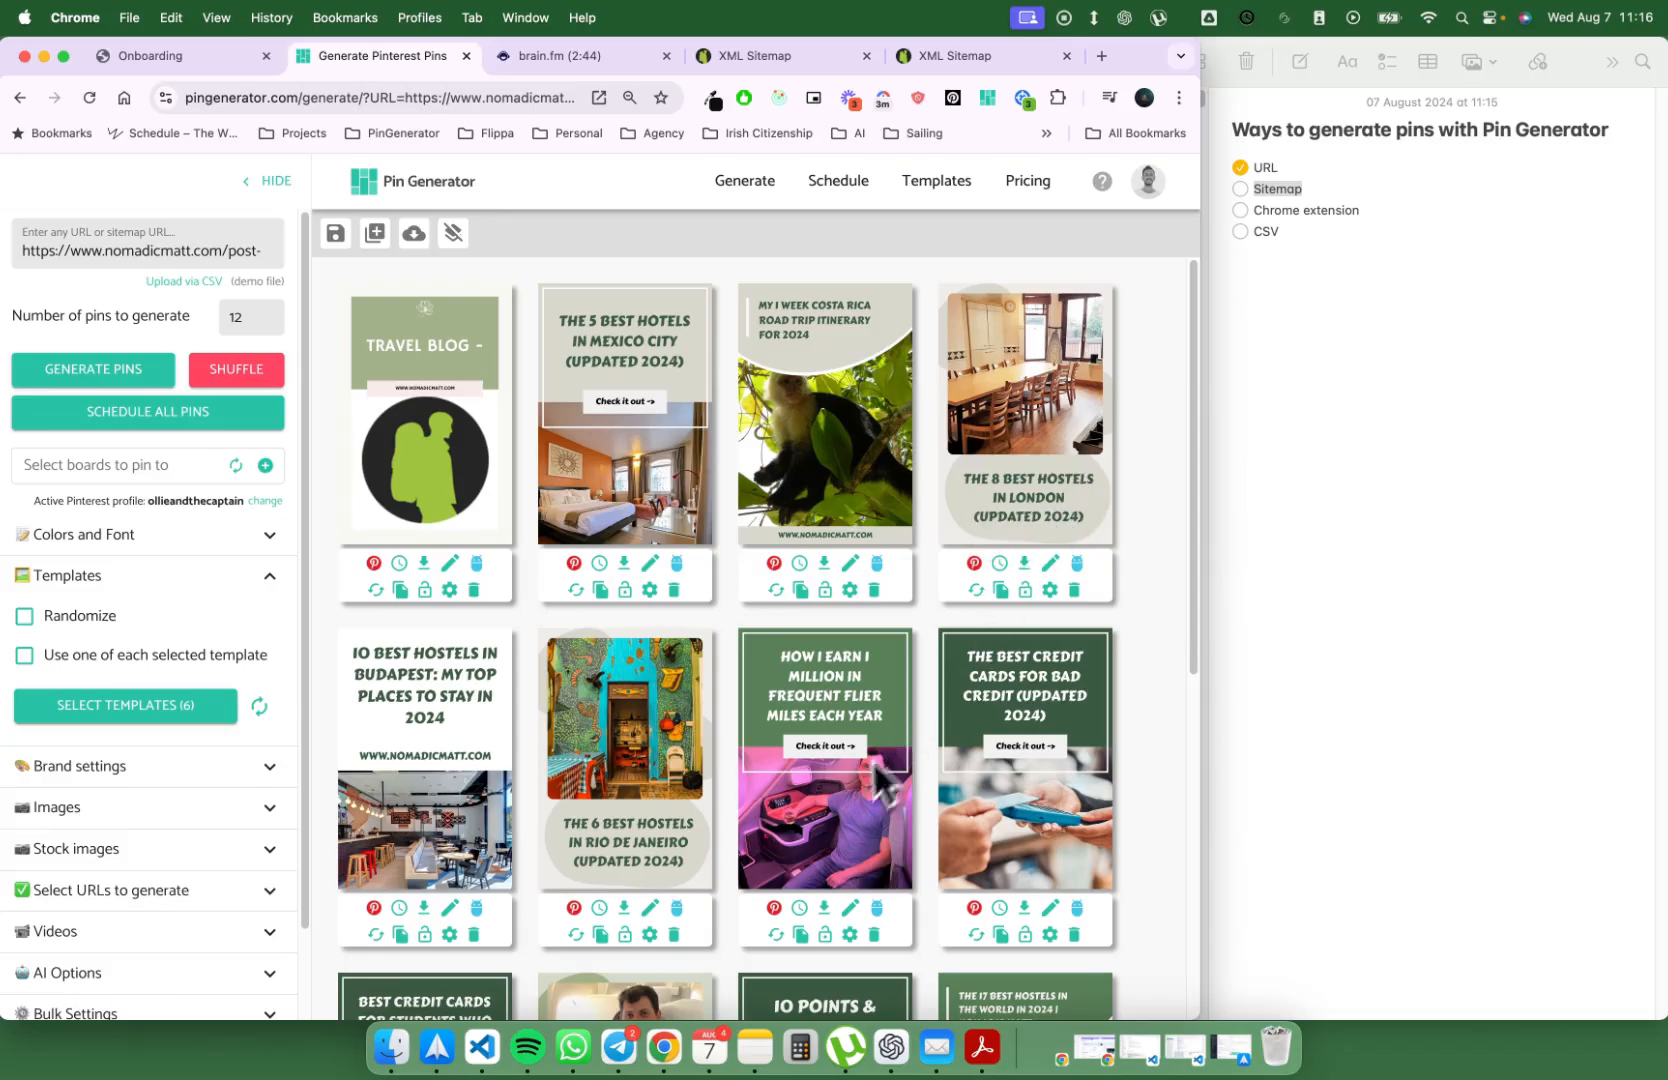
pyautogui.scroll(-3)
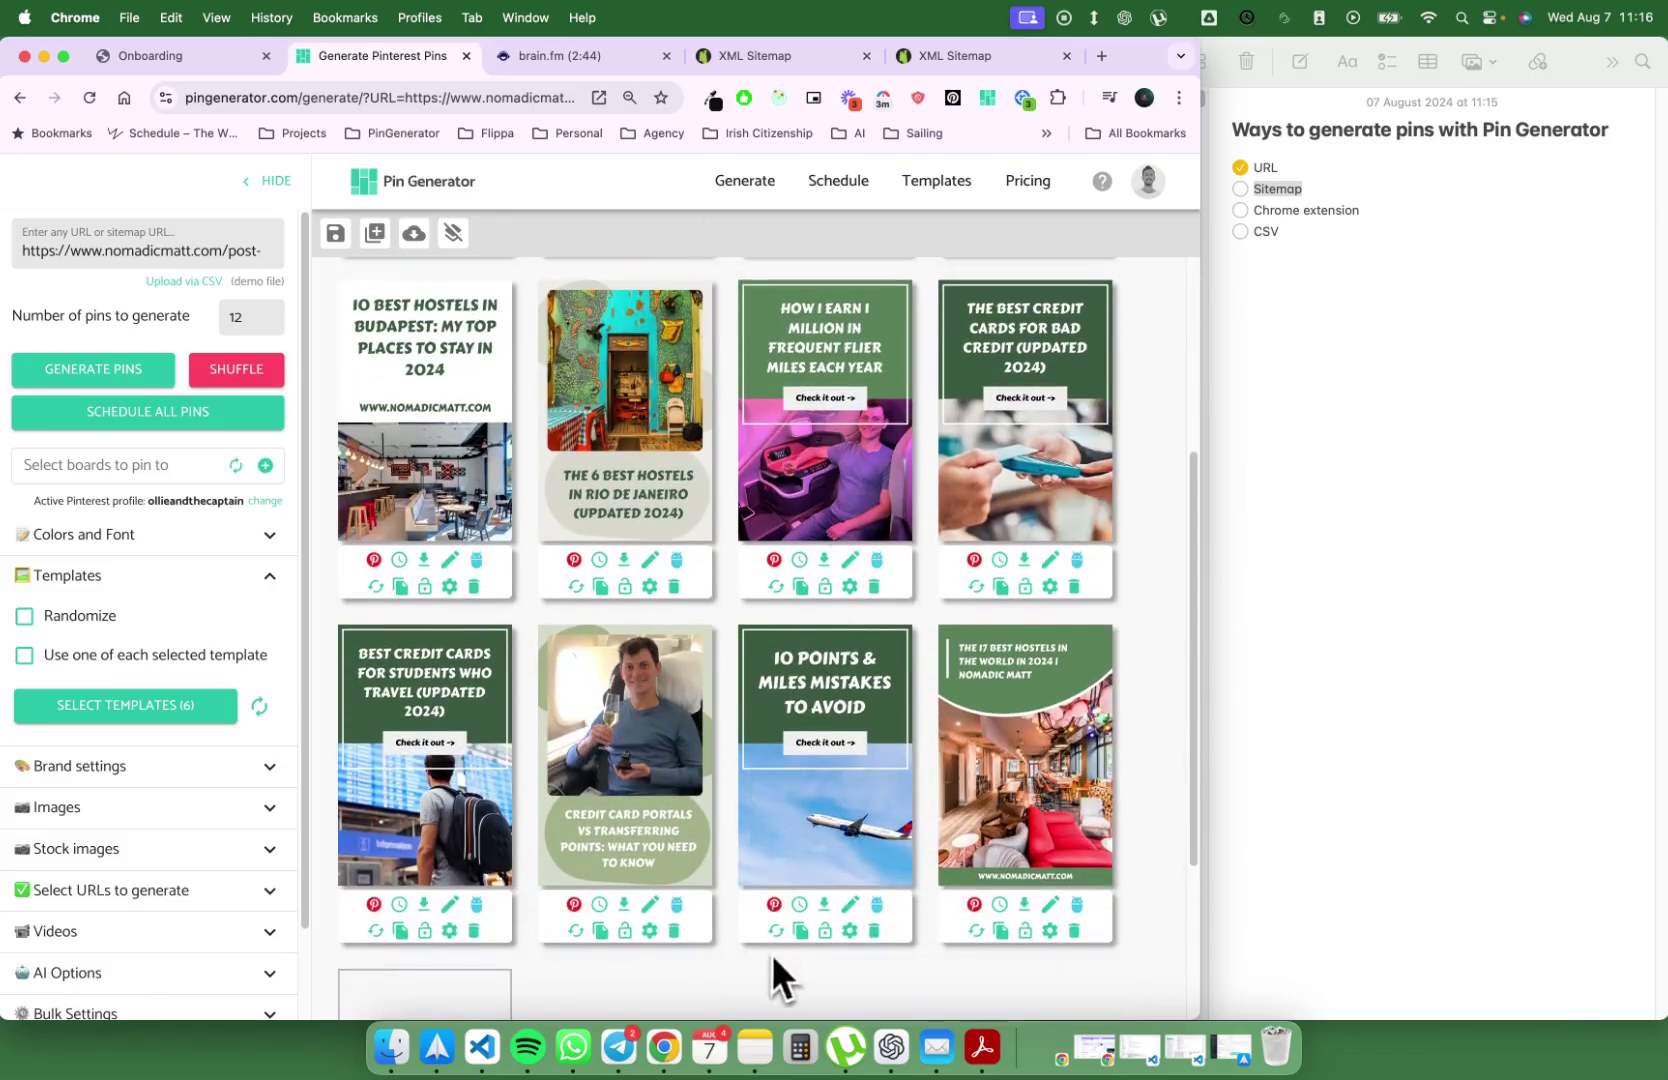
pyautogui.click(235, 369)
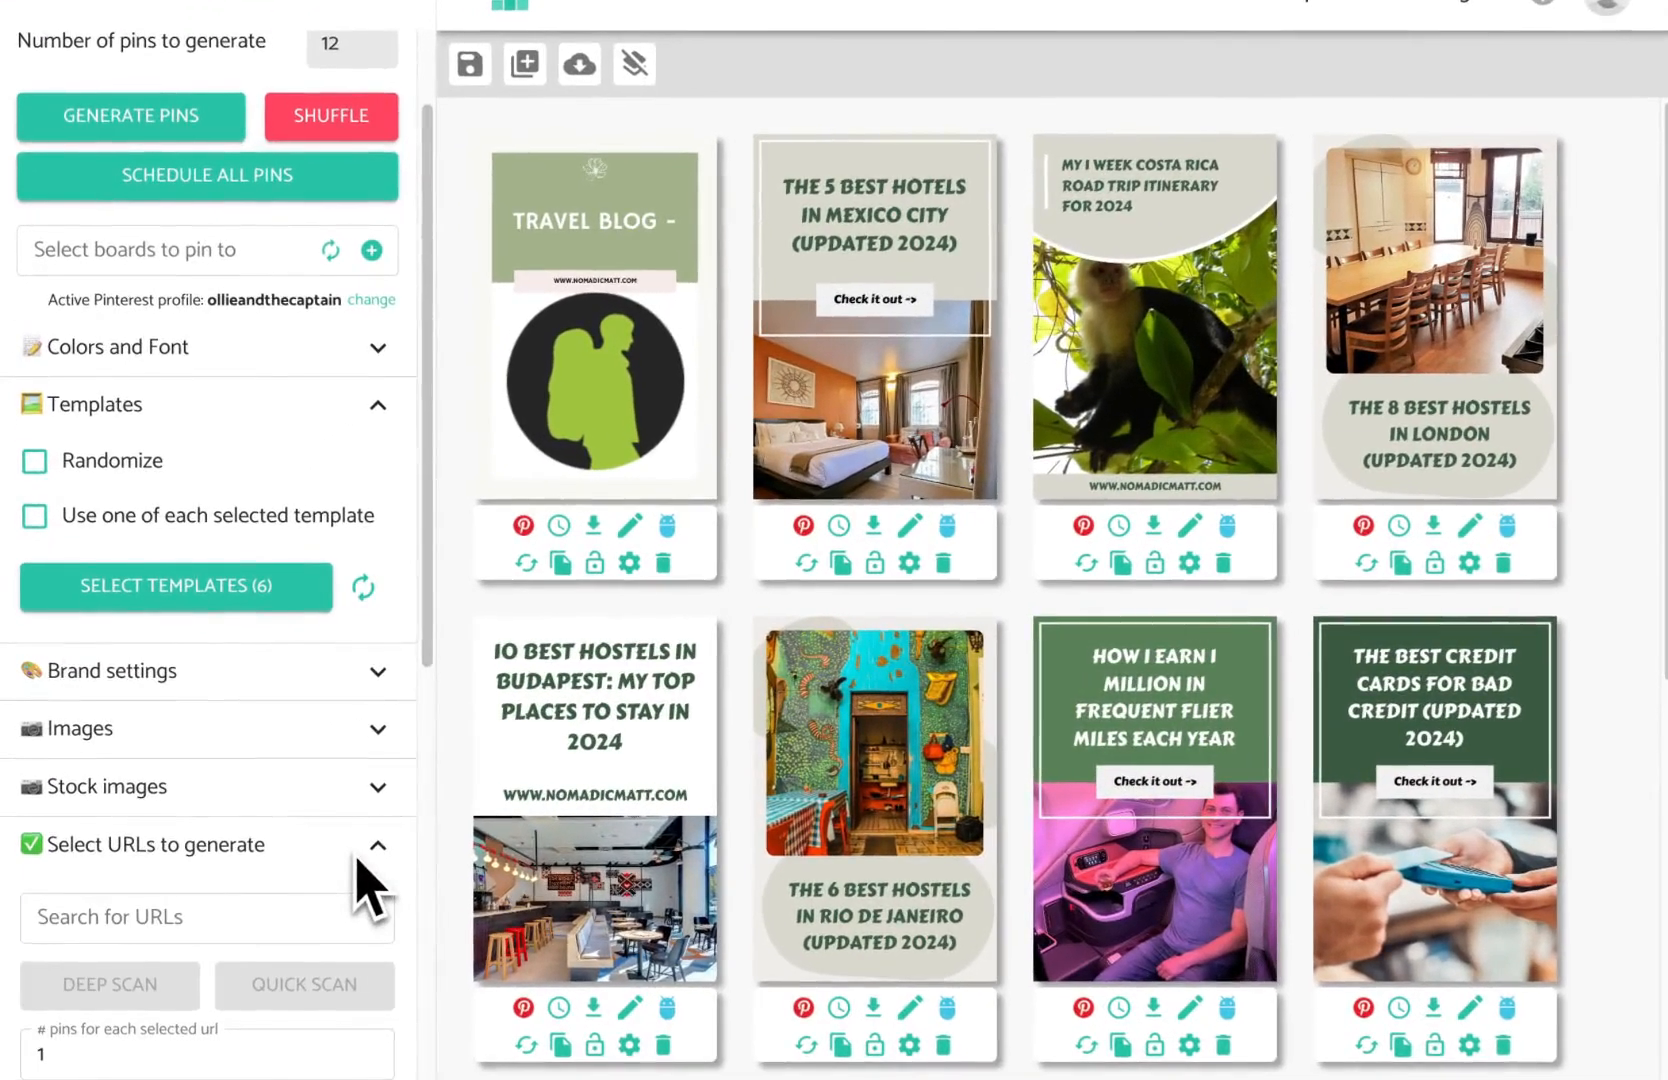
# Step: Filter the URL list to 'swed' and tick all four Sweden posts
pyautogui.scroll(-3)
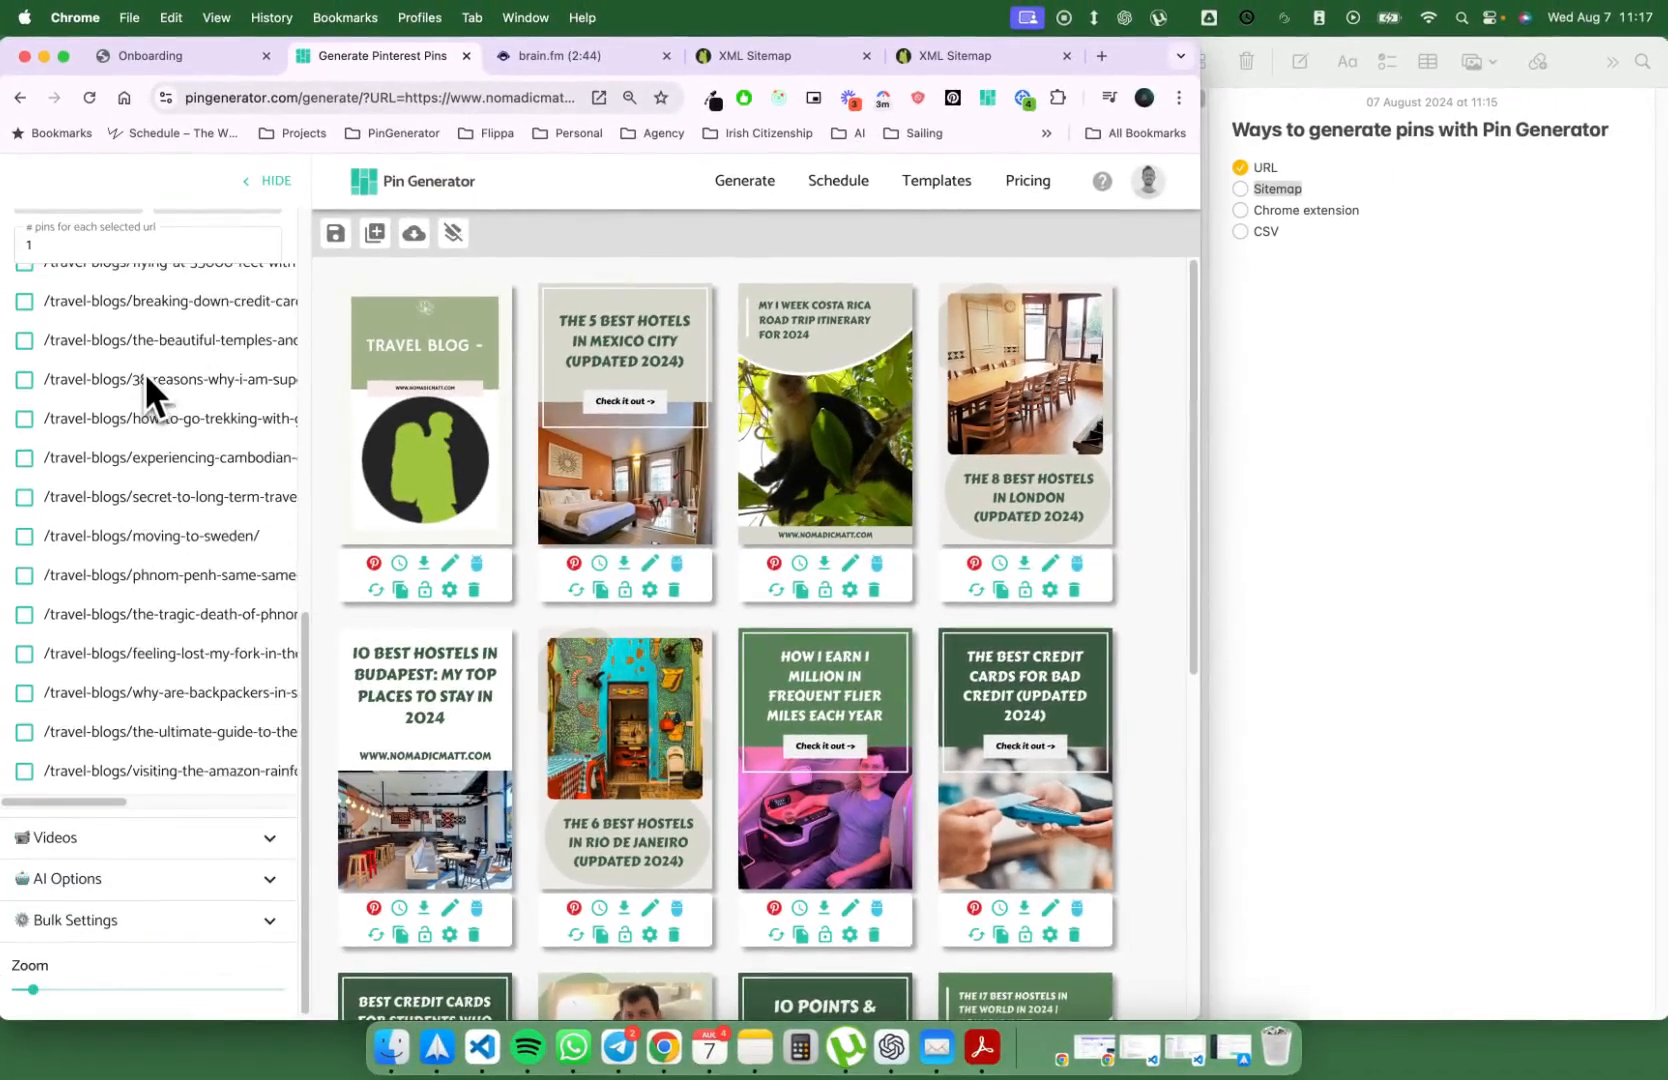
pyautogui.scroll(3)
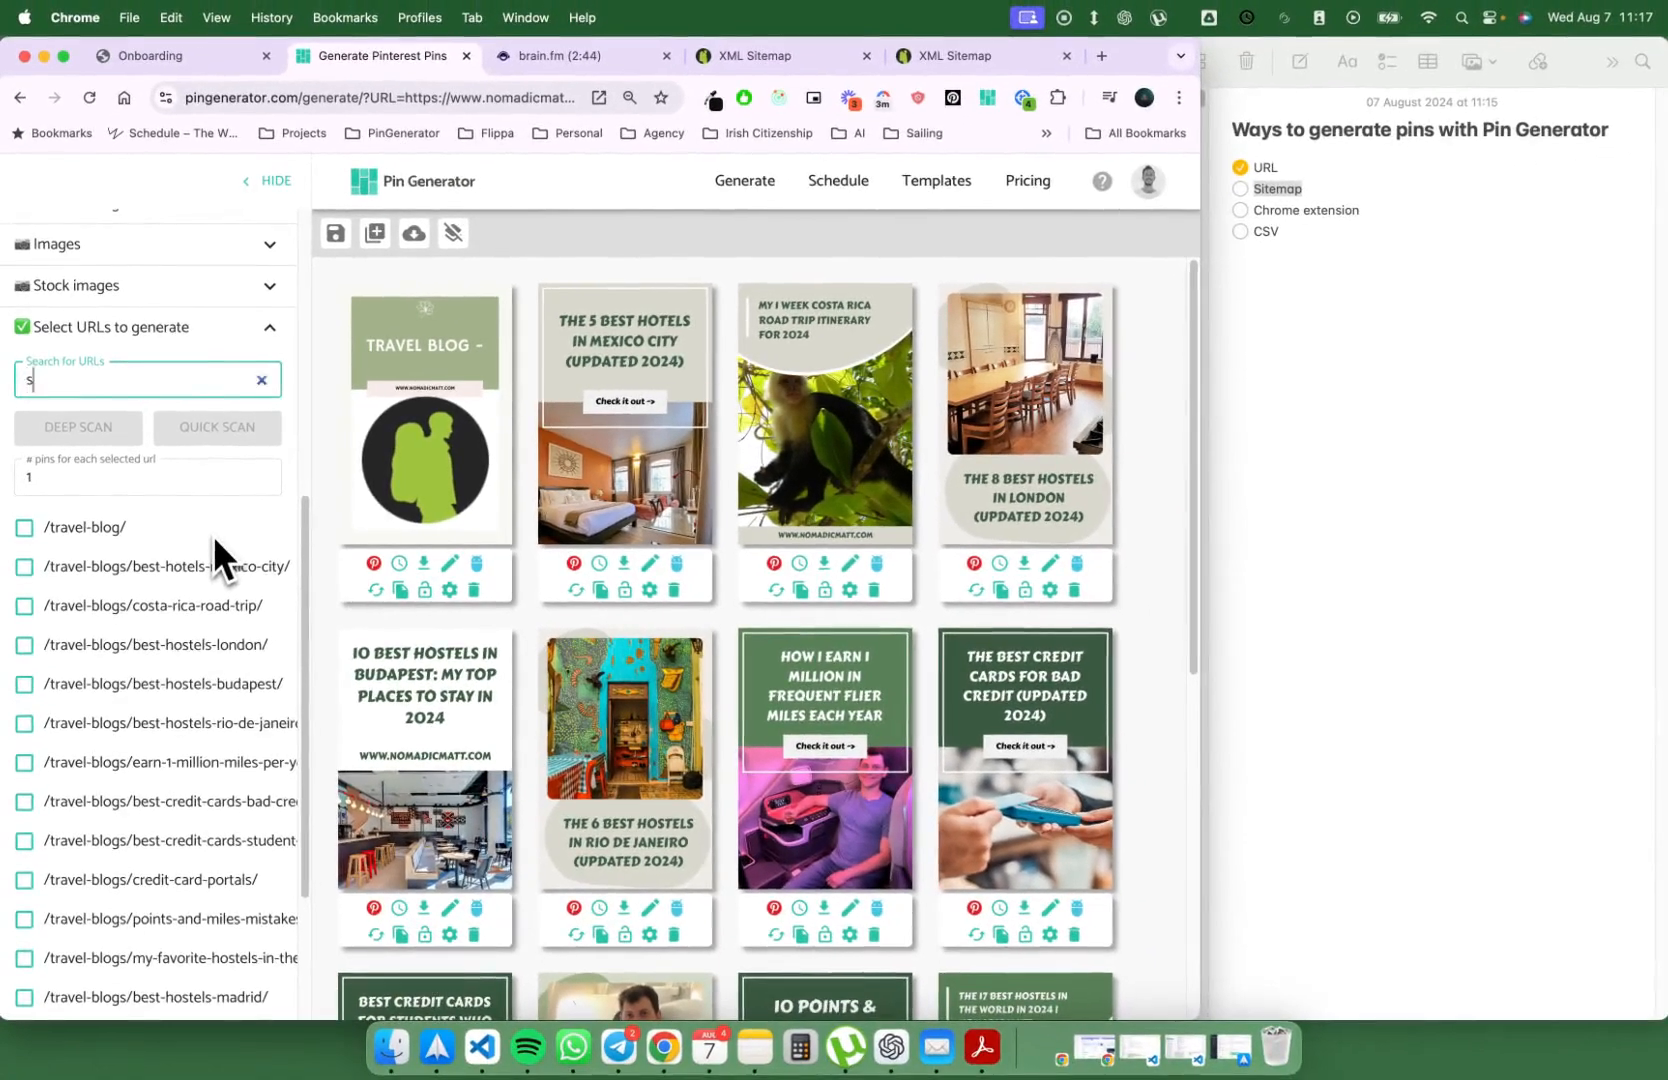
pyautogui.write('wed')
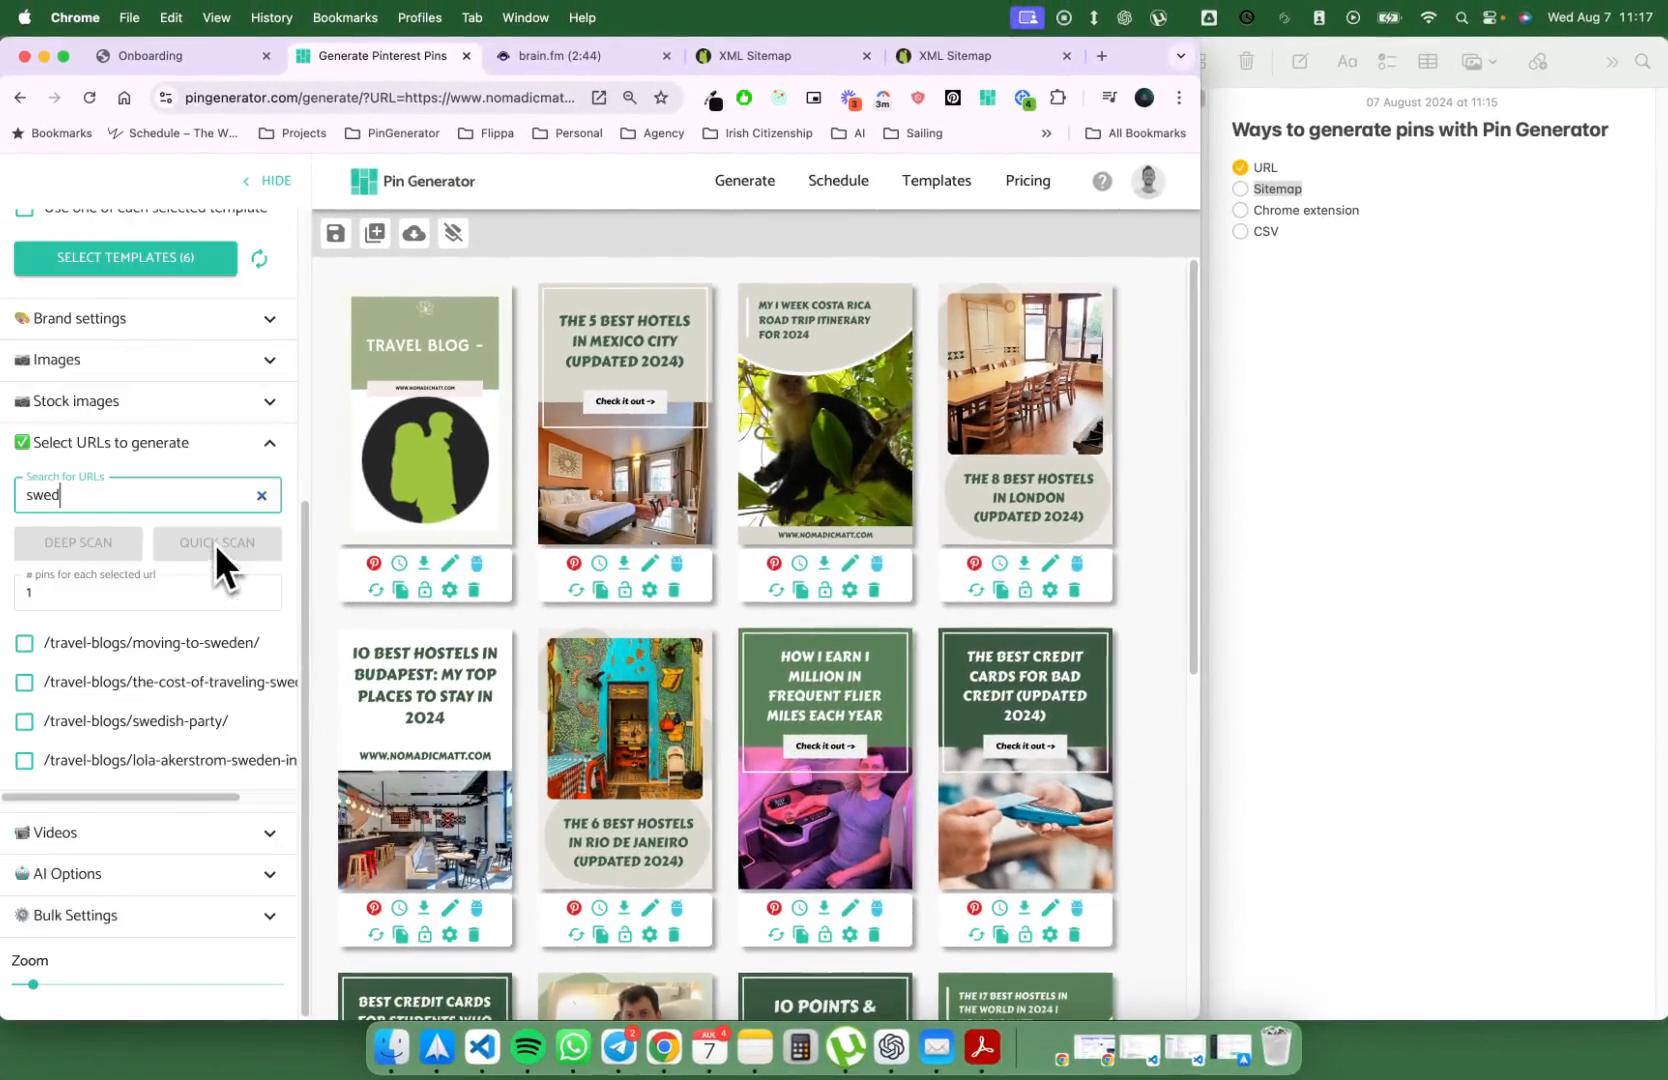
pyautogui.click(24, 643)
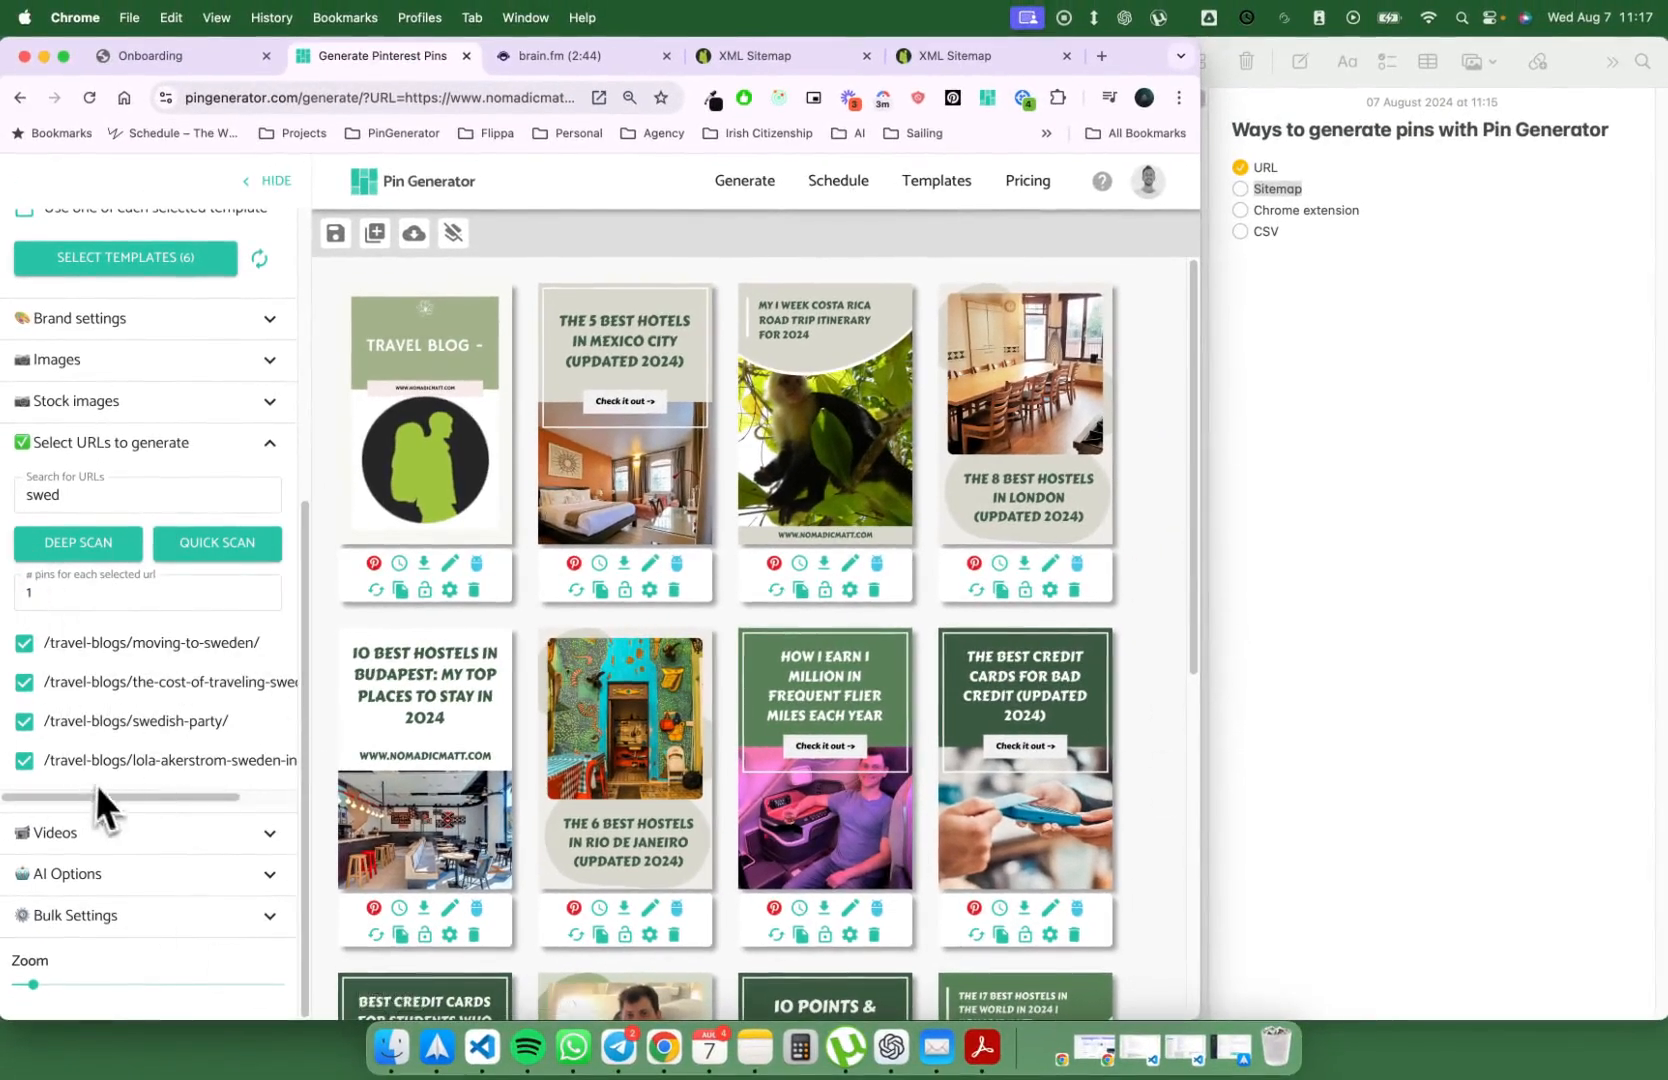
pyautogui.moveTo(191, 761)
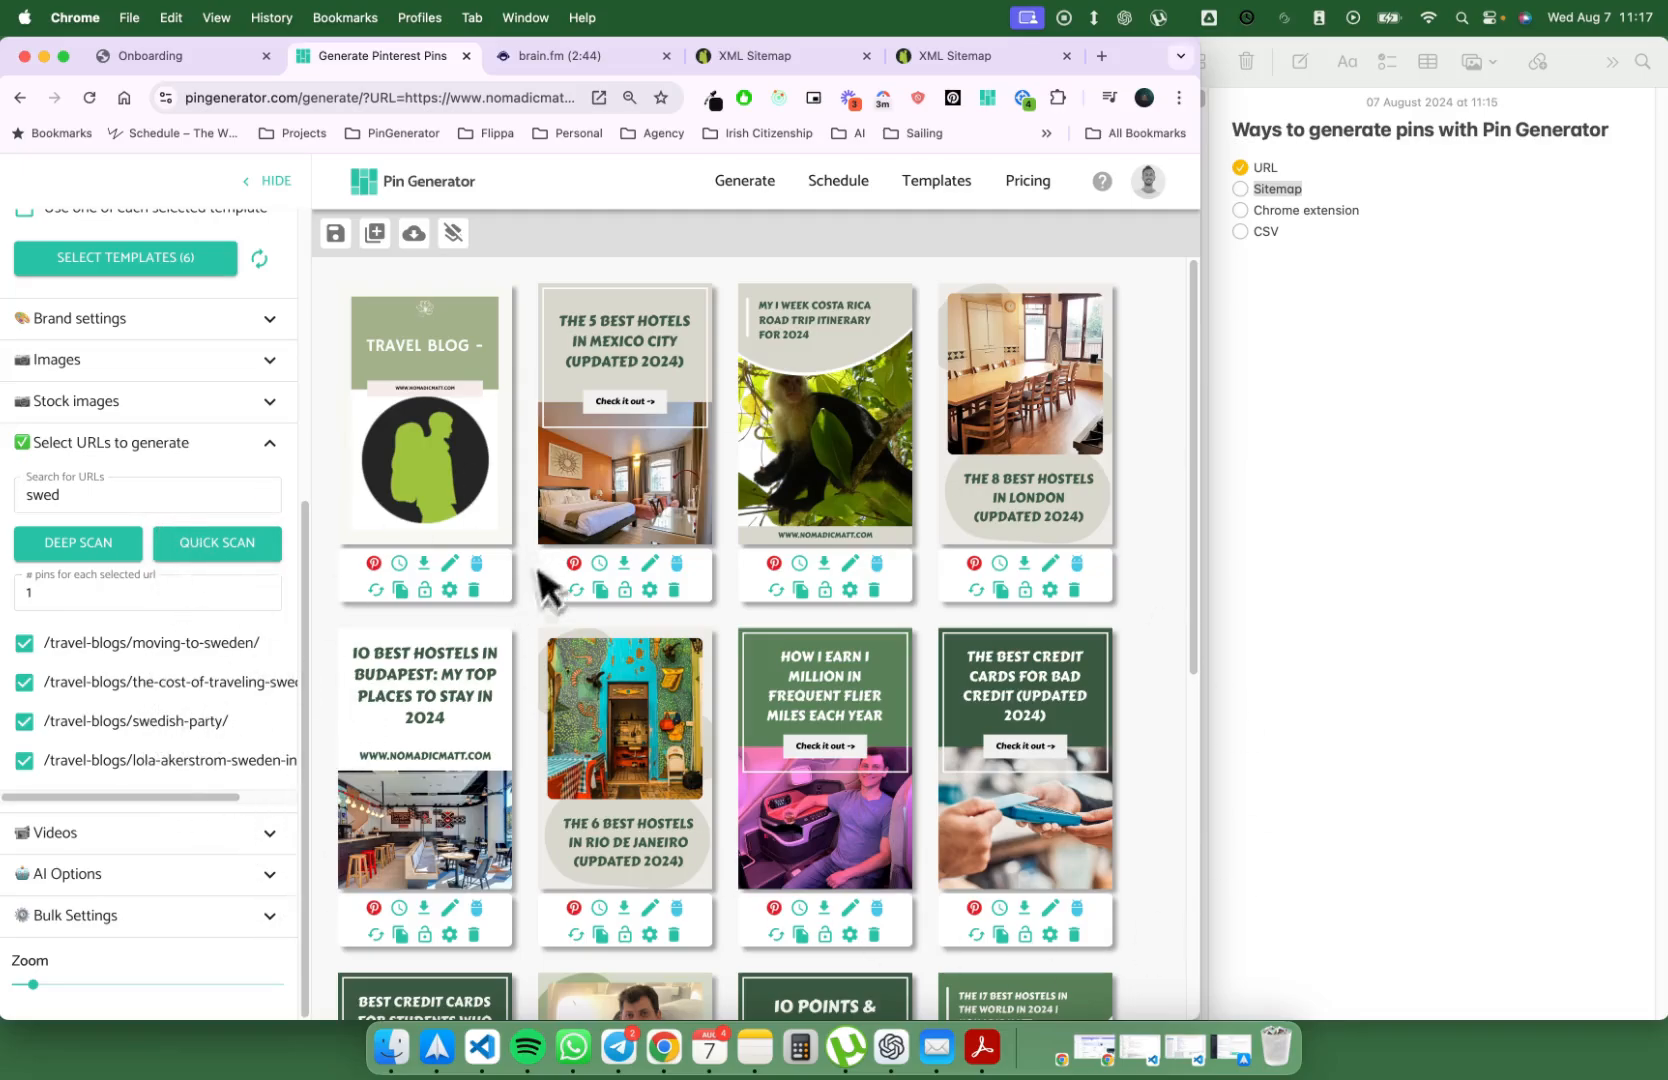
pyautogui.moveTo(367, 750)
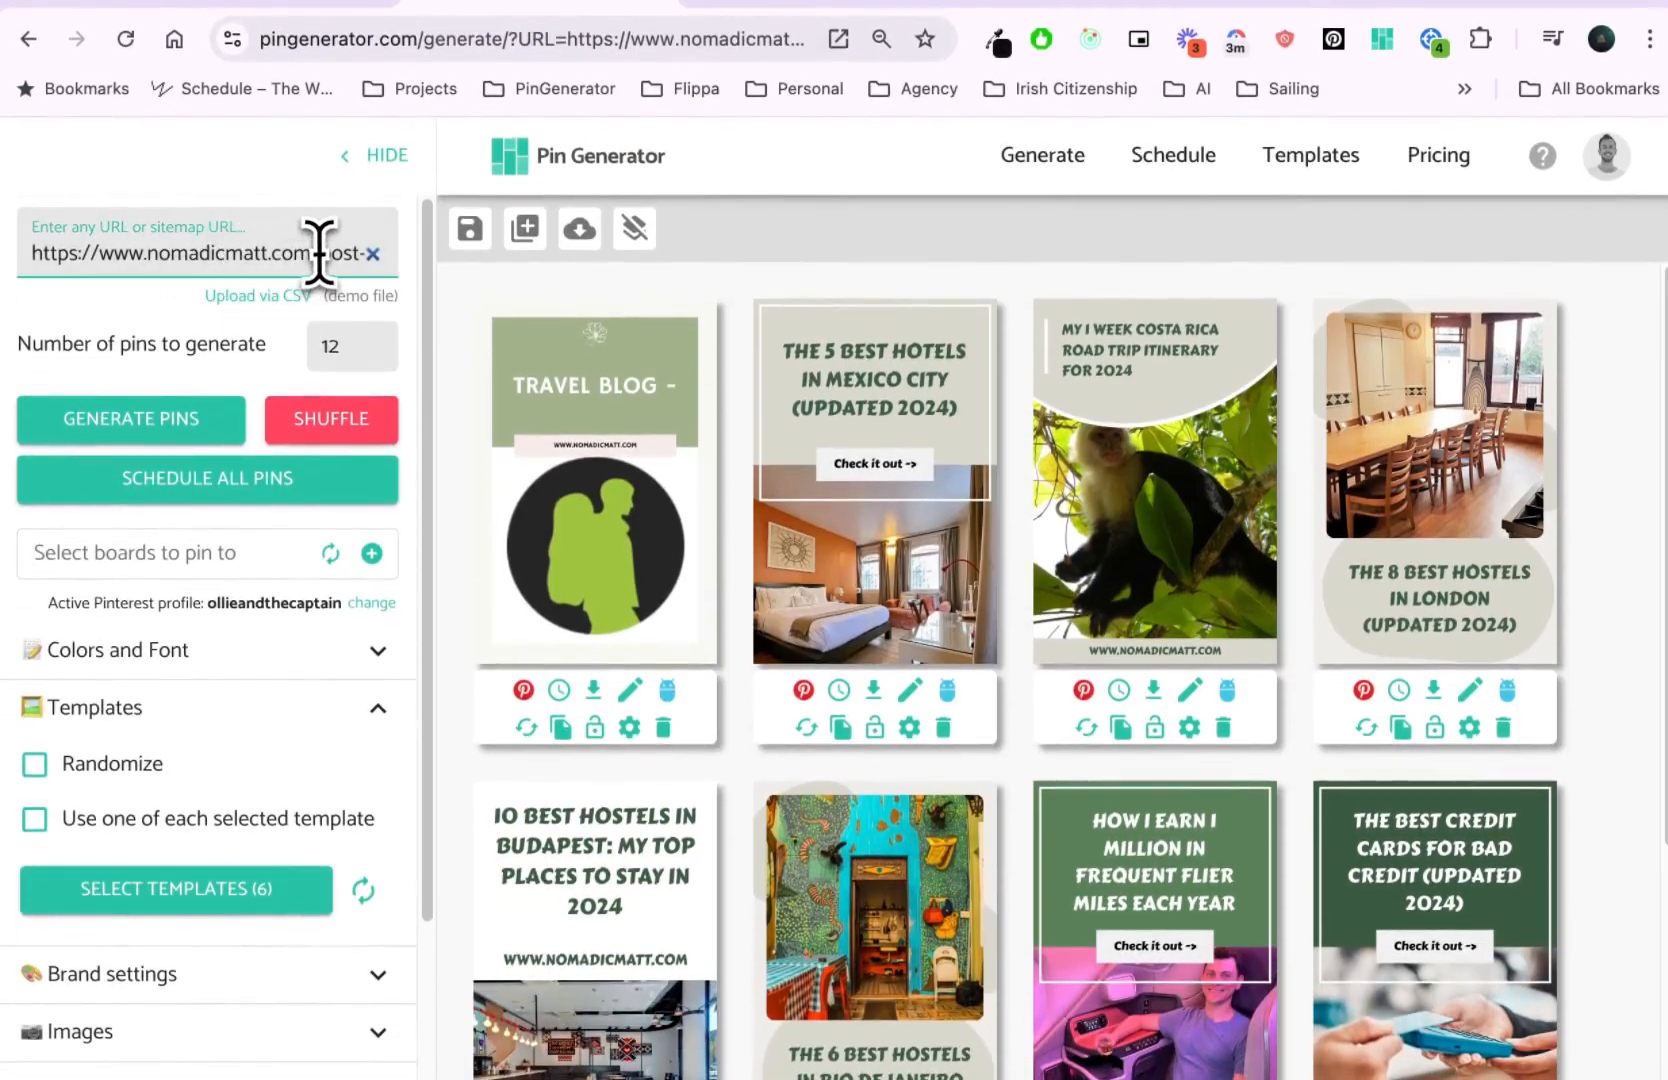
pyautogui.click(130, 419)
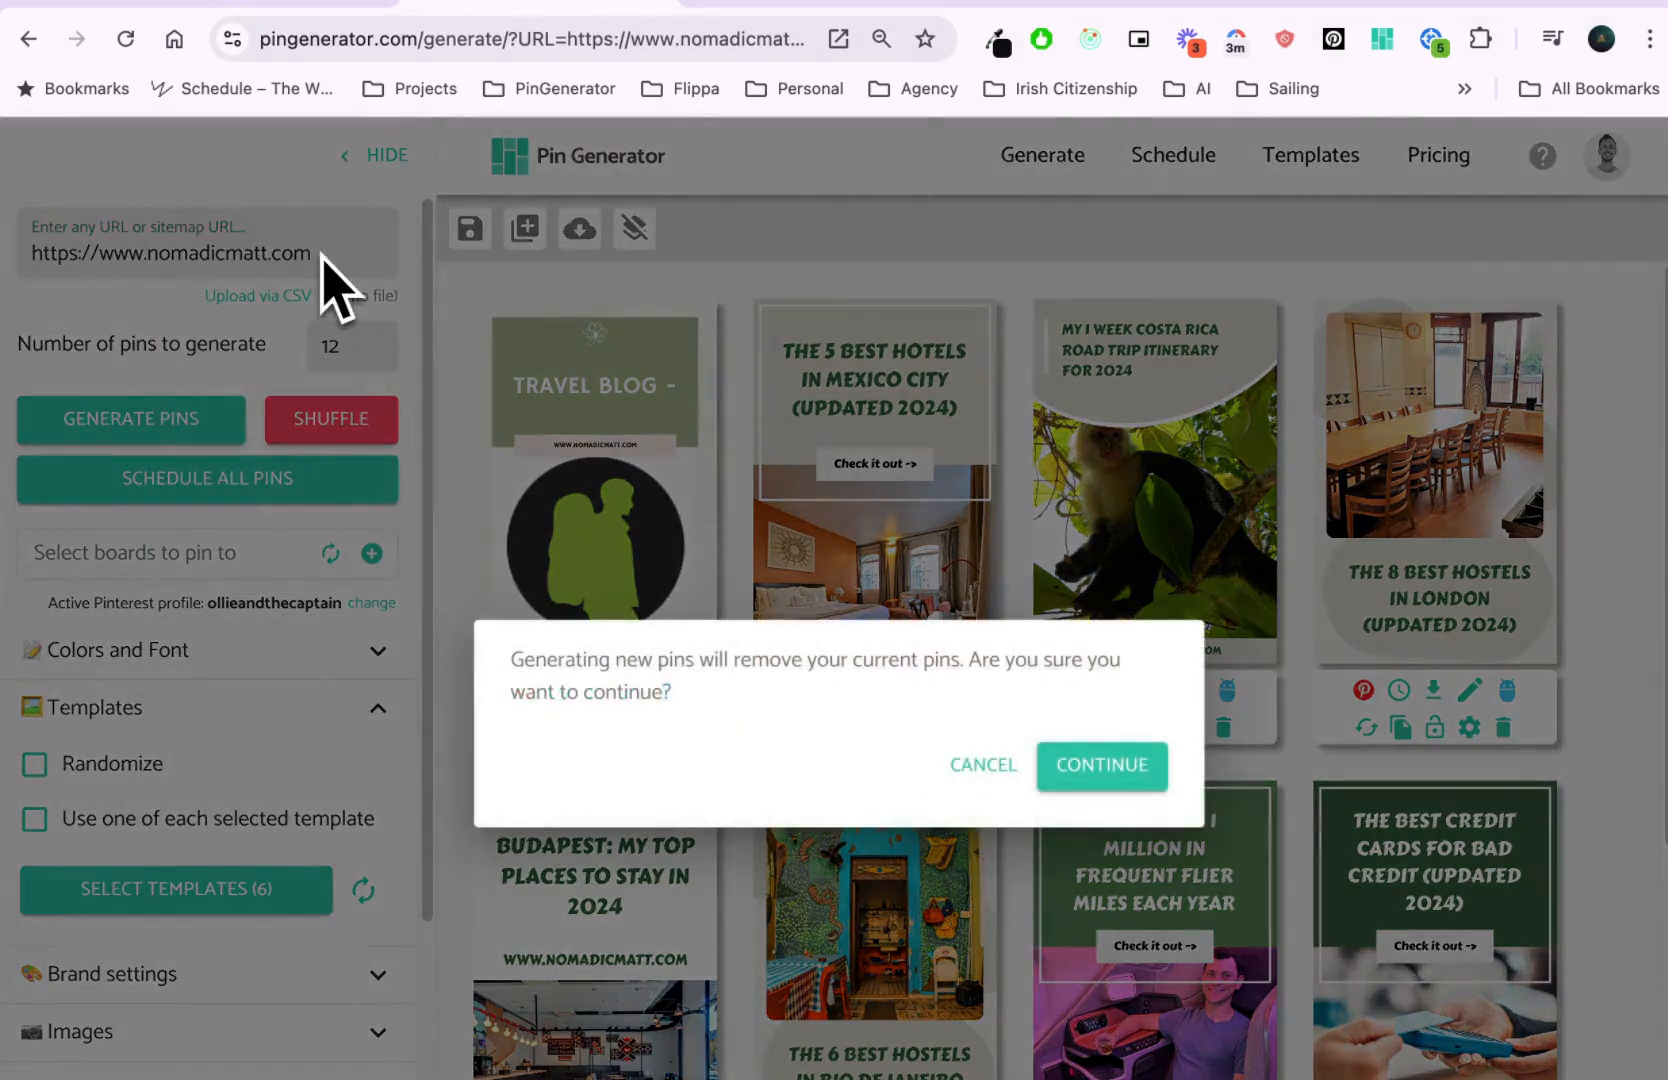
pyautogui.click(1102, 765)
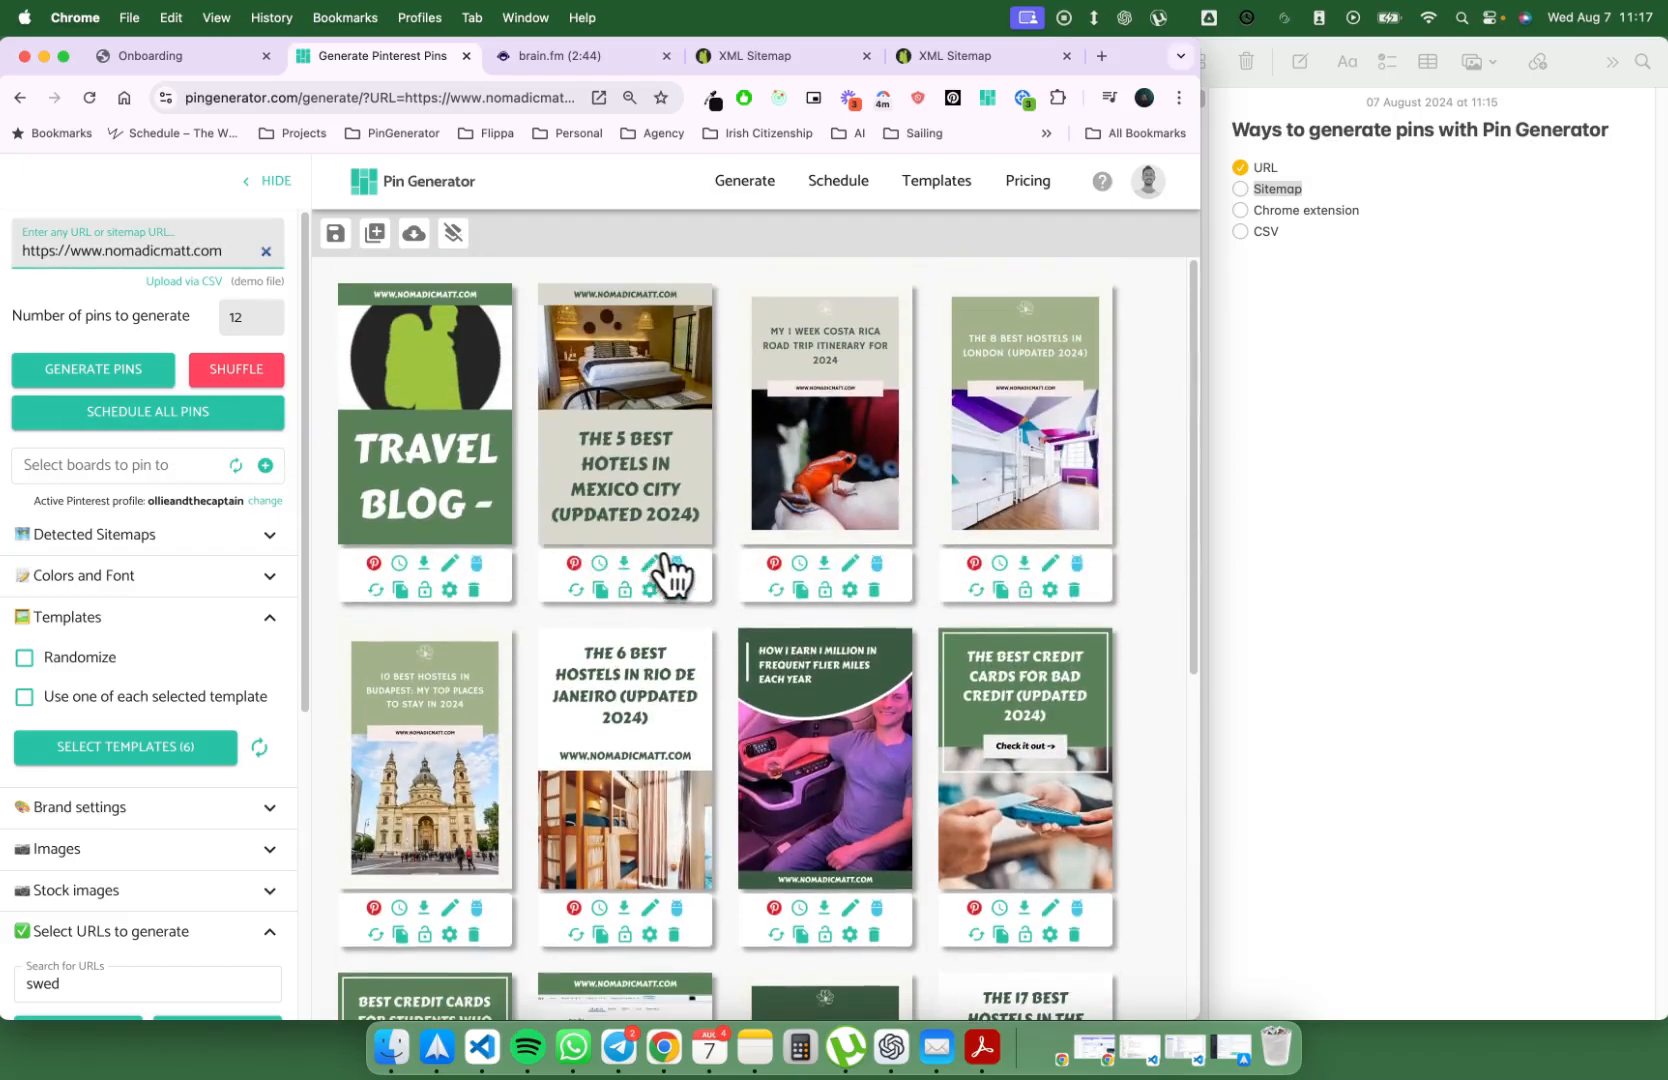
pyautogui.click(649, 564)
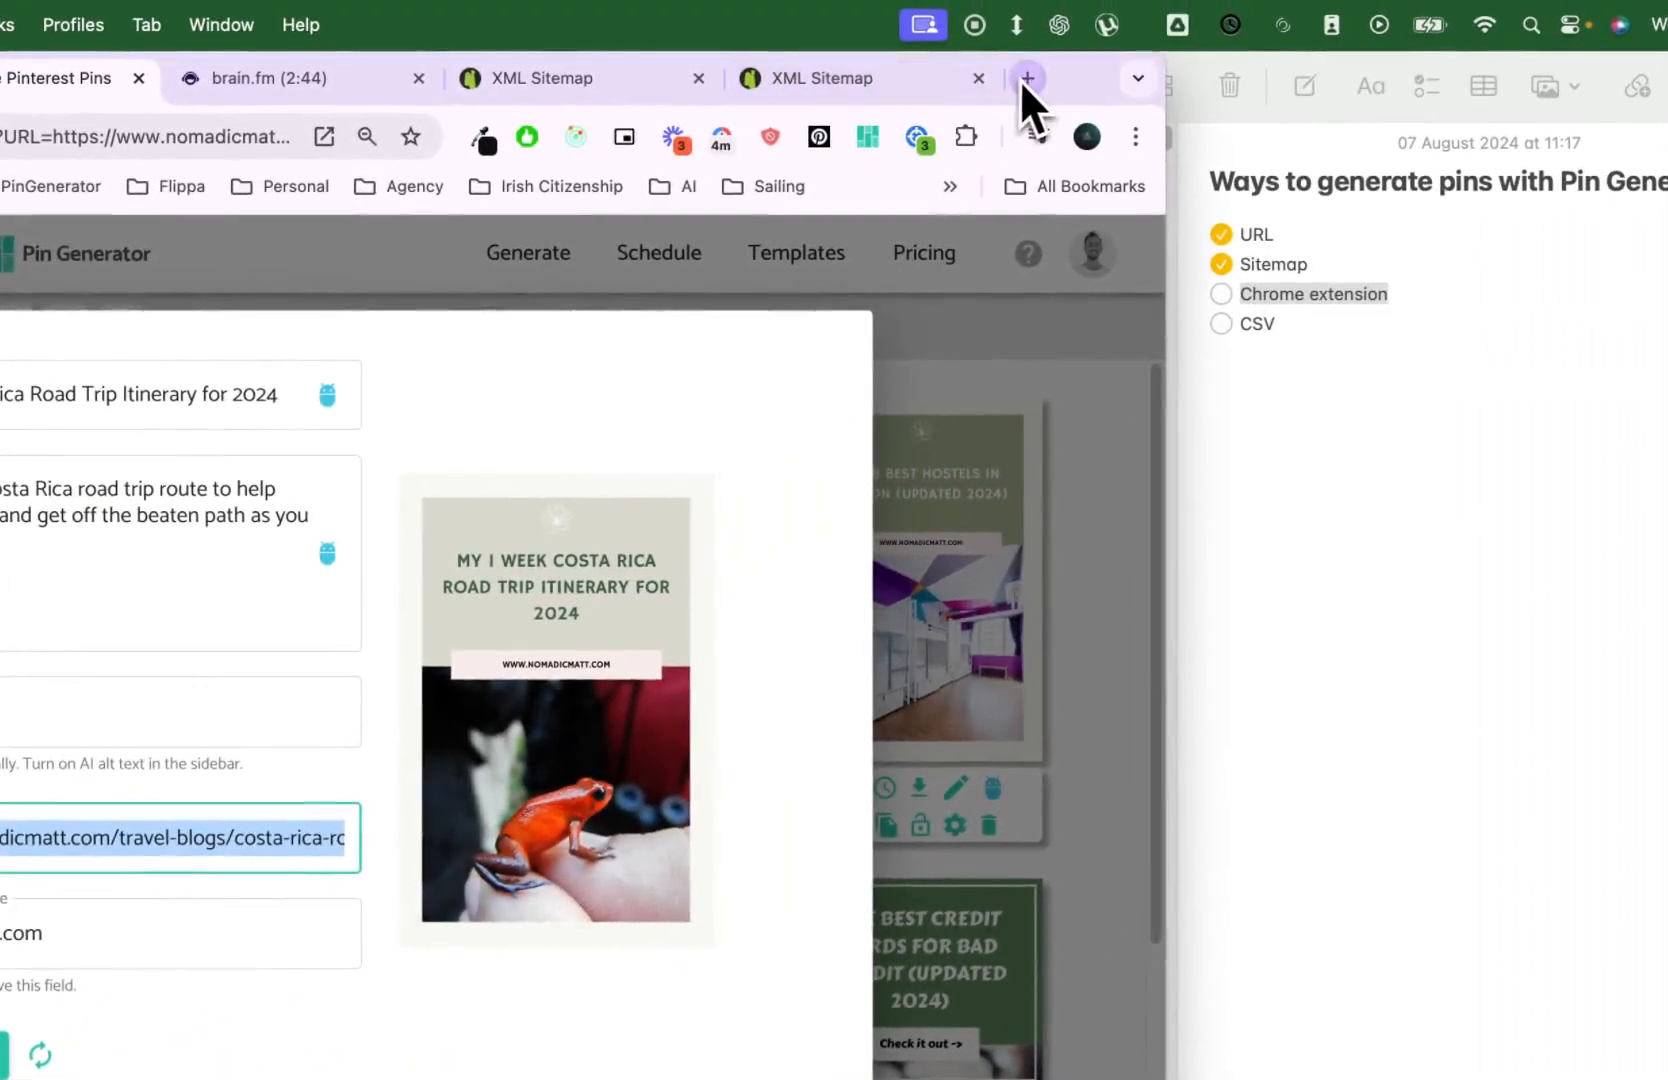
# Step: Open a new Chrome tab for the pin's Costa Rica article link
pyautogui.click(1024, 78)
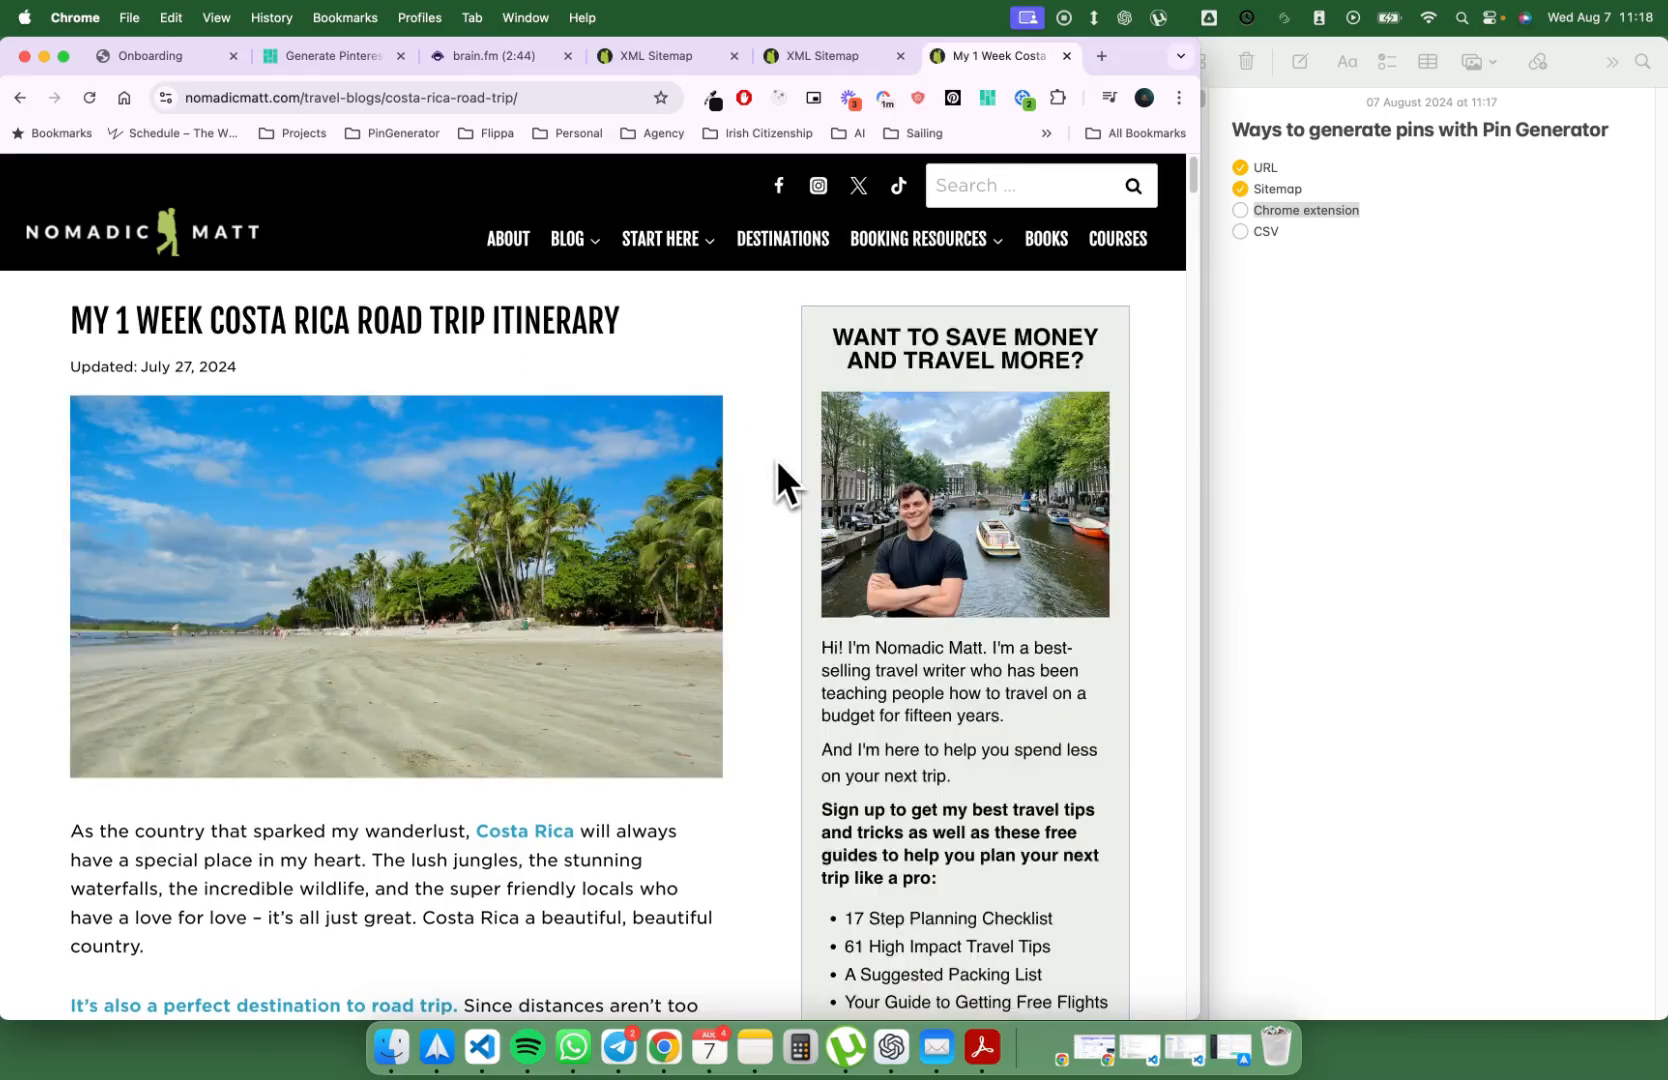
pyautogui.moveTo(738, 505)
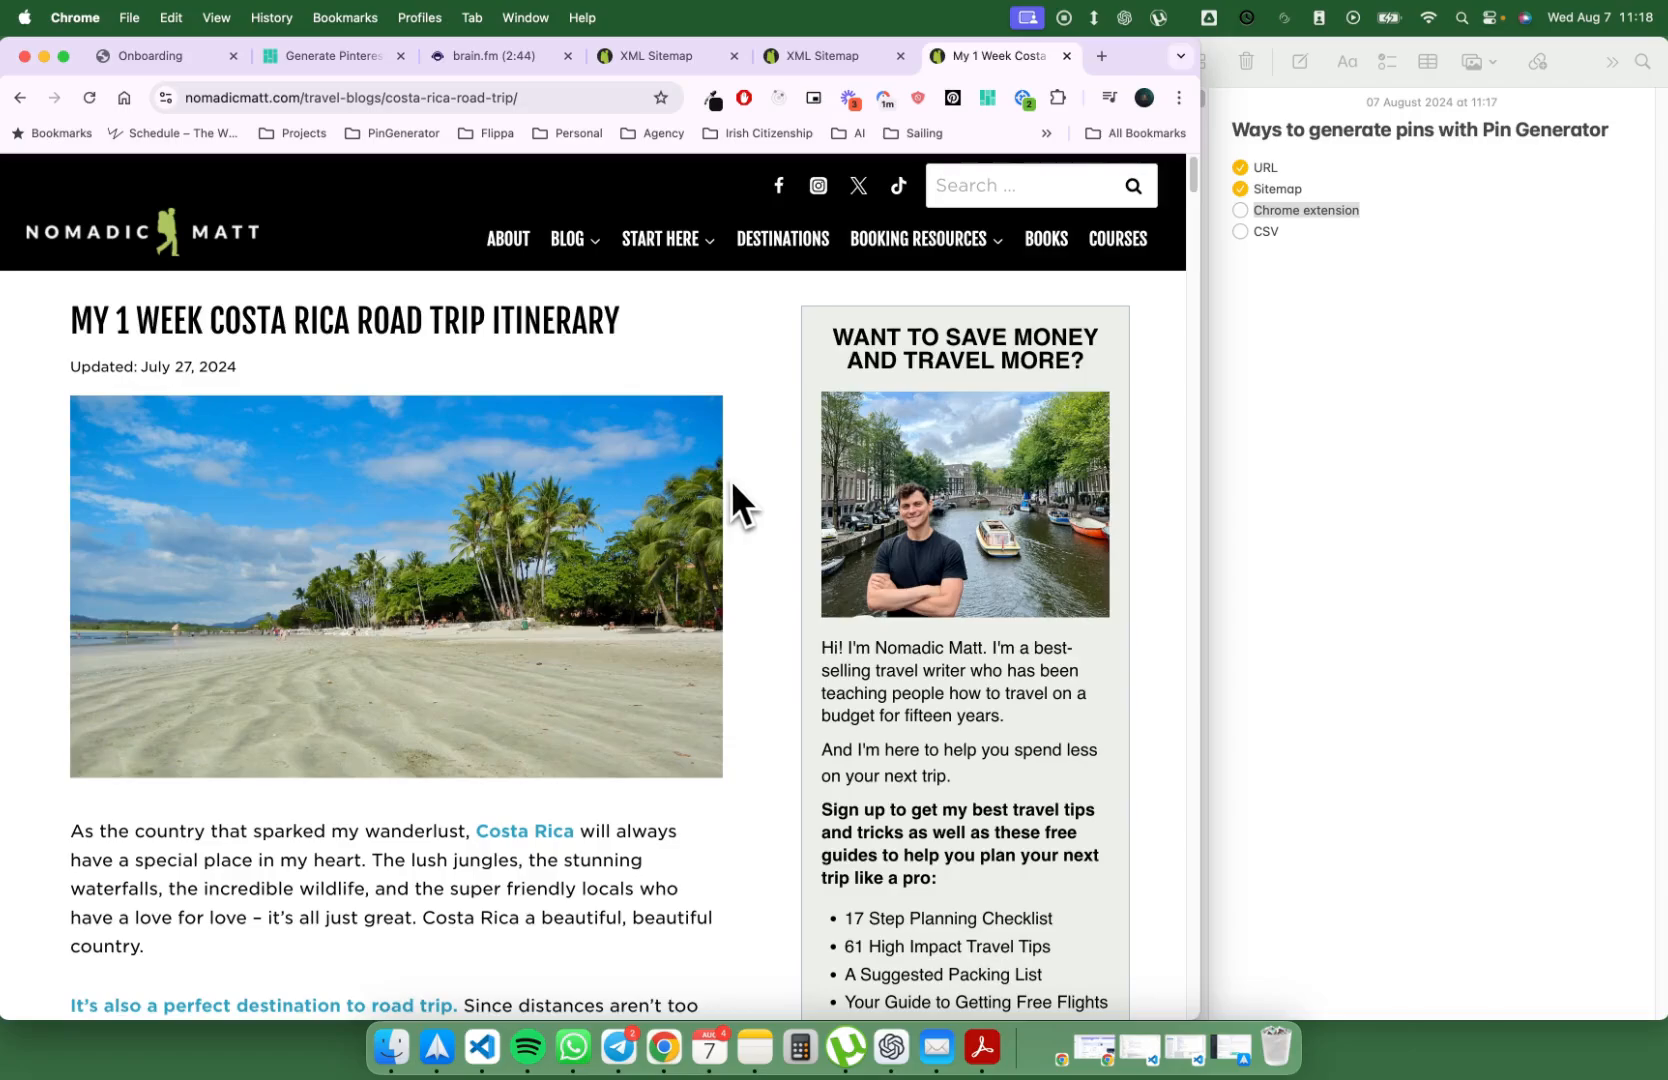
# Step: Scroll through the Costa Rica road trip article down to the La Fortuna / Arenal section
pyautogui.scroll(-3)
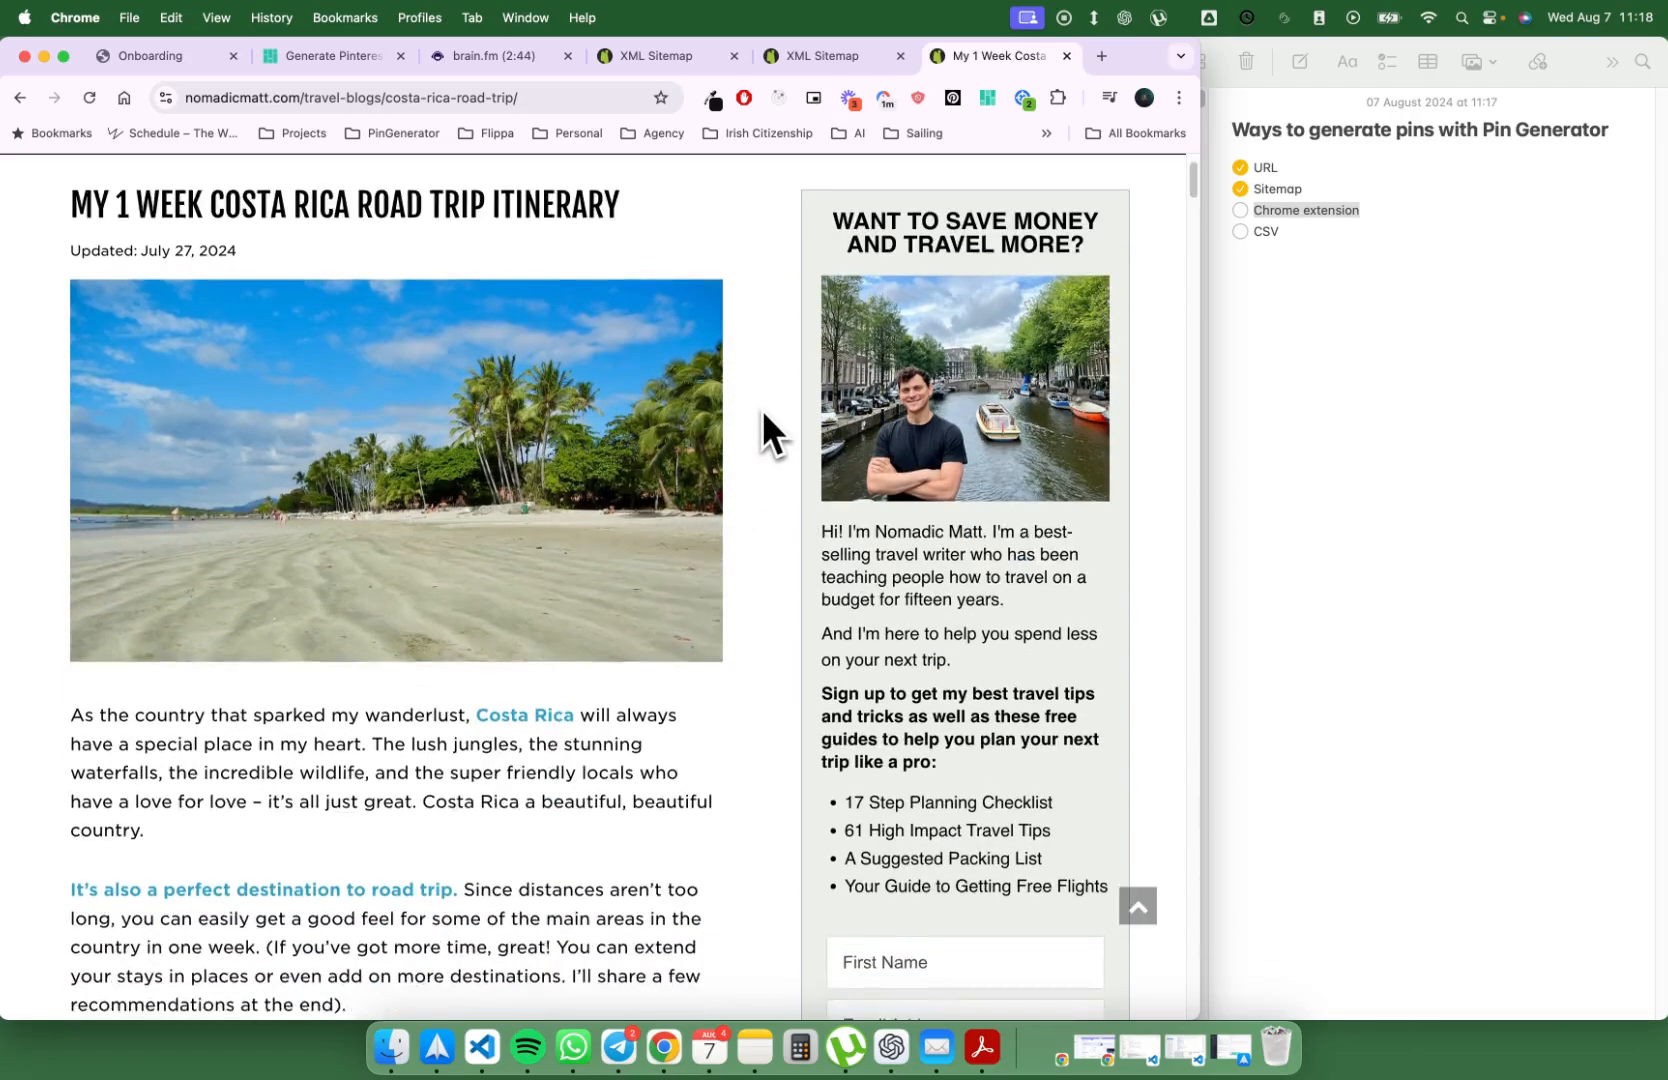
pyautogui.scroll(-3)
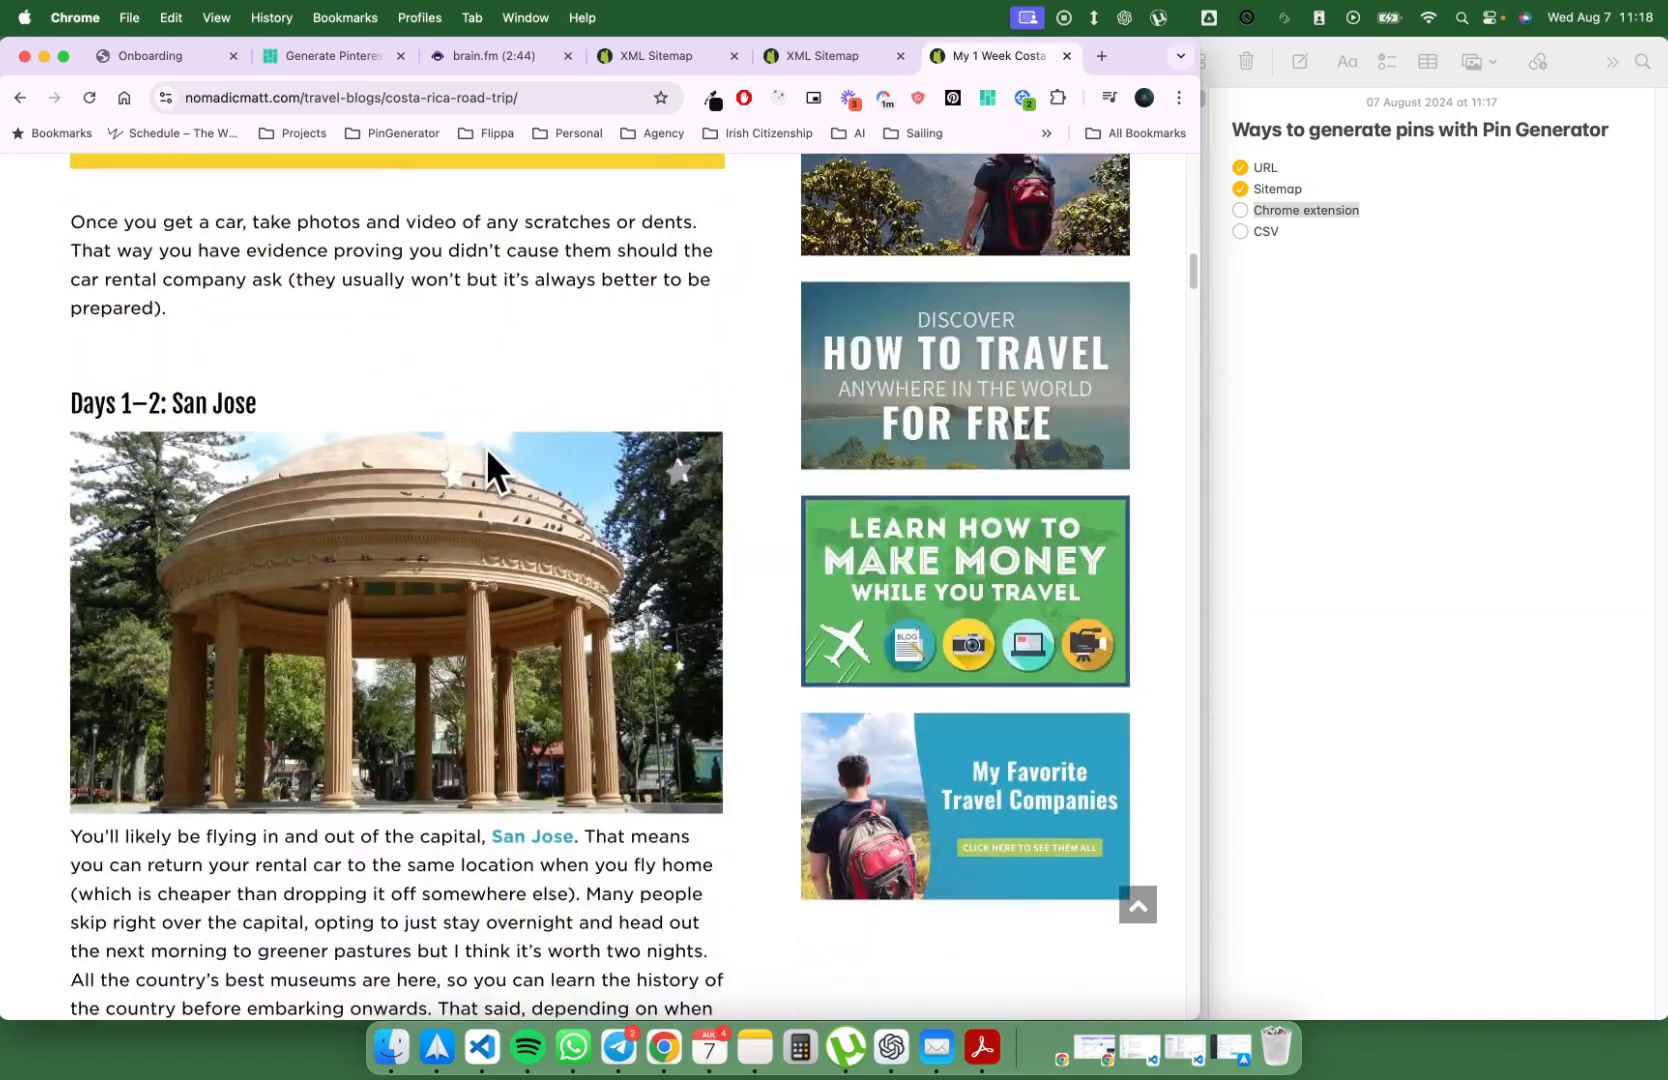
pyautogui.scroll(-3)
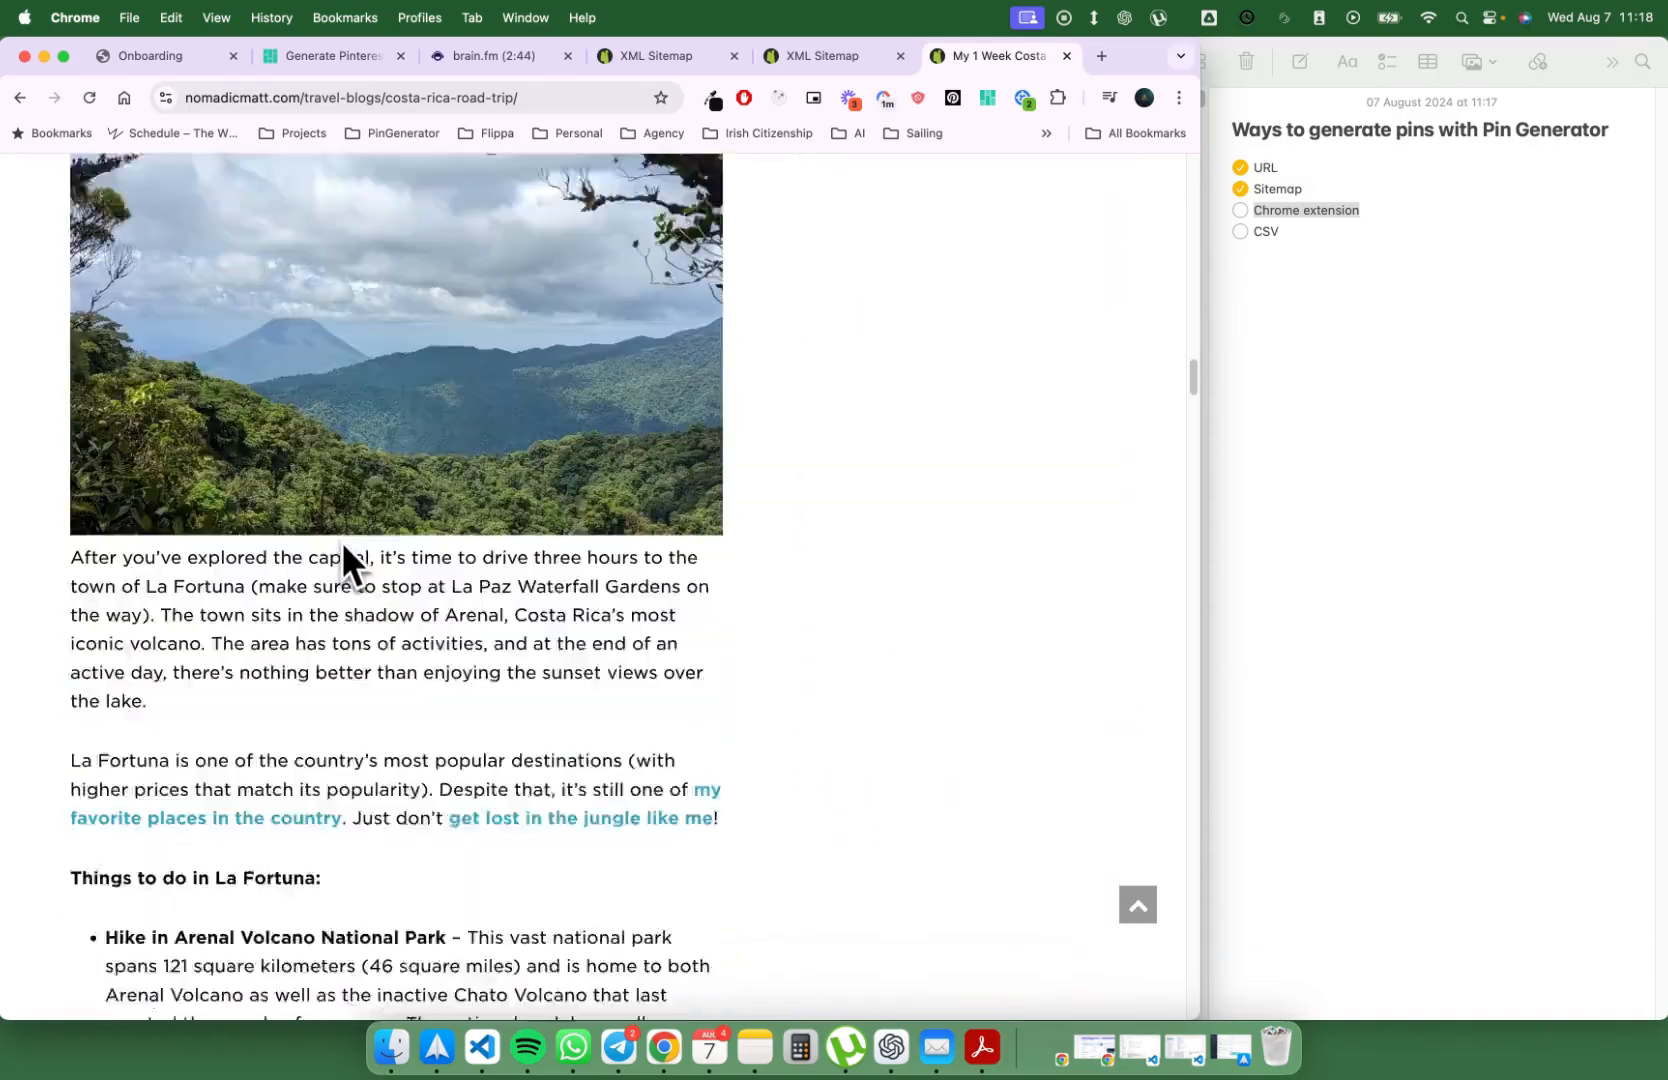
pyautogui.scroll(-3)
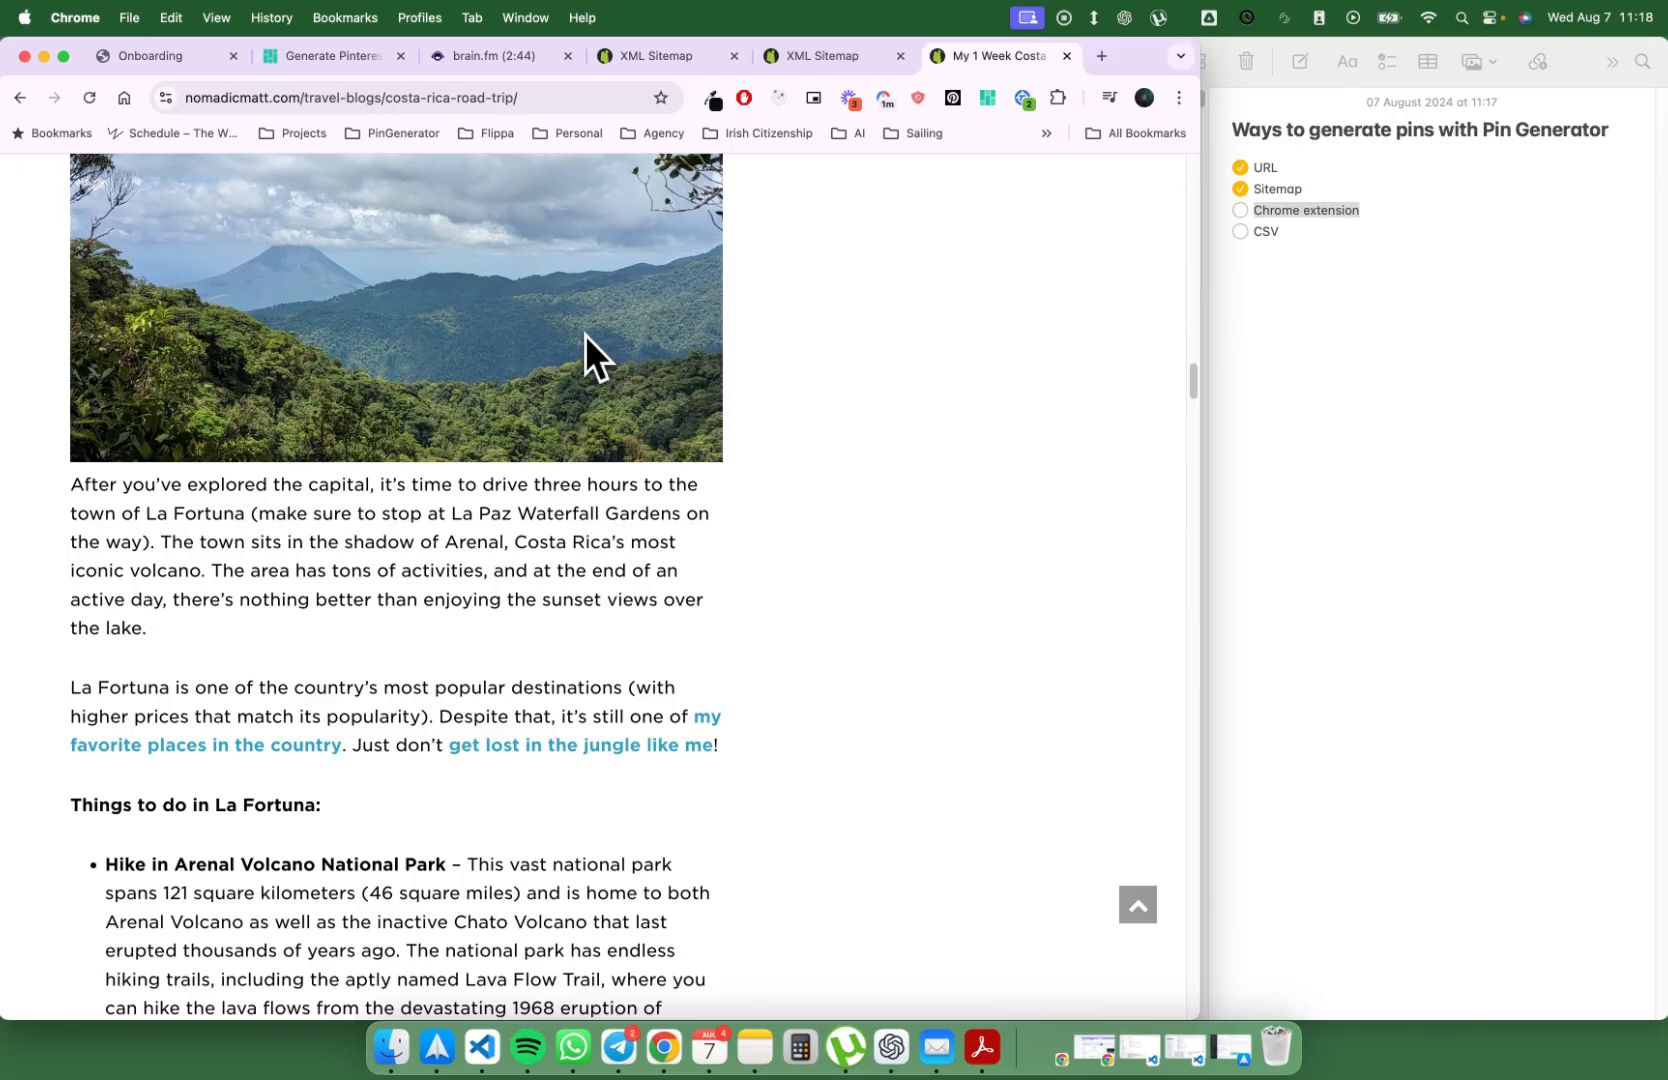
pyautogui.scroll(3)
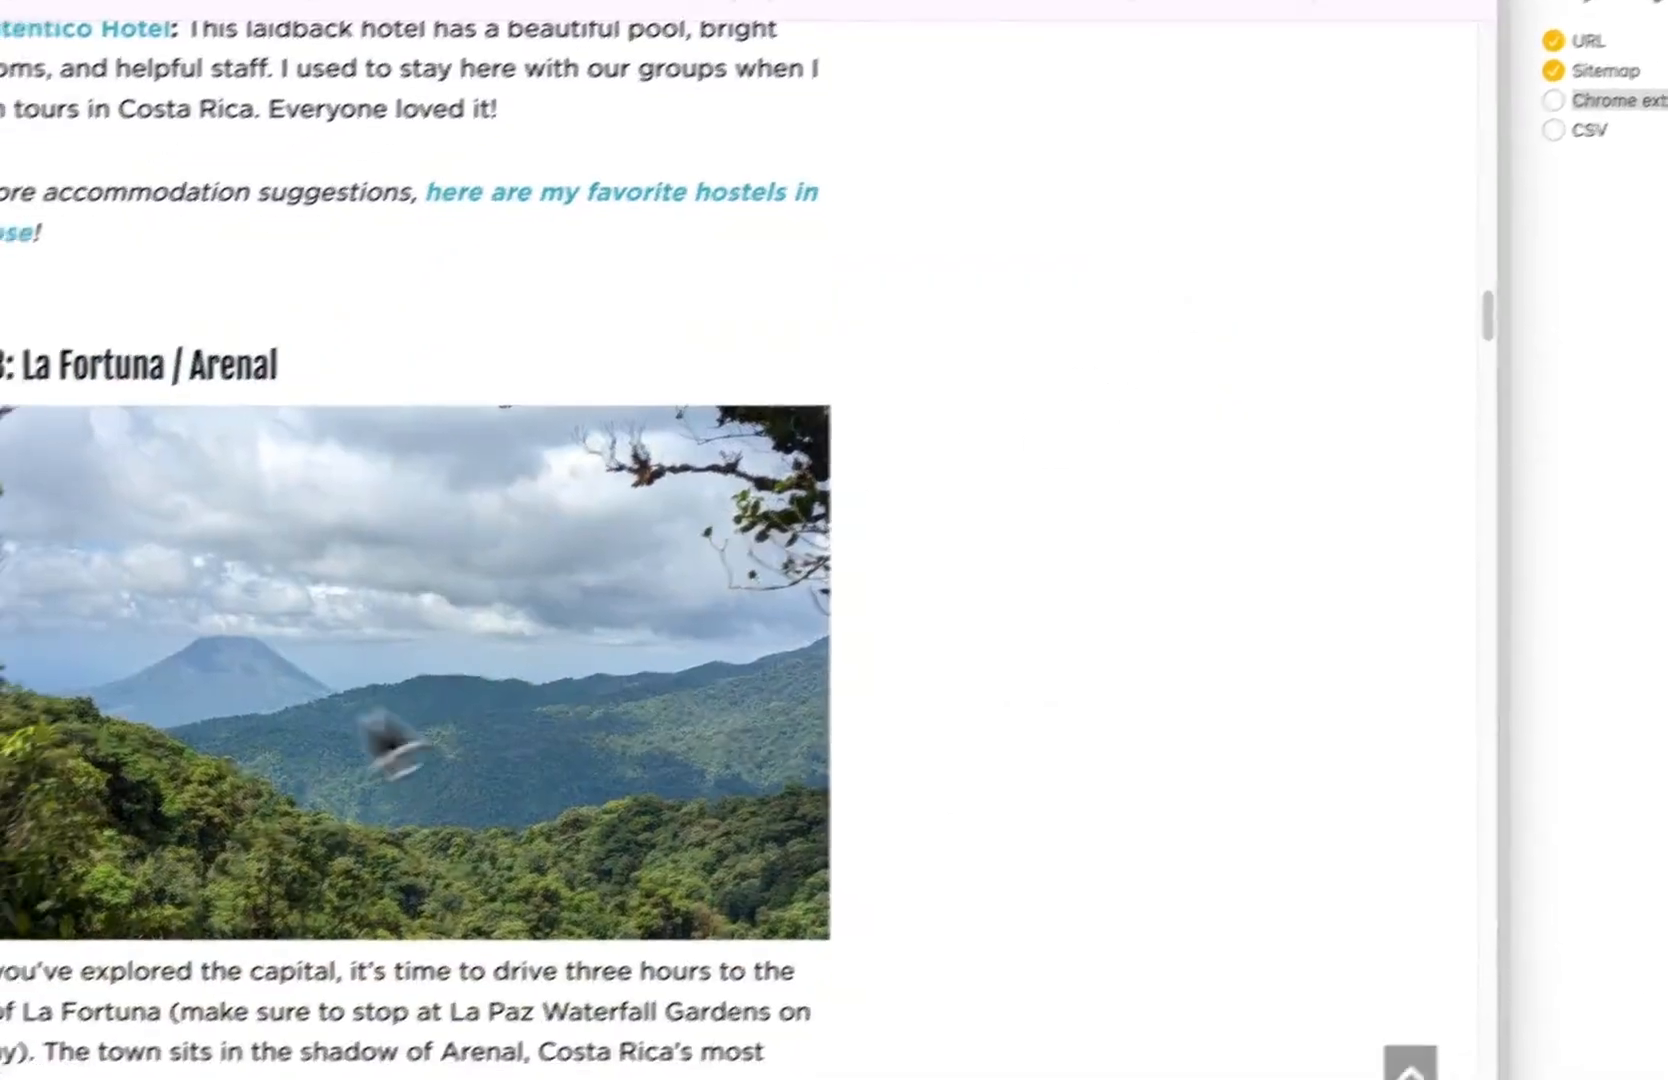
pyautogui.scroll(-3)
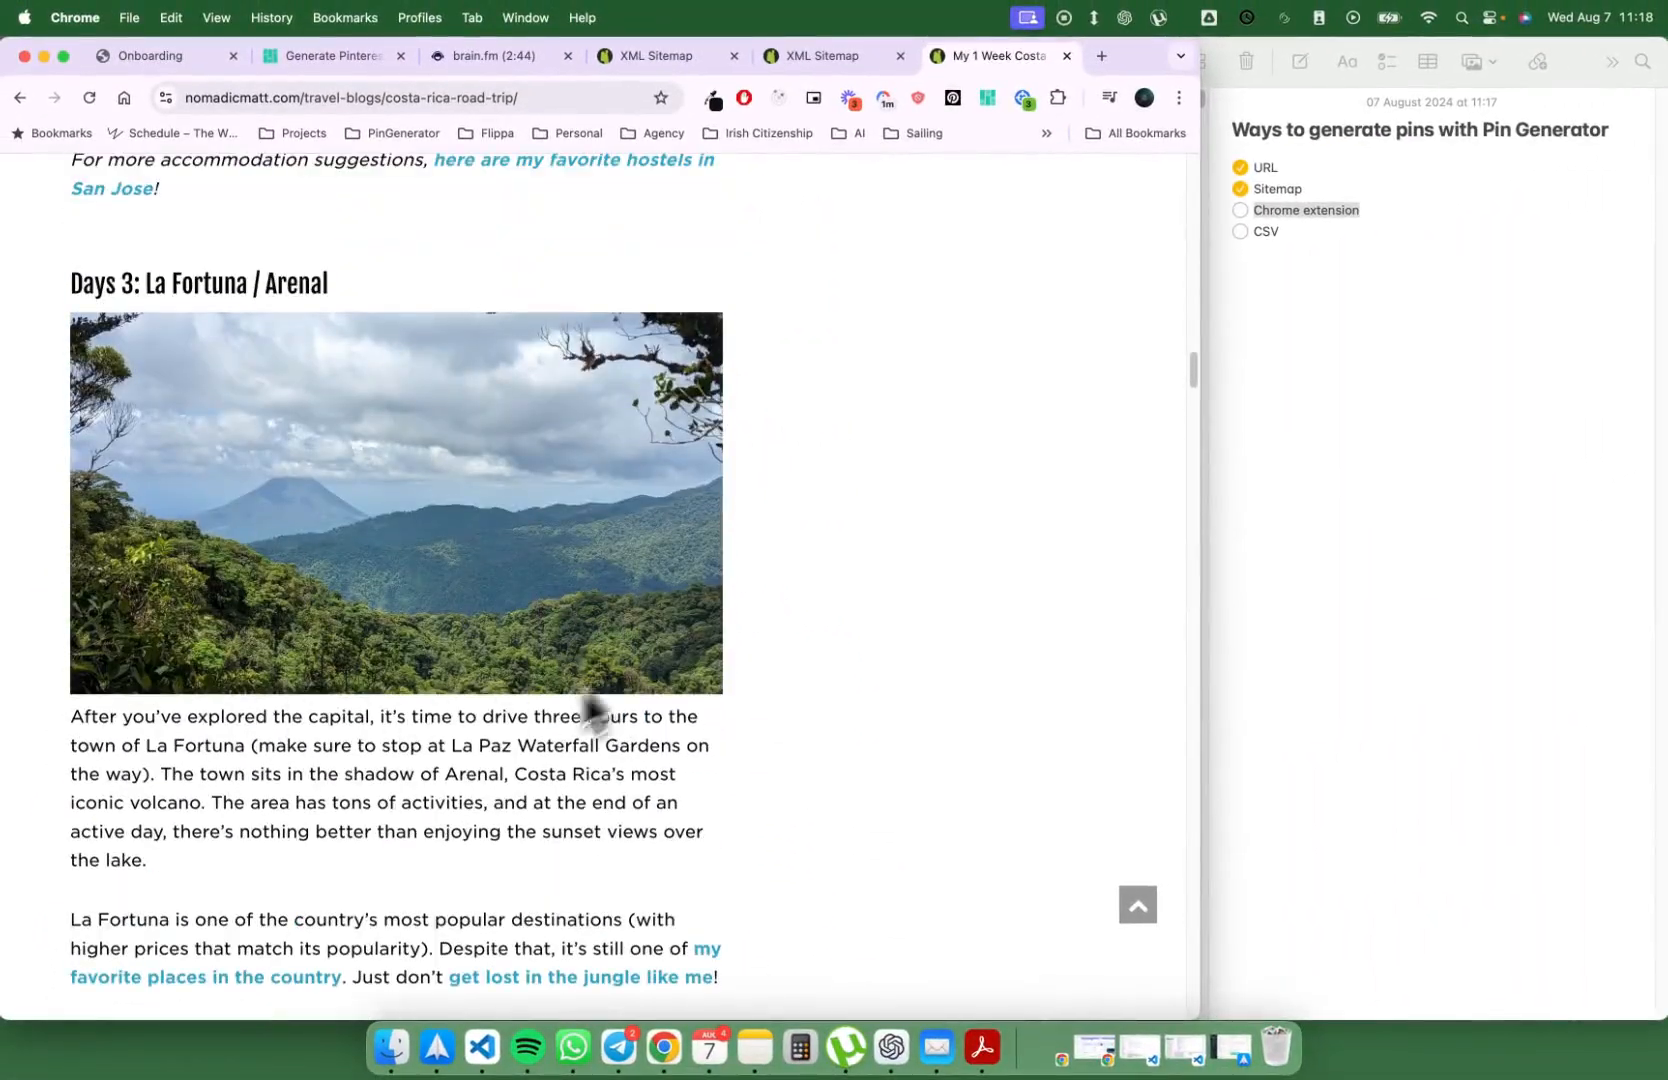
pyautogui.moveTo(761, 484)
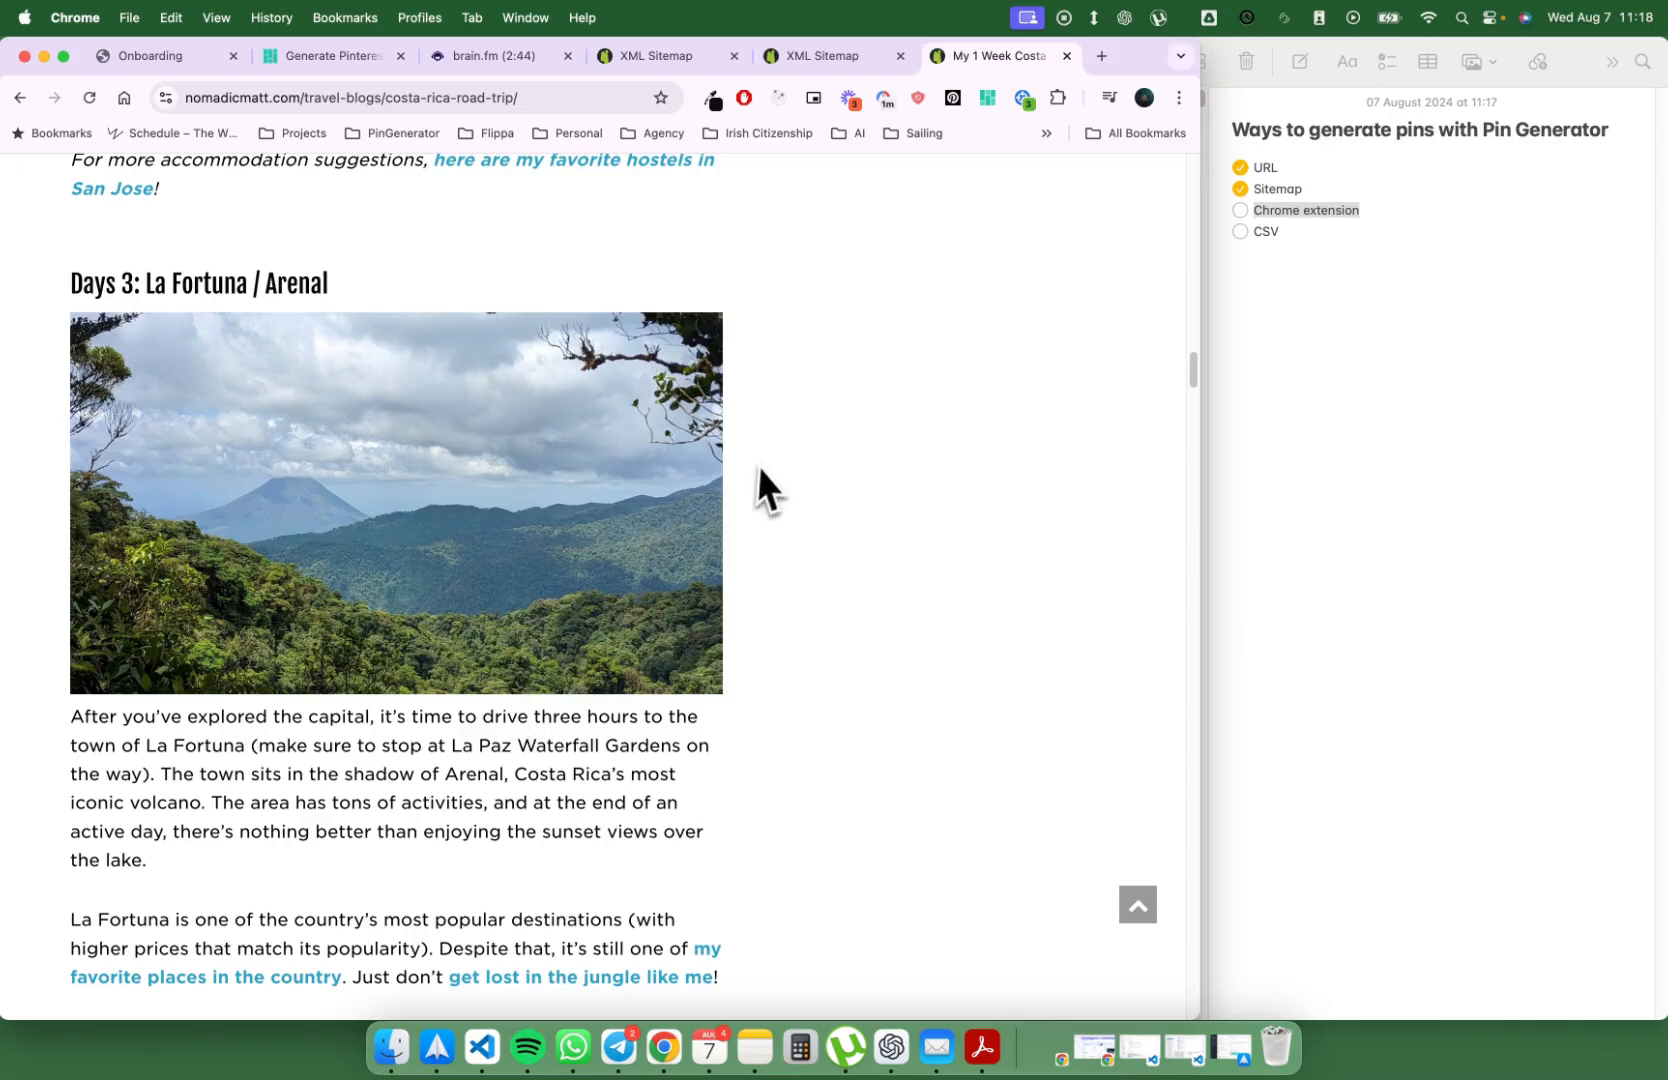
pyautogui.moveTo(751, 500)
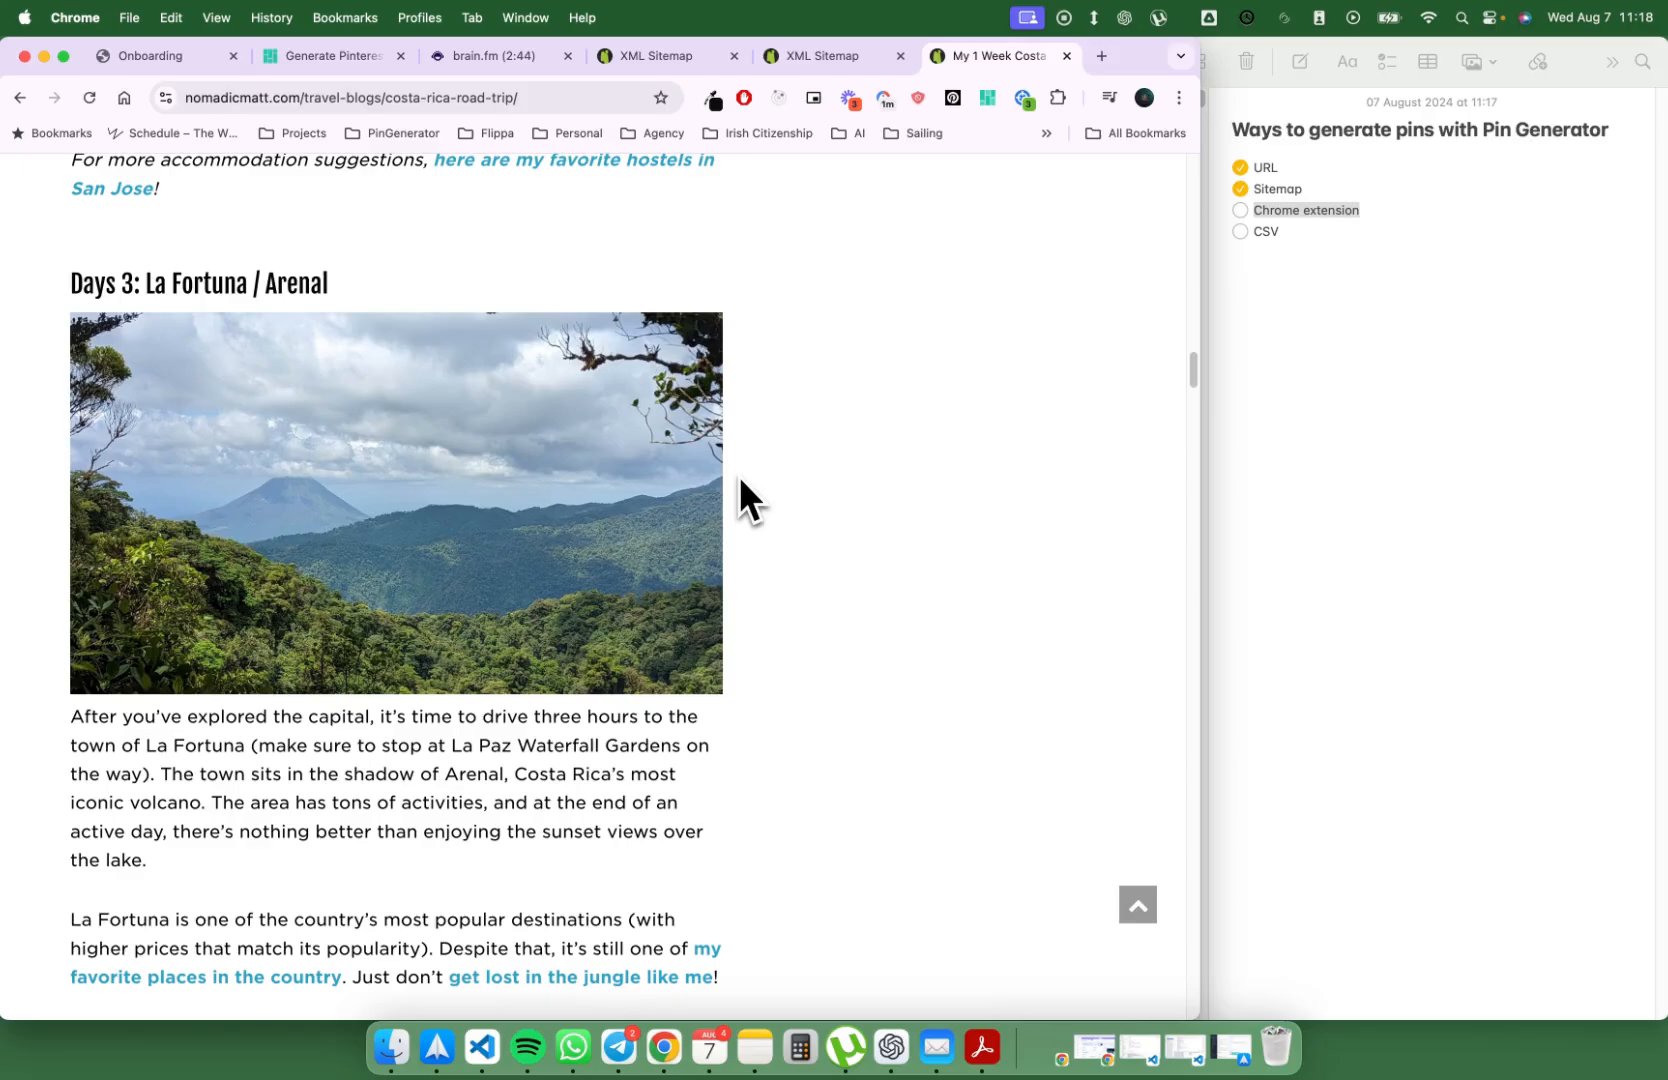
pyautogui.moveTo(761, 468)
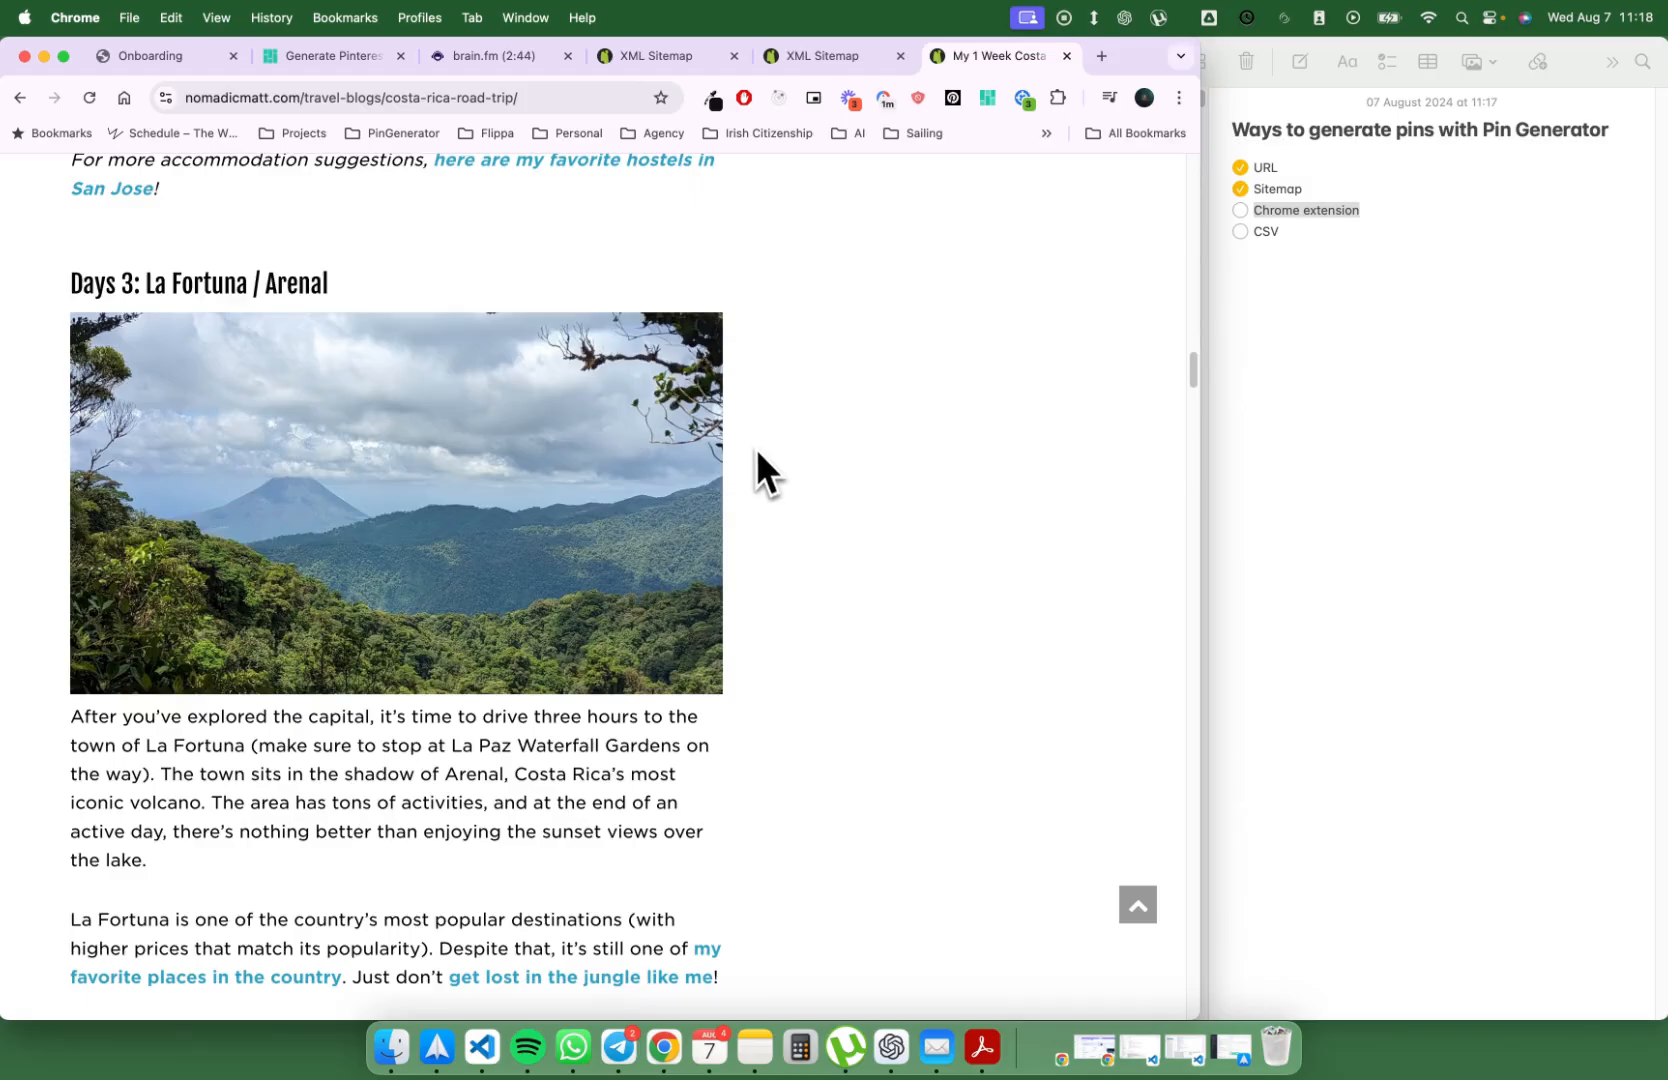
pyautogui.scroll(3)
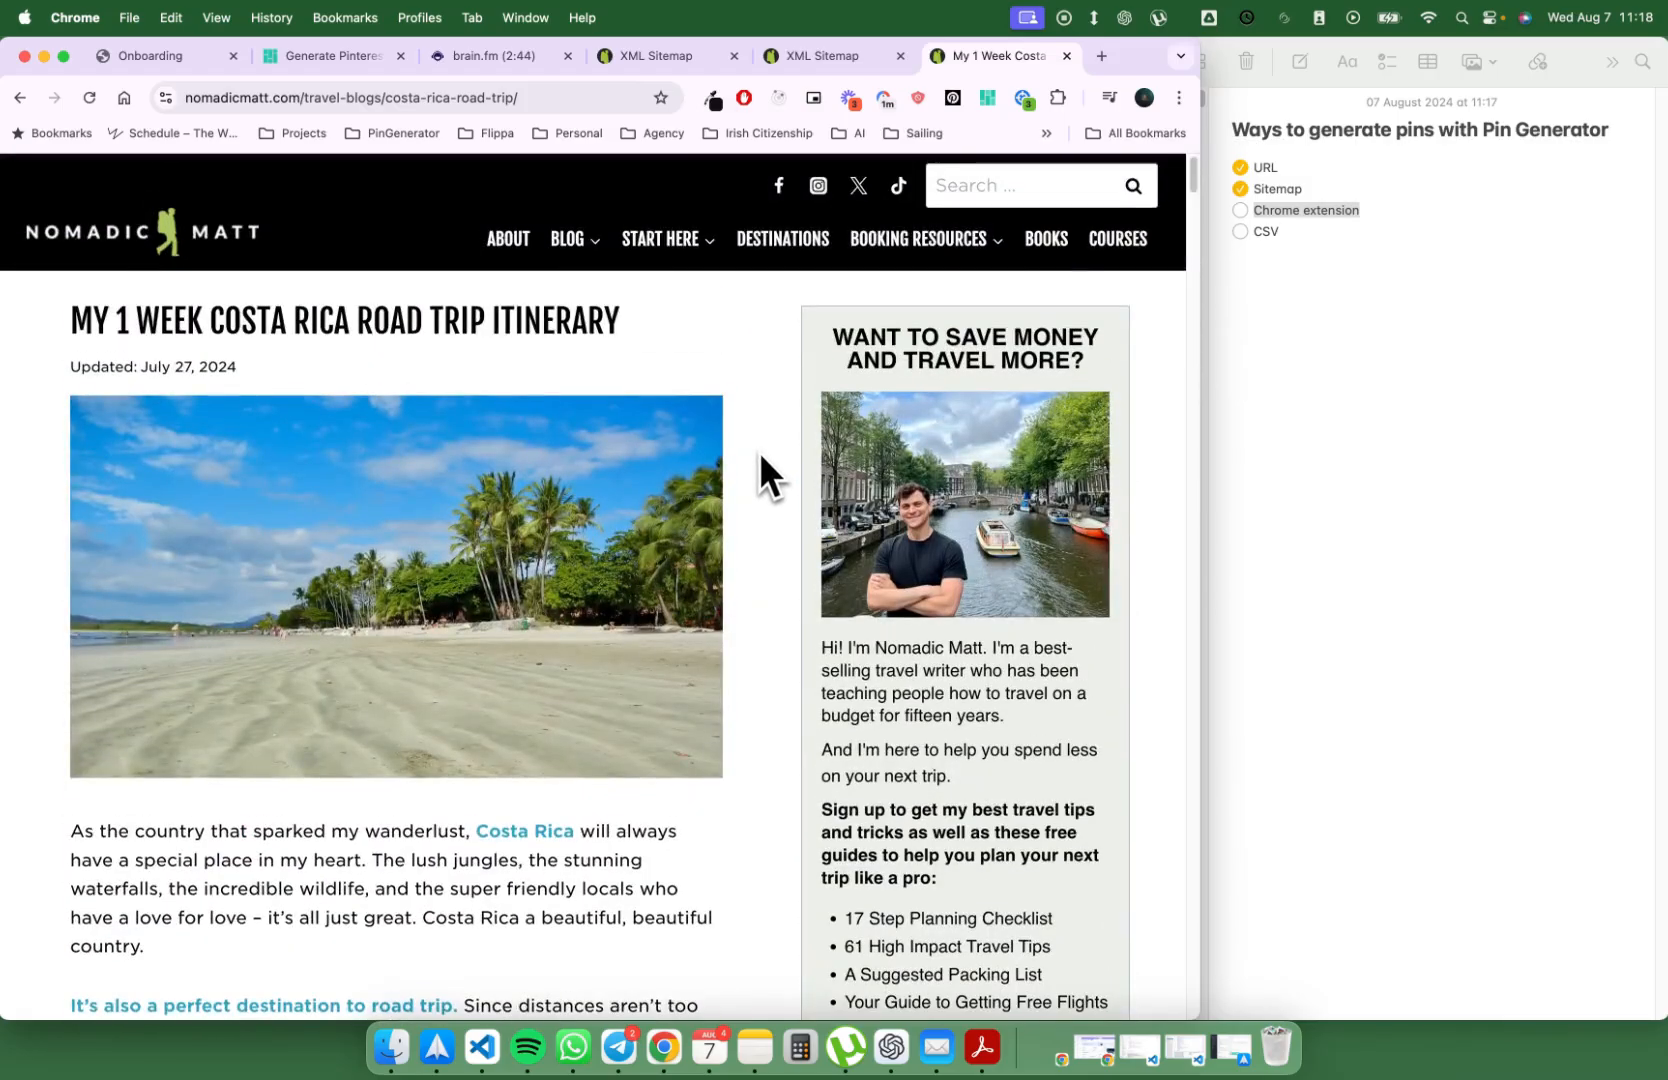
pyautogui.moveTo(787, 383)
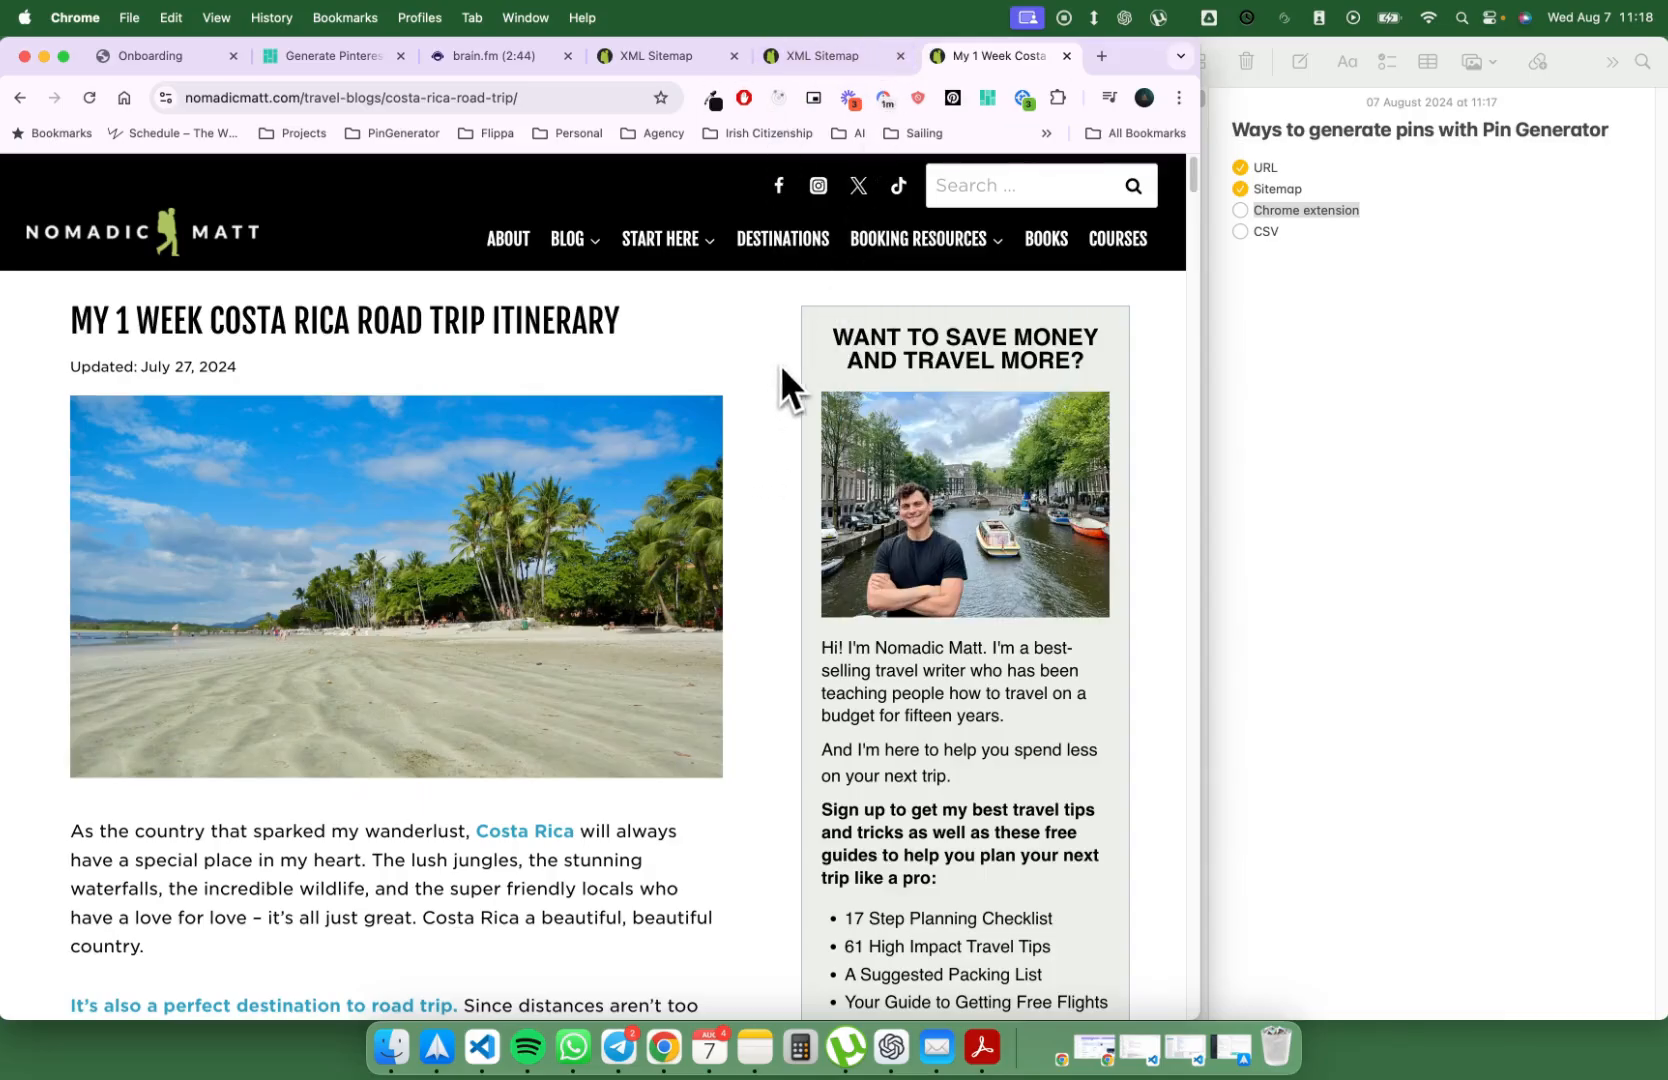
pyautogui.moveTo(281, 797)
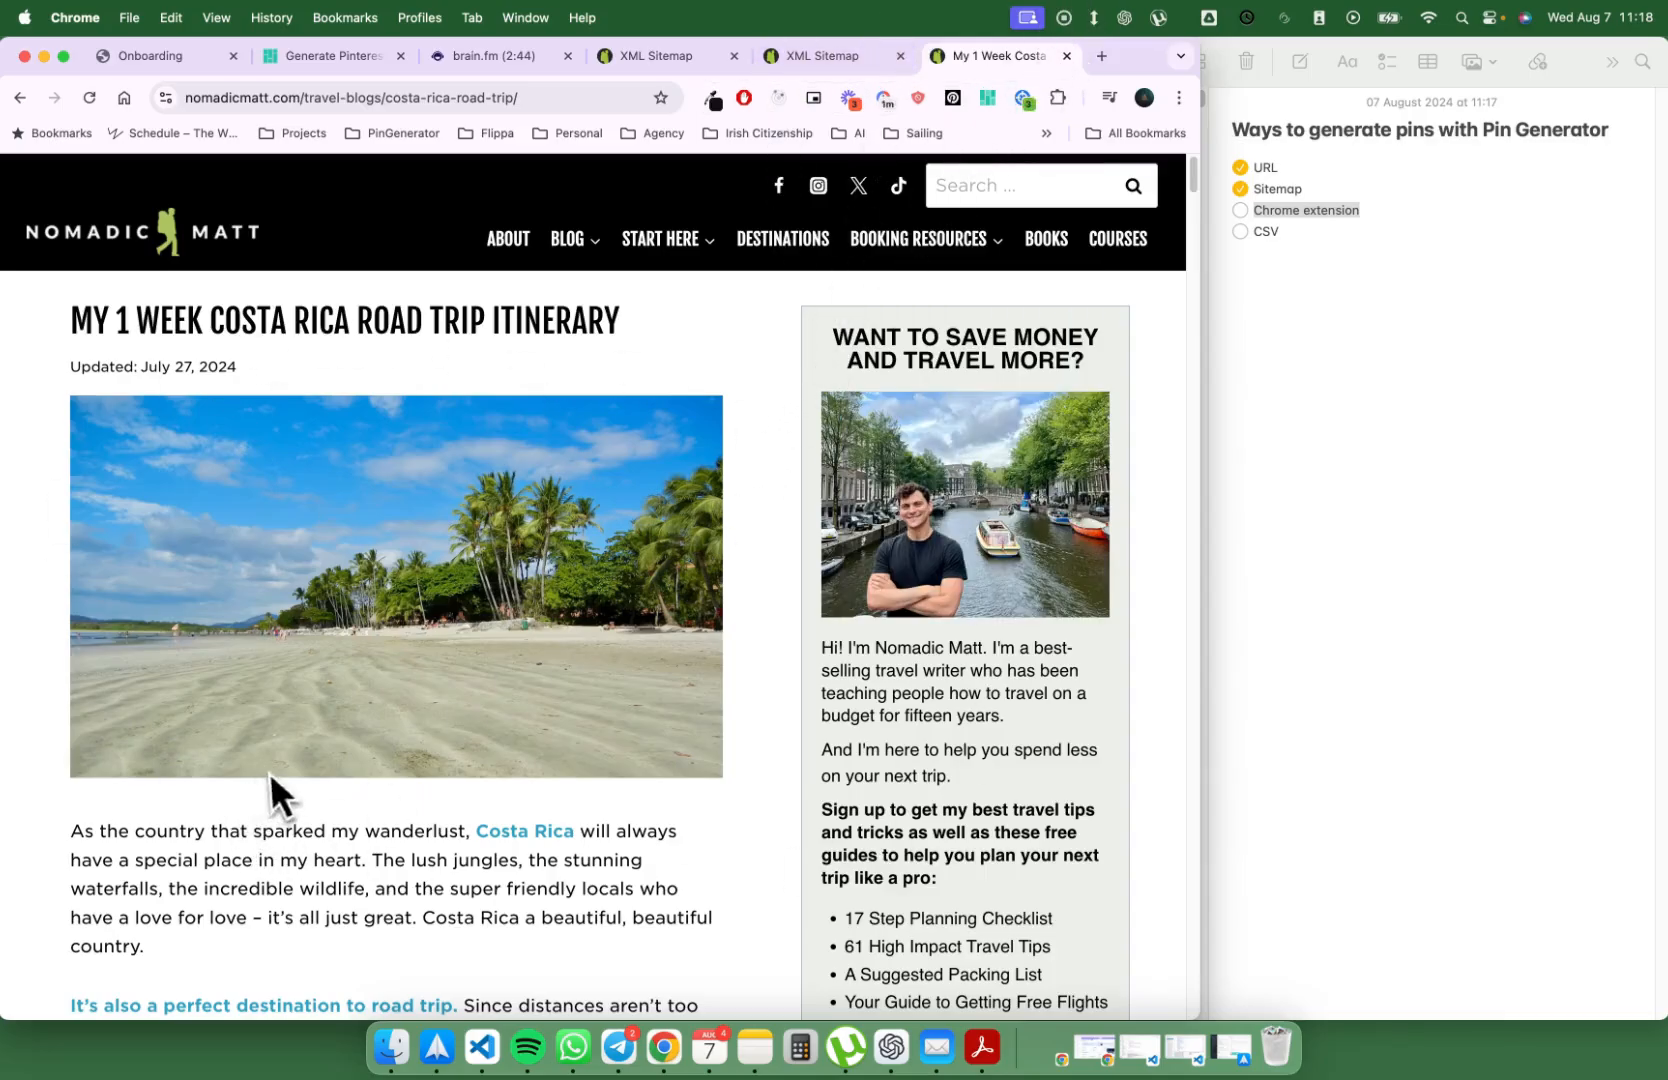
pyautogui.scroll(-3)
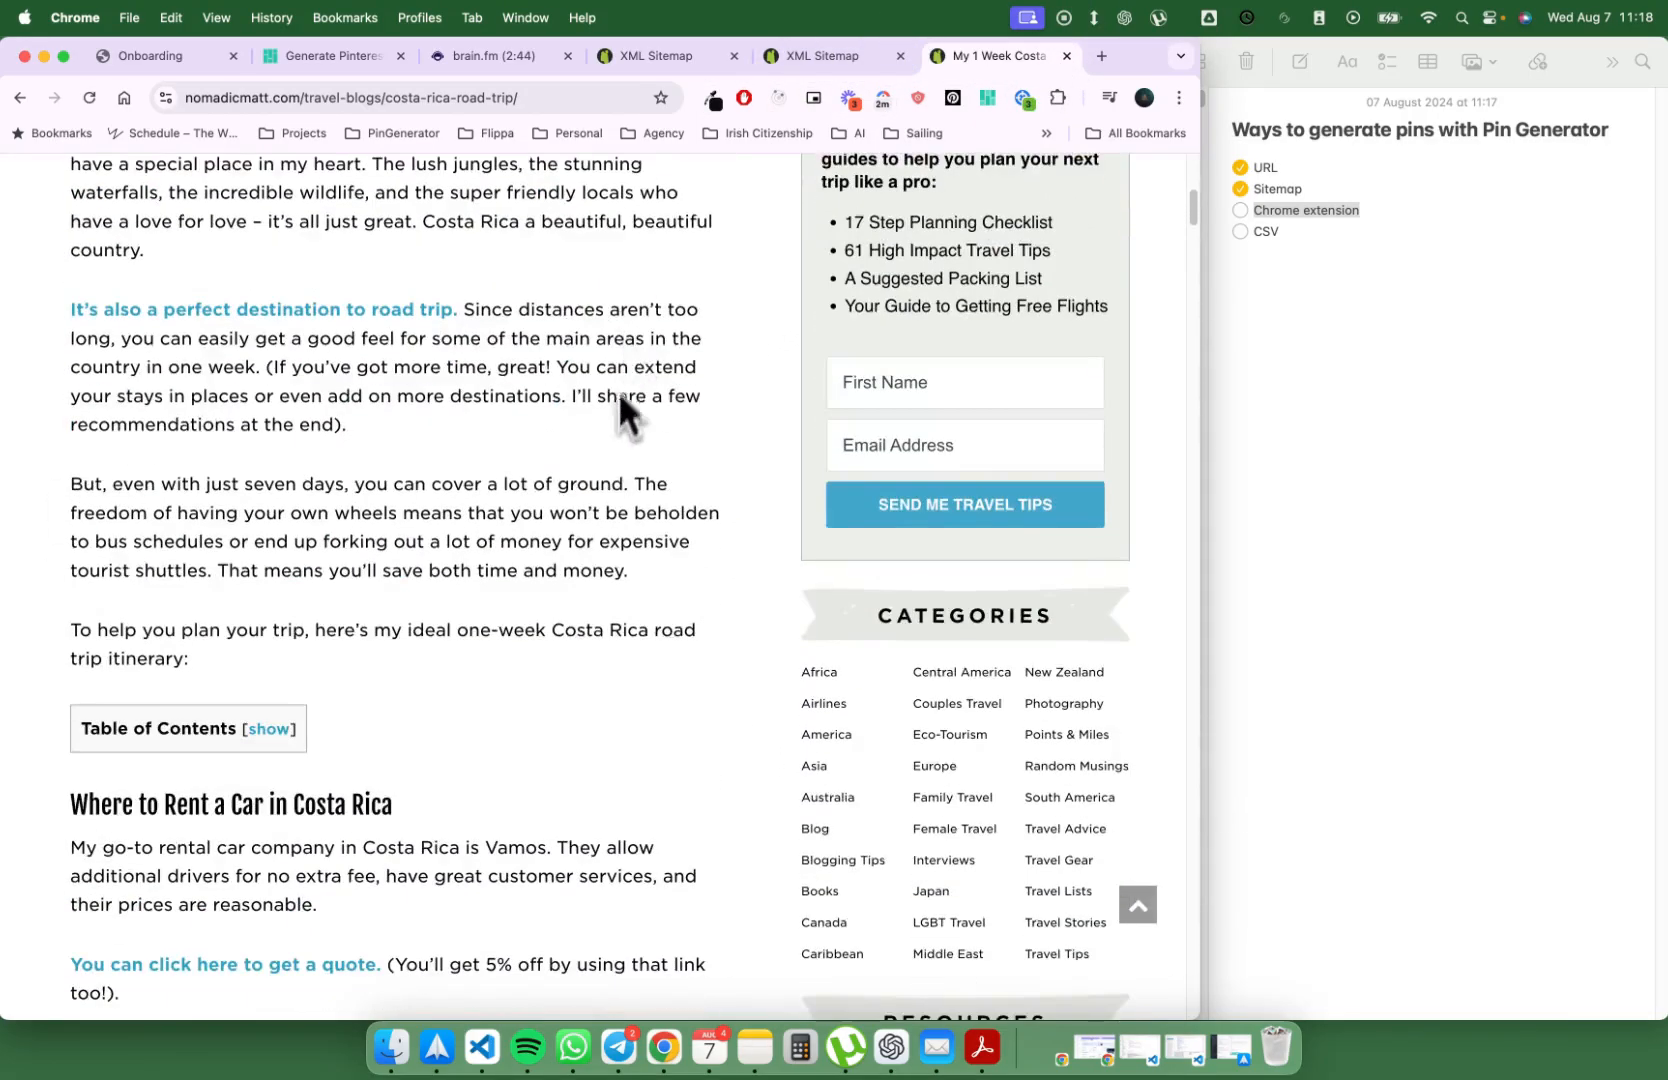
pyautogui.scroll(-3)
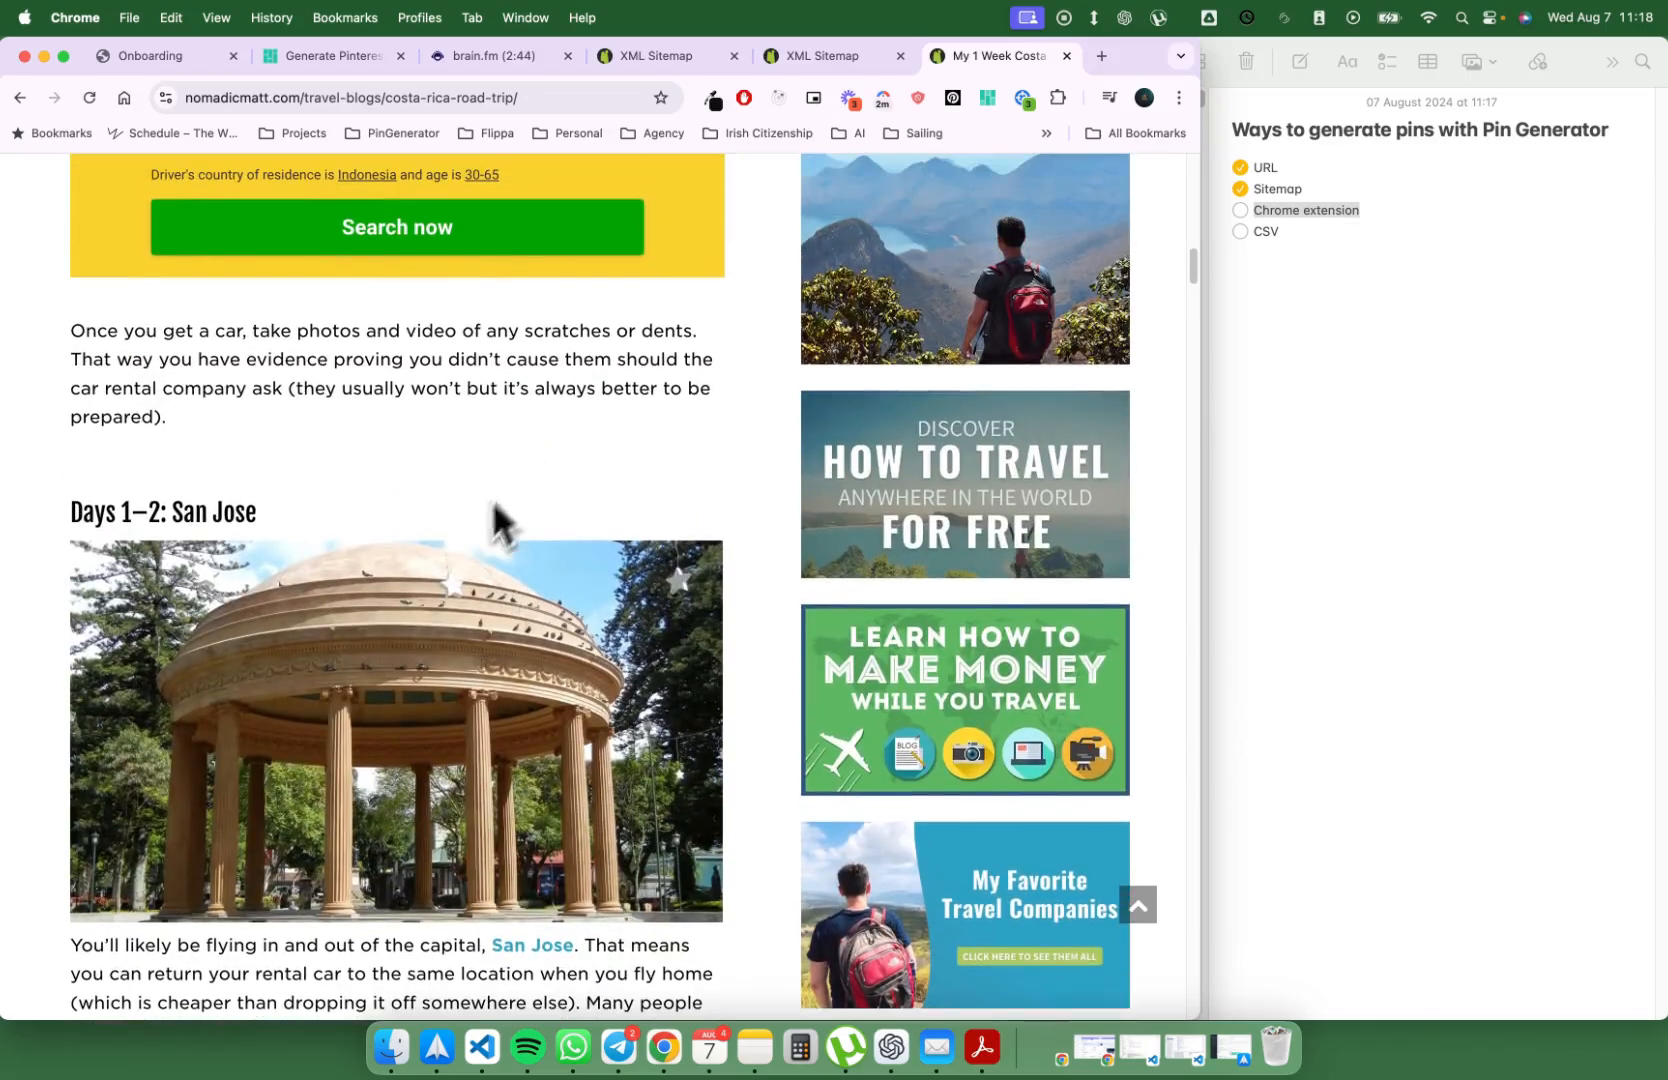
pyautogui.scroll(-3)
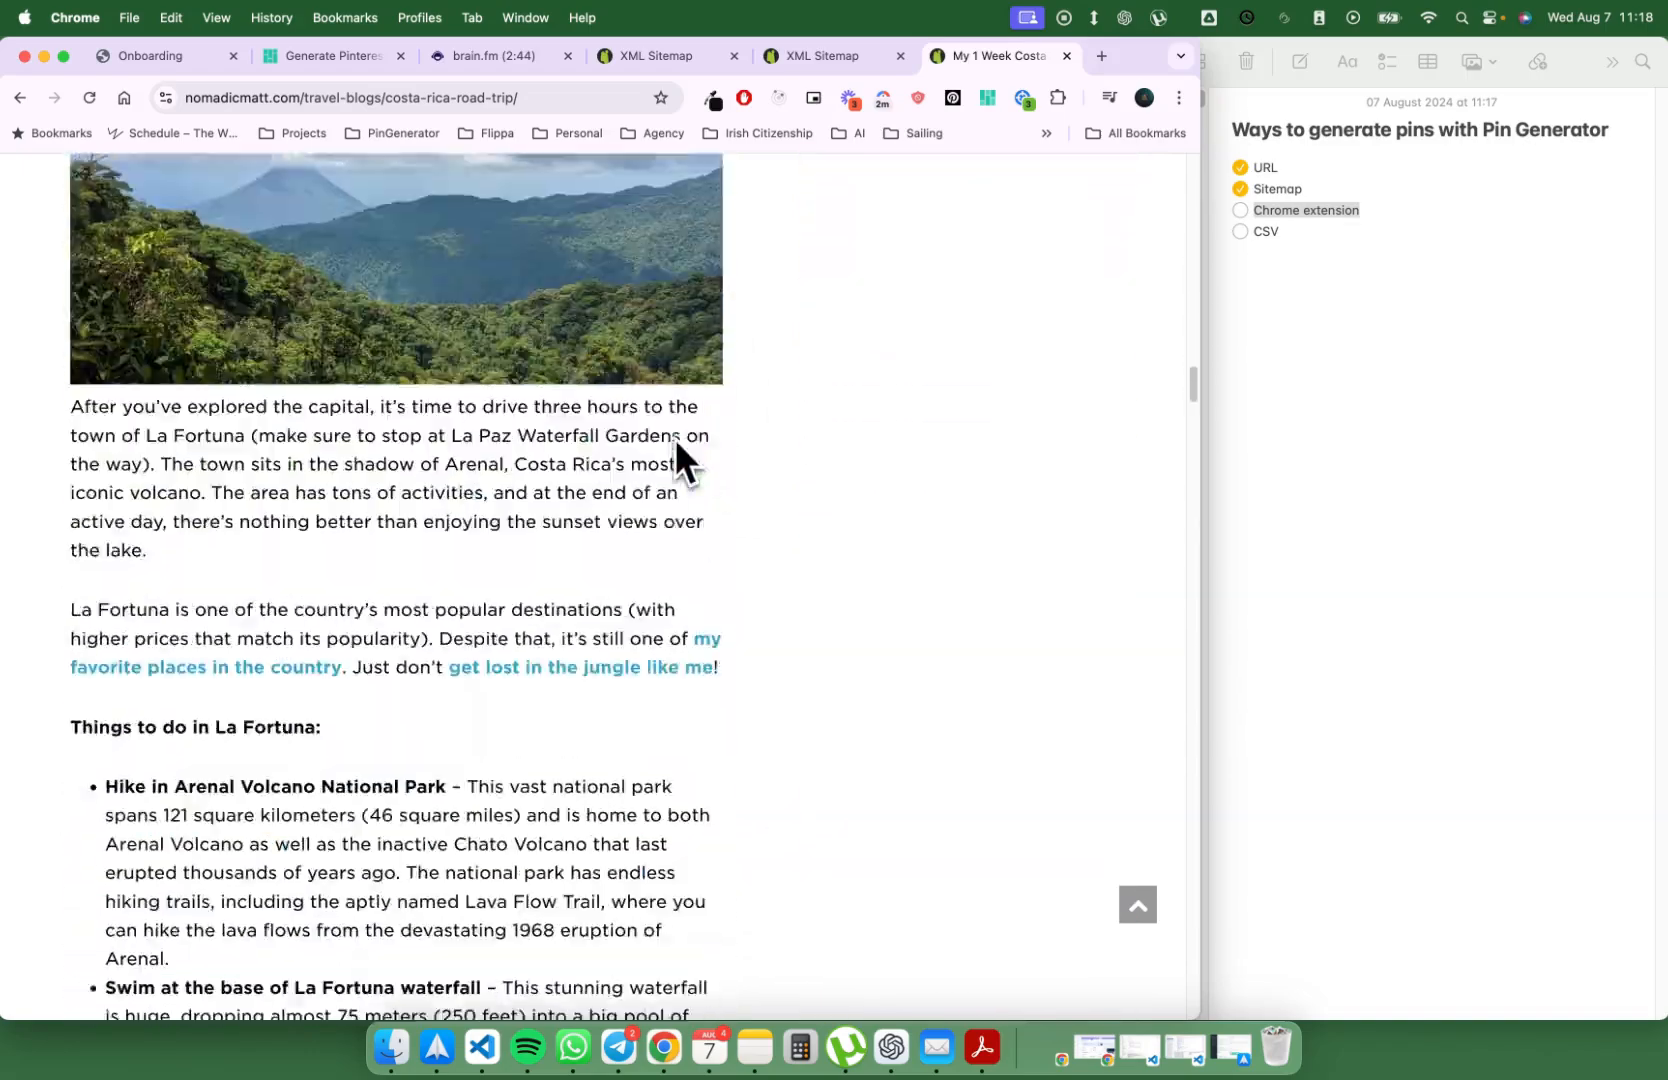
pyautogui.scroll(3)
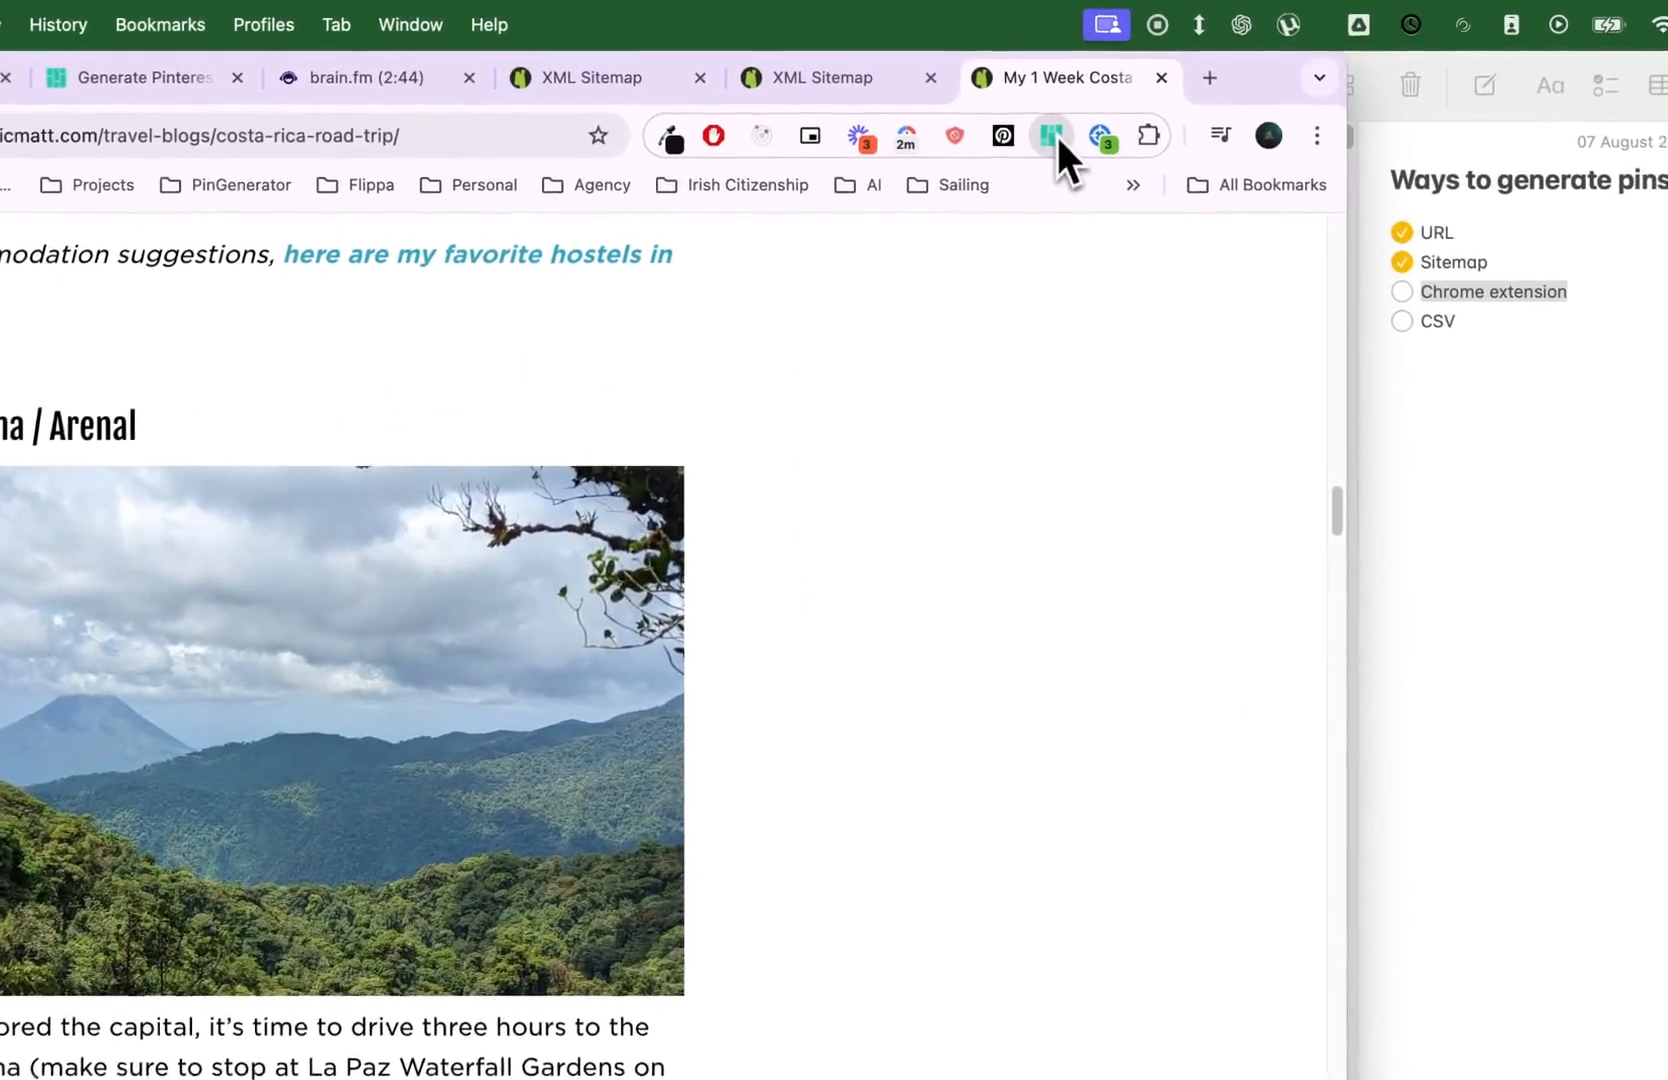
pyautogui.moveTo(1154, 410)
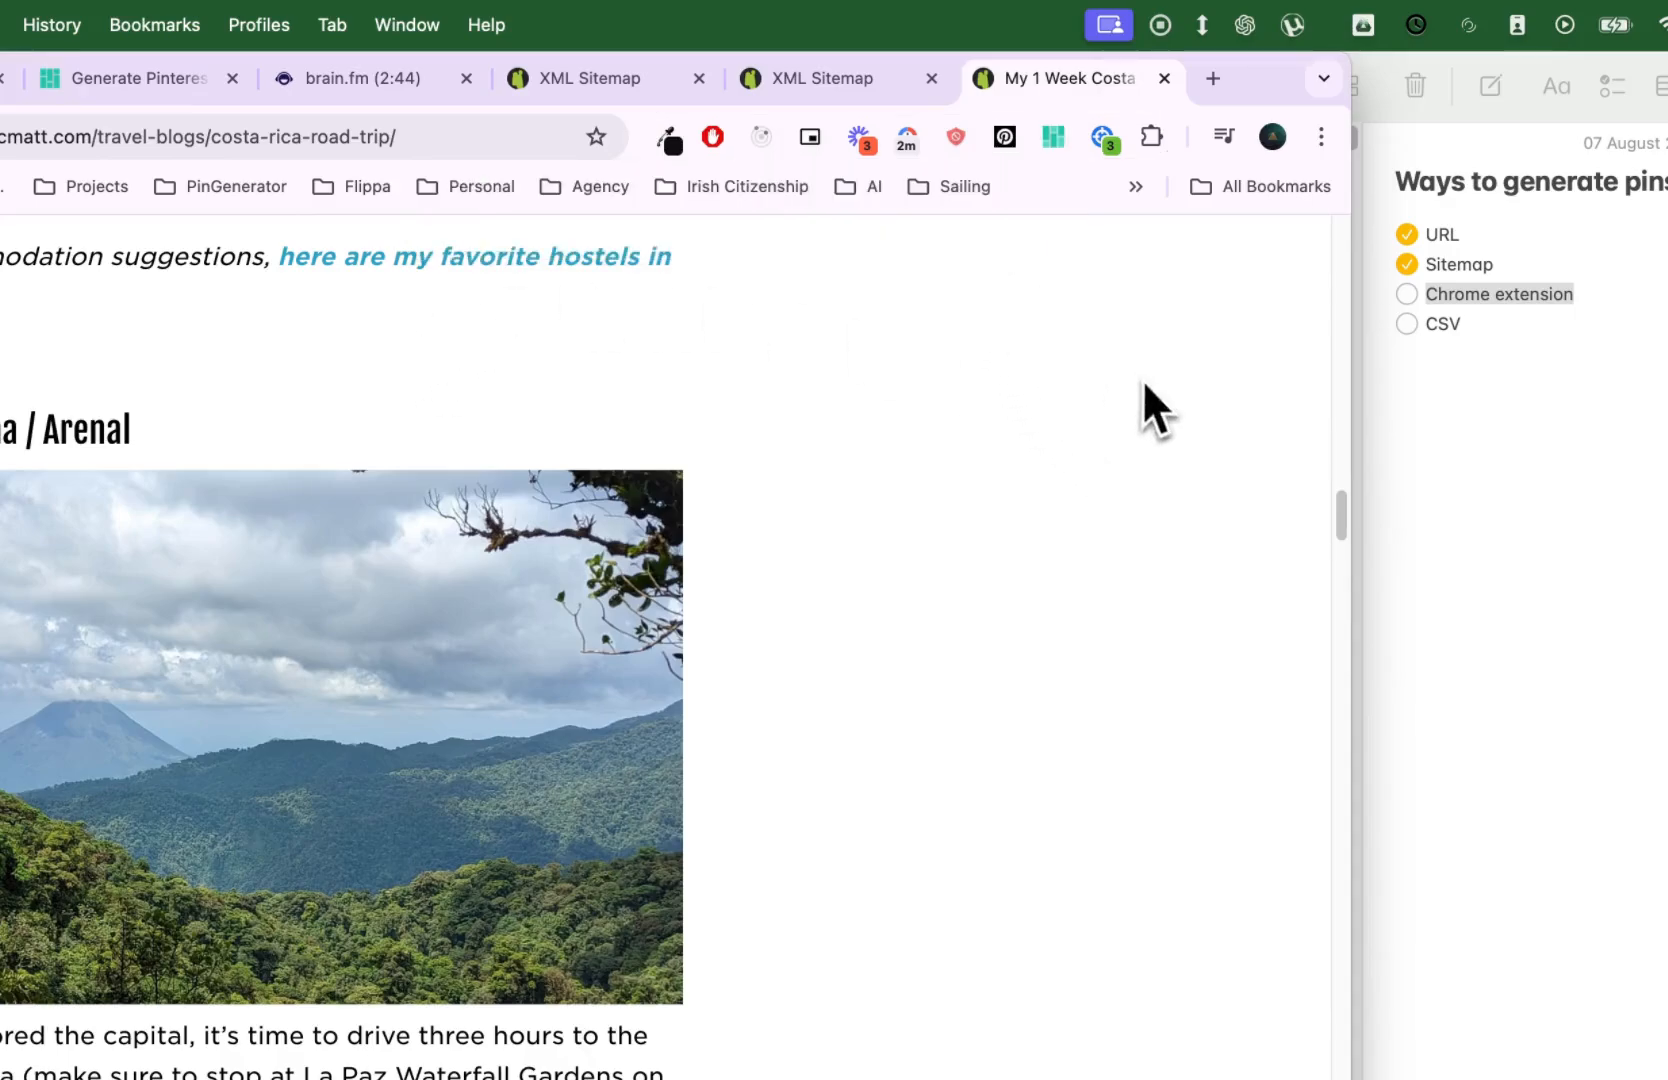
pyautogui.click(1212, 78)
pyautogui.write('pin gener')
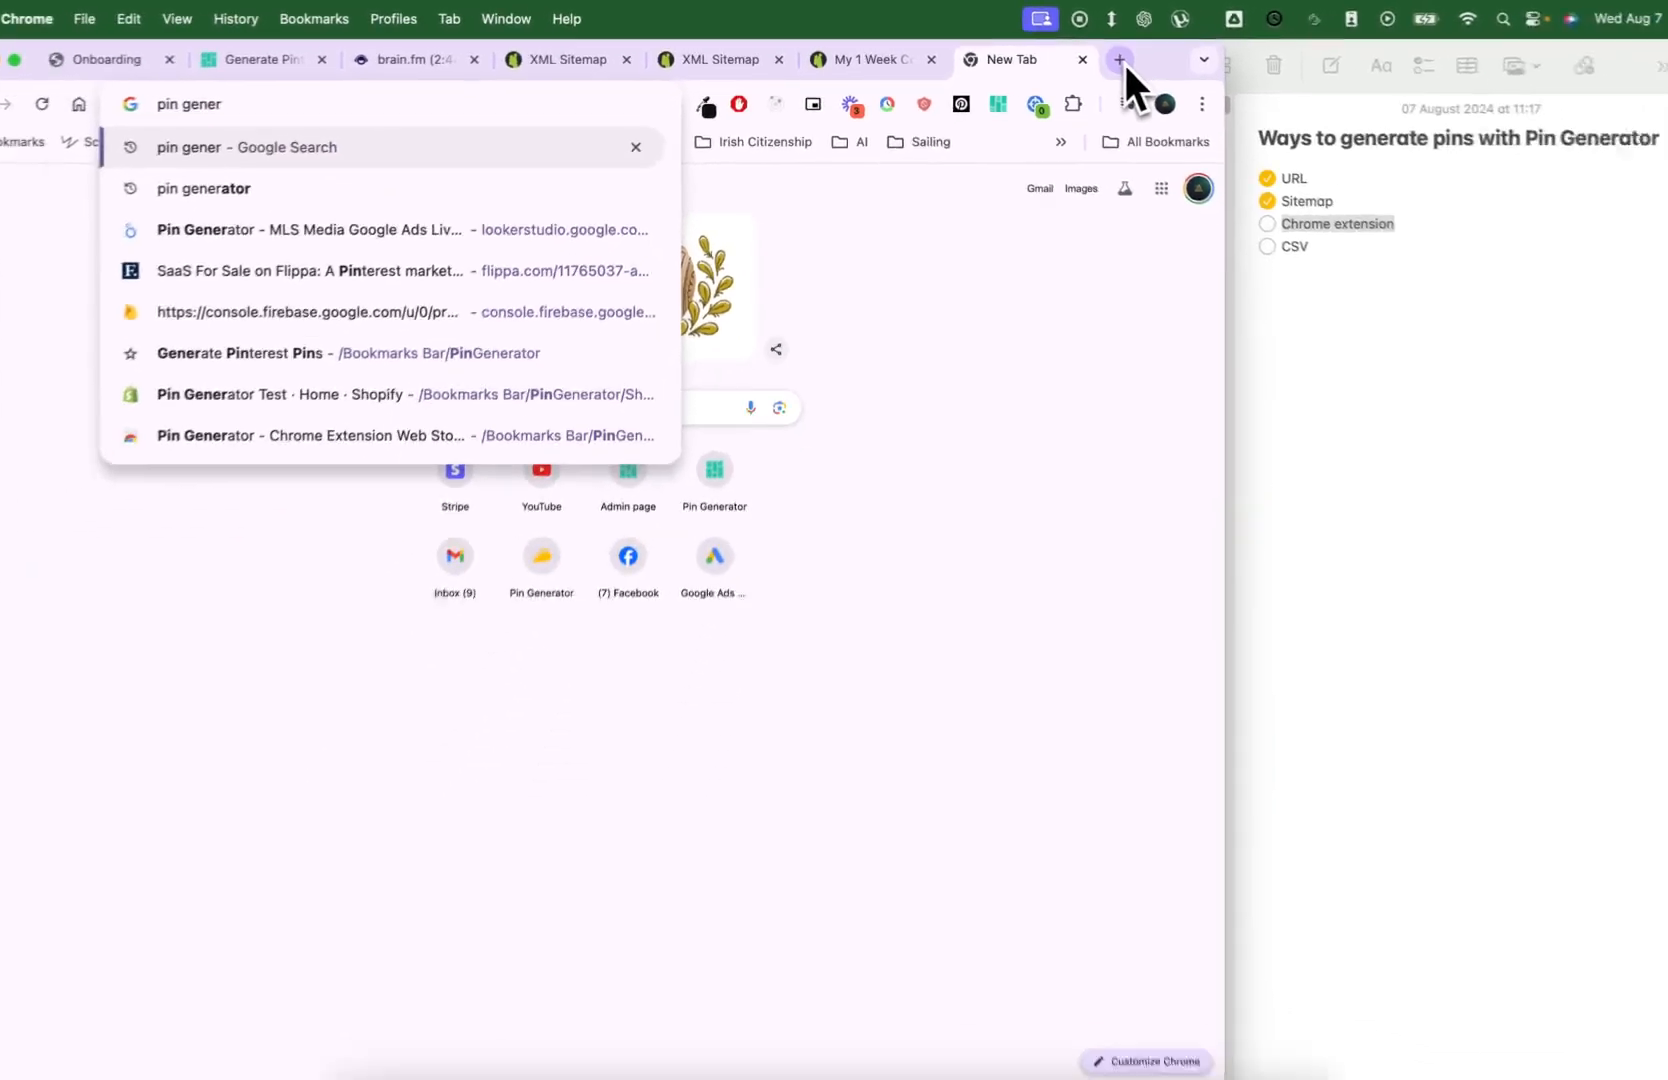
# Step: Search Google for 'pin generator chrome extension' and open its Chrome Web Store listing
pyautogui.write('ator')
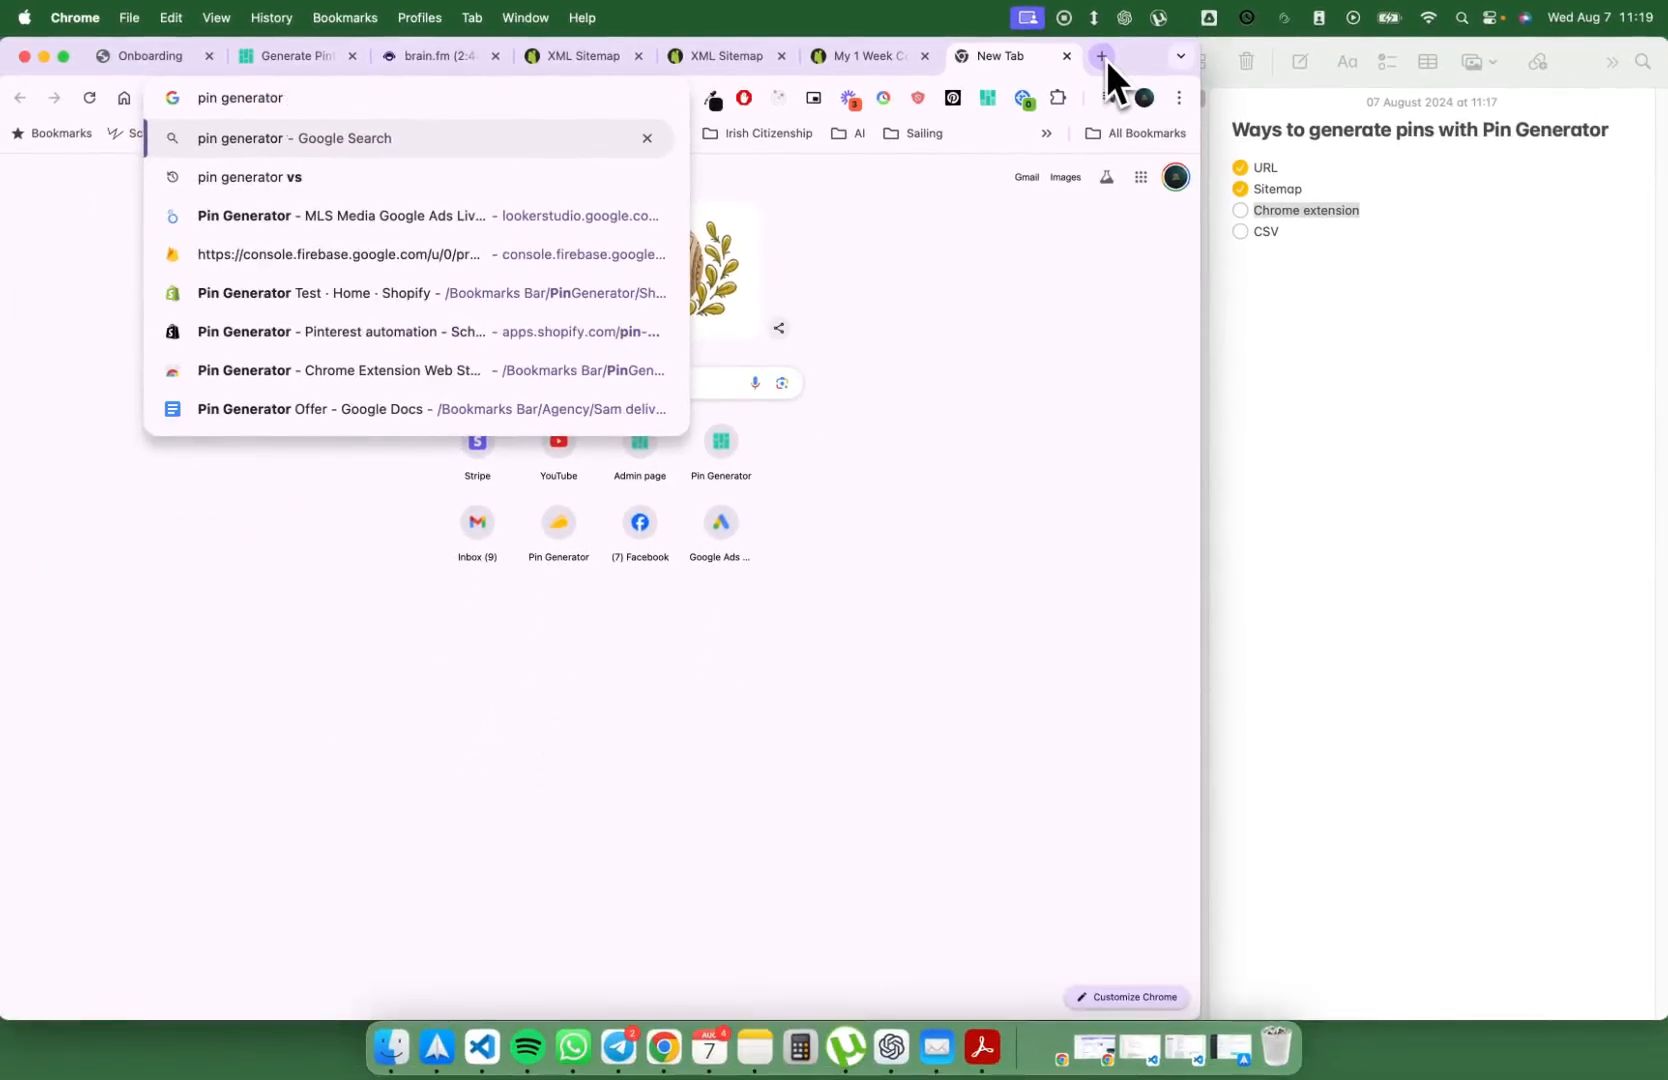
pyautogui.write('chrome ex')
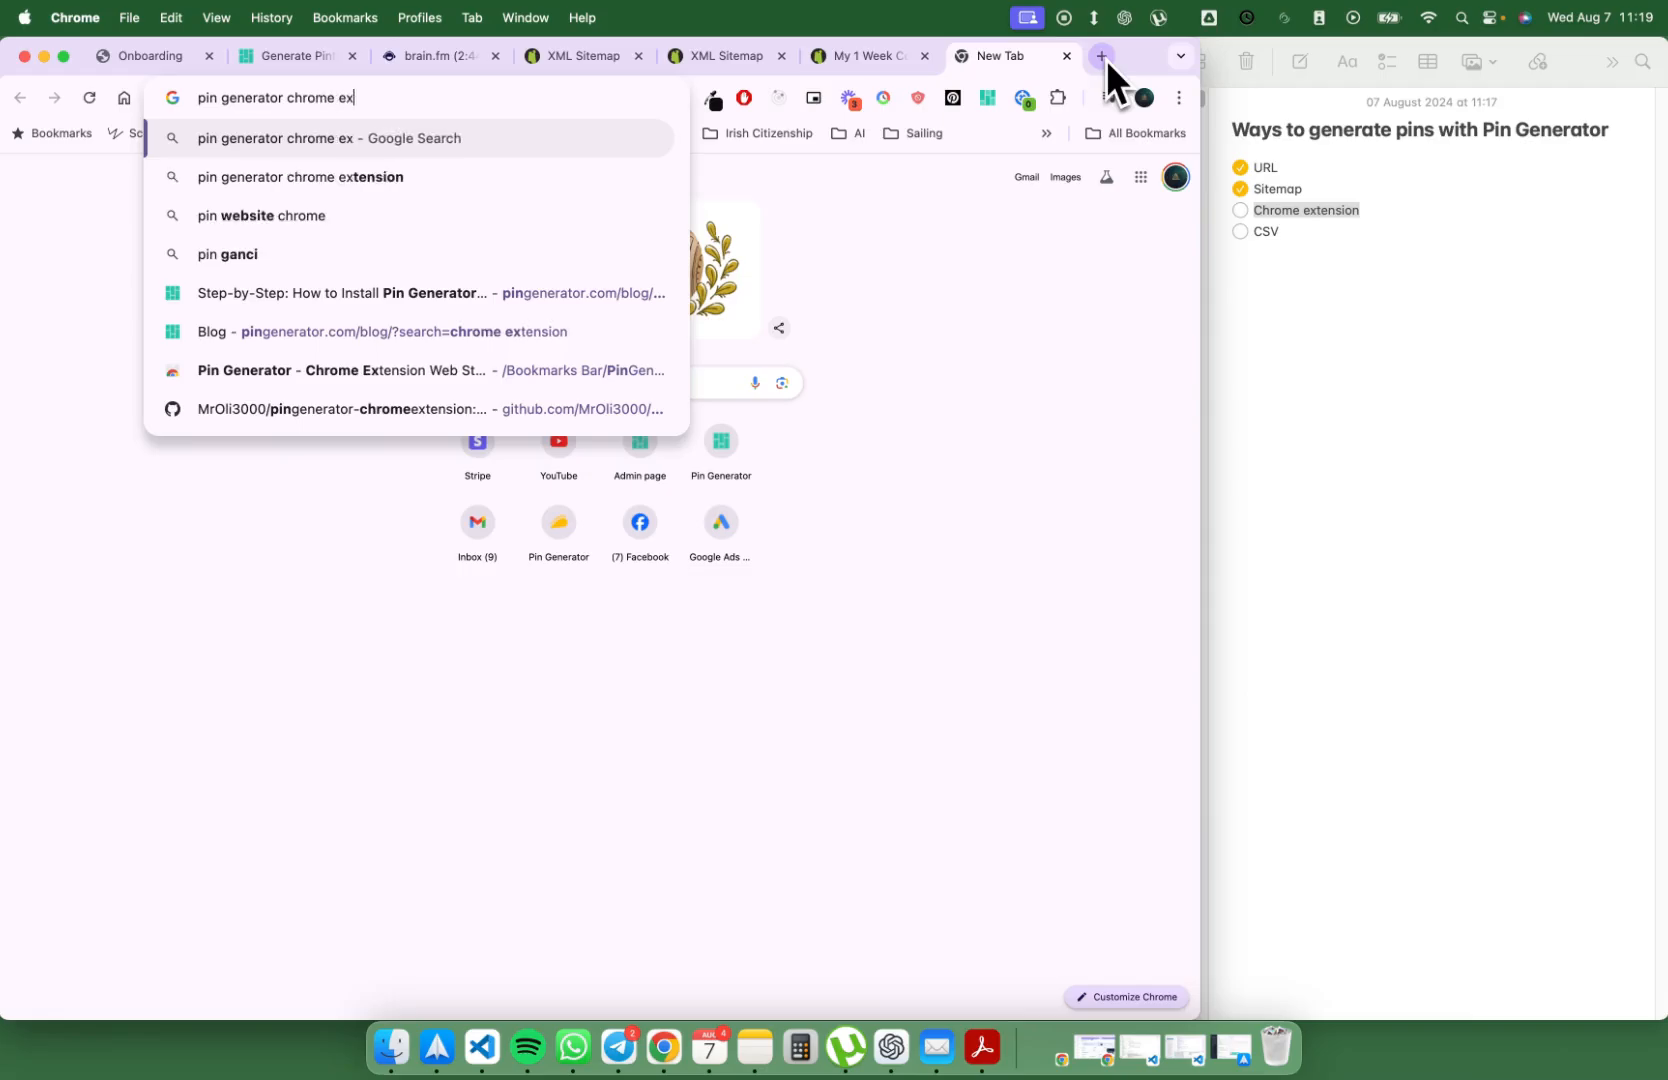
pyautogui.click(299, 178)
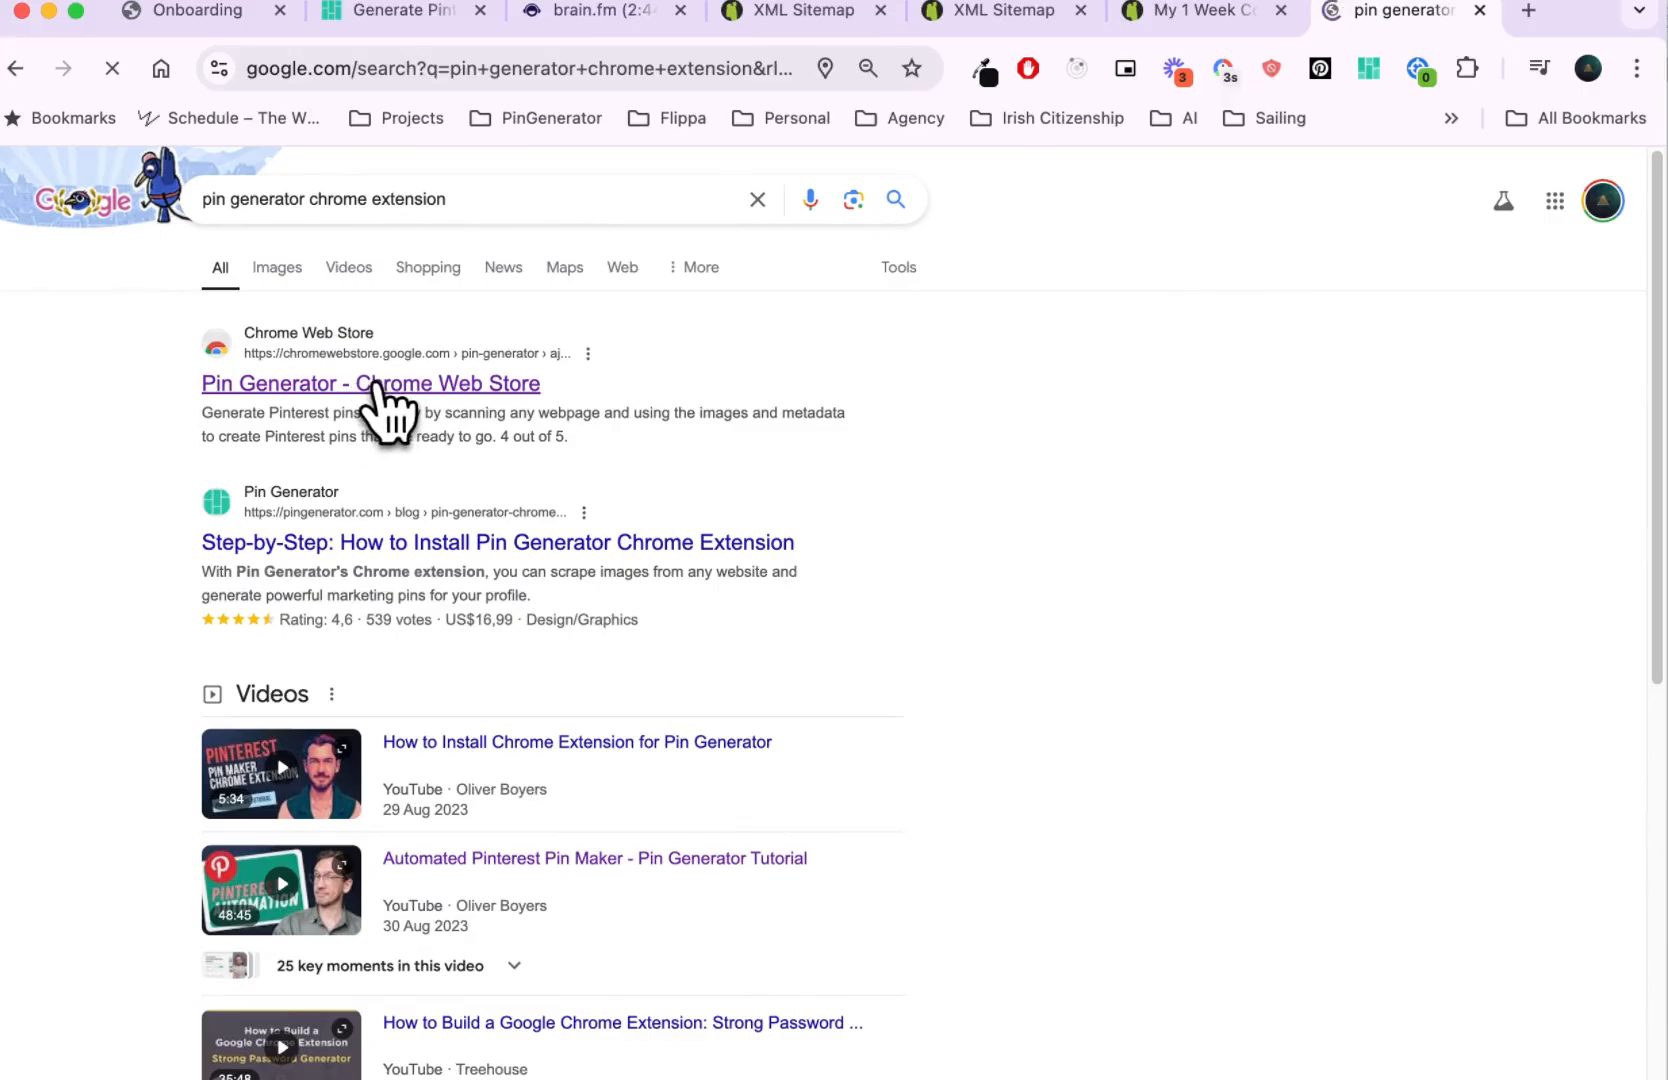
pyautogui.click(370, 383)
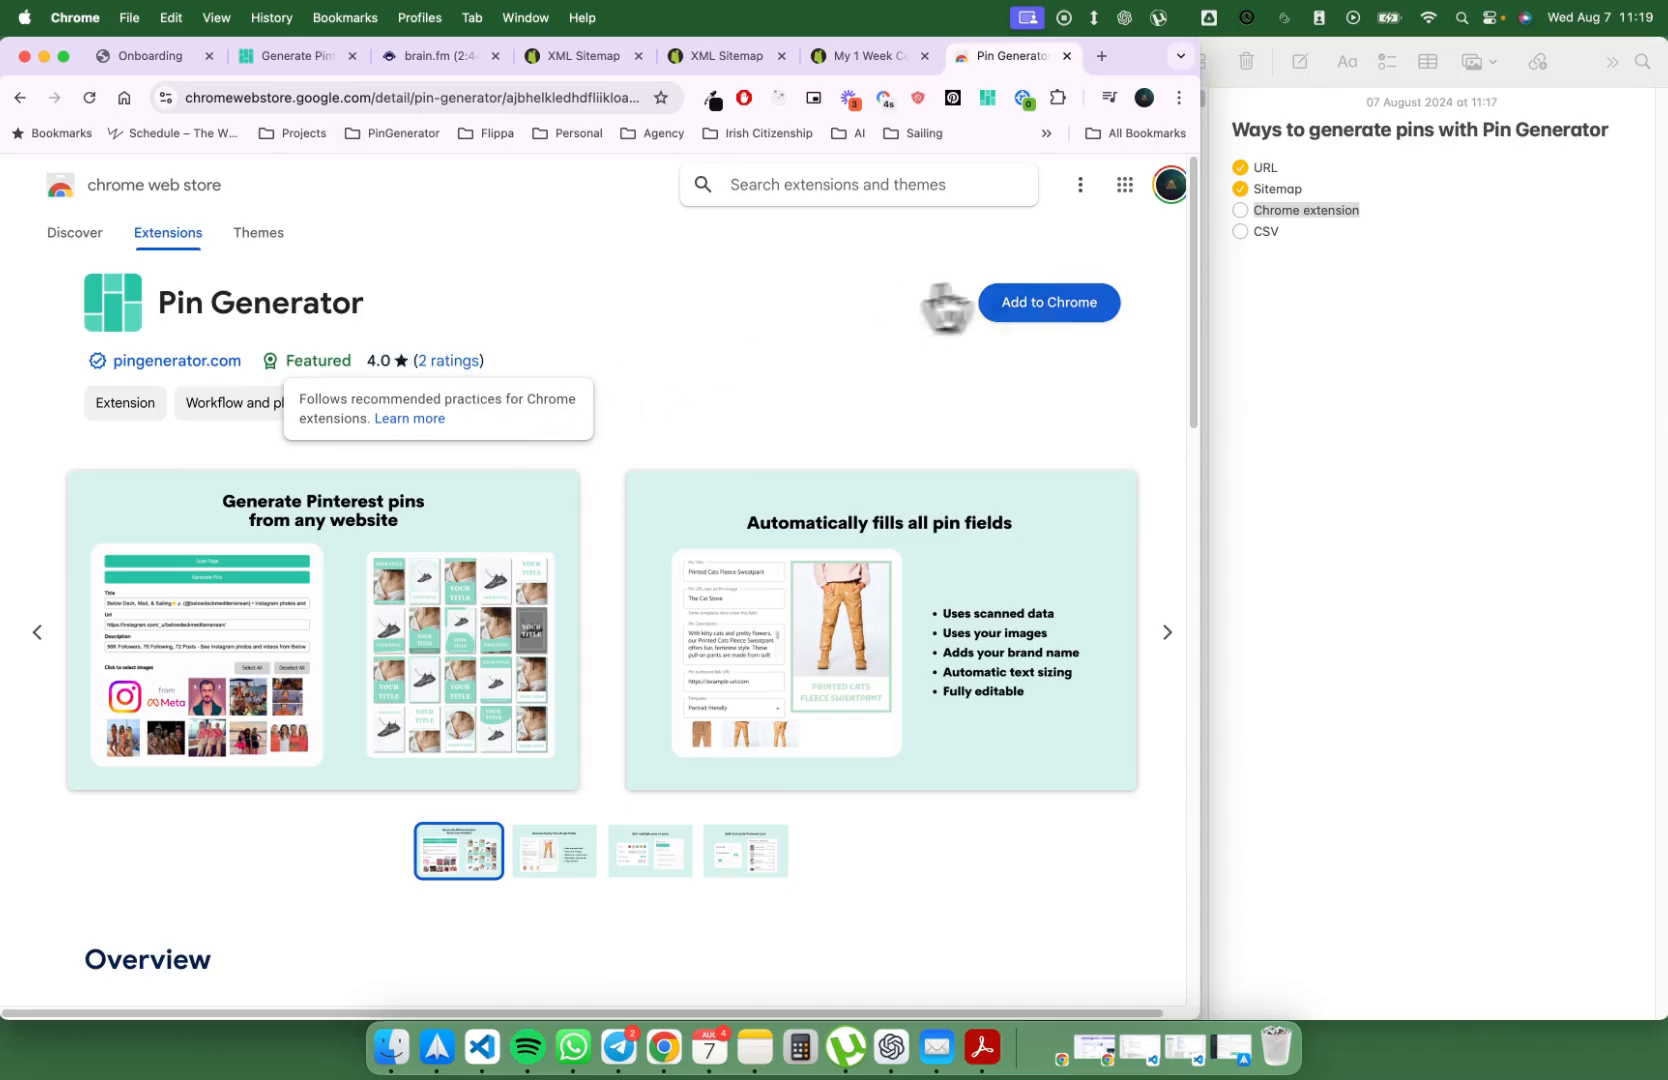
pyautogui.moveTo(1182, 651)
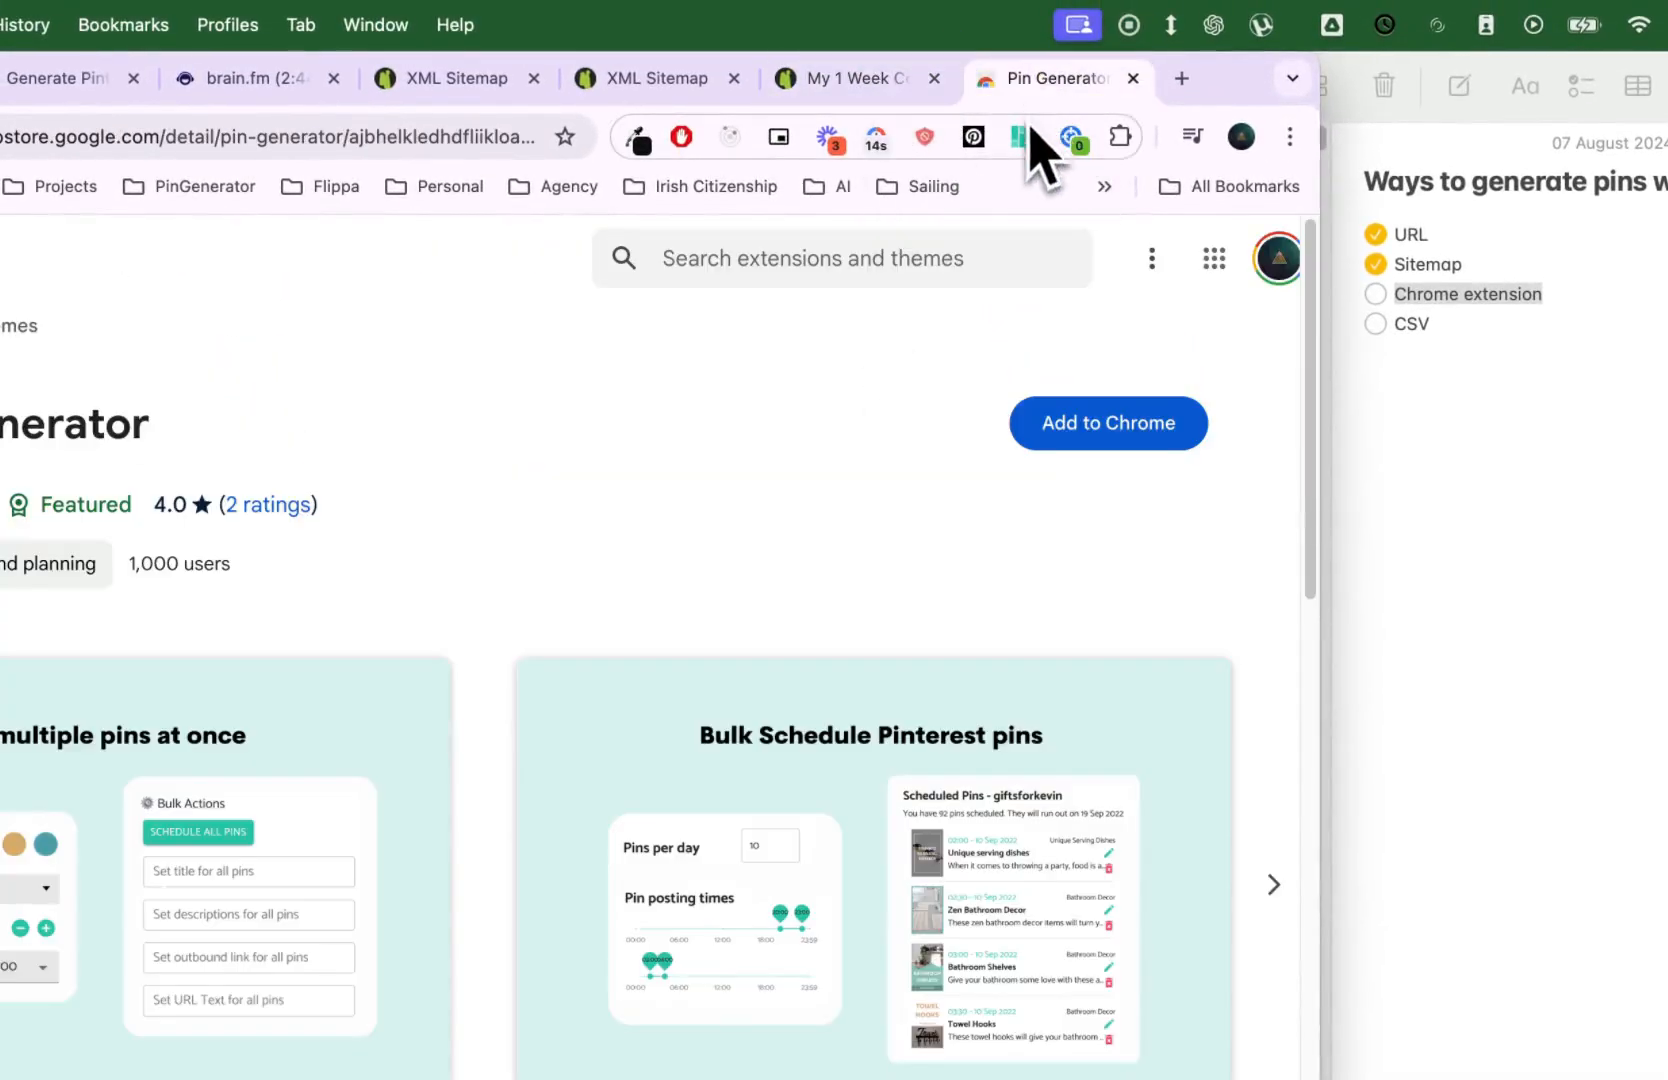
# Step: Return to the Costa Rica article and pin Pin Generator to the extensions toolbar
pyautogui.click(844, 78)
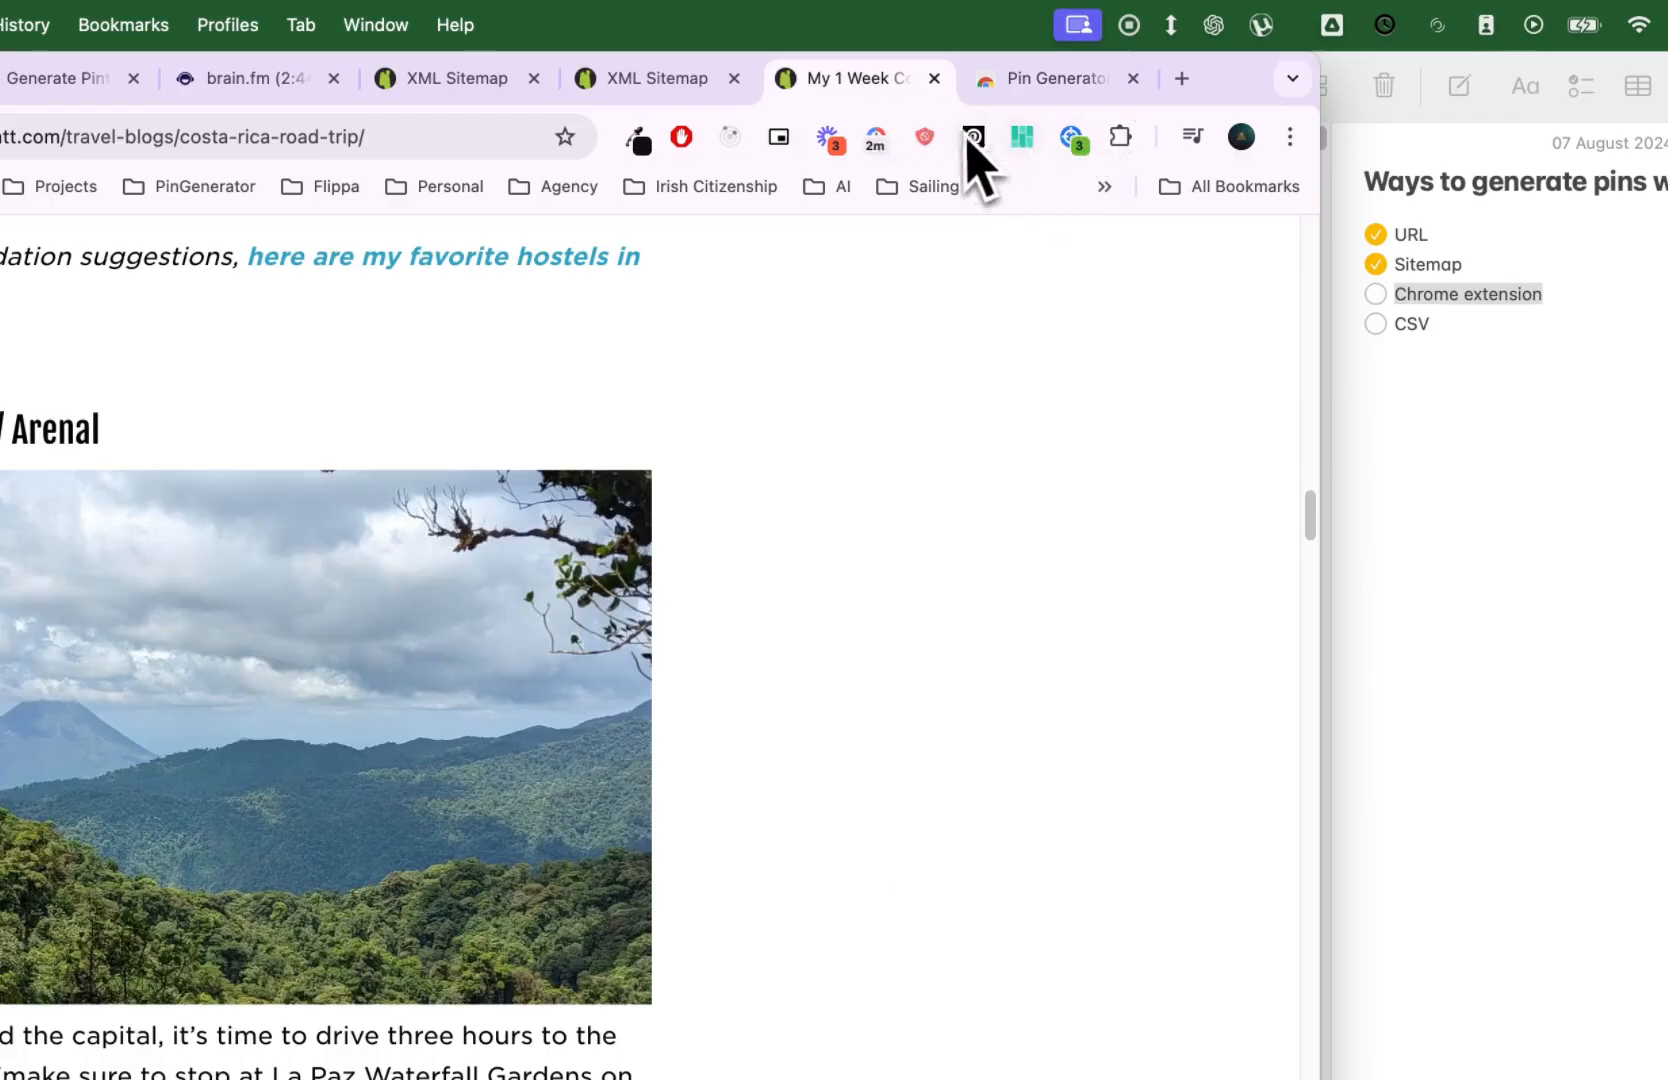
pyautogui.click(1119, 136)
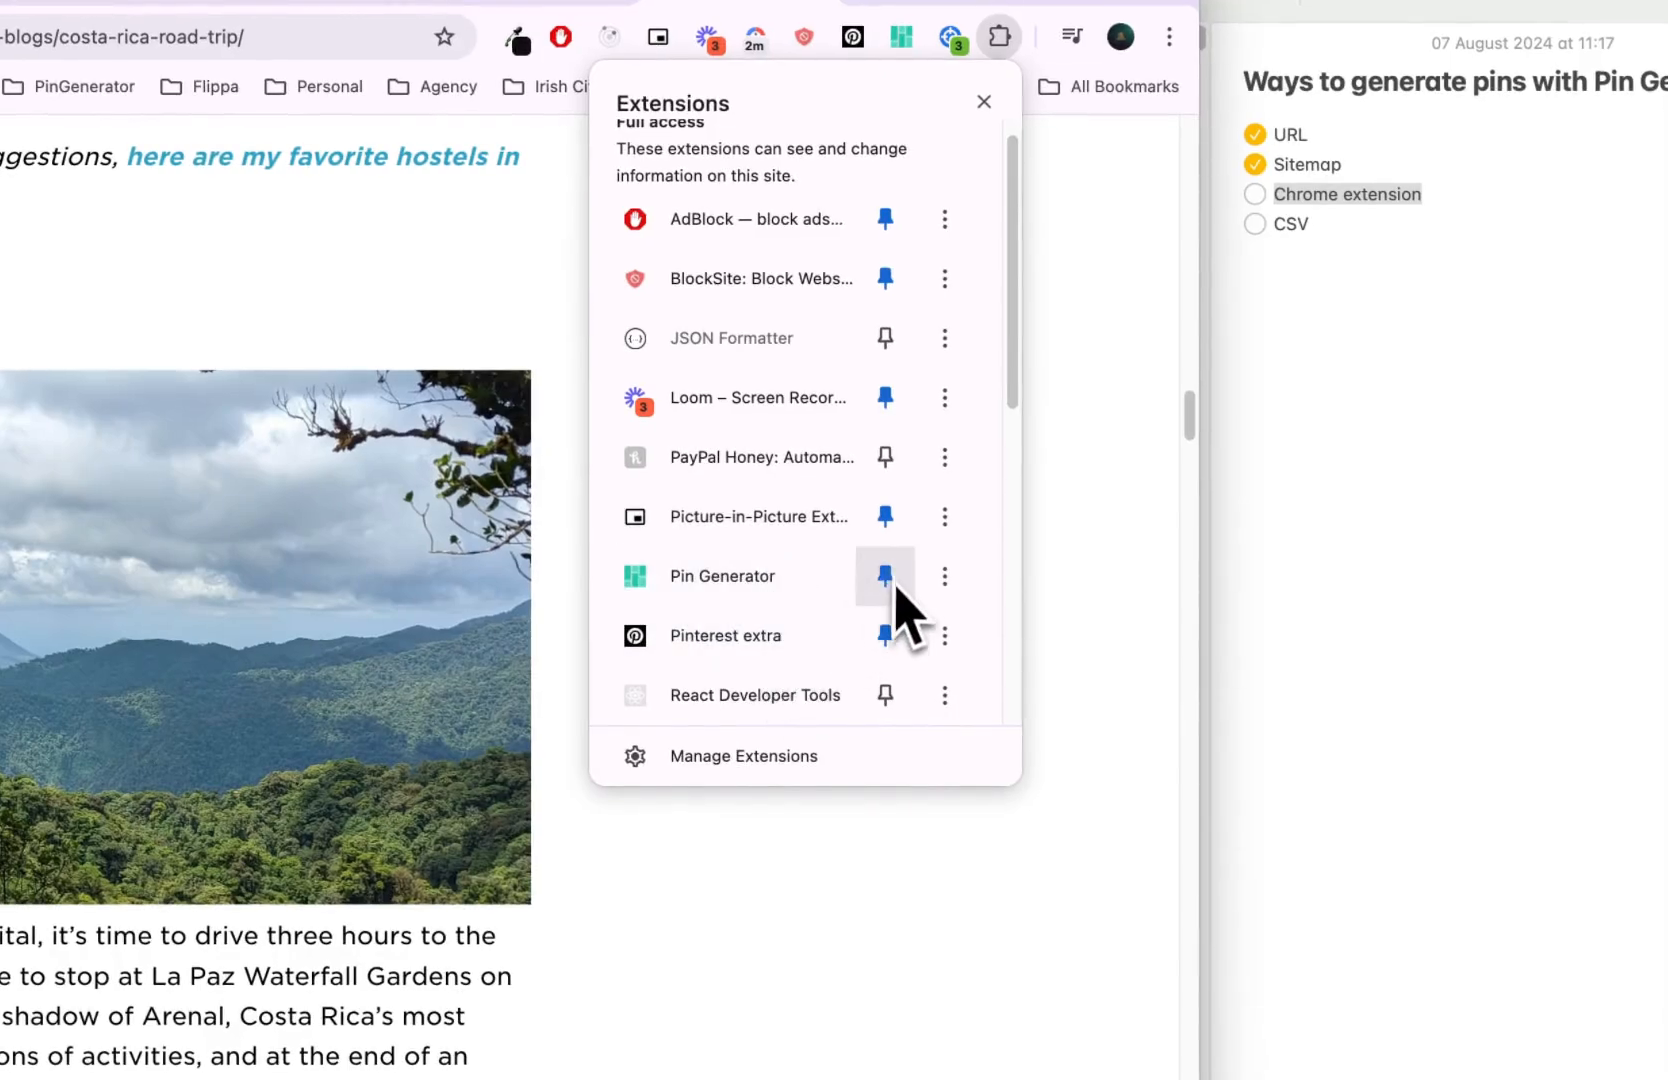
pyautogui.click(981, 101)
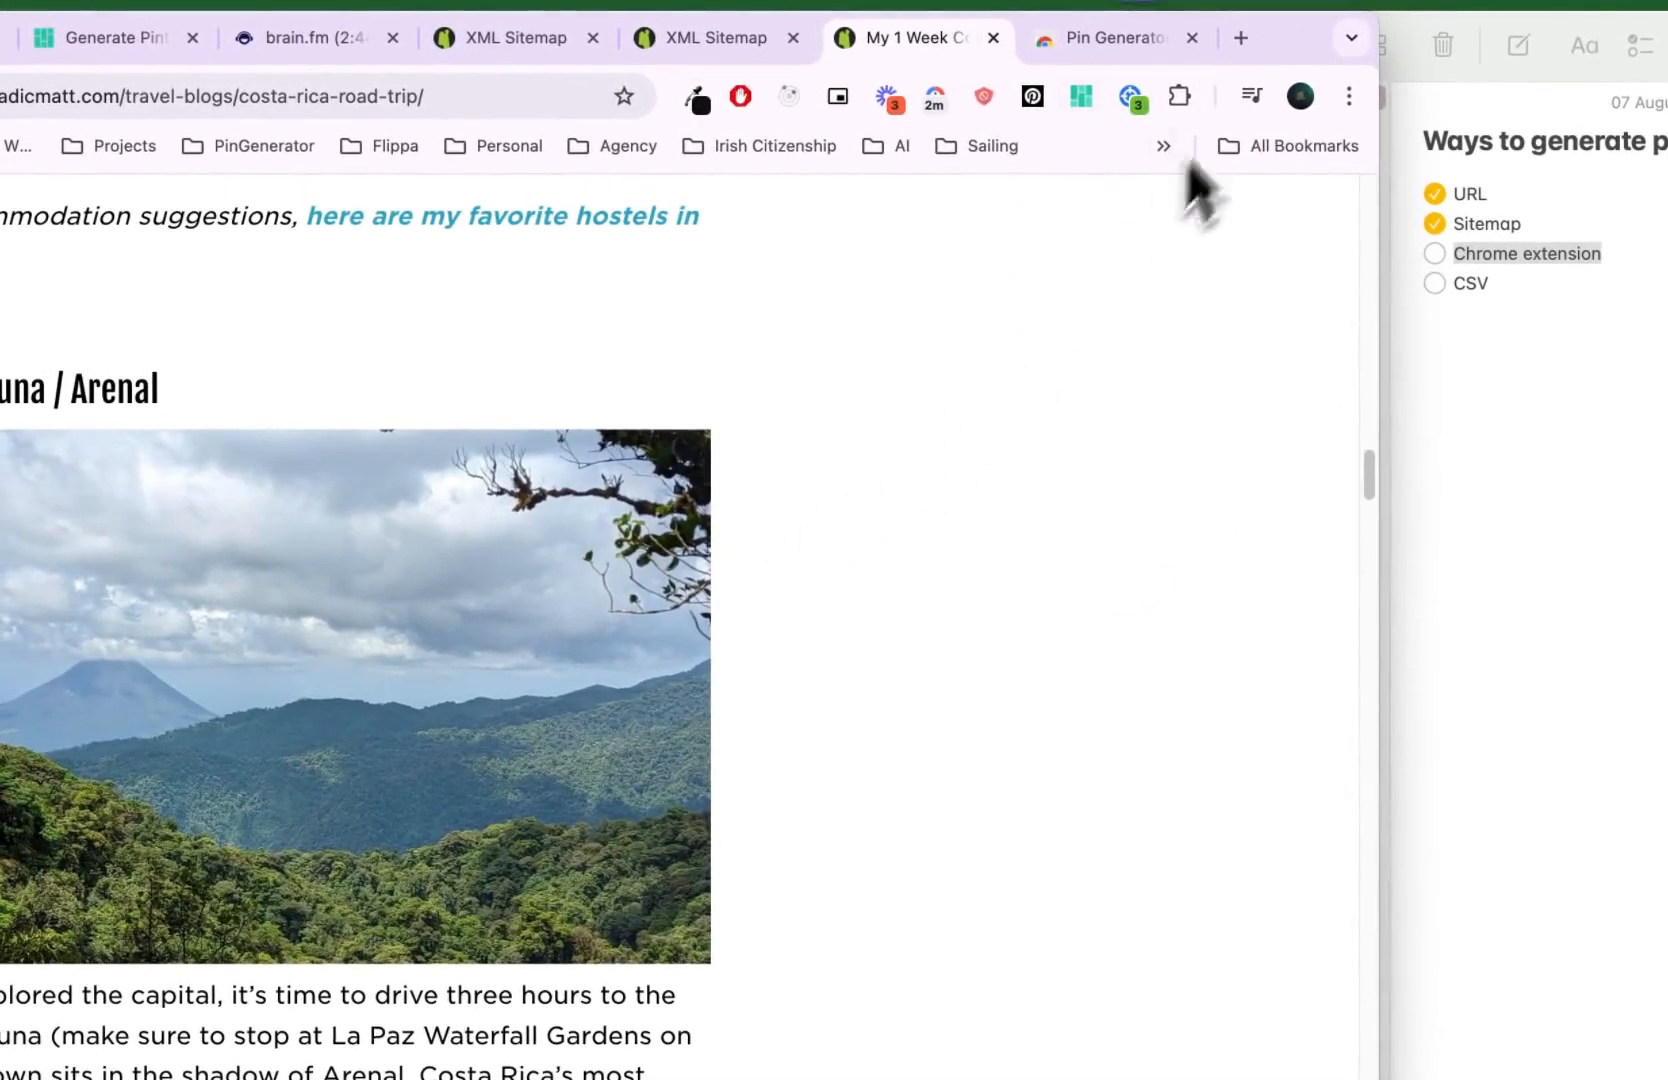
# Step: Scan the article with the extension, choose four images, and generate road-trip pins
pyautogui.click(1081, 97)
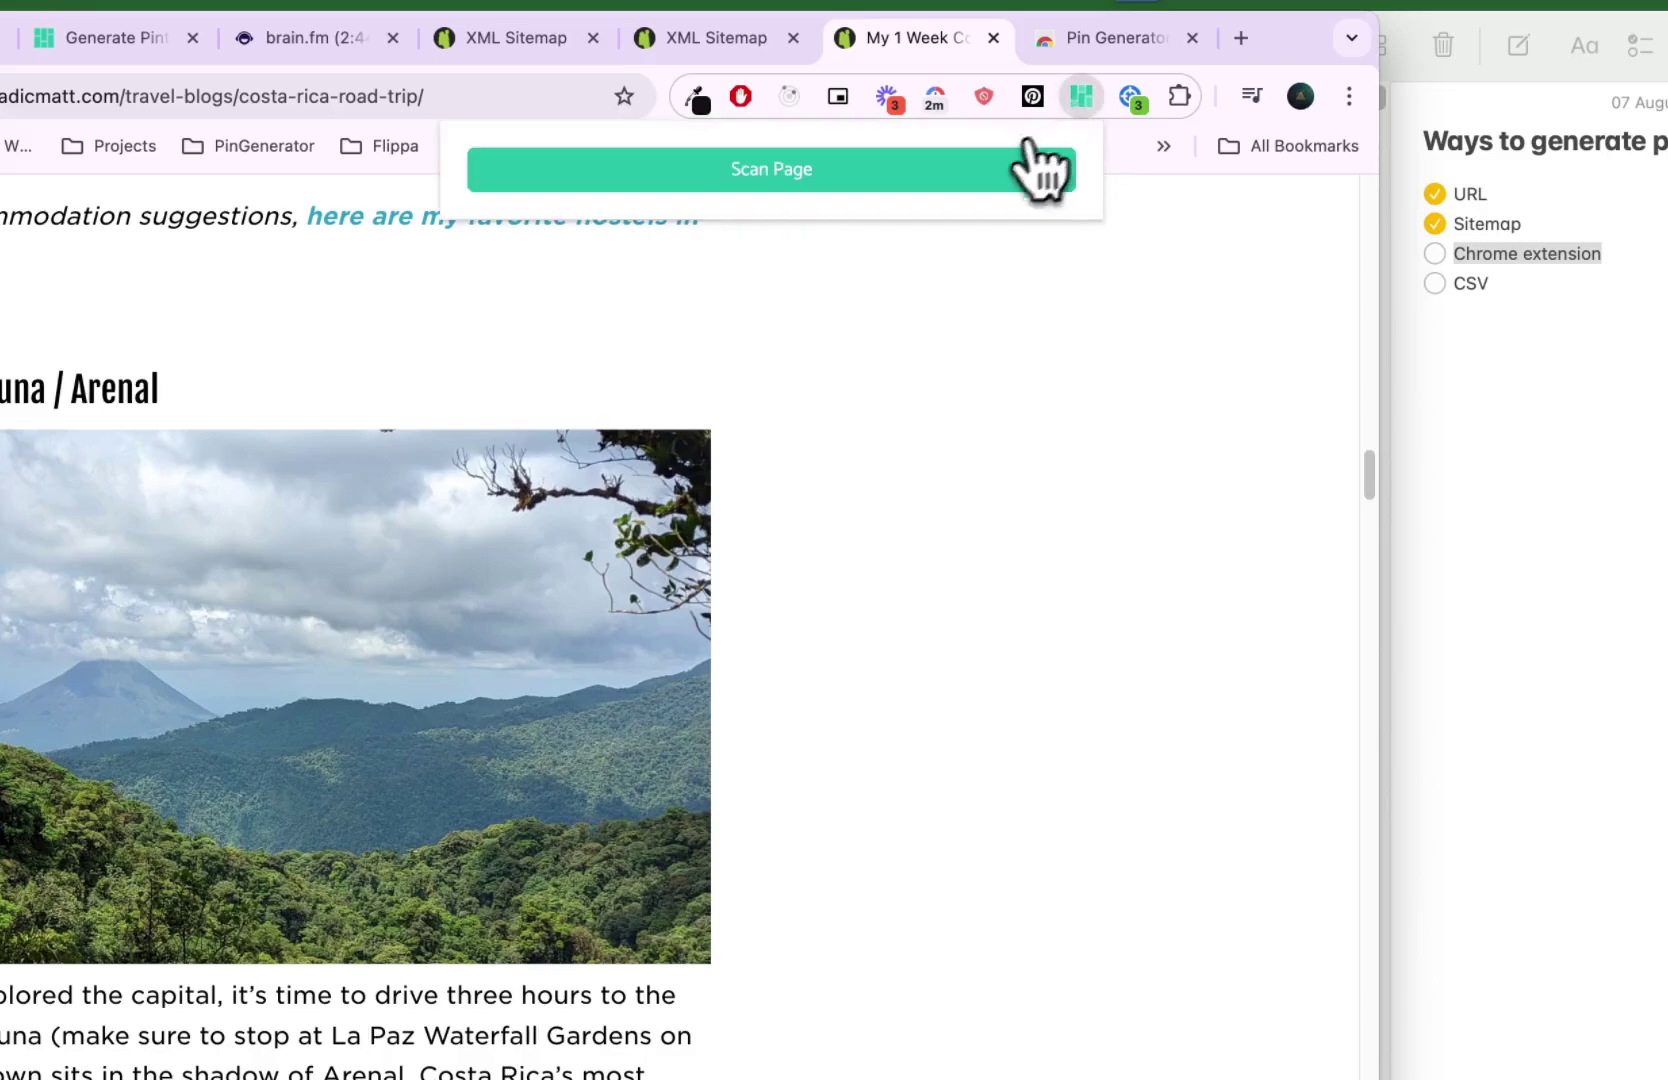
pyautogui.click(770, 169)
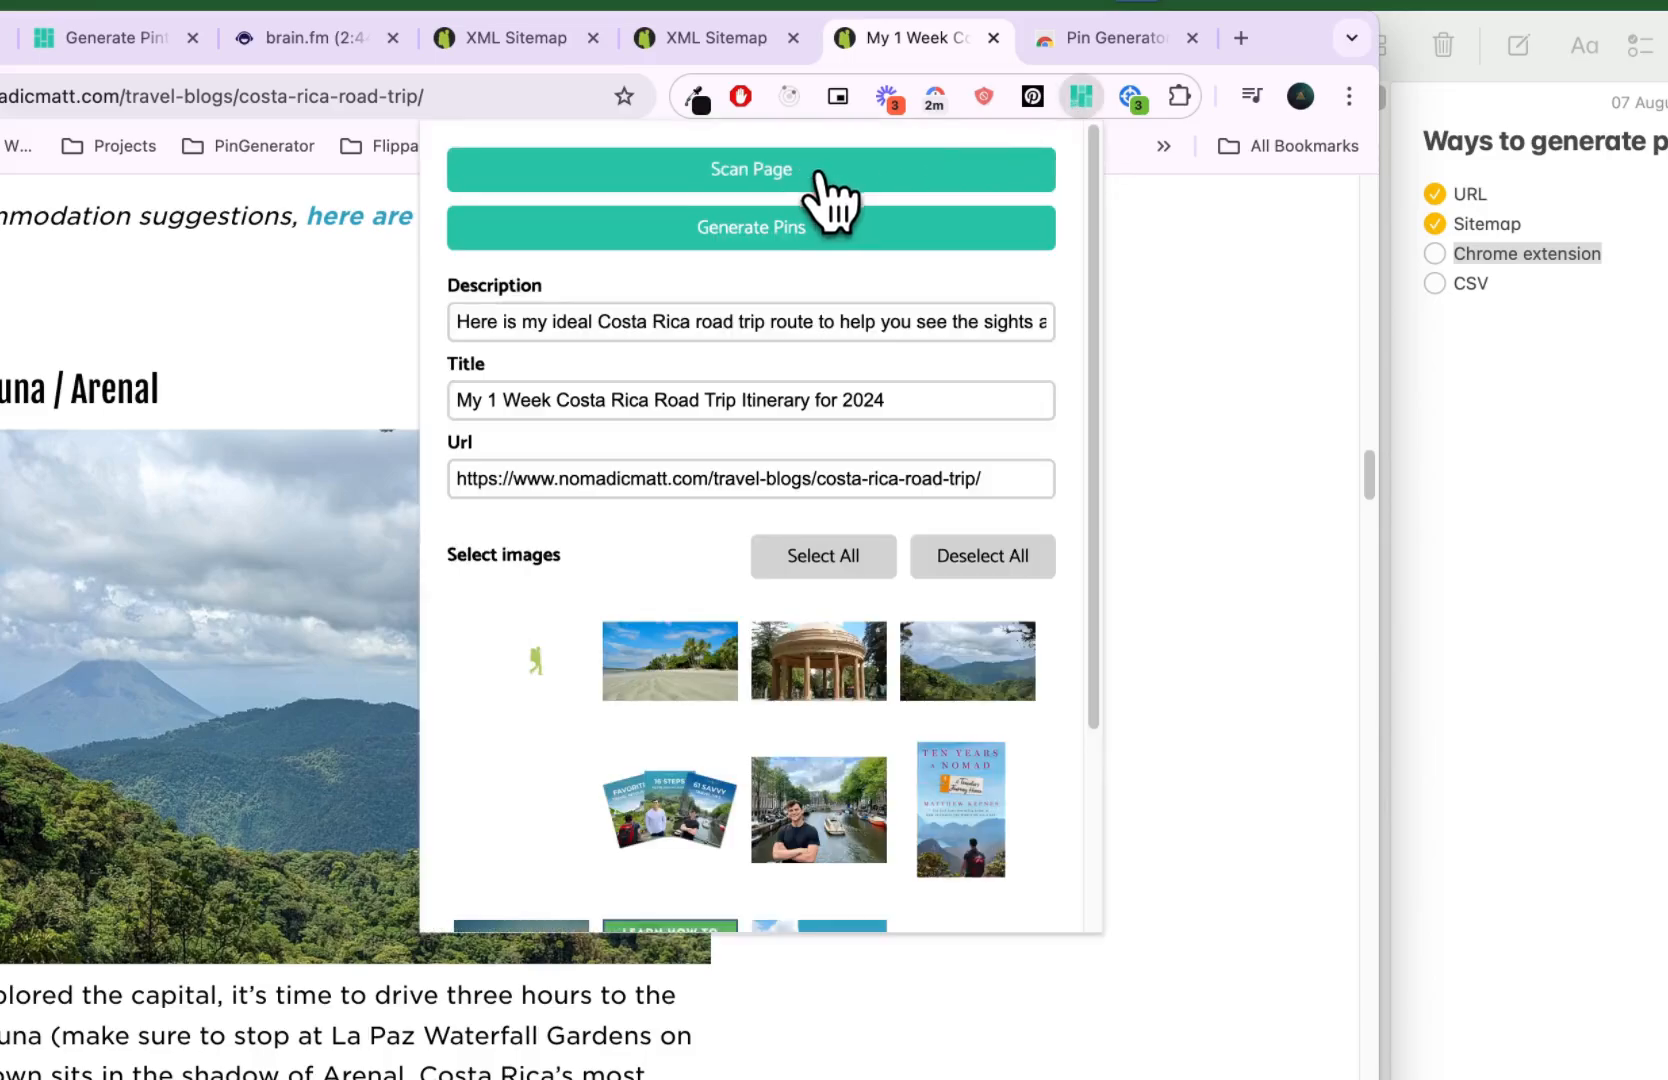
pyautogui.moveTo(507, 479)
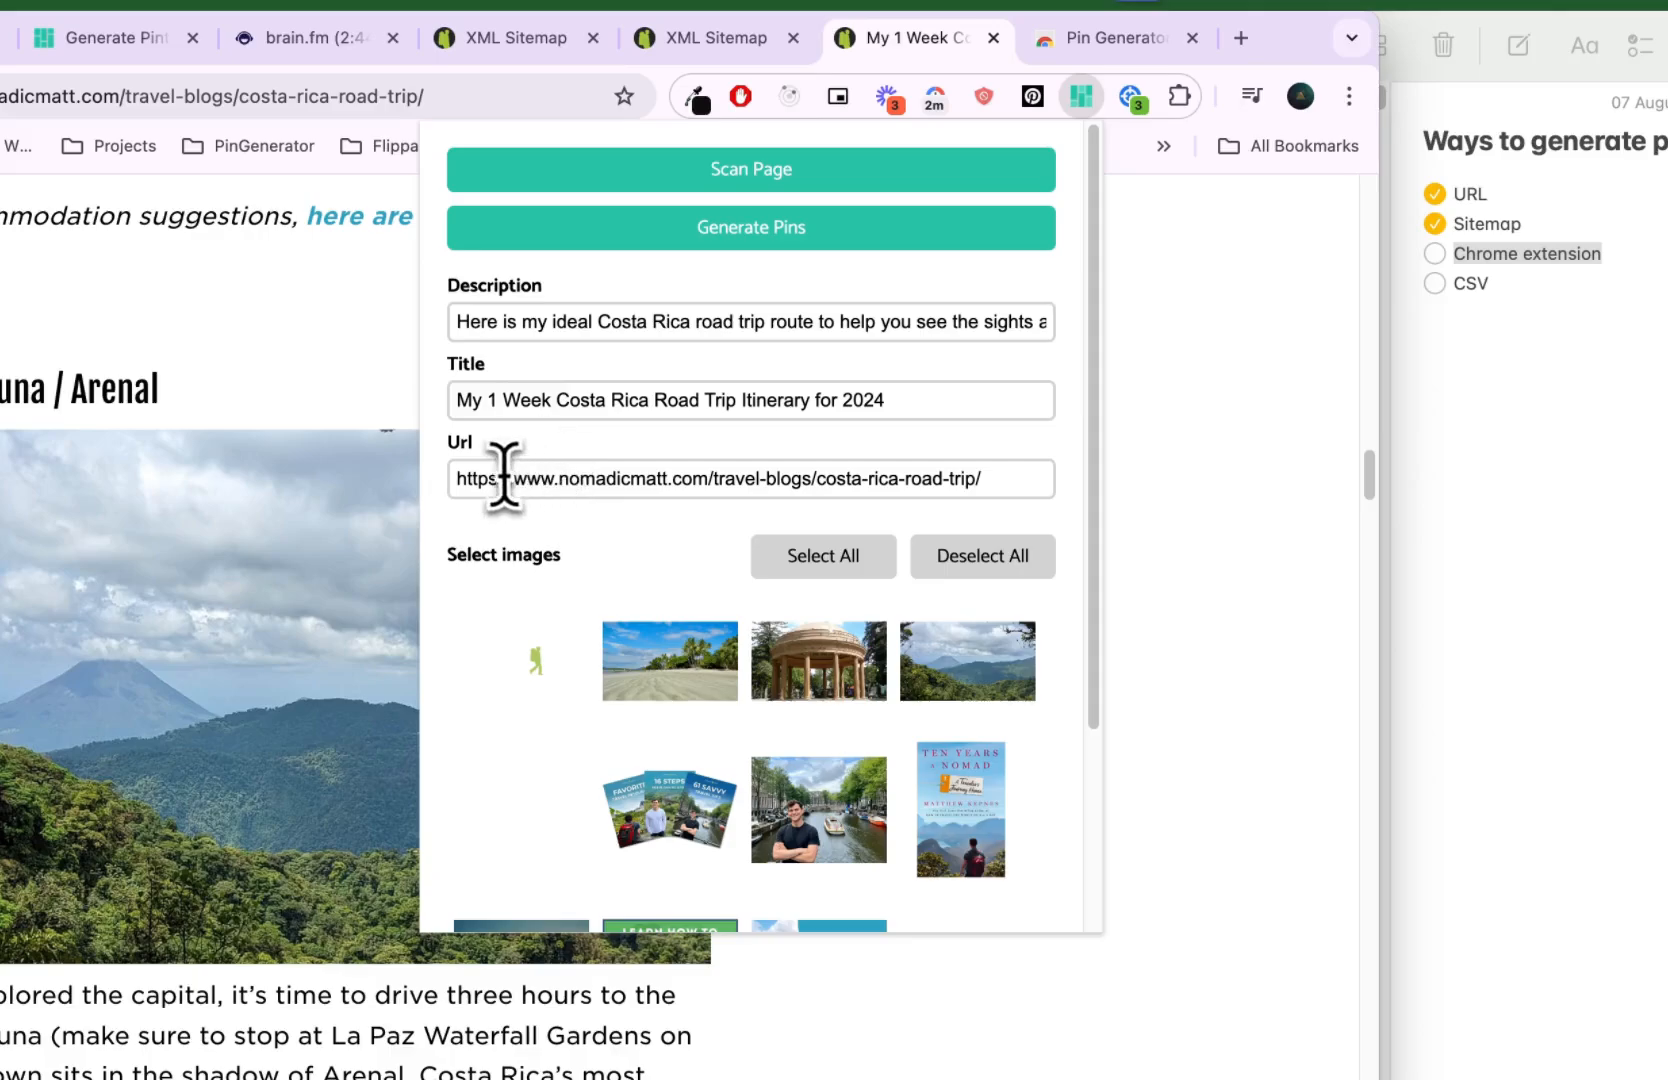
pyautogui.click(750, 478)
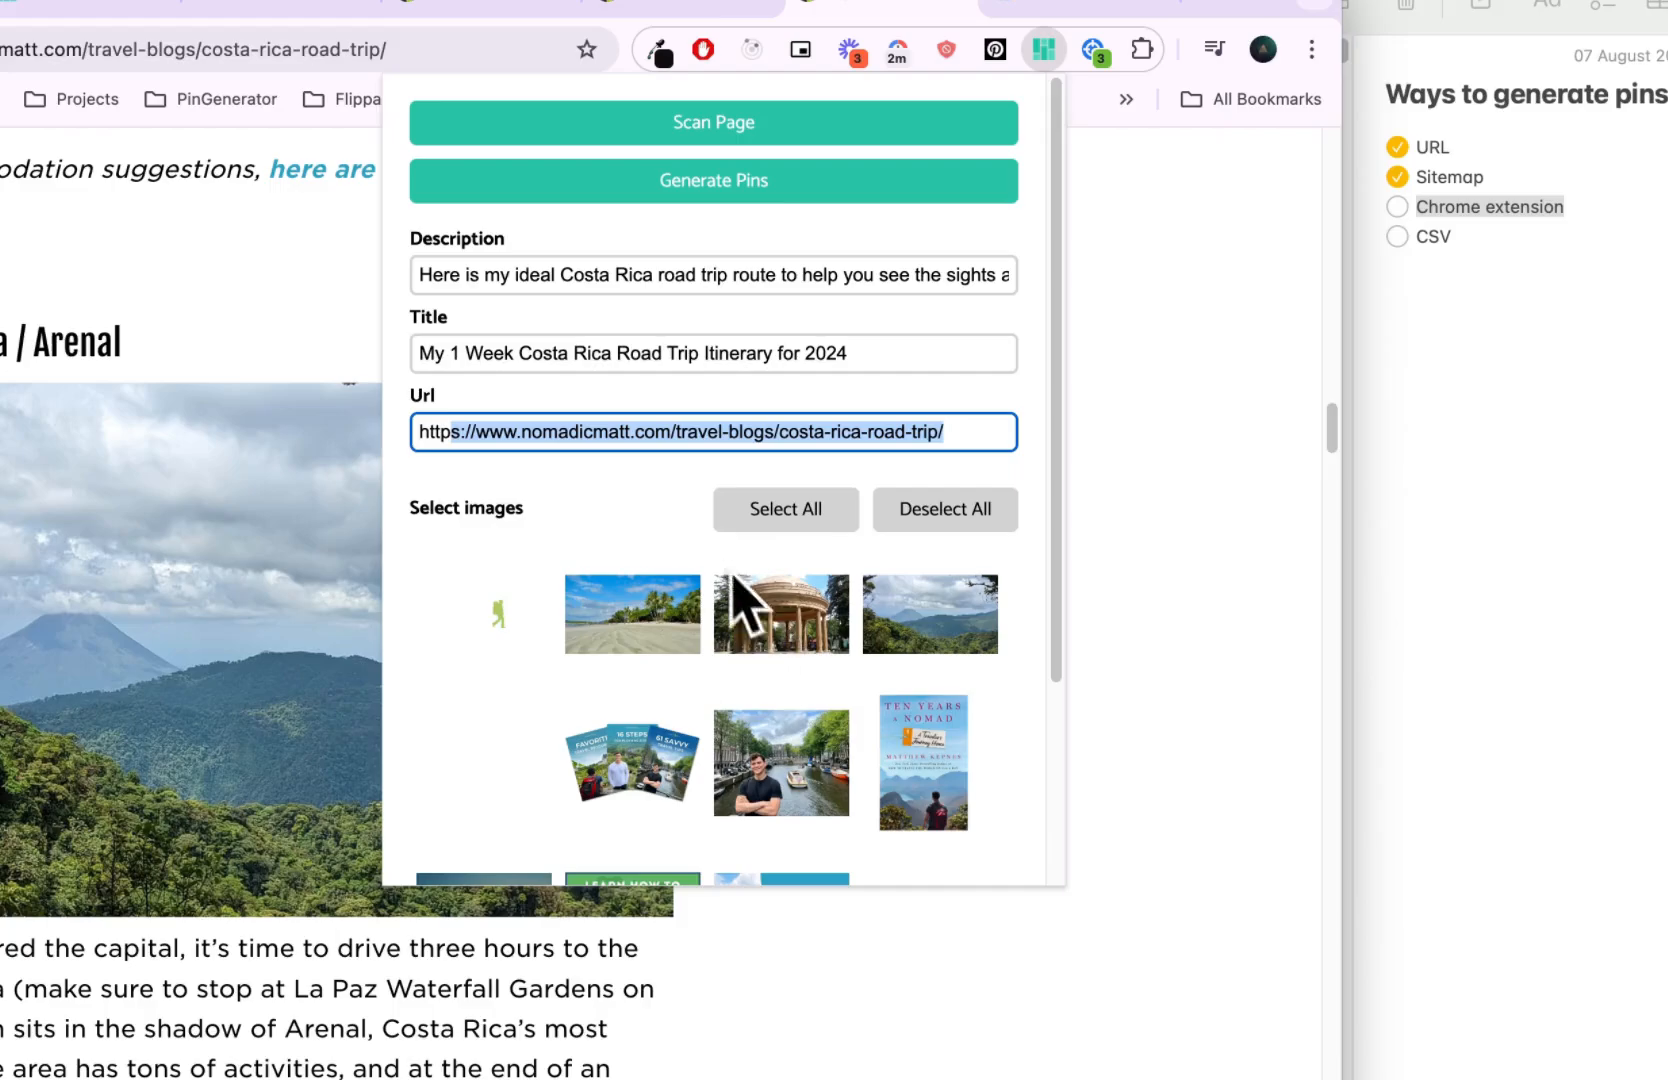
pyautogui.click(781, 614)
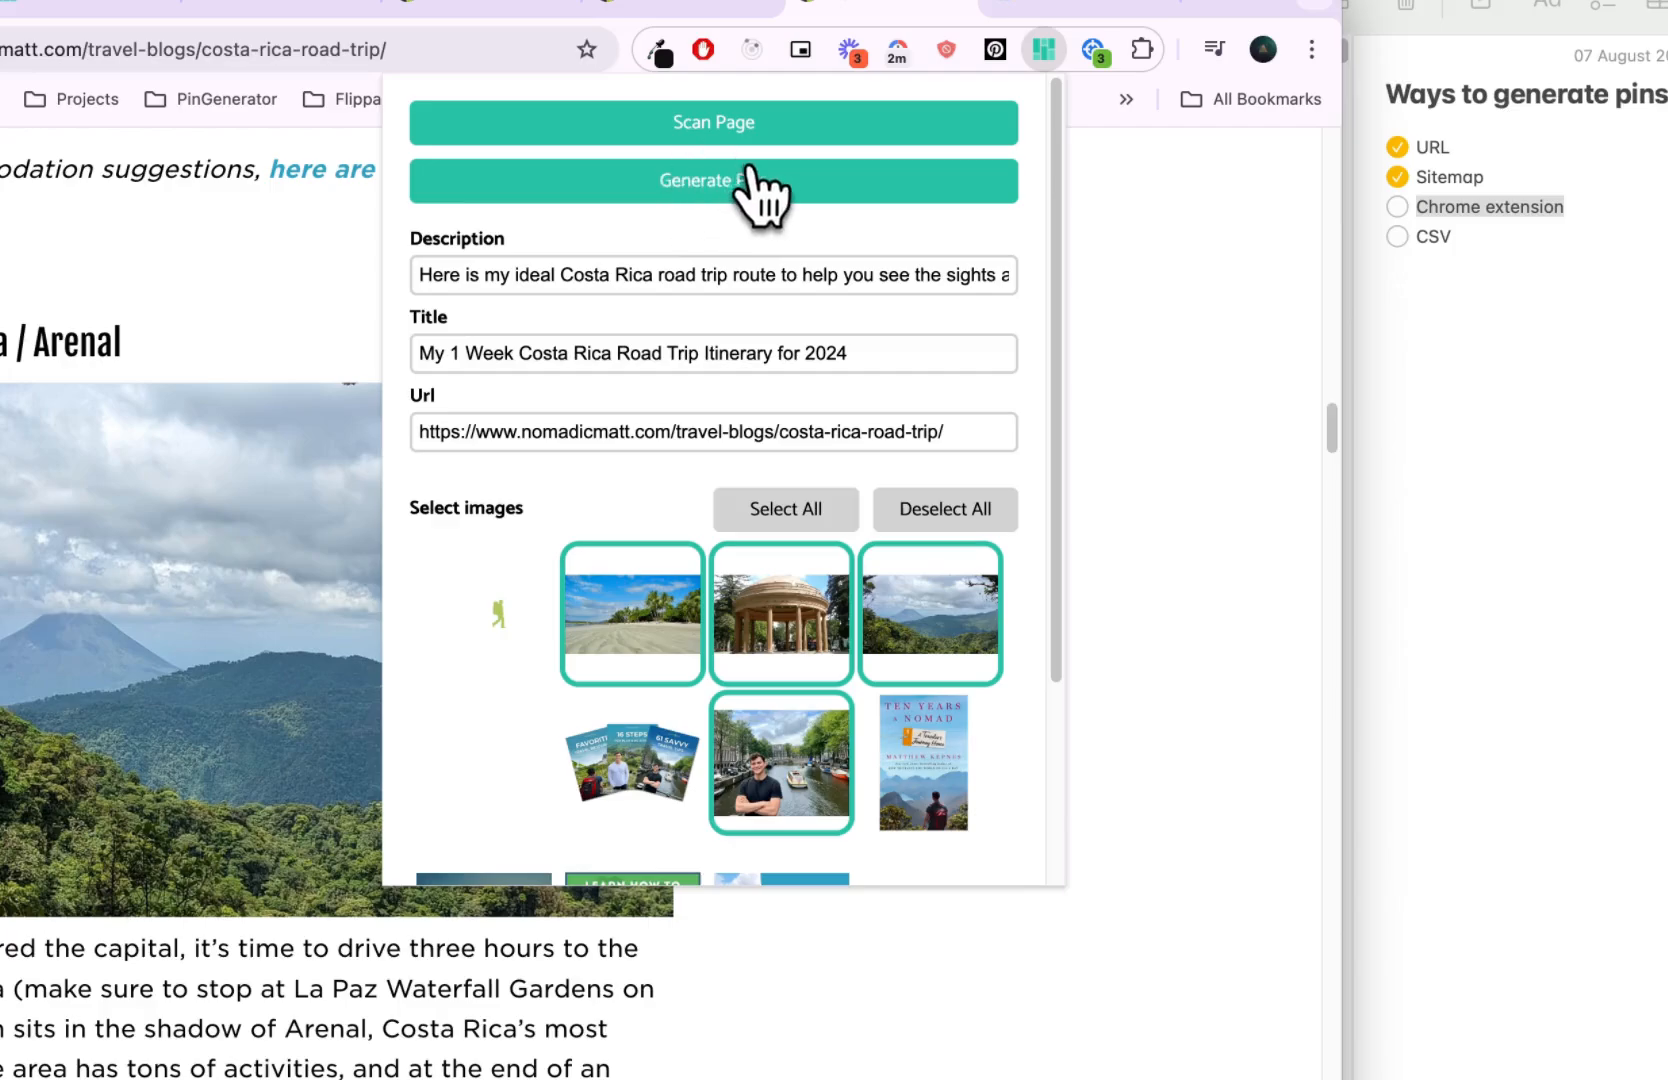
pyautogui.click(713, 180)
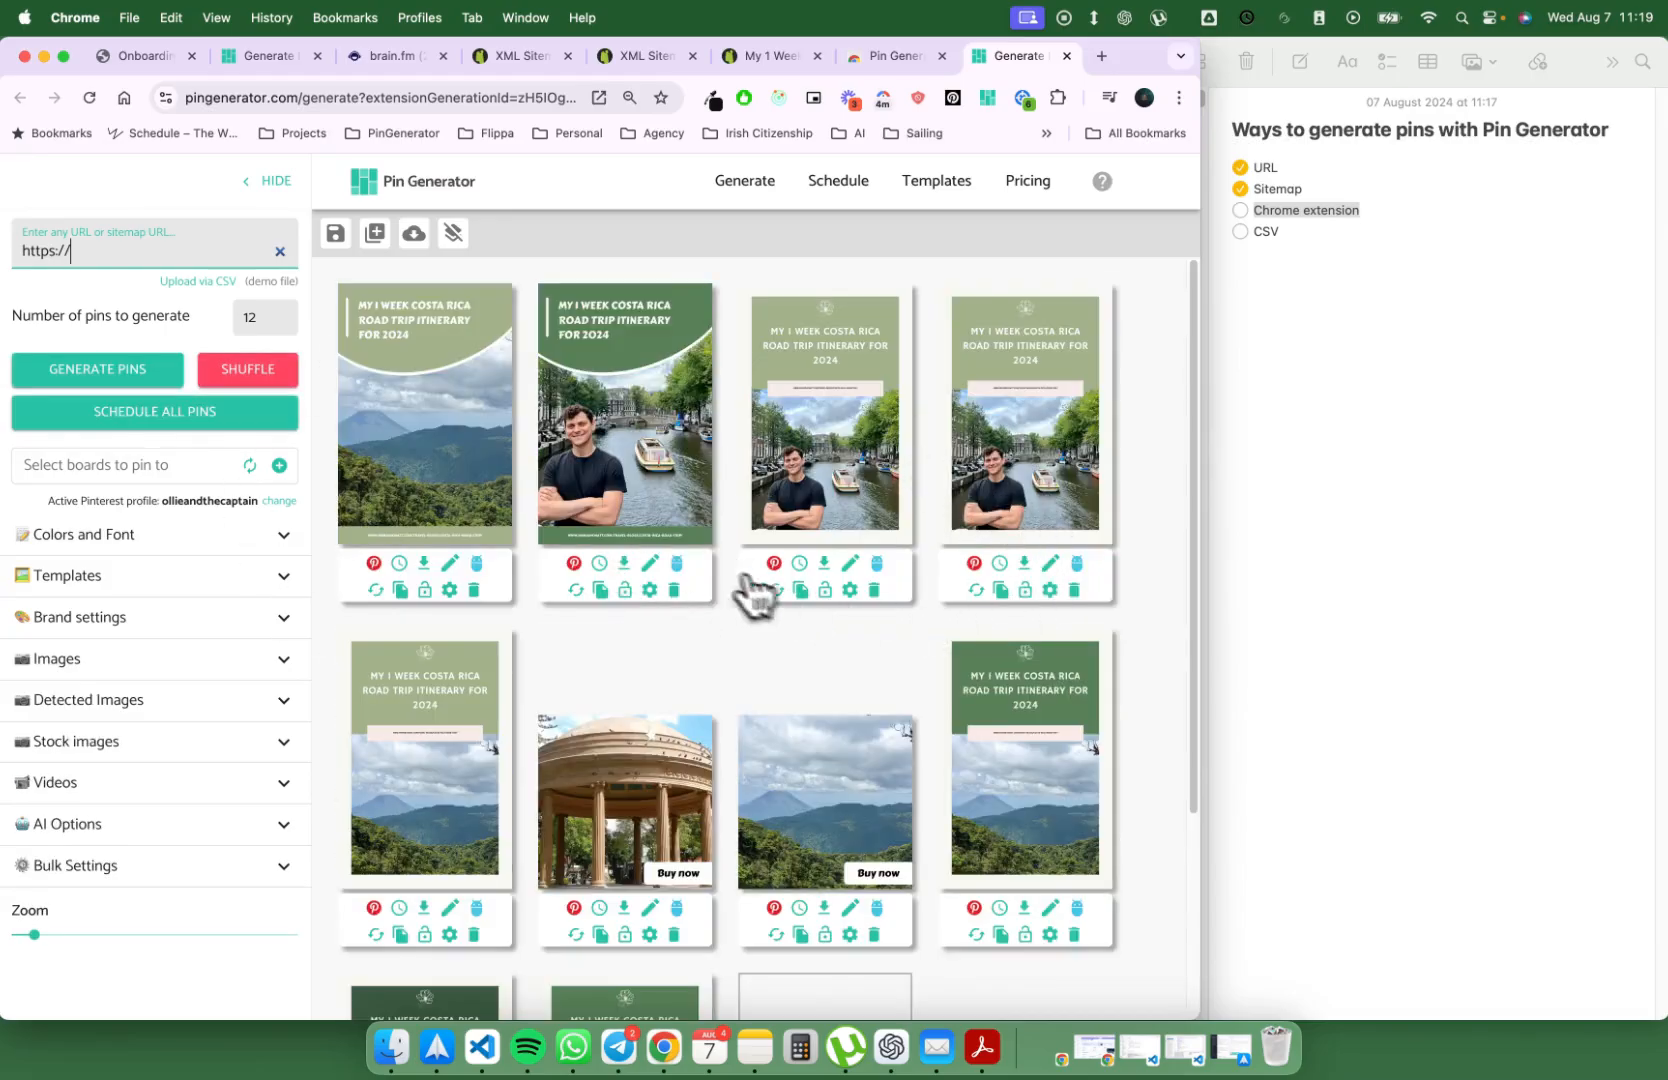
# Step: Scroll the Costa Rica pin grid and tick Chrome extension in the Notes checklist
pyautogui.scroll(-3)
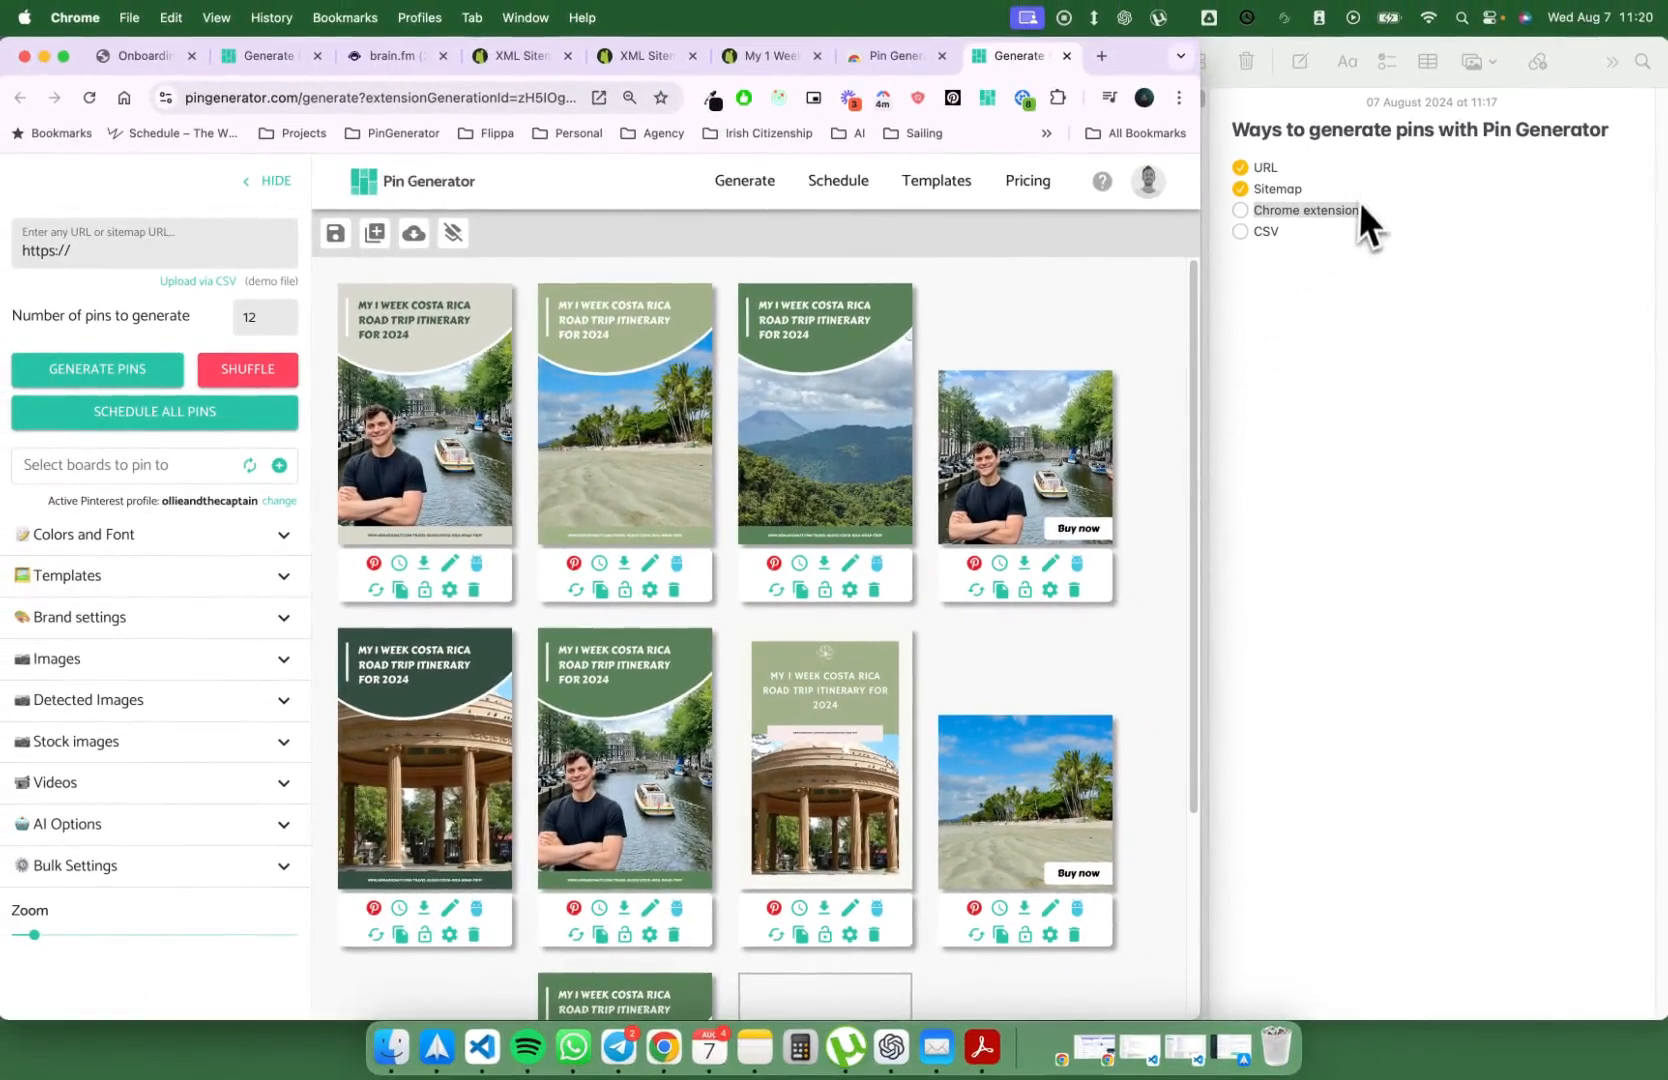
pyautogui.moveTo(1381, 236)
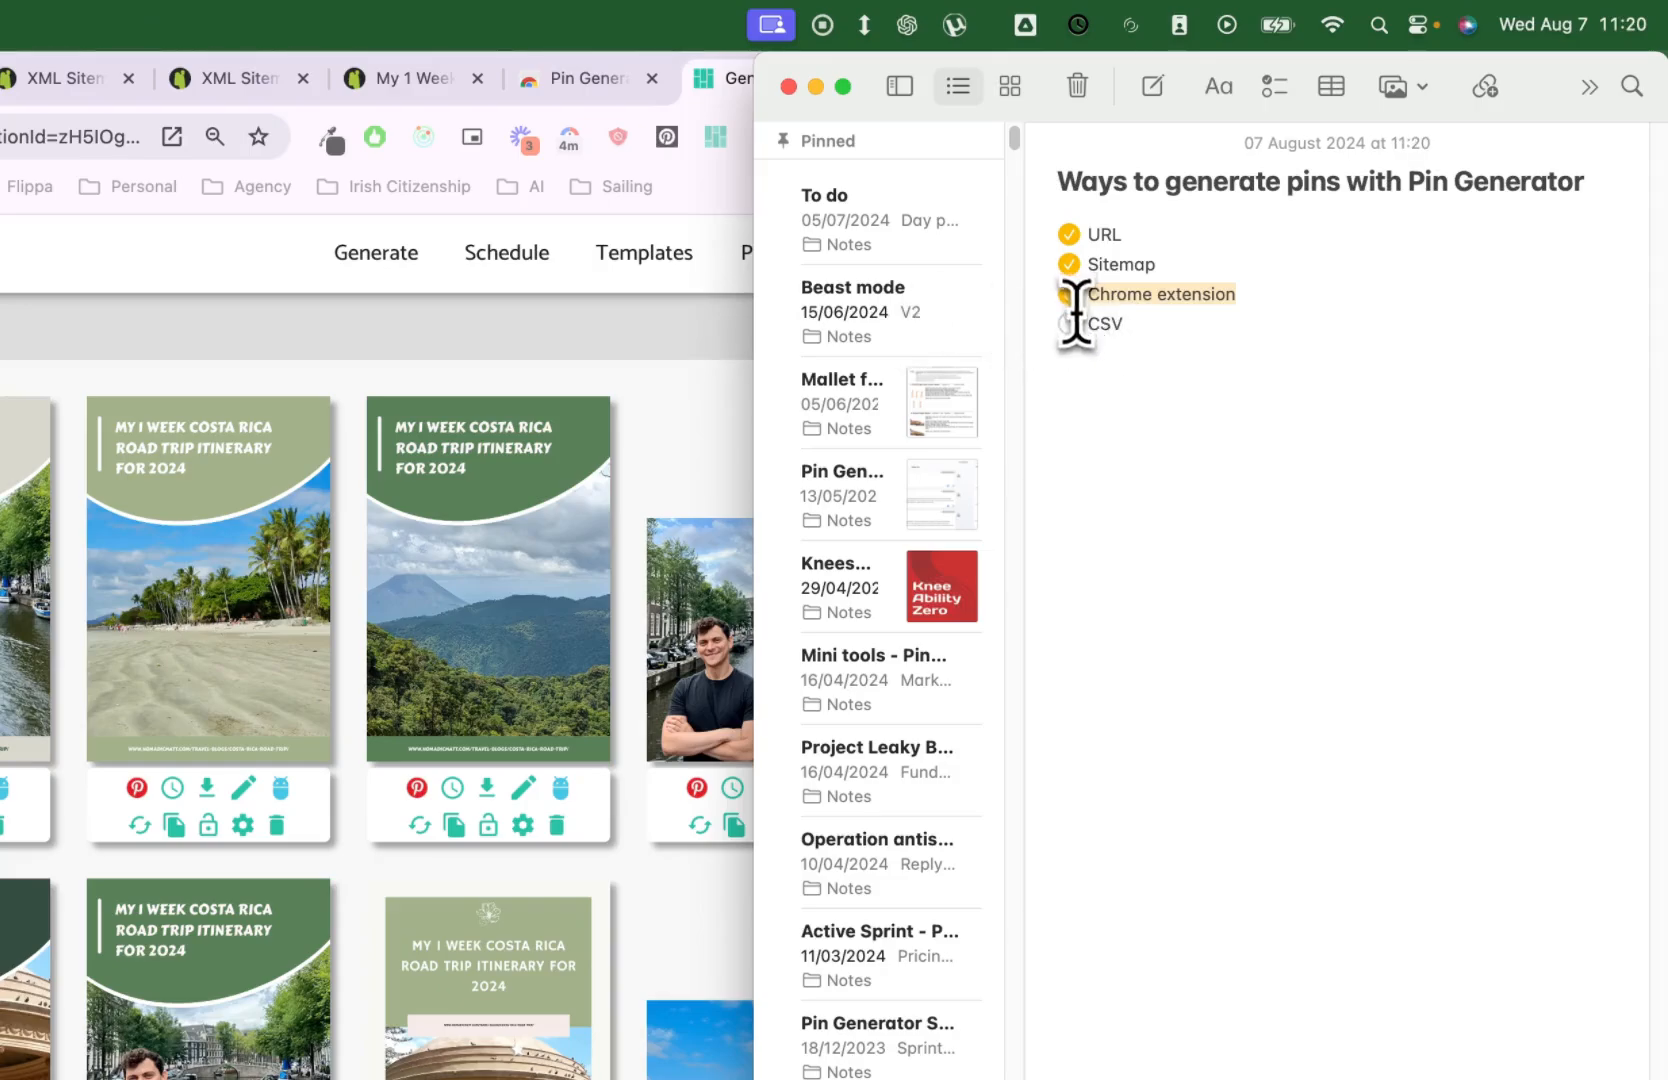
pyautogui.click(1068, 294)
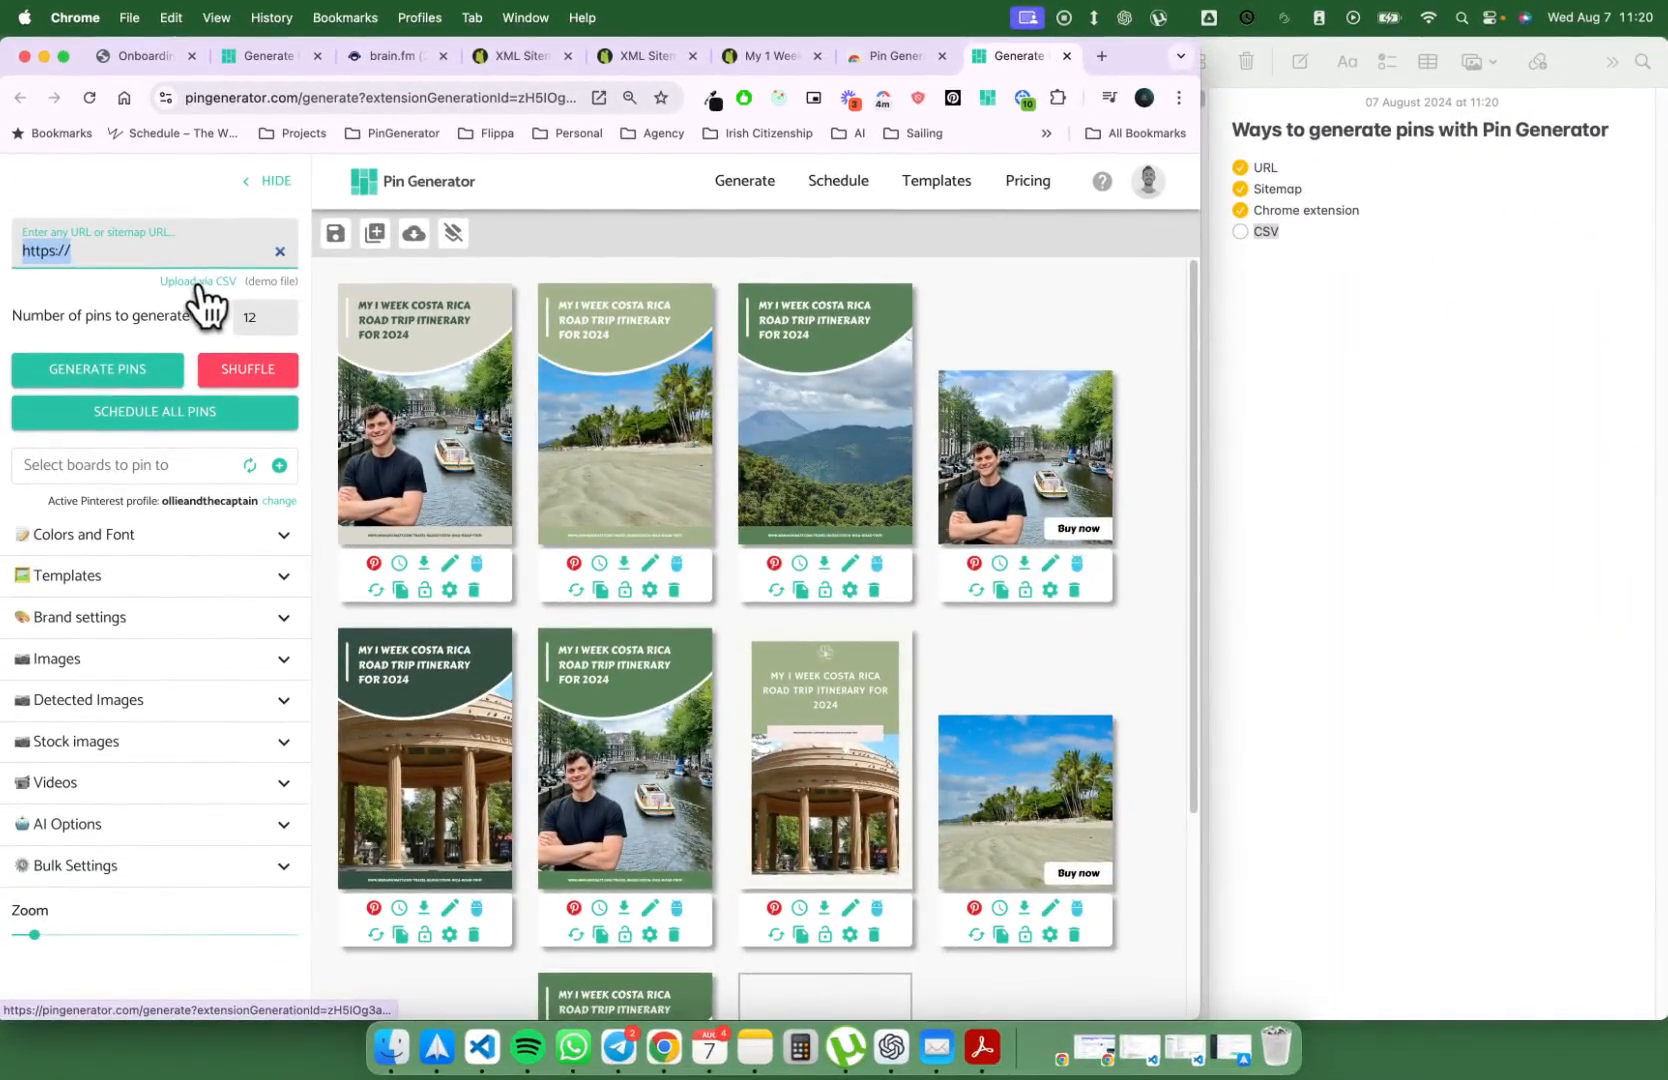
pyautogui.moveTo(289, 303)
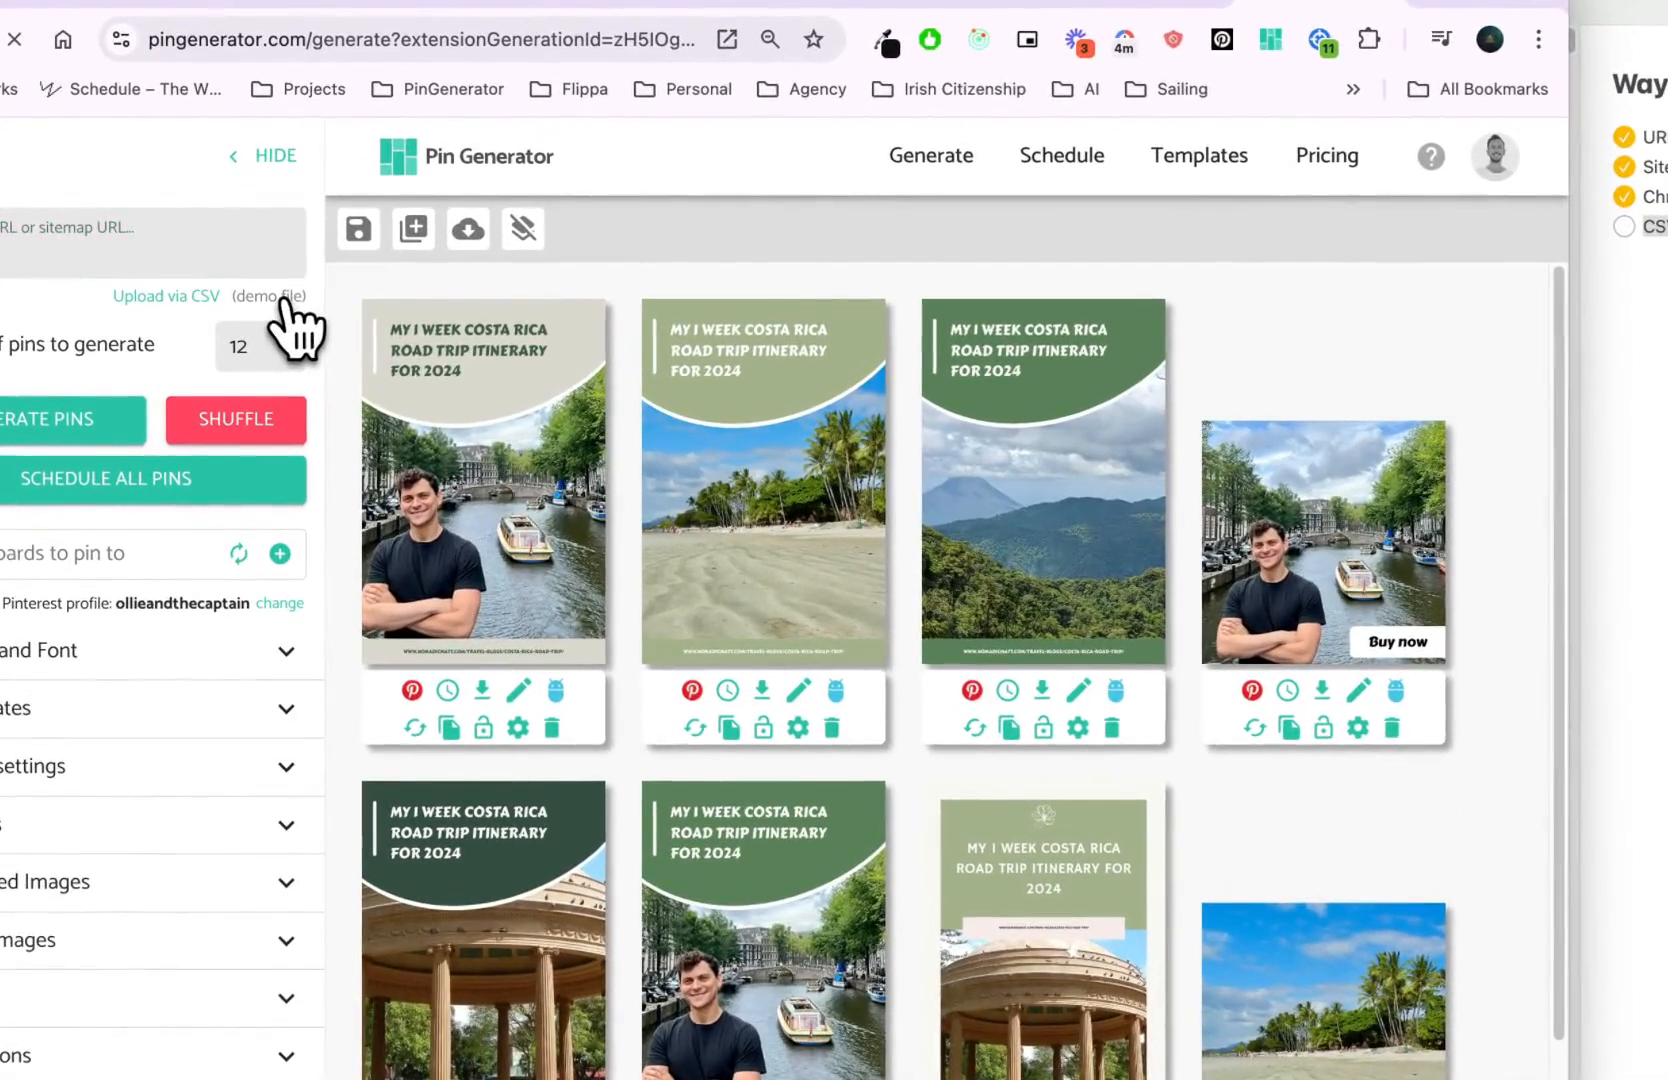
# Step: Open the demo CSV file and widen its URLText and altText columns for reading
pyautogui.click(277, 297)
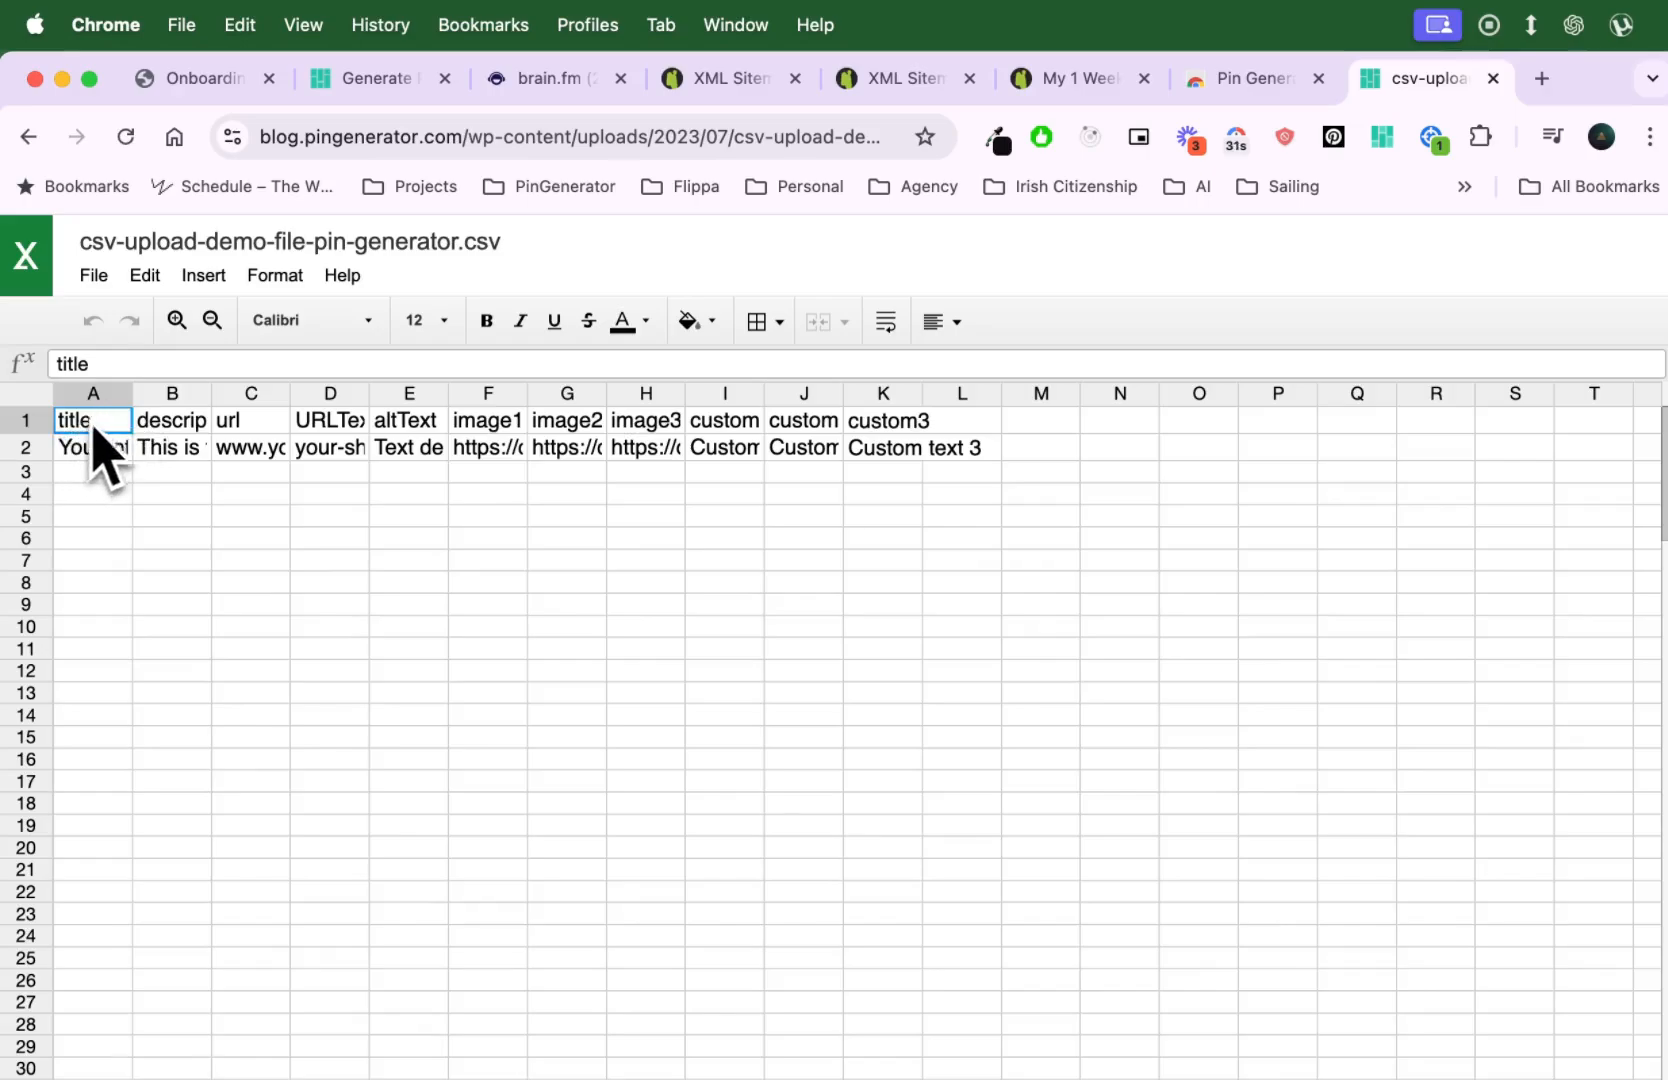
pyautogui.click(250, 419)
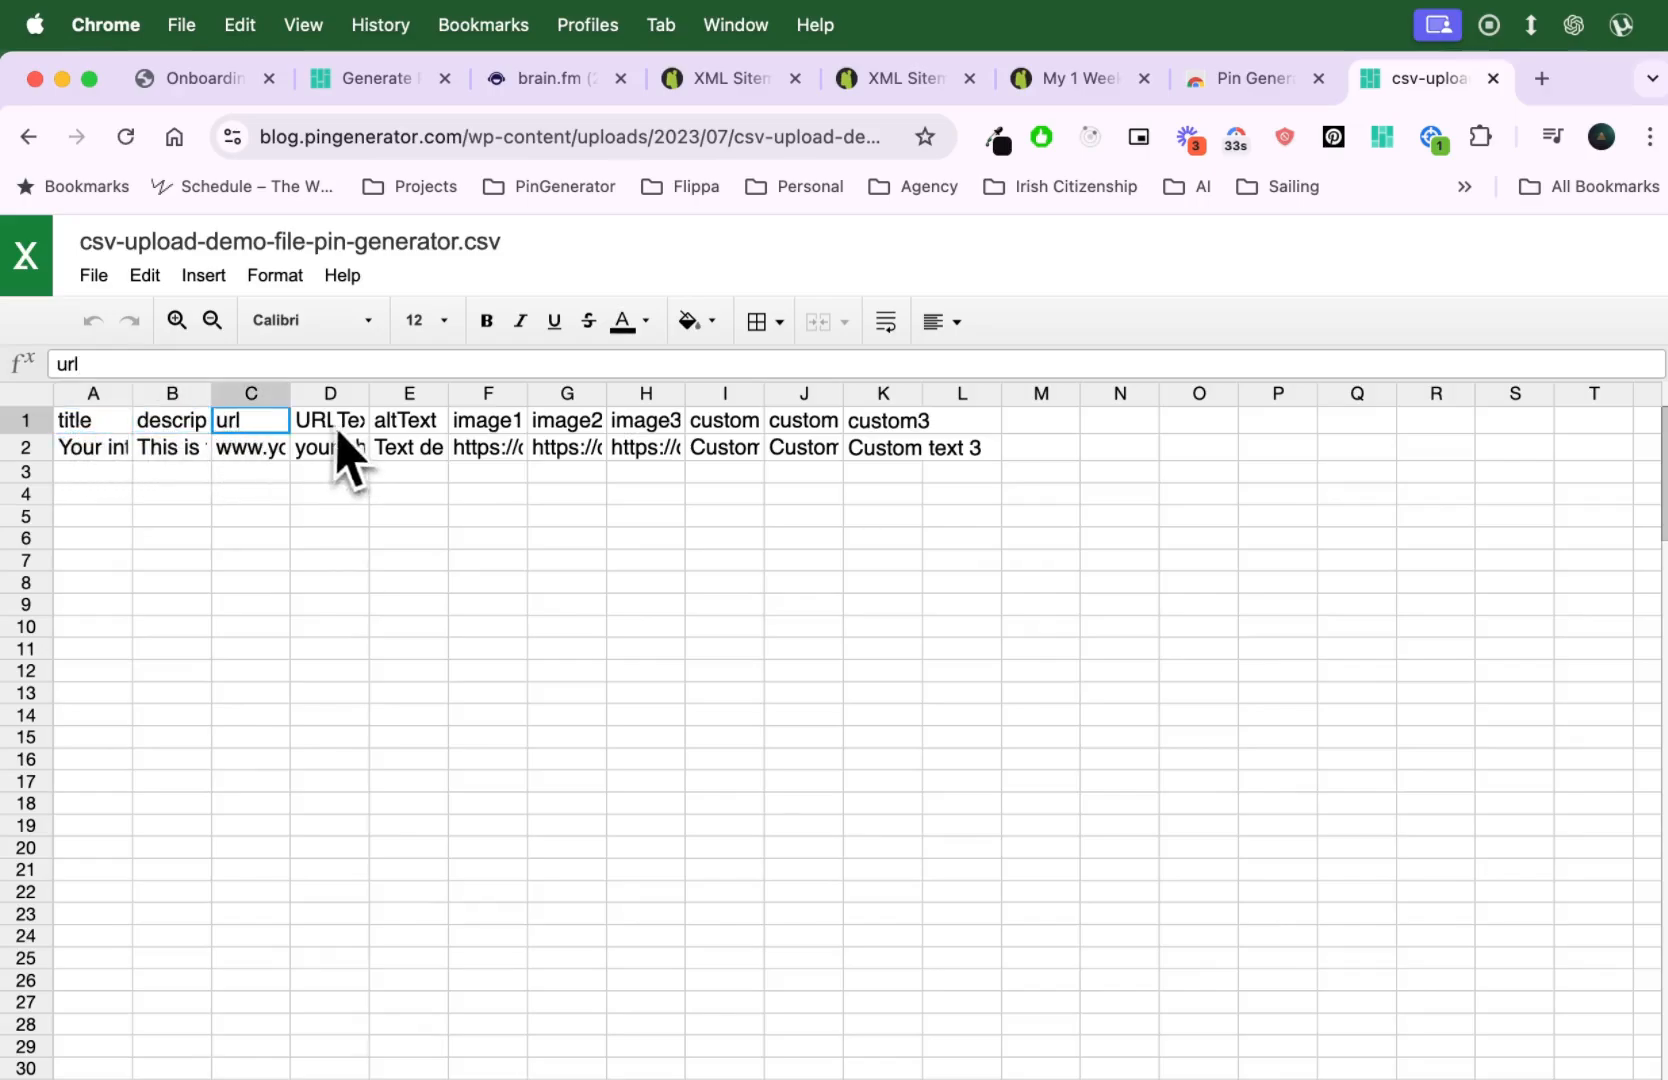
pyautogui.click(408, 393)
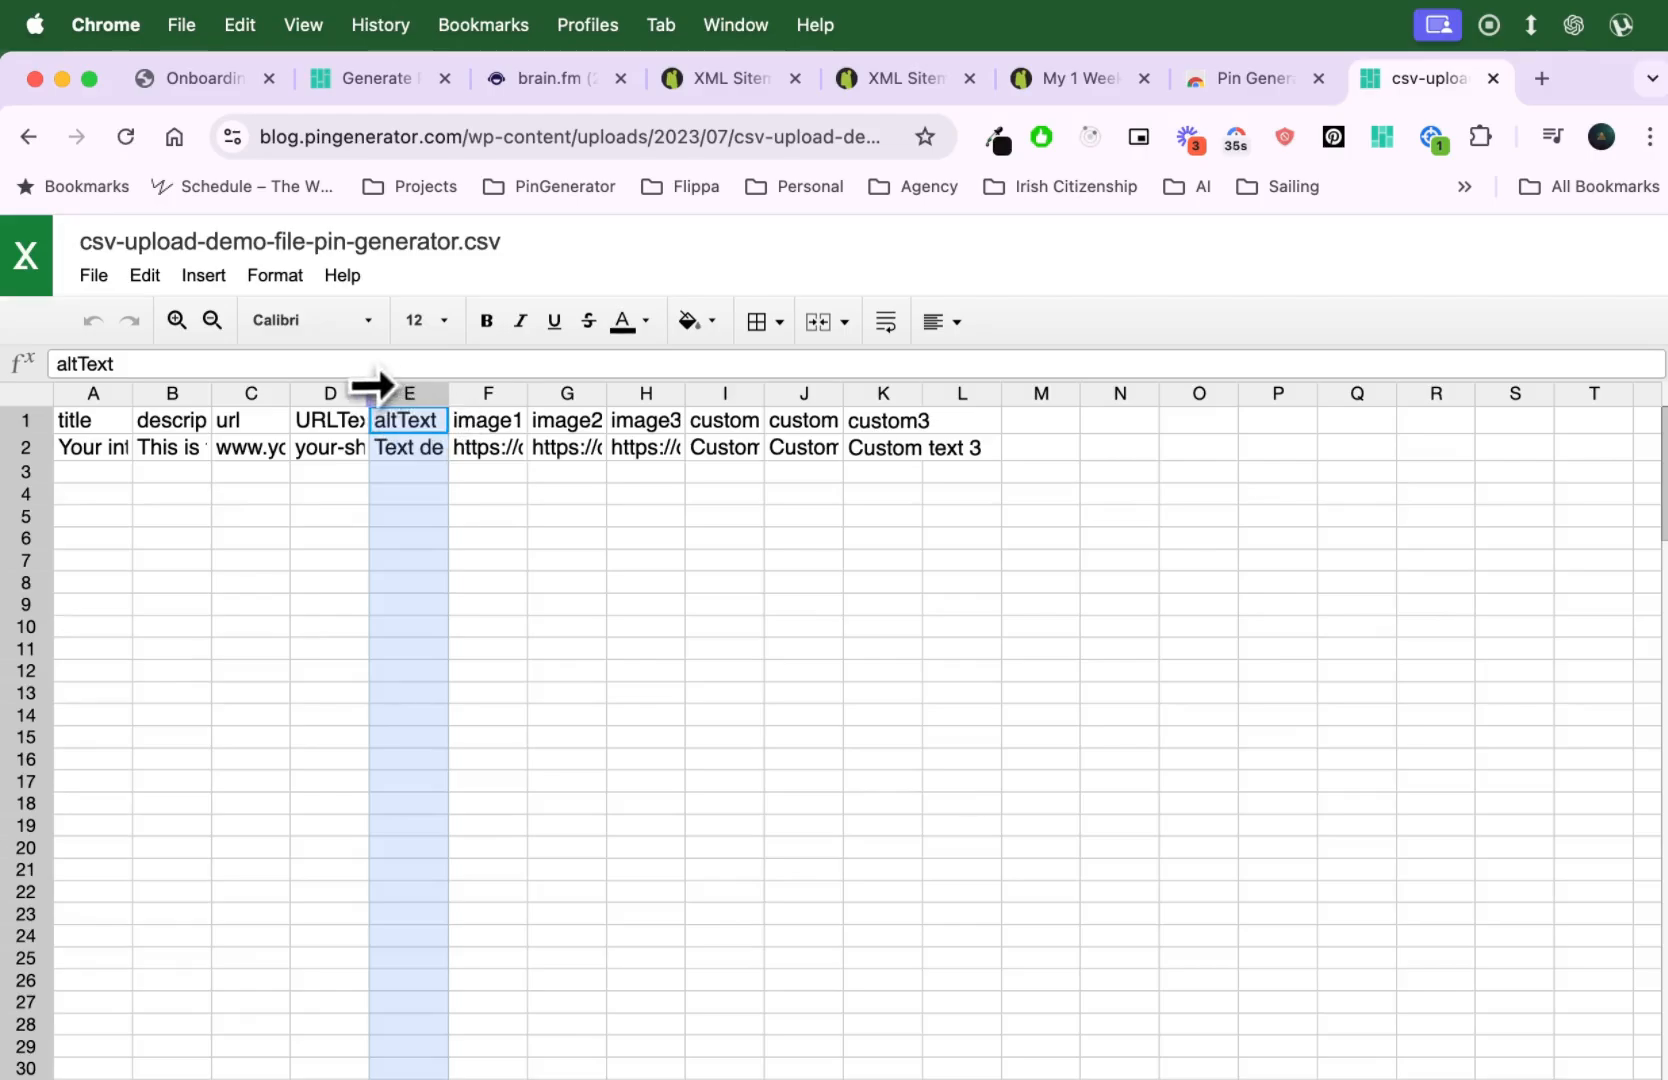
pyautogui.click(358, 419)
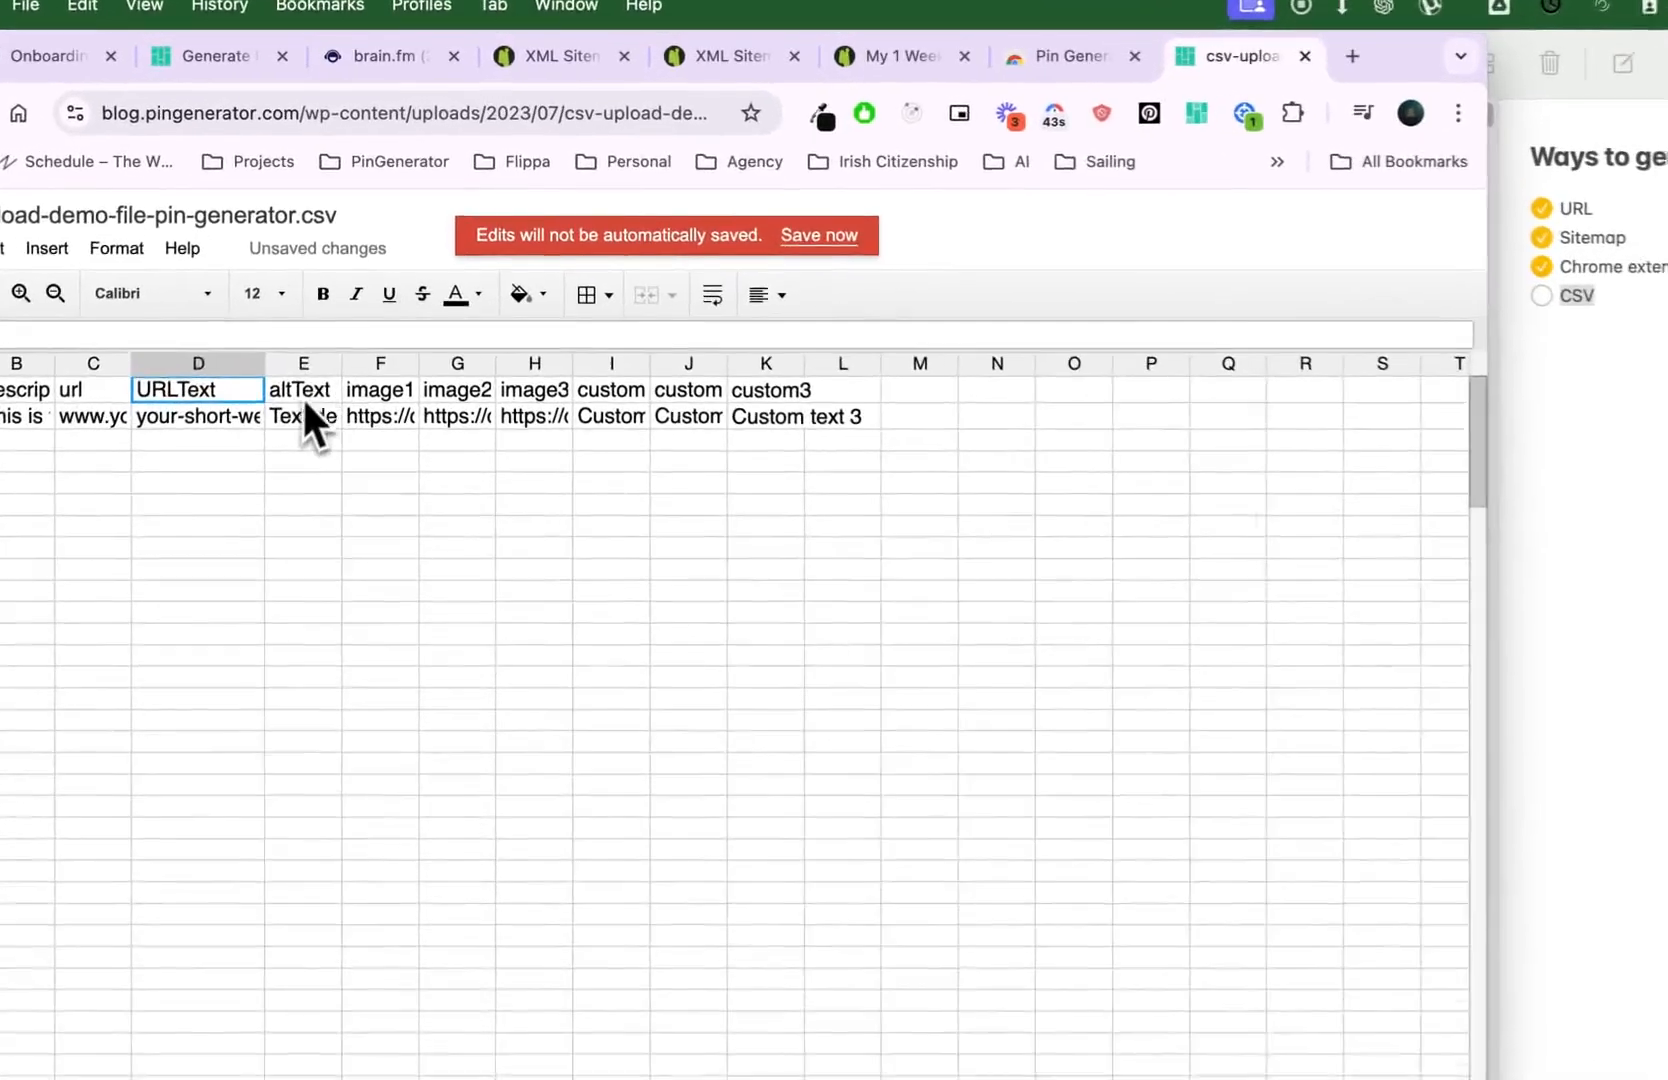
pyautogui.click(343, 398)
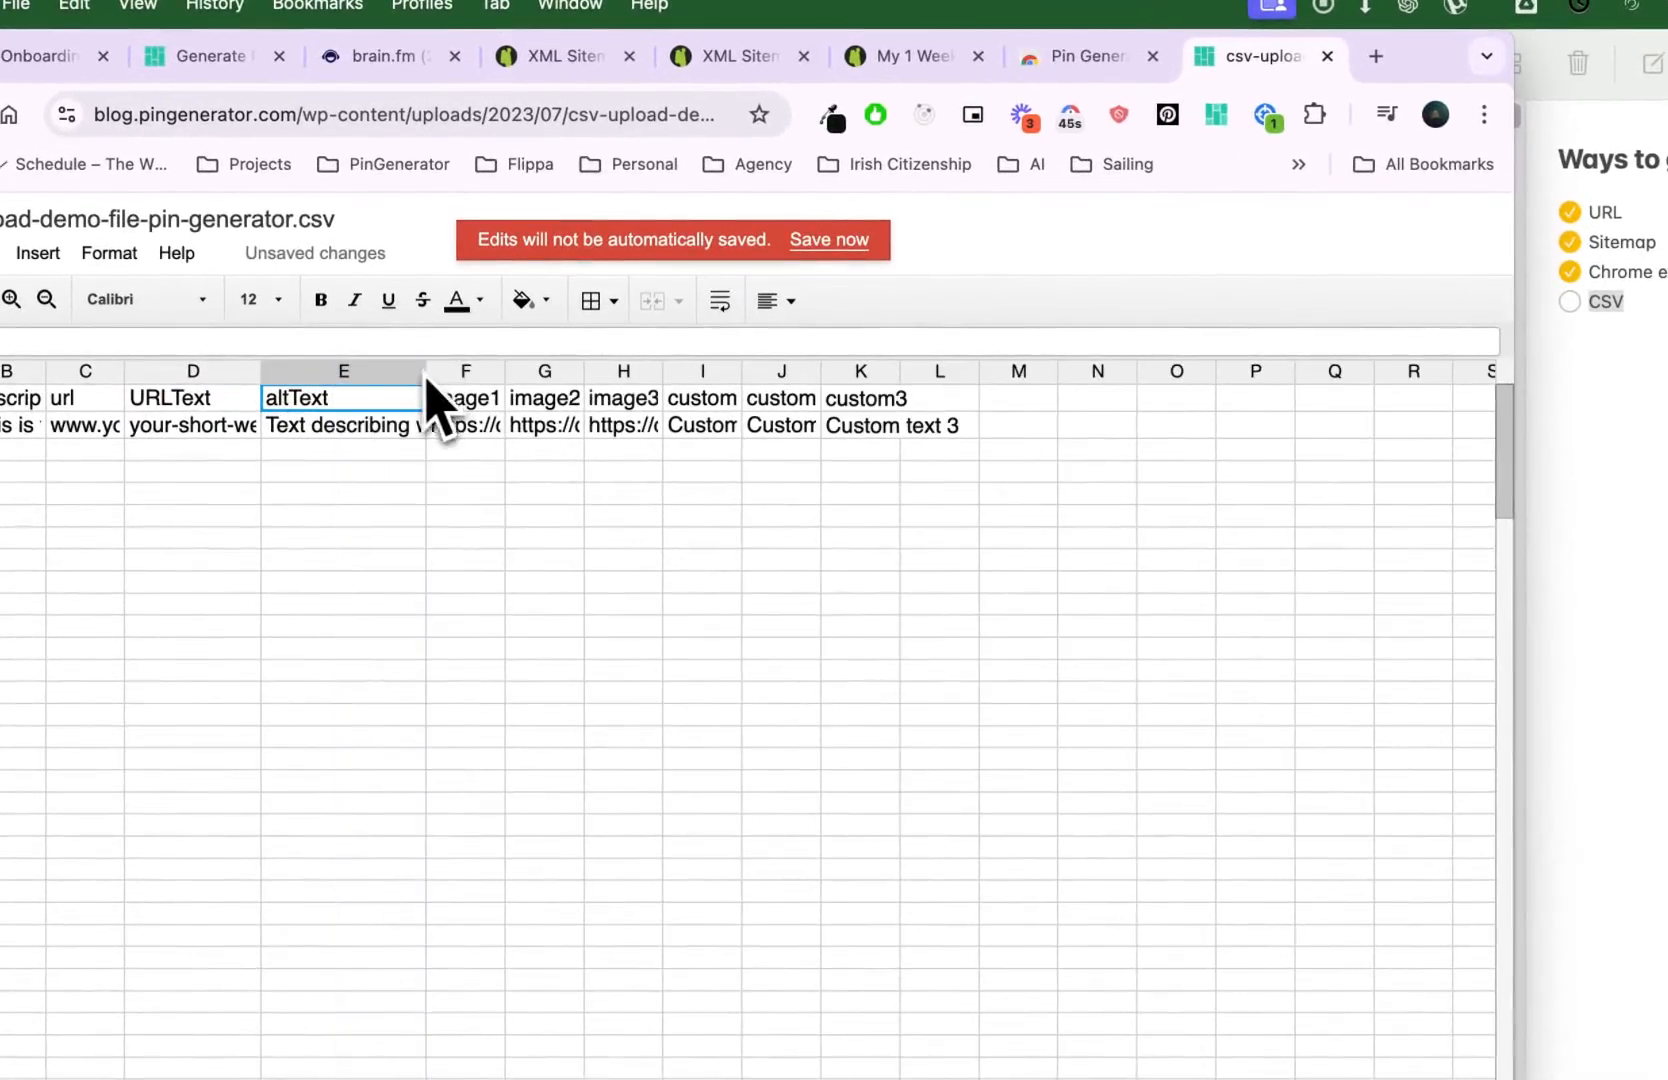
pyautogui.moveTo(399, 473)
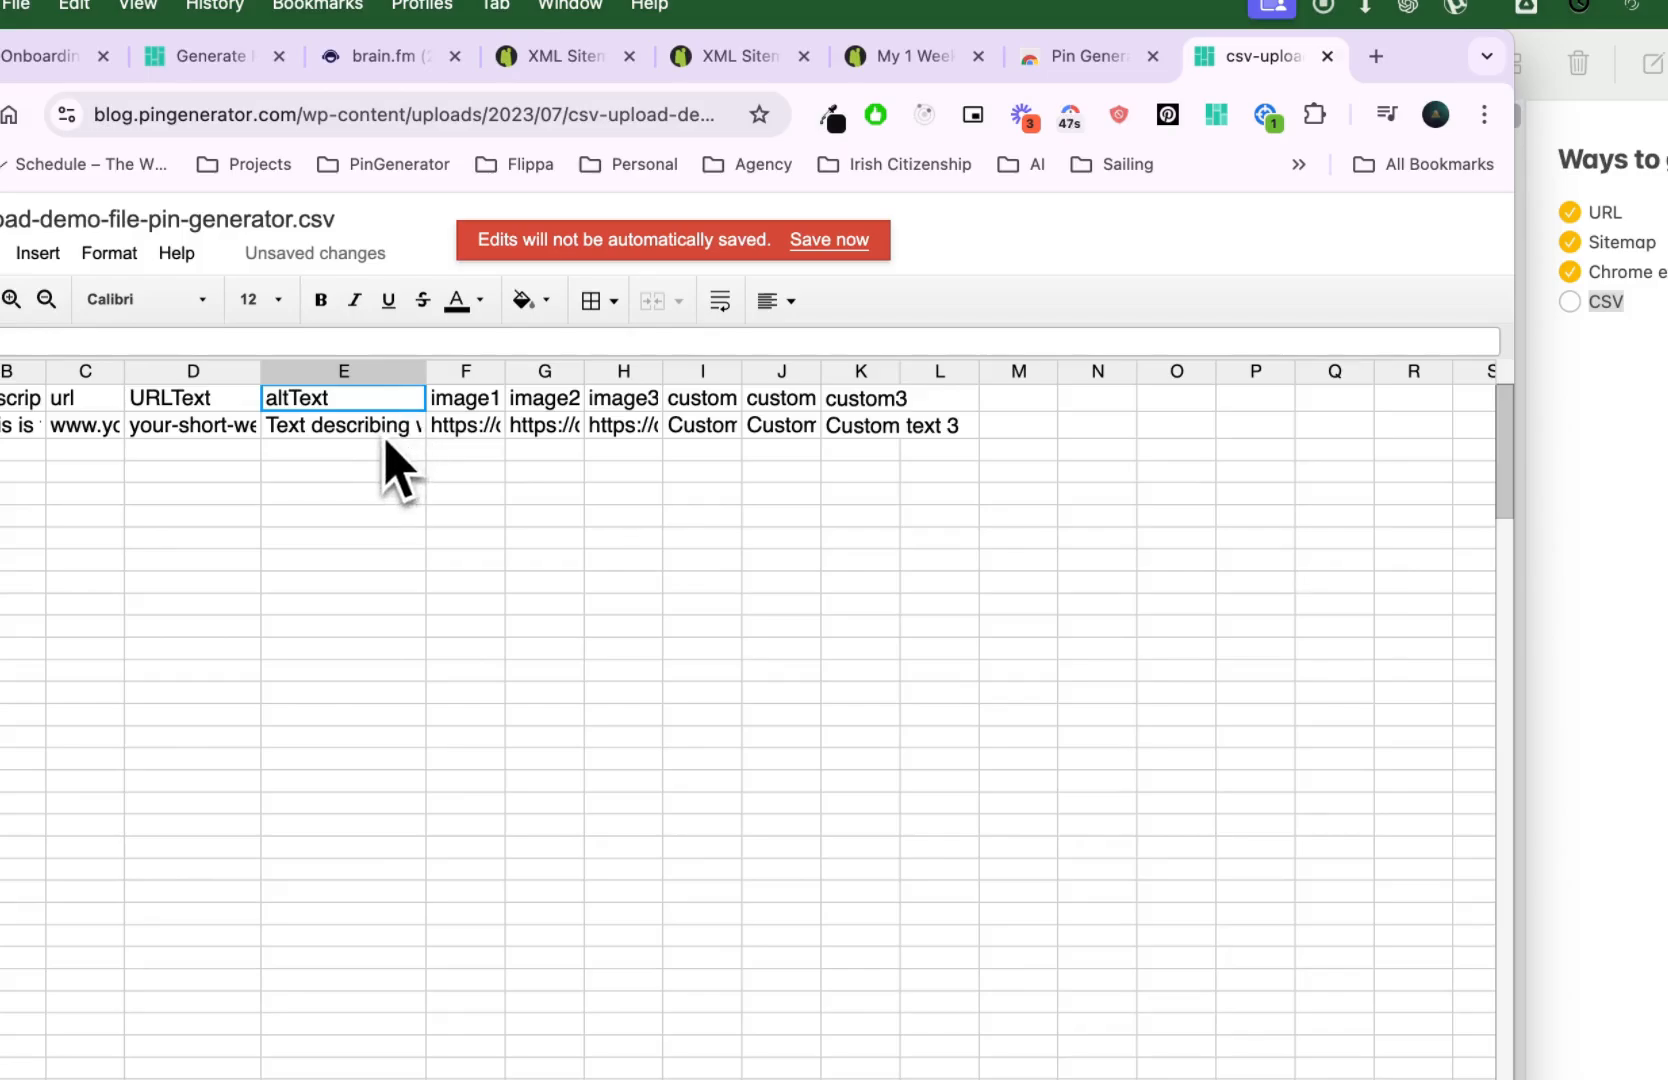
pyautogui.click(623, 398)
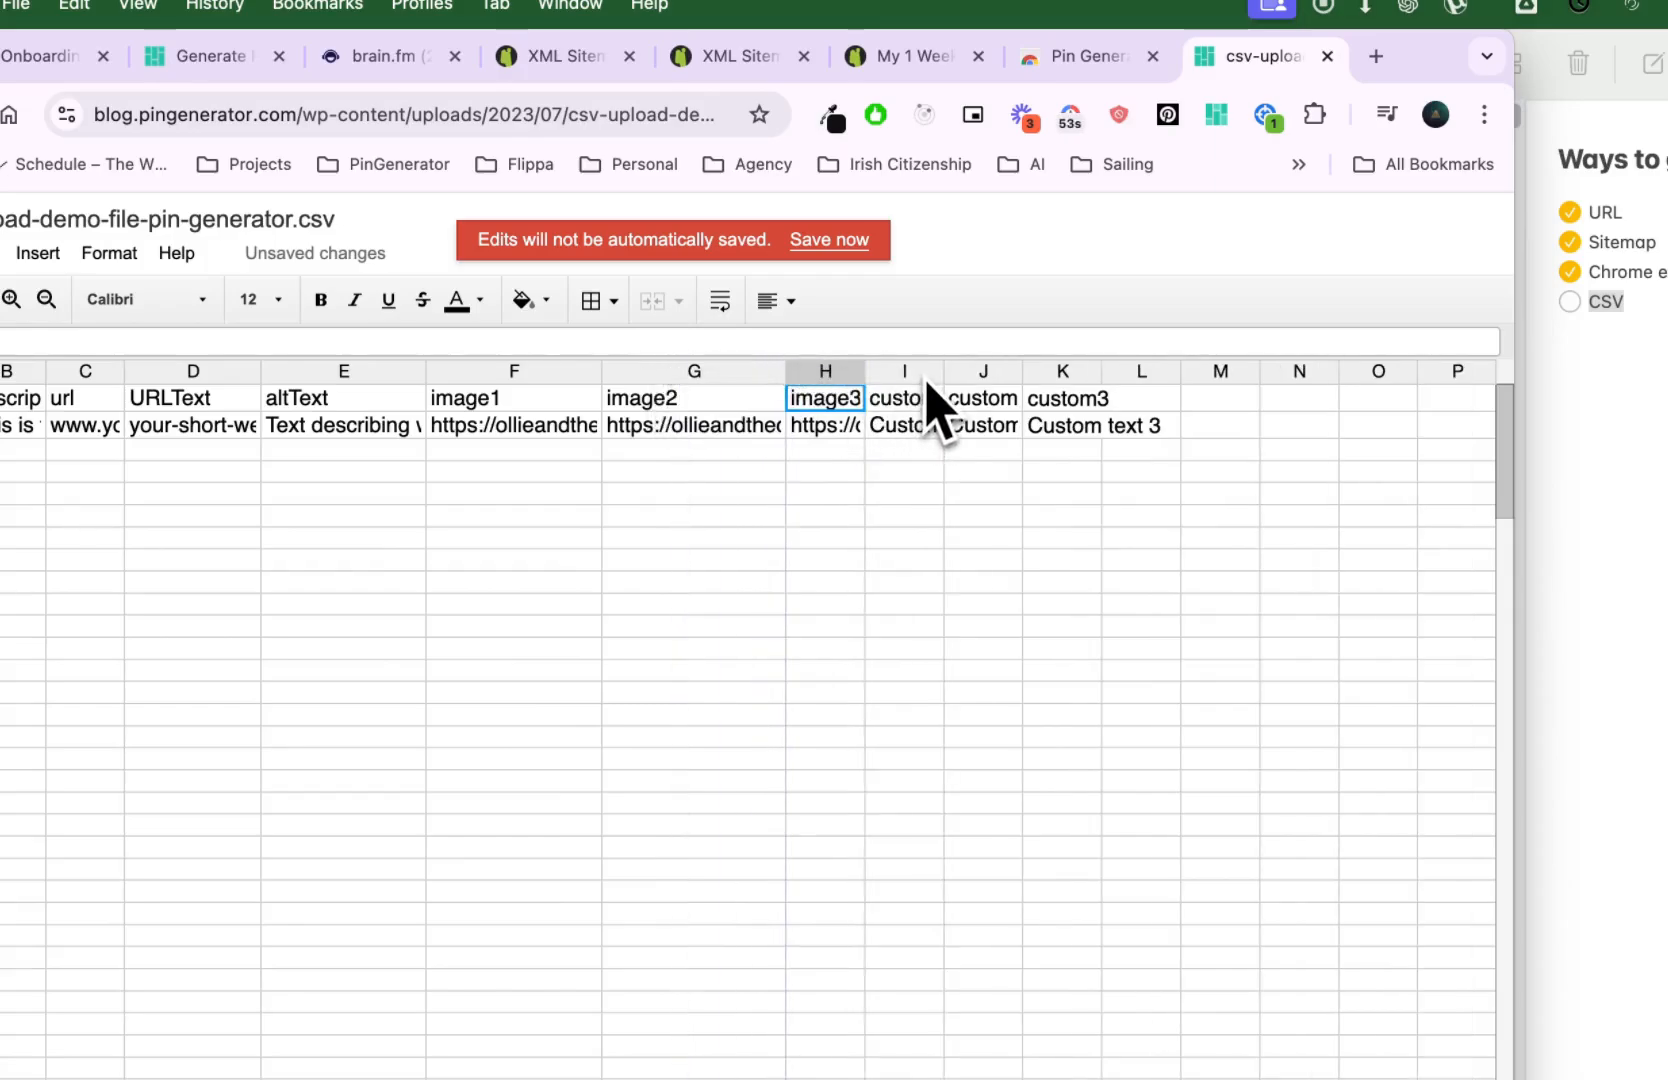
pyautogui.click(980, 371)
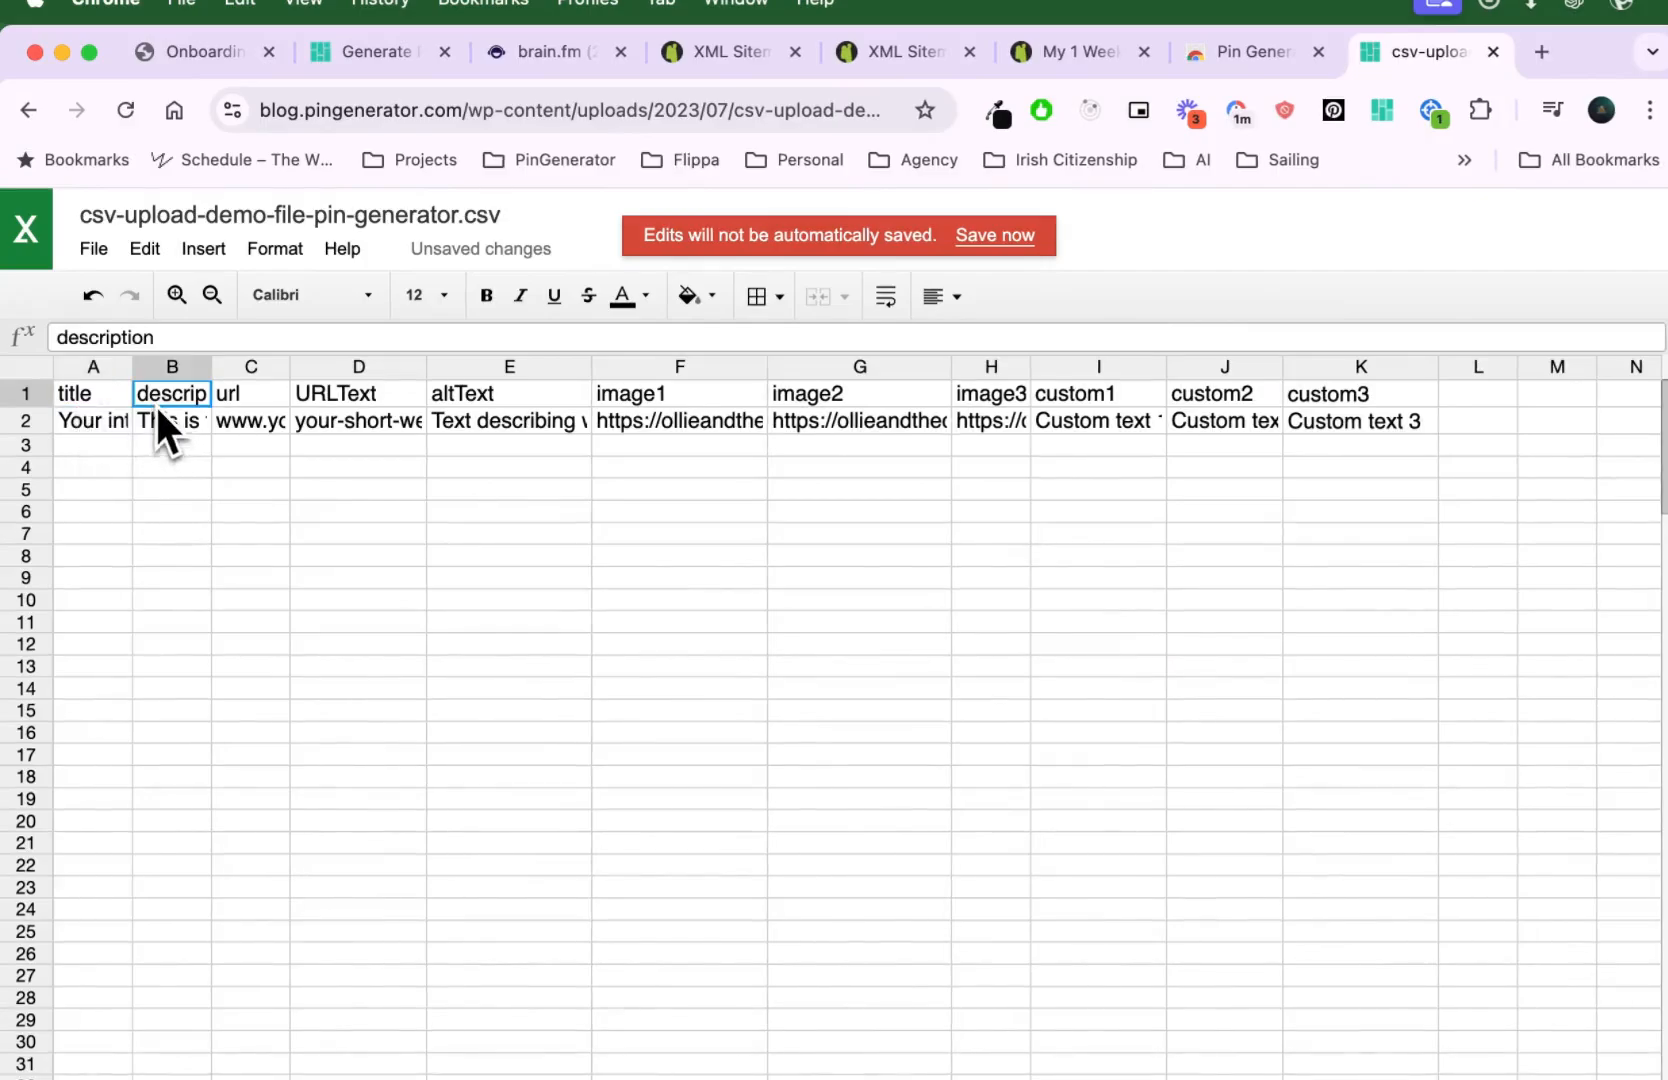
pyautogui.click(357, 393)
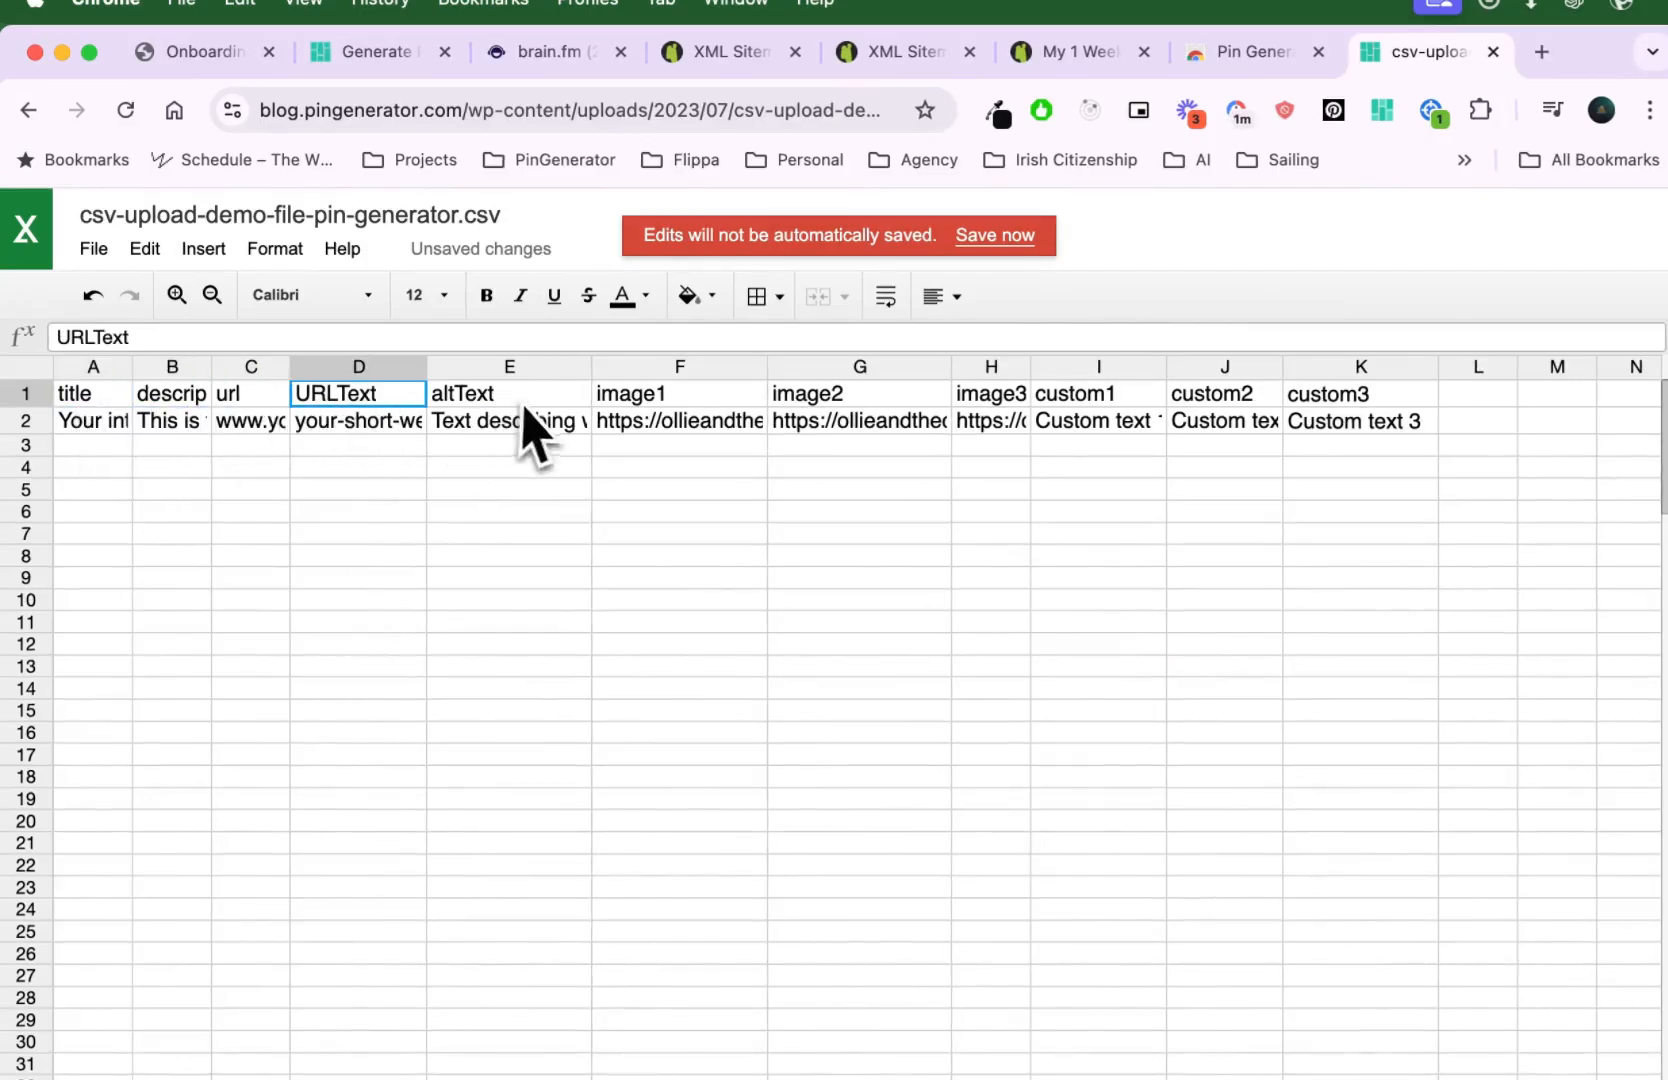
pyautogui.click(851, 395)
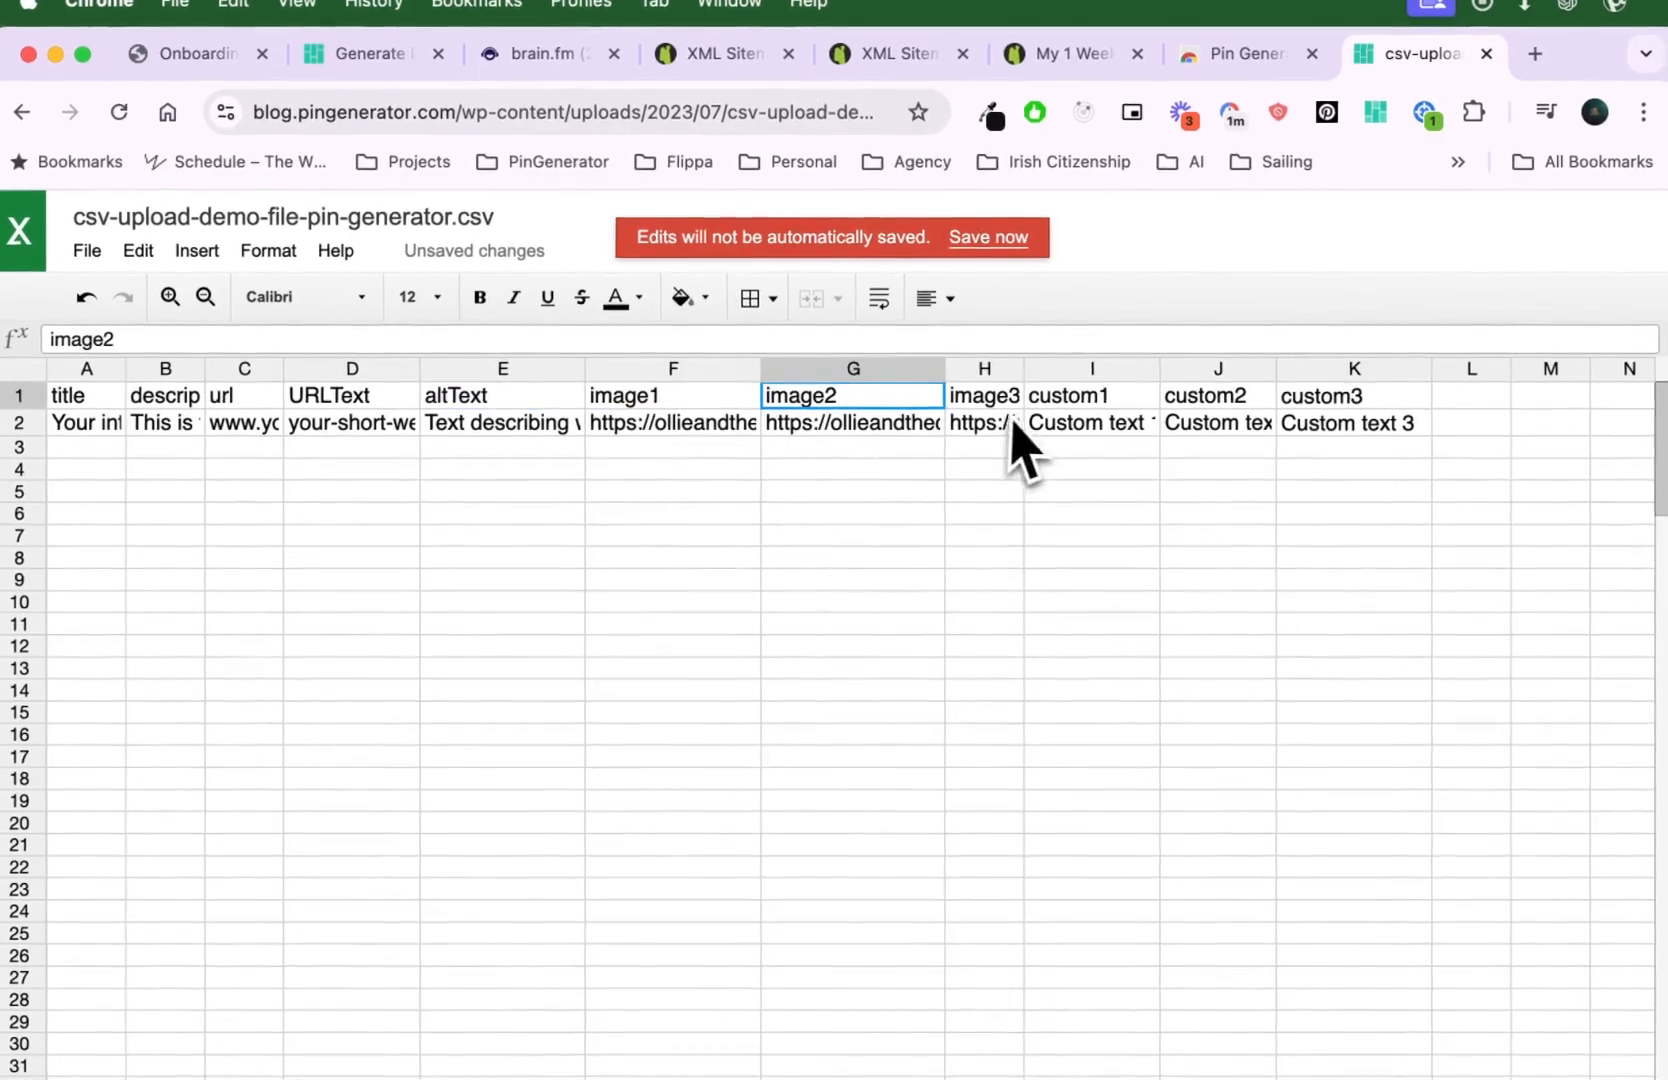
pyautogui.click(86, 396)
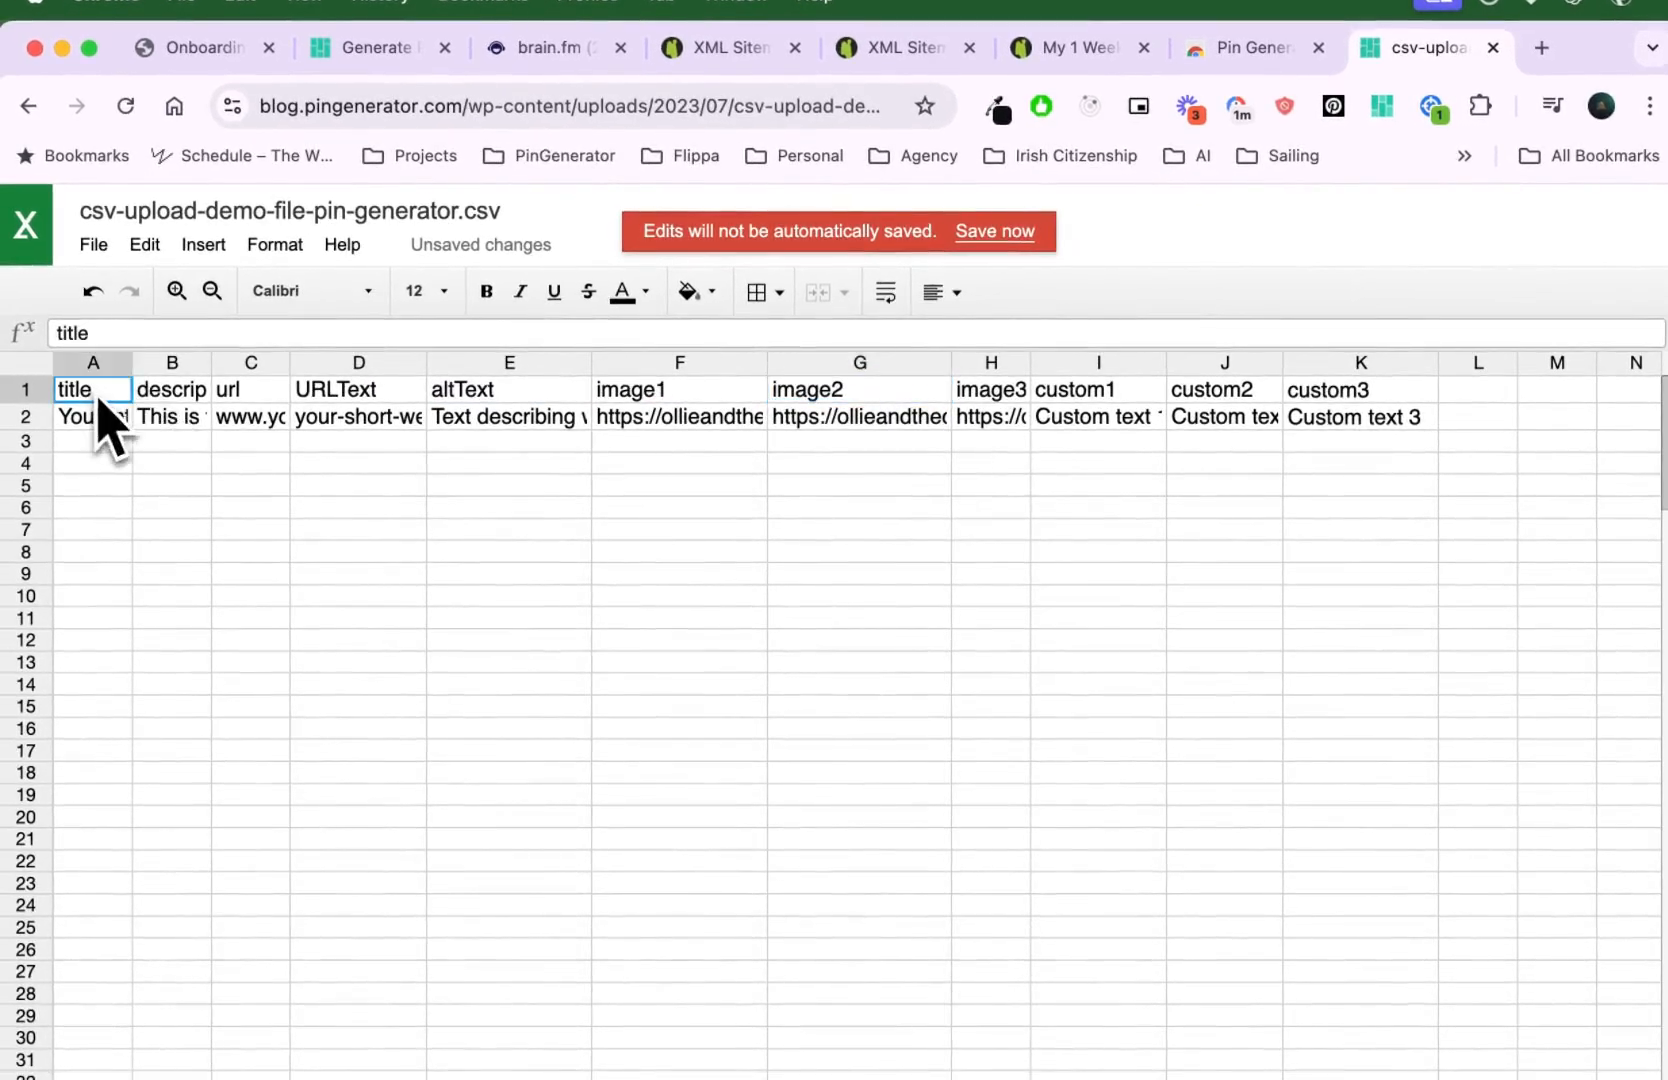
pyautogui.click(358, 389)
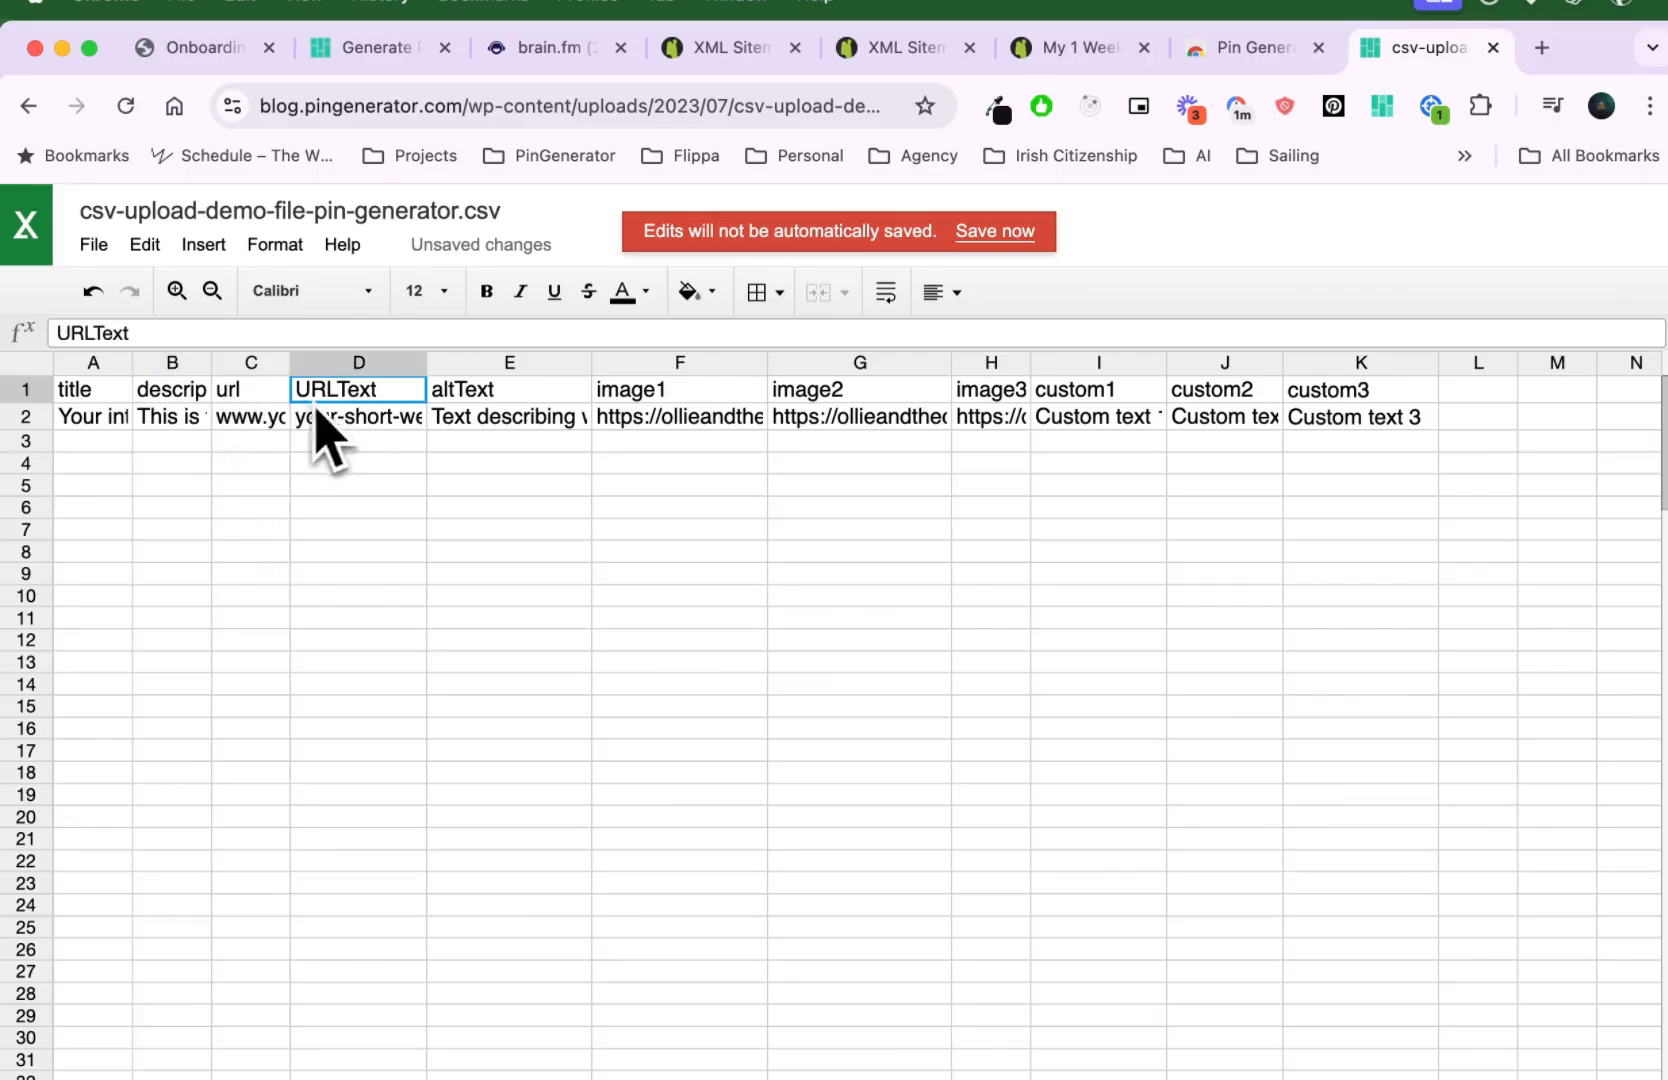
pyautogui.click(171, 416)
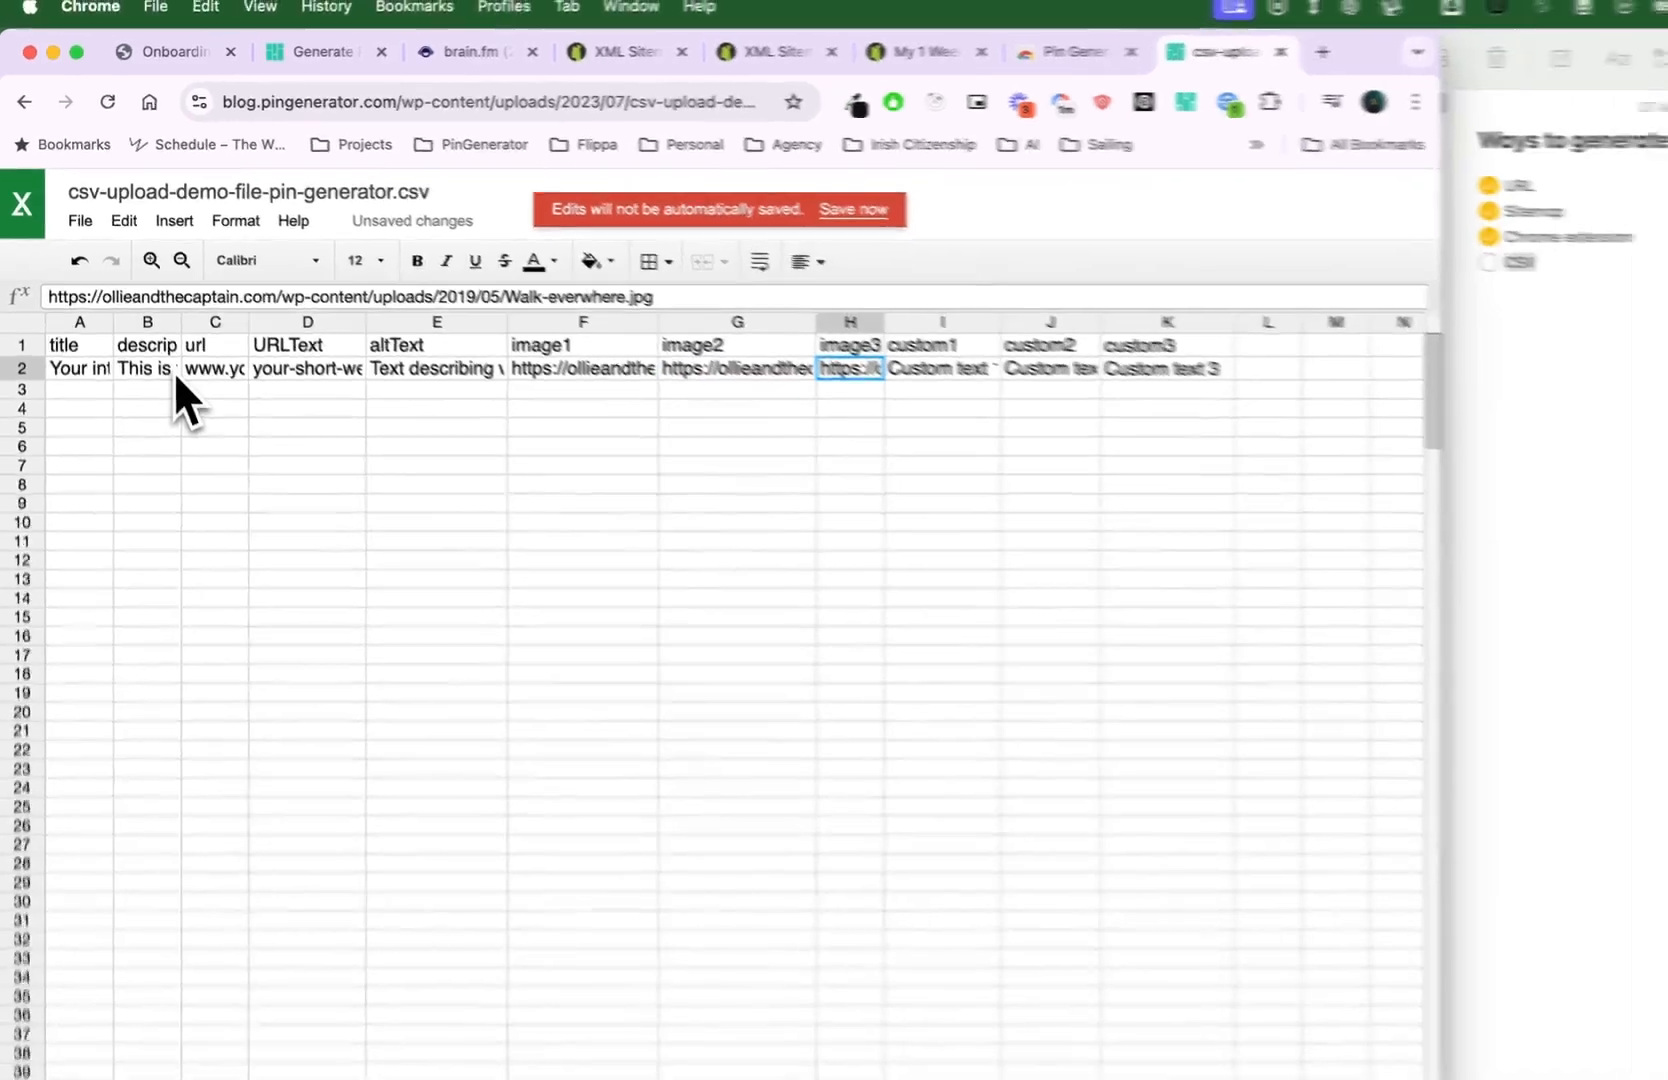
pyautogui.click(178, 319)
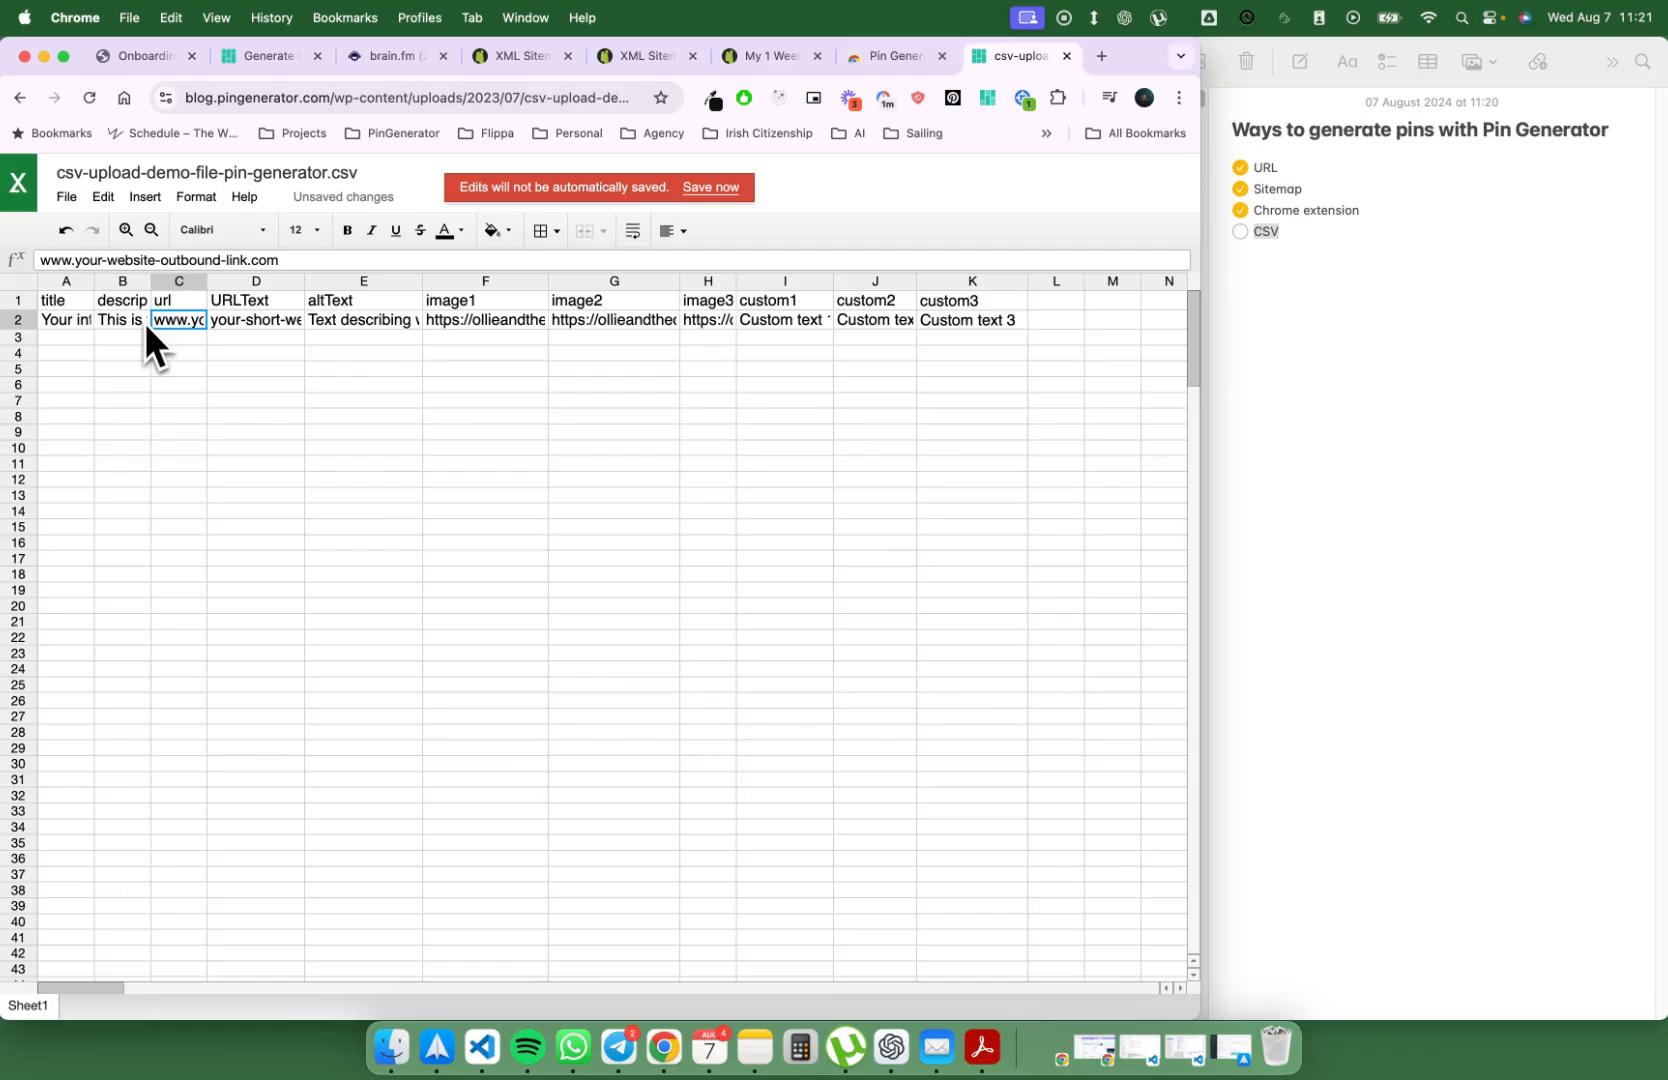
pyautogui.click(64, 301)
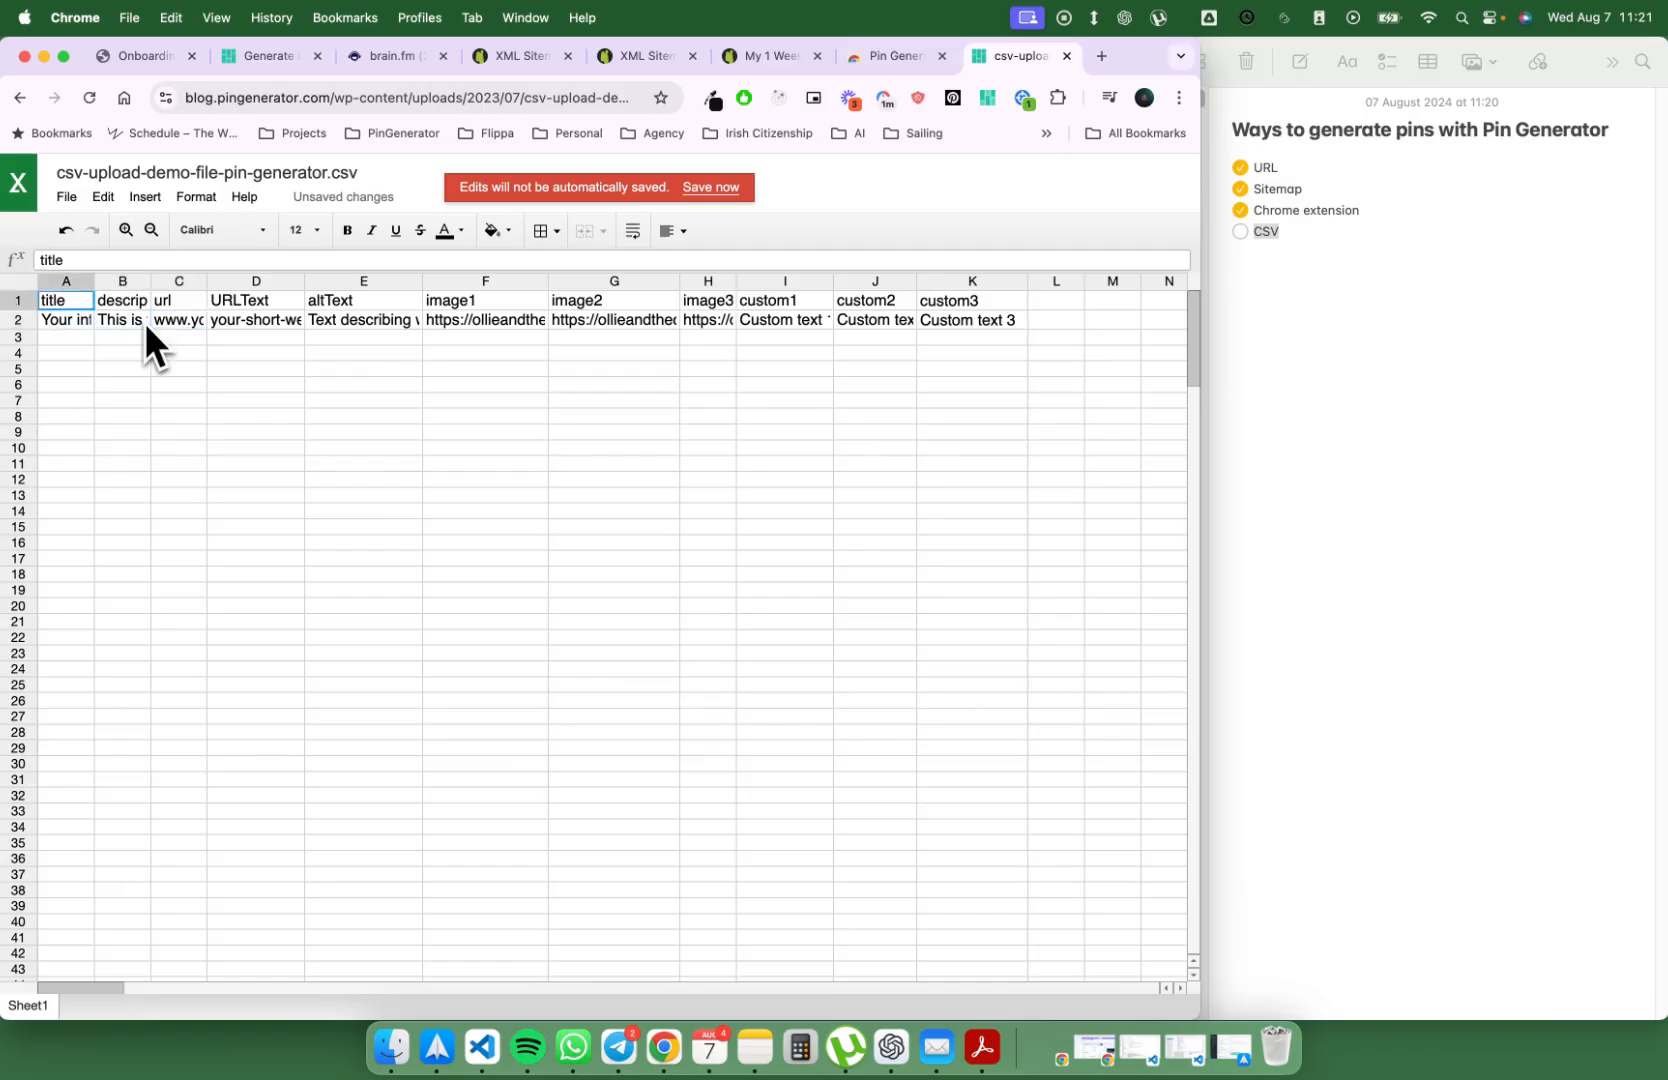
pyautogui.click(65, 319)
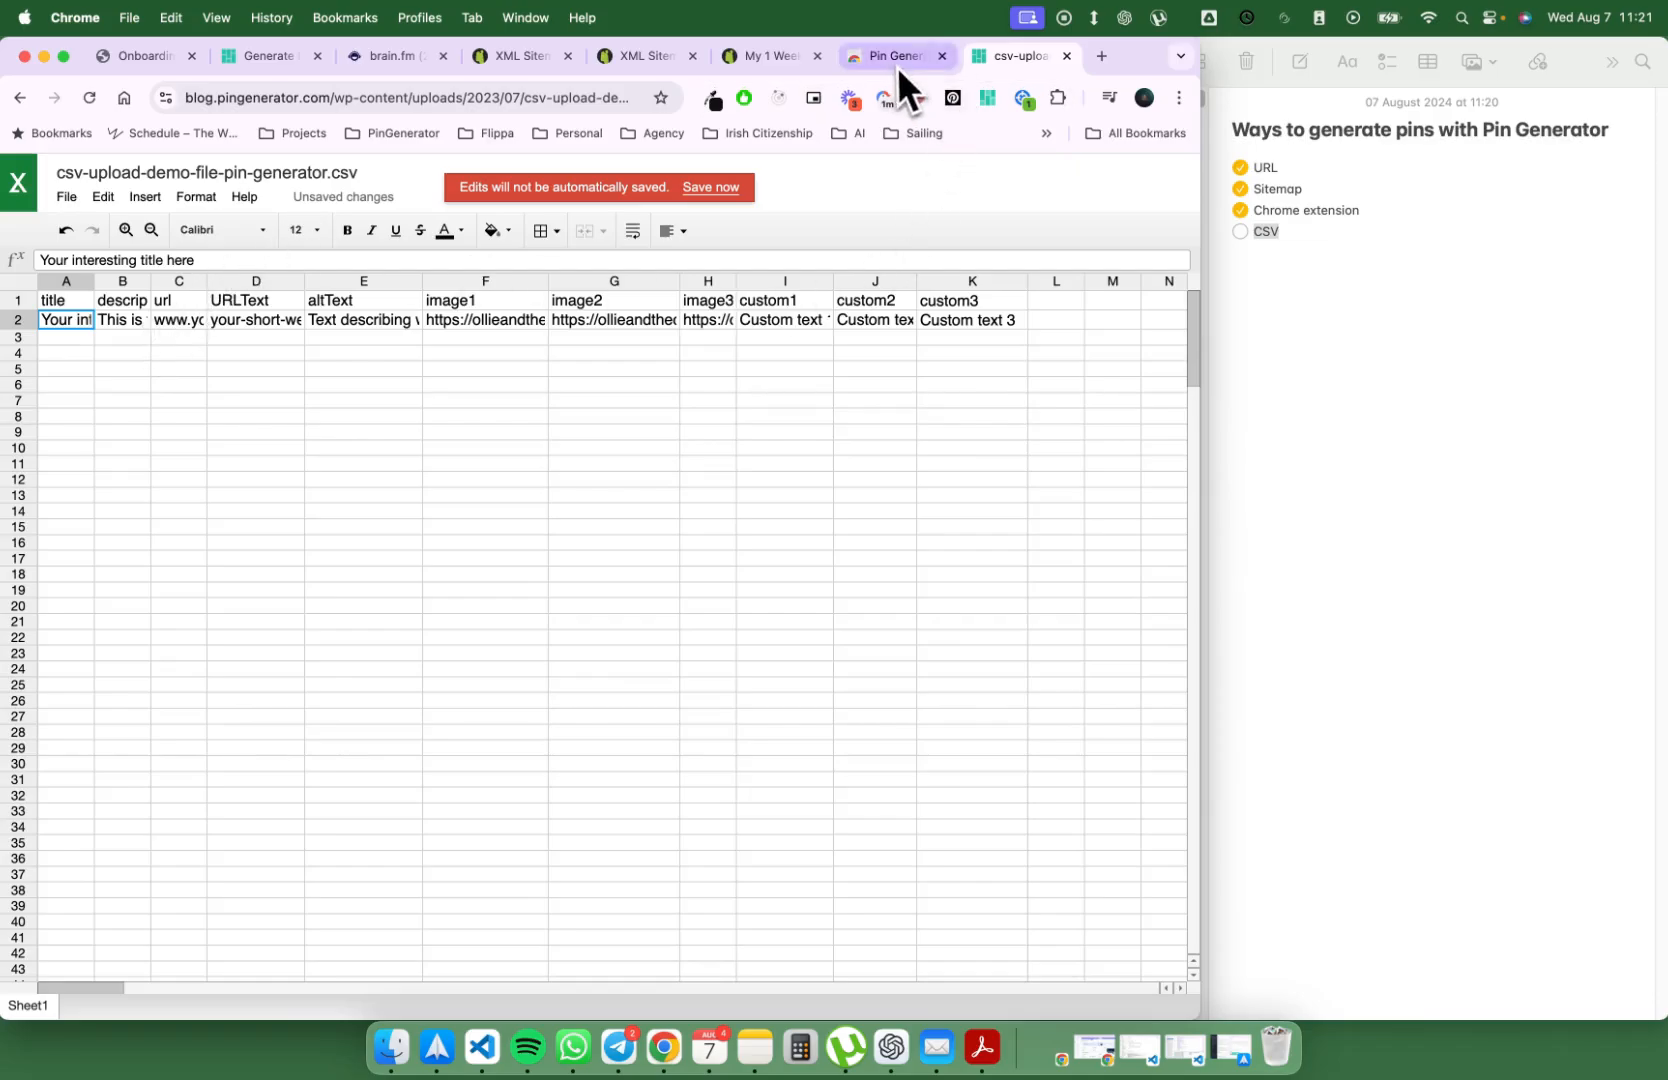
# Step: Save the demo CSV file from Pin Generator's download link to the Desktop
pyautogui.click(891, 55)
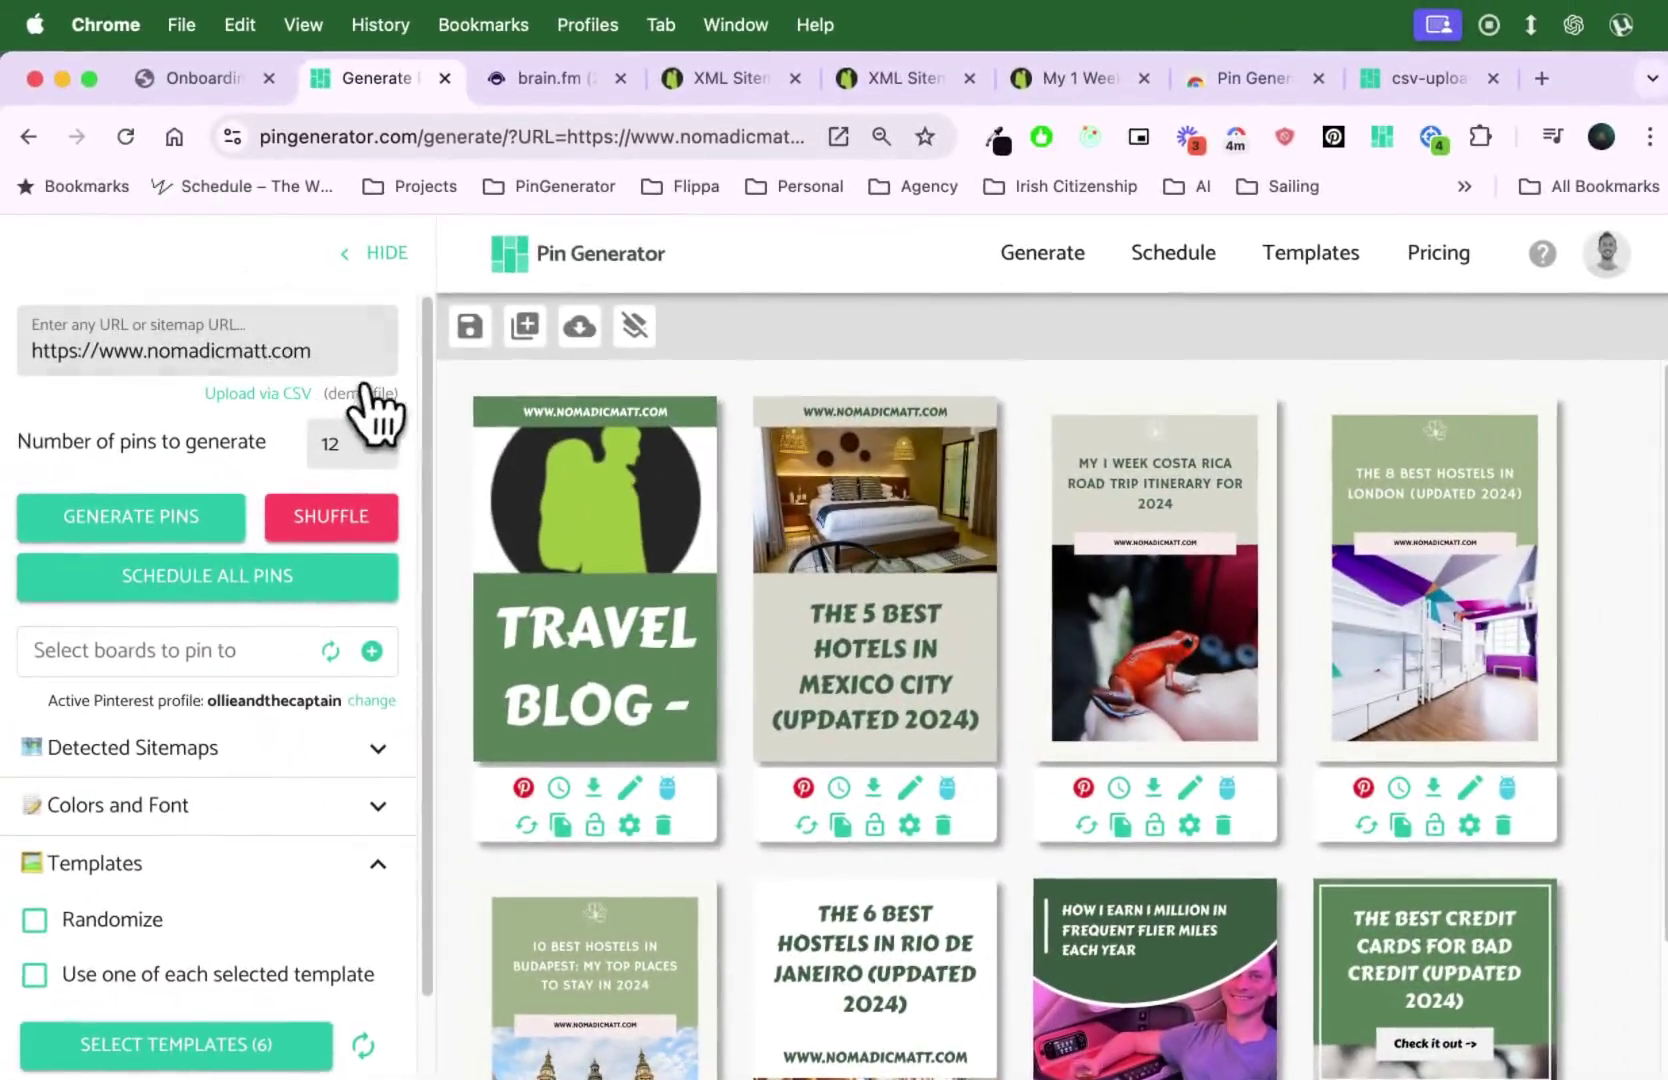
pyautogui.rightClick(365, 394)
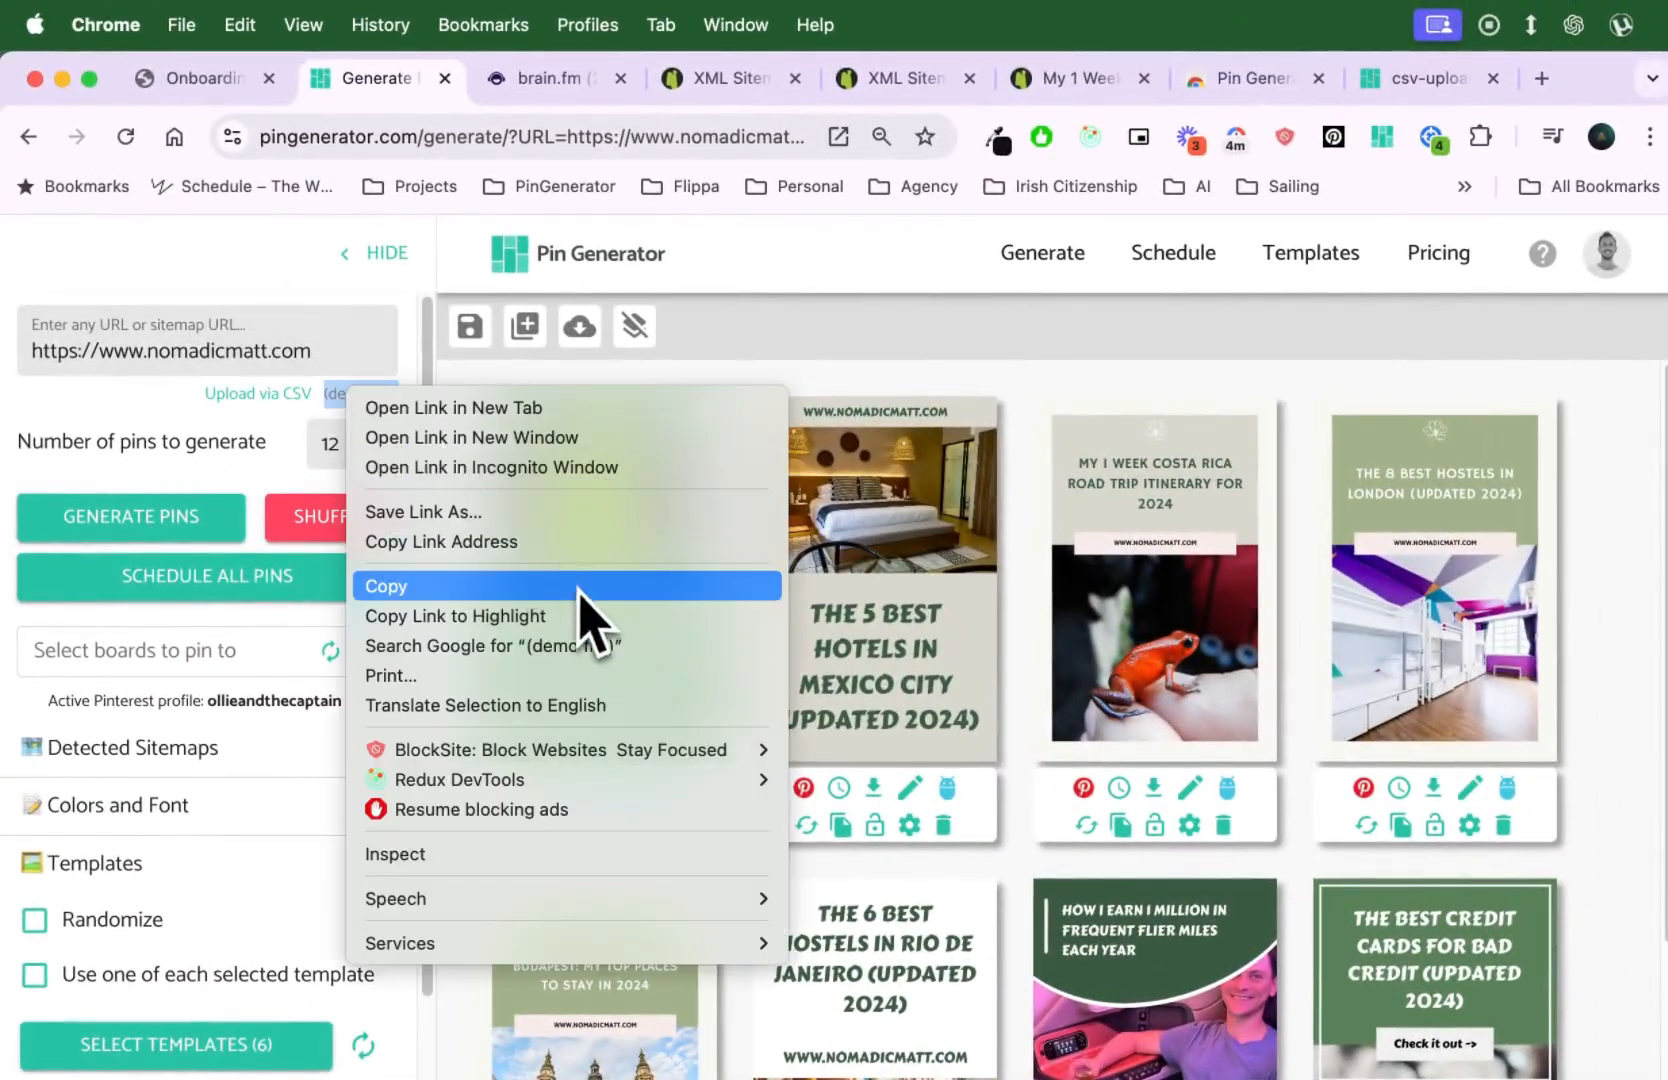
pyautogui.moveTo(564, 512)
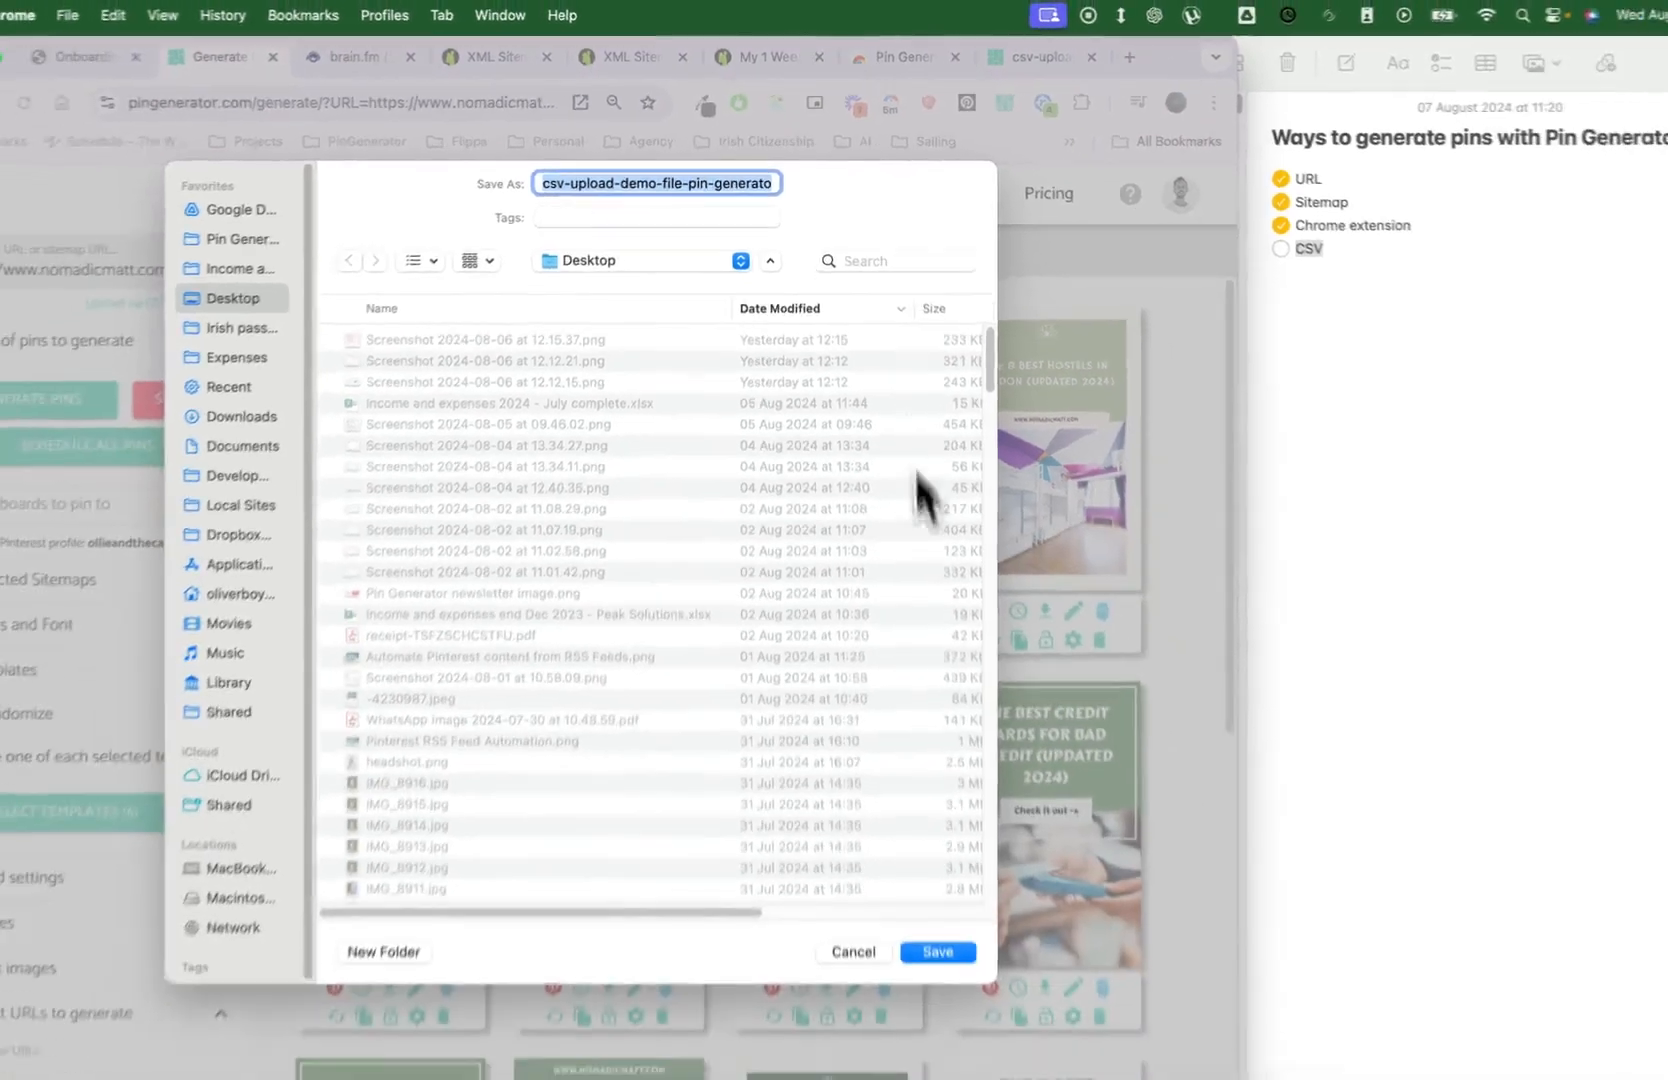
pyautogui.click(943, 970)
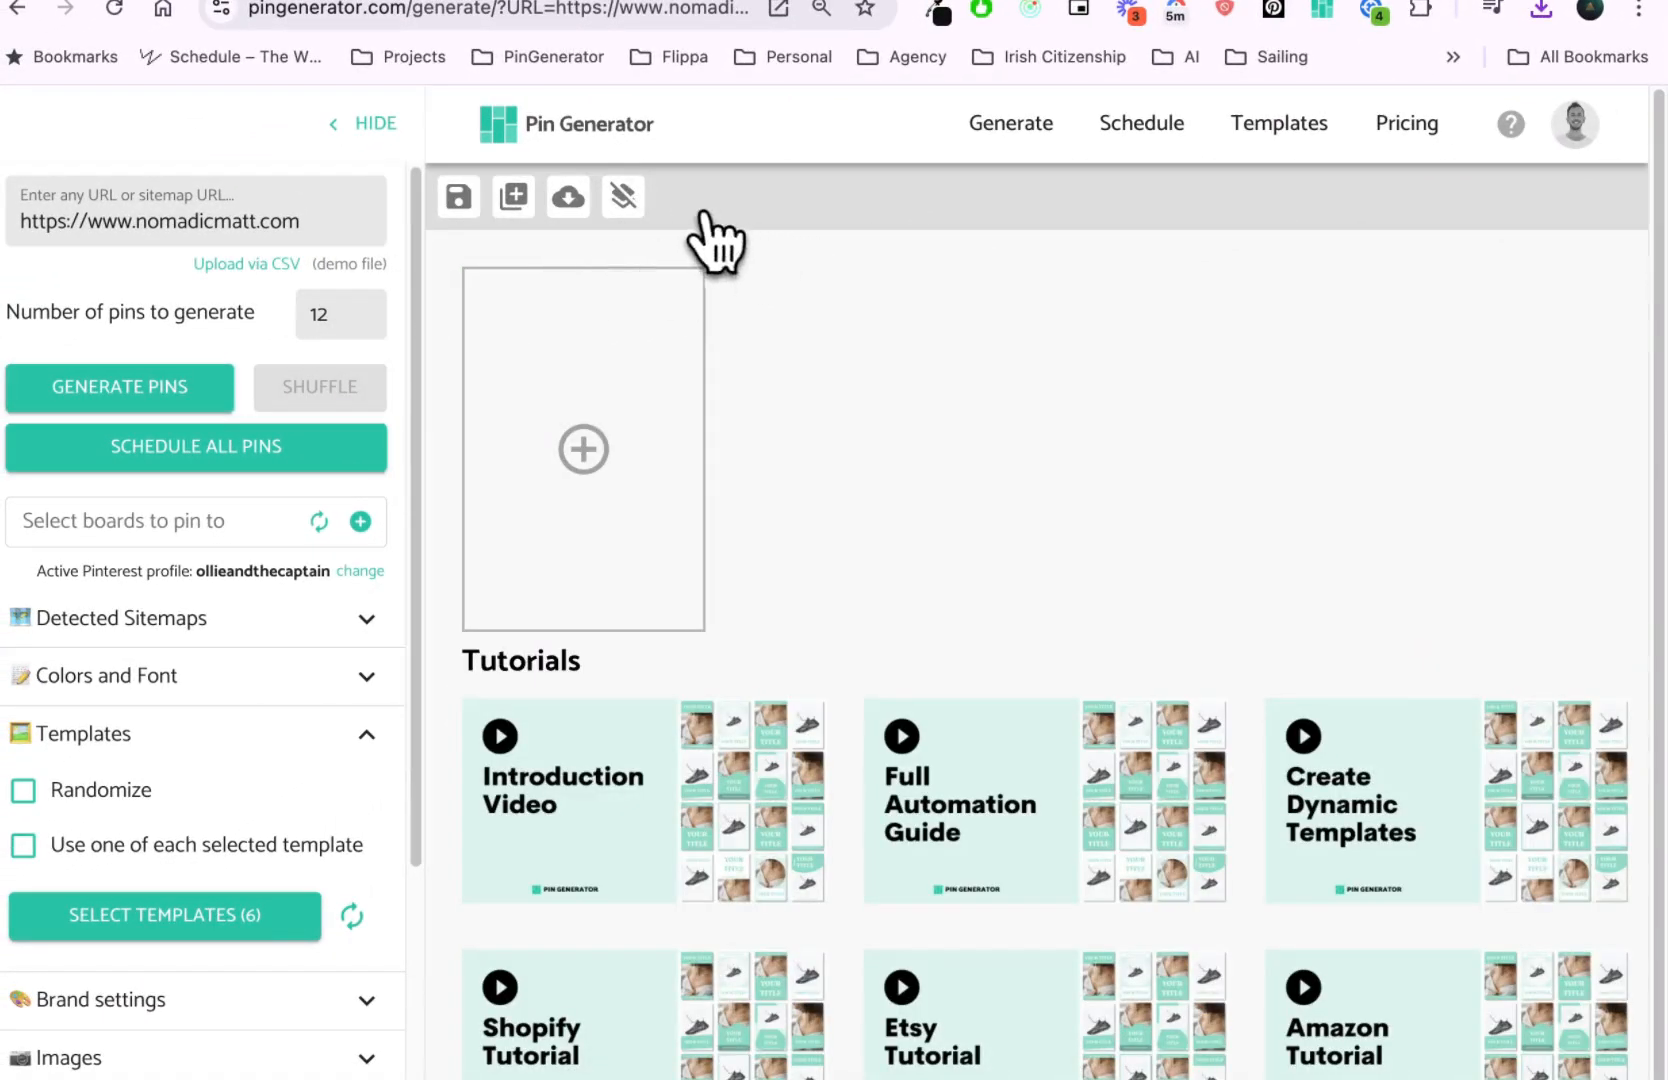
# Step: Upload the demo CSV, review its title, alt text and link fields, and save the pin
pyautogui.click(567, 197)
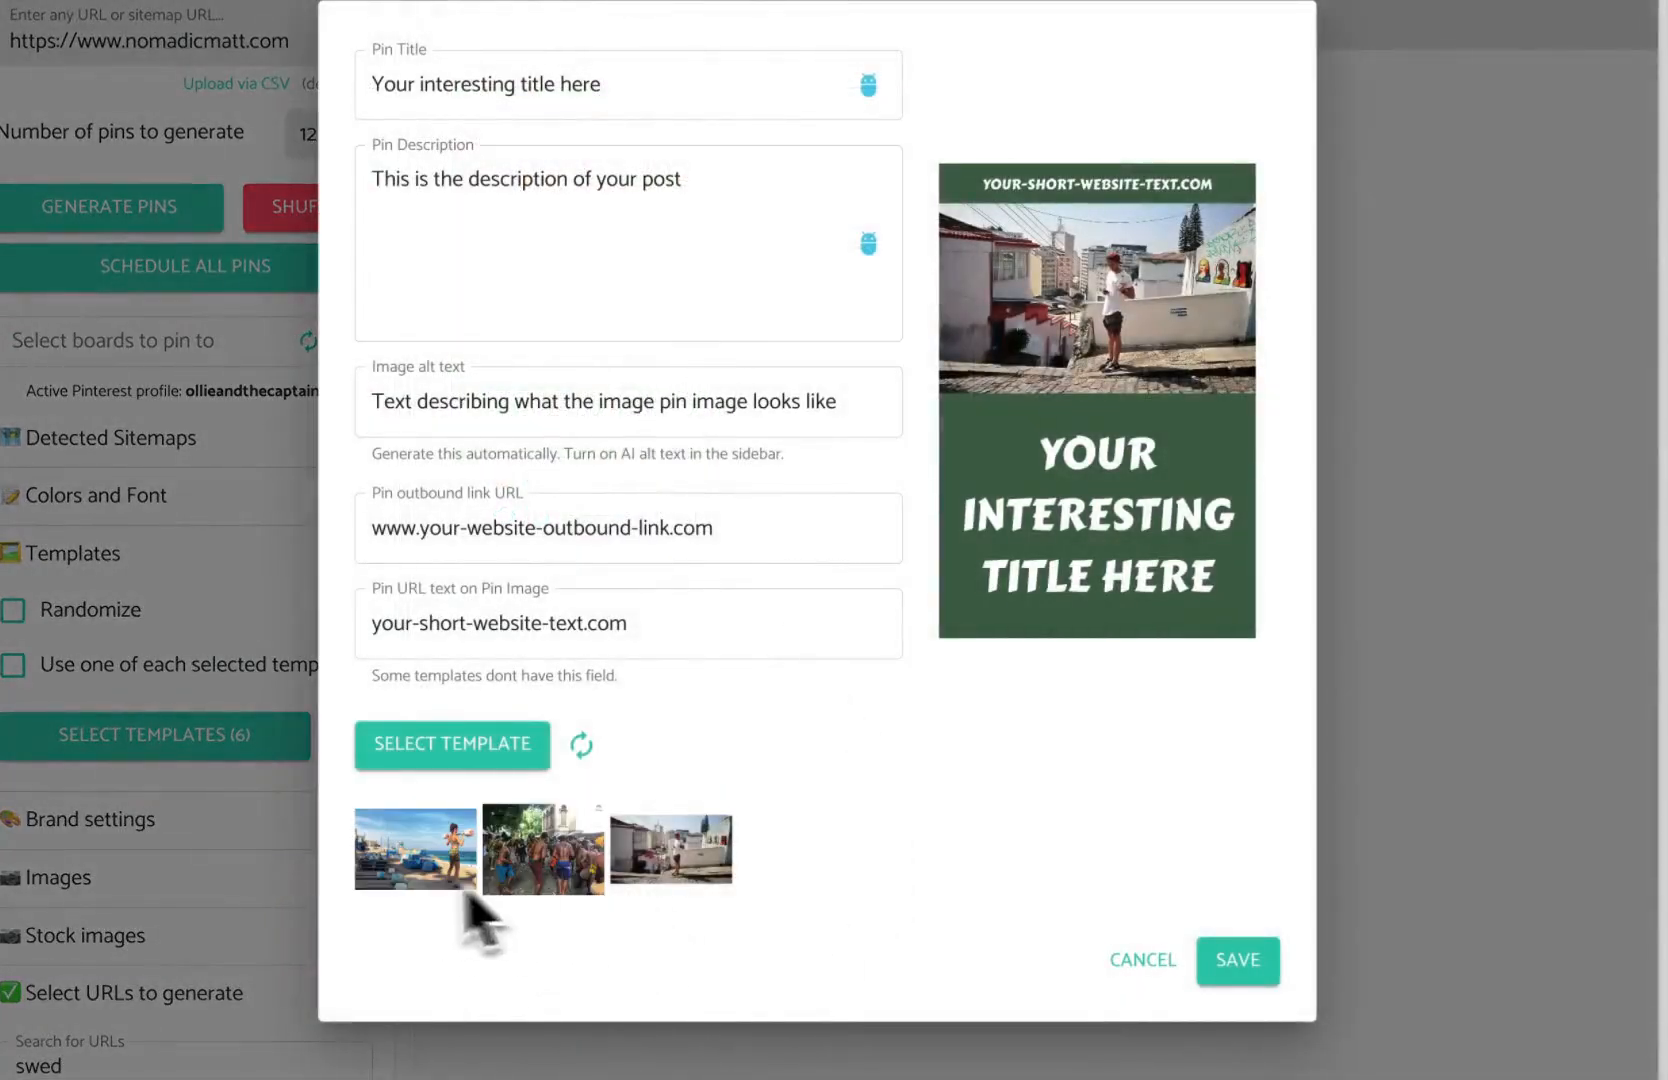
pyautogui.click(628, 84)
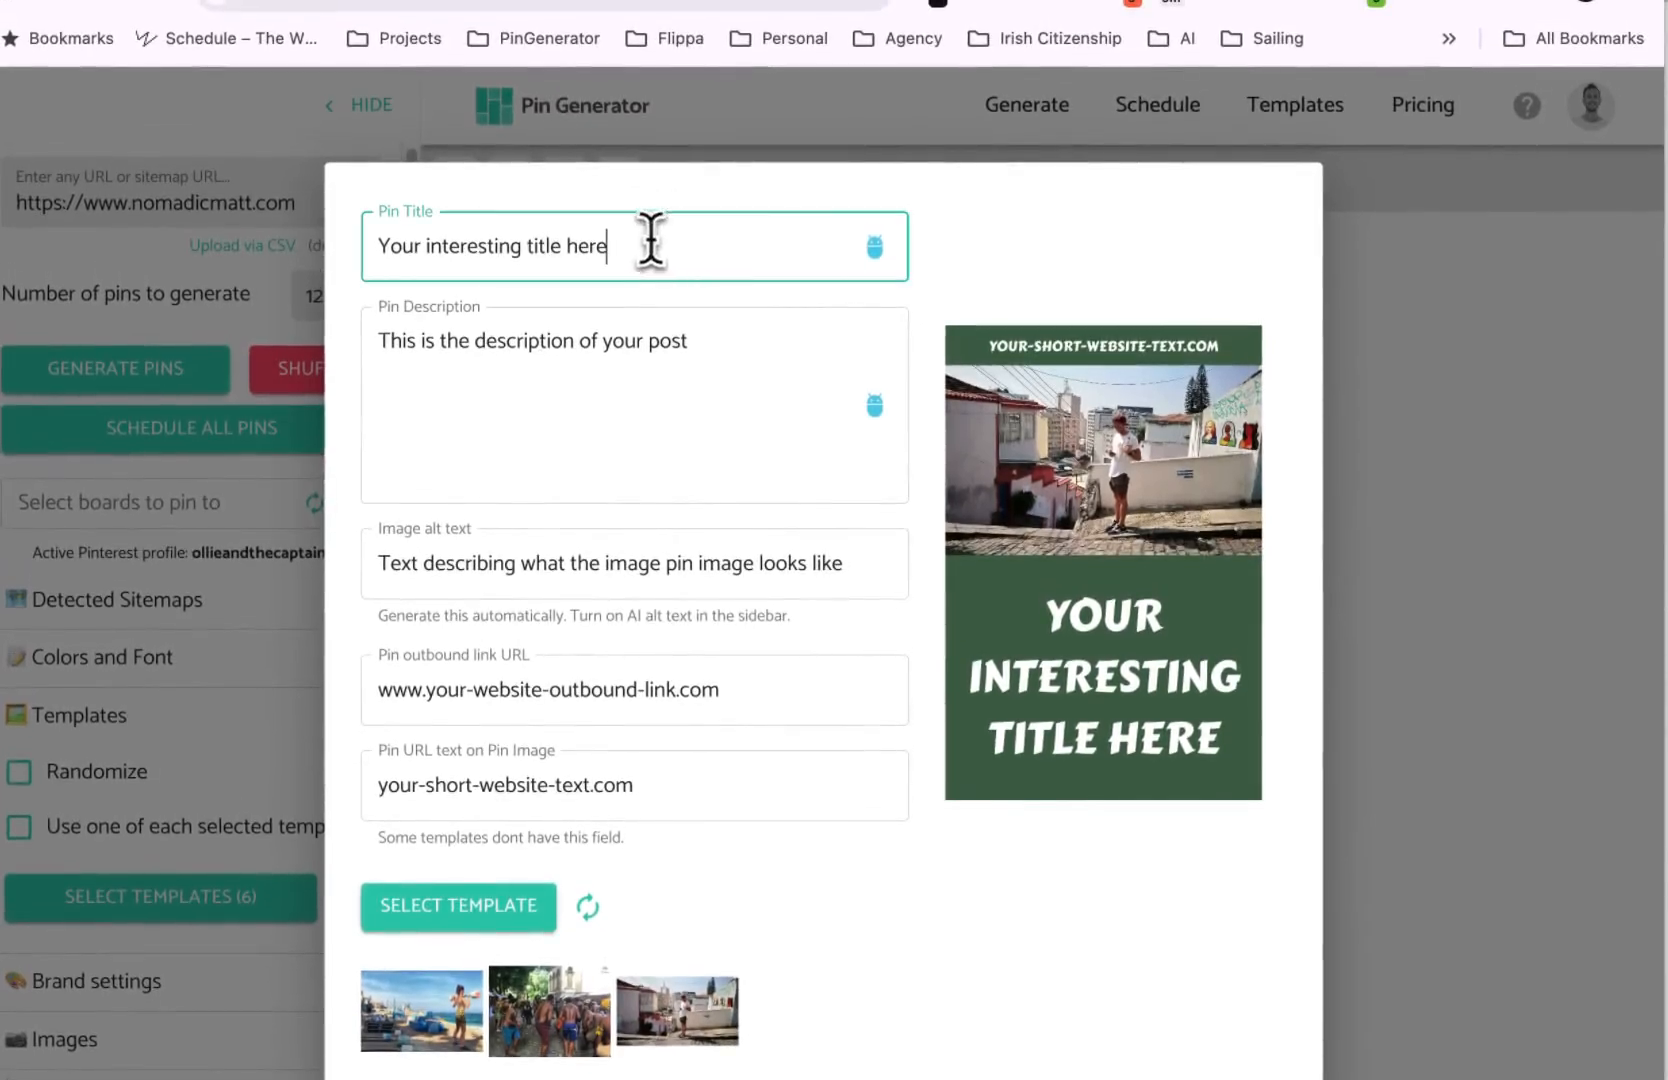
pyautogui.click(635, 564)
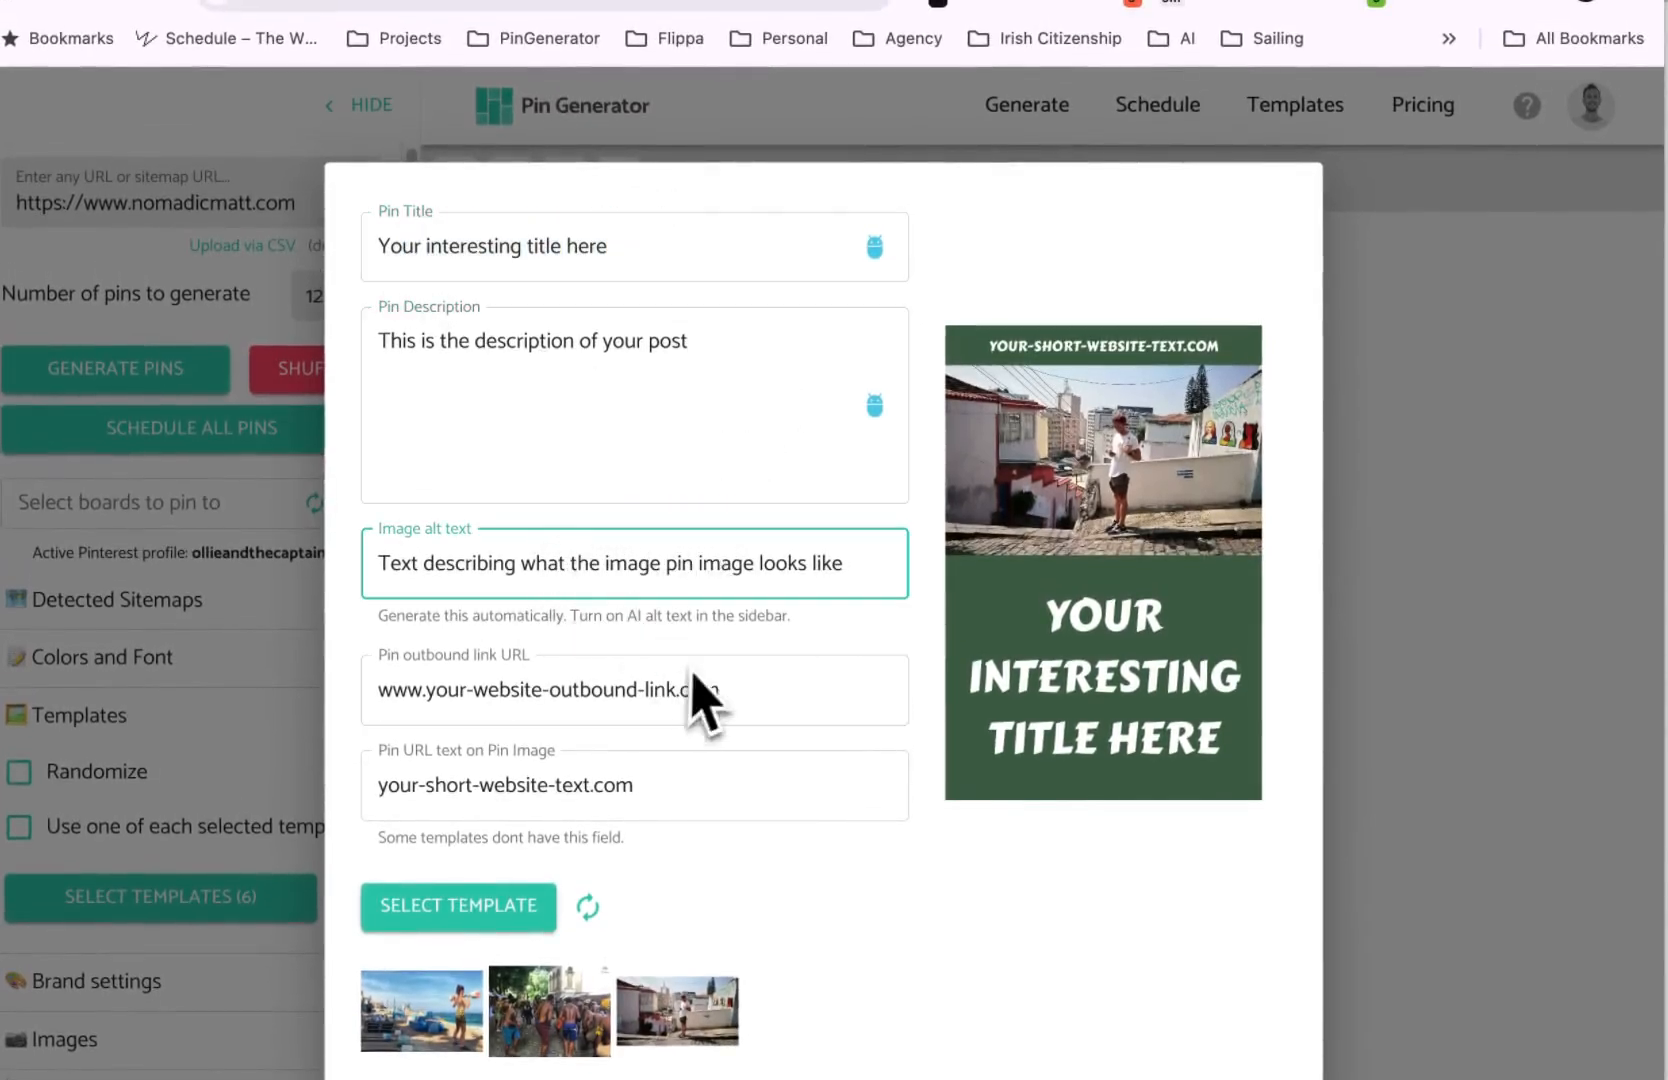
pyautogui.tripleClick(546, 689)
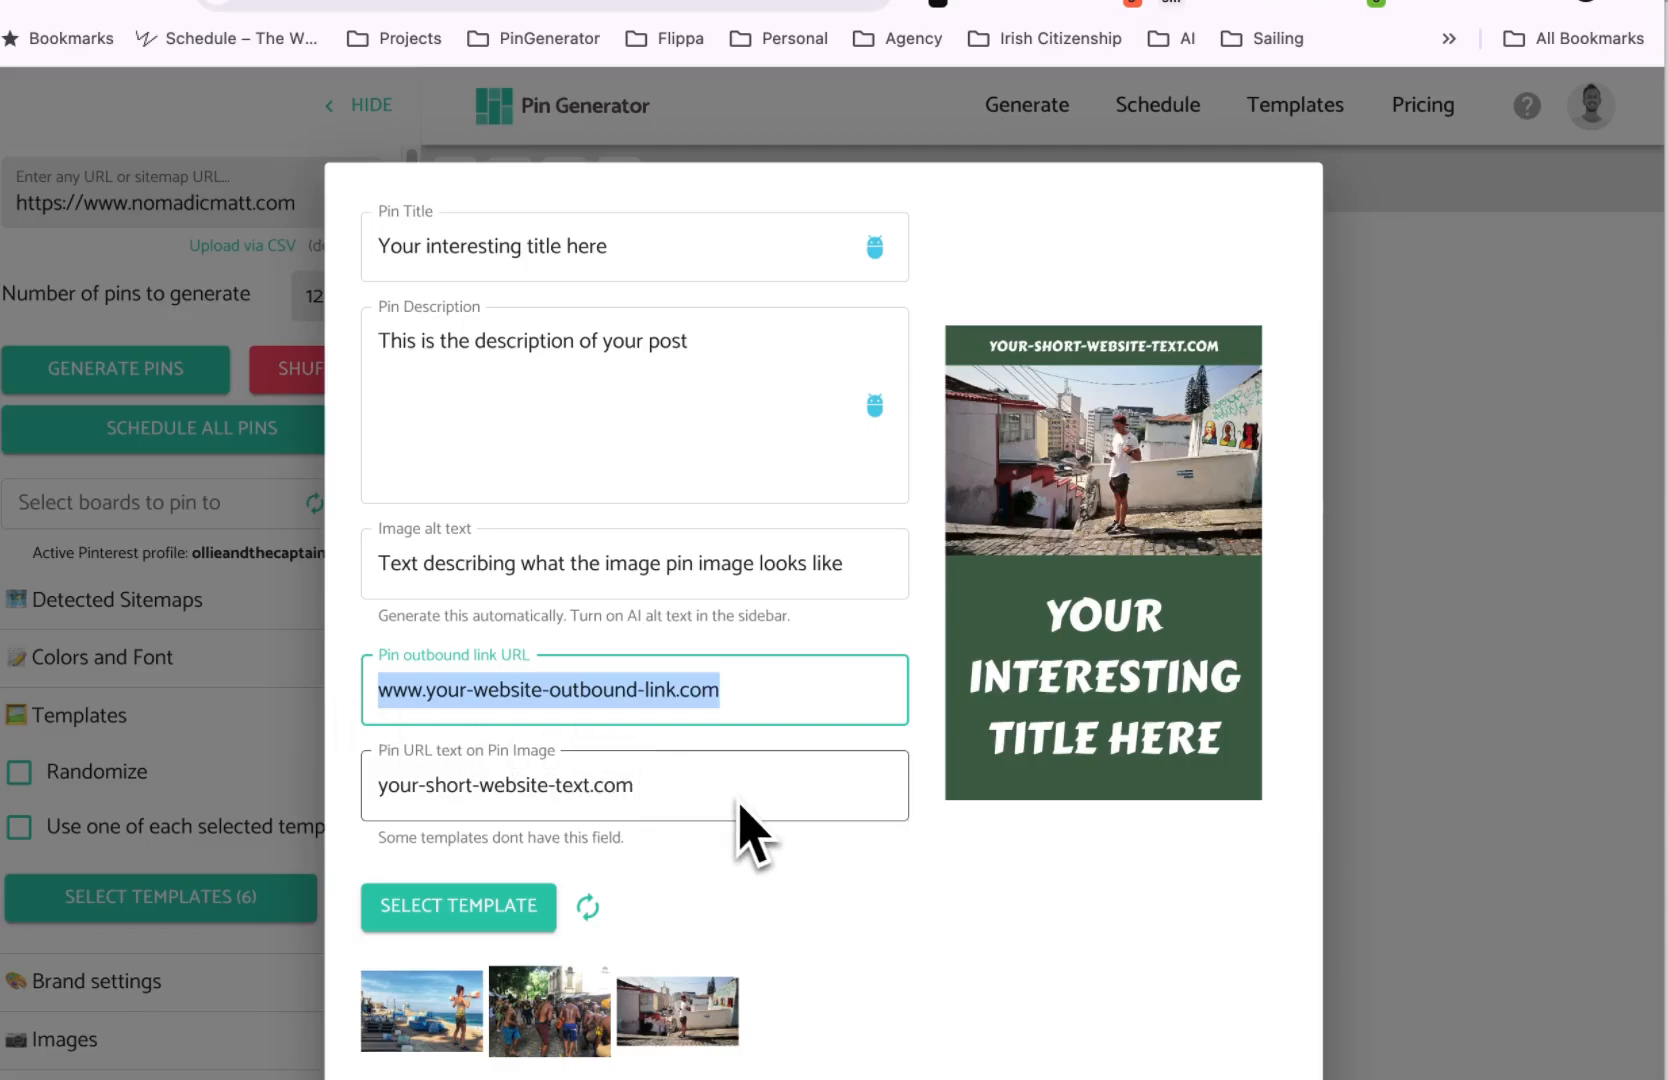
pyautogui.moveTo(766, 867)
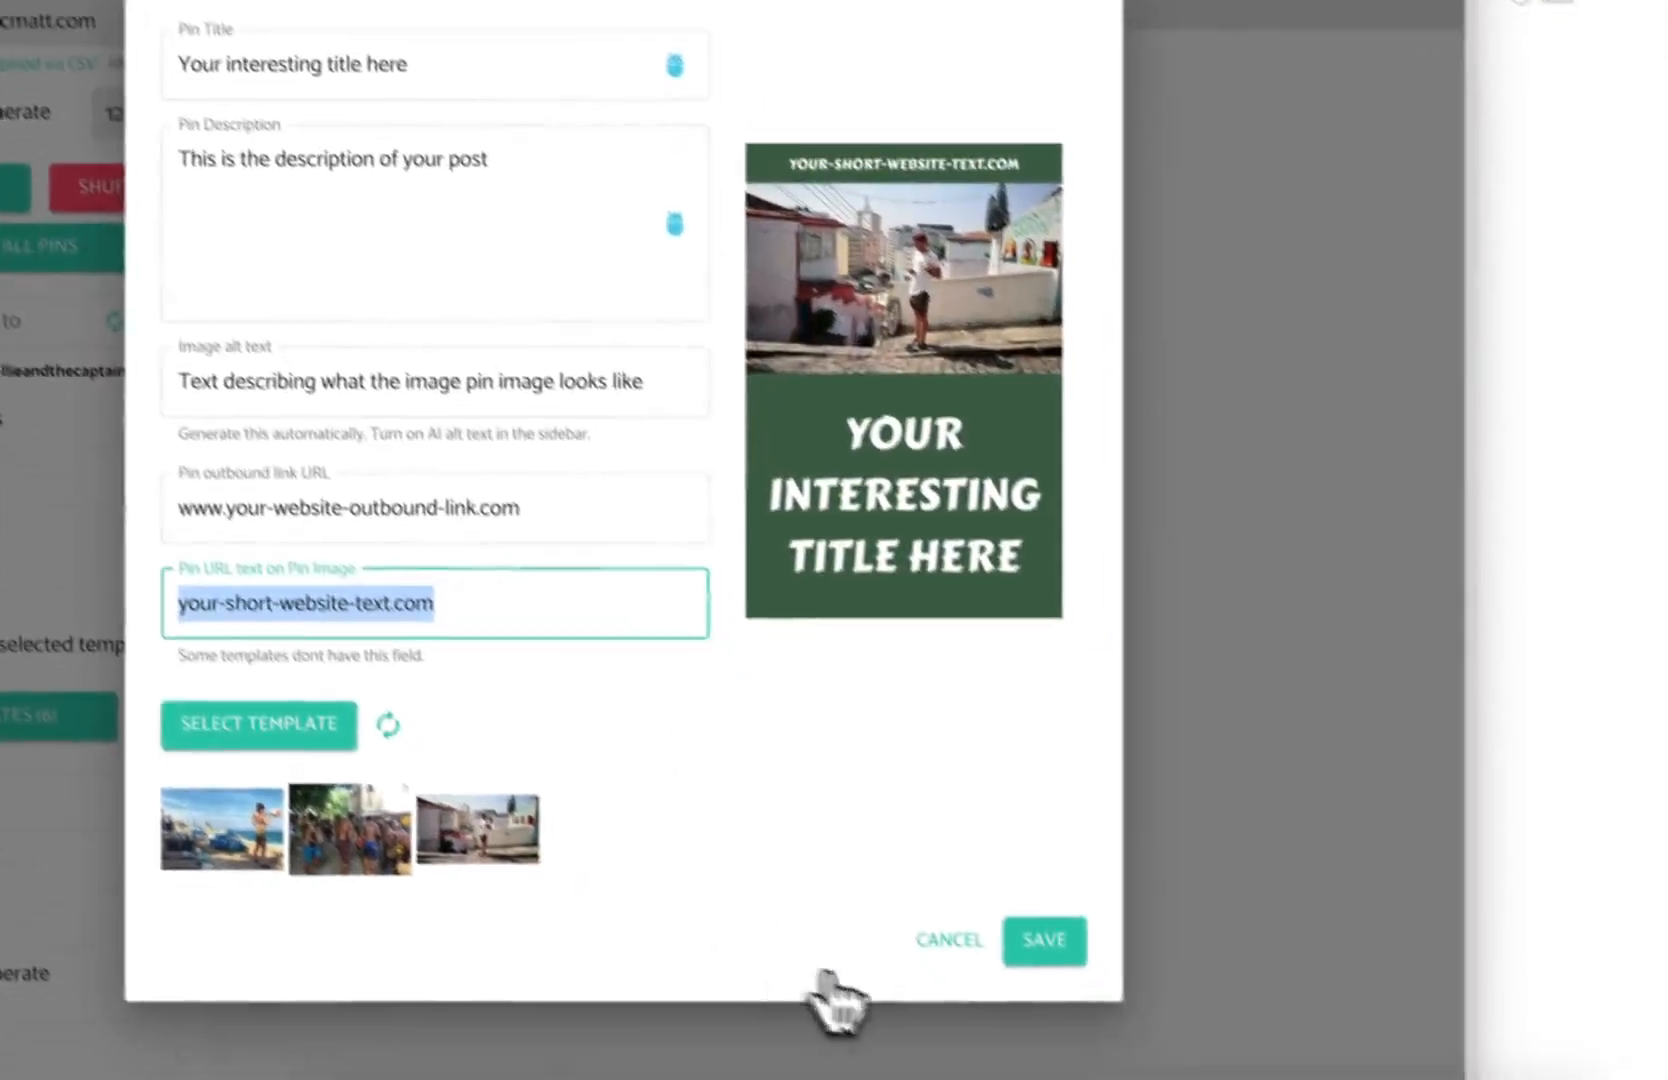
pyautogui.click(1044, 941)
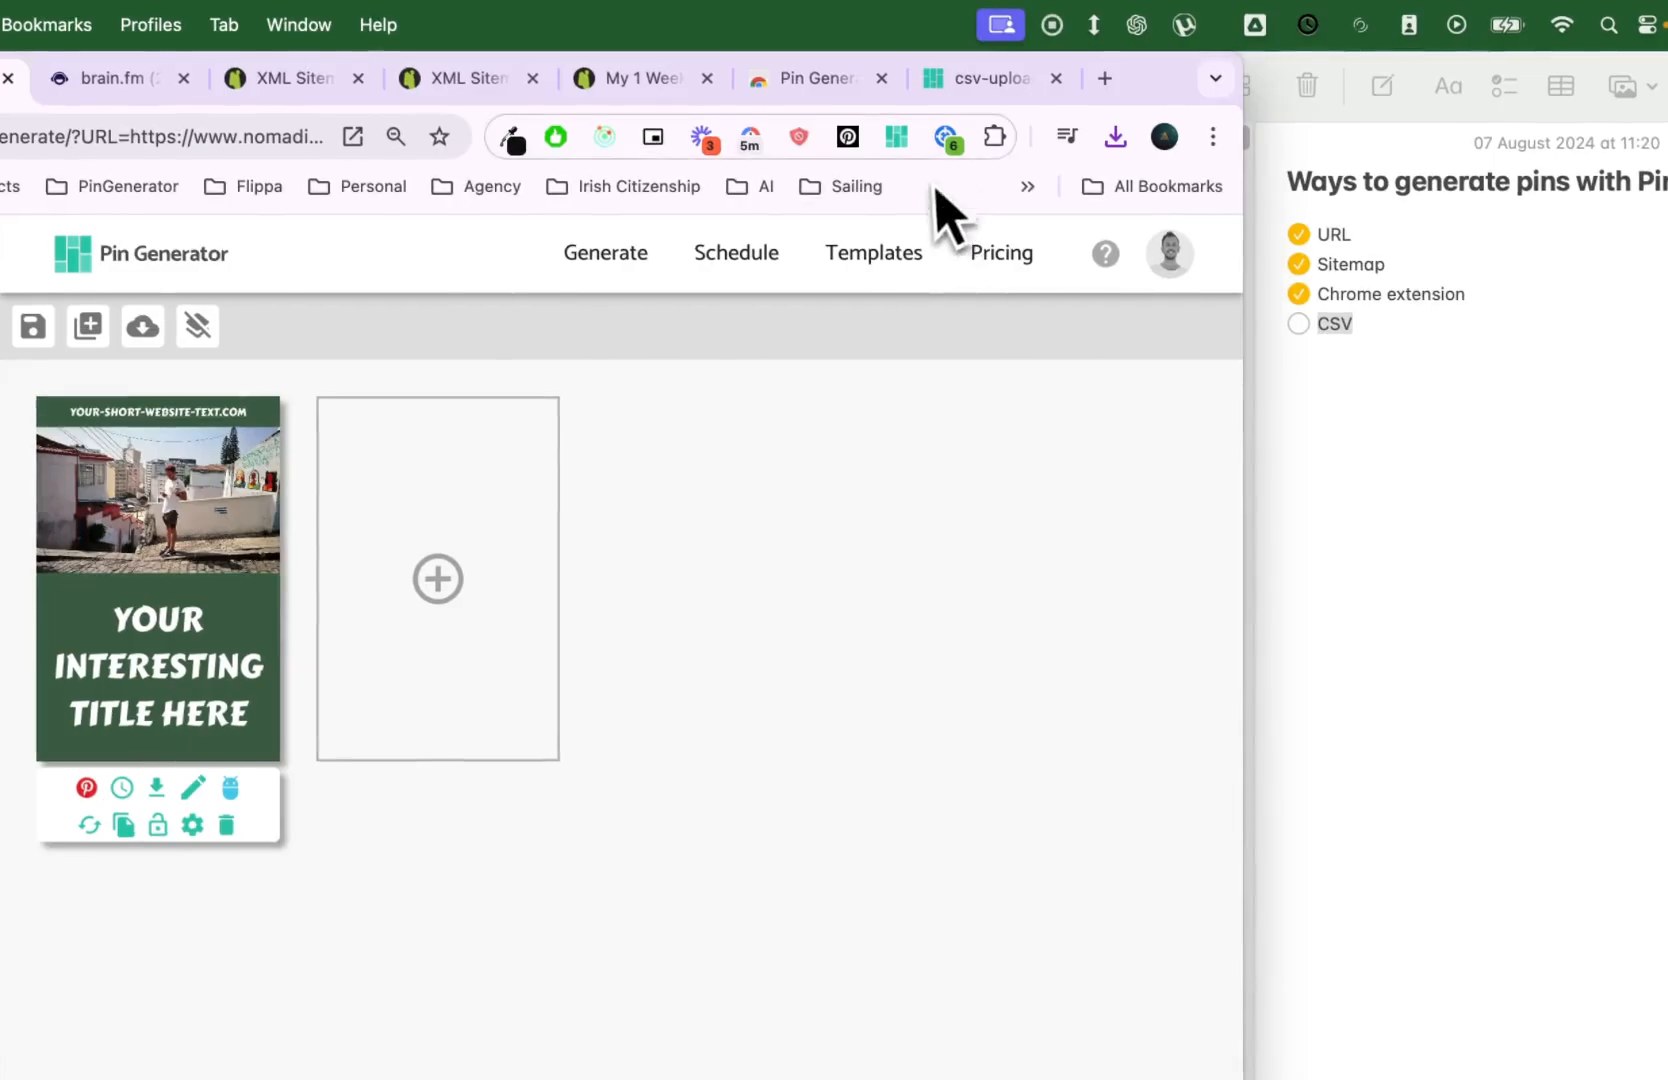
# Step: Switch back to the csv-upload tab showing the demo CSV file
pyautogui.click(979, 78)
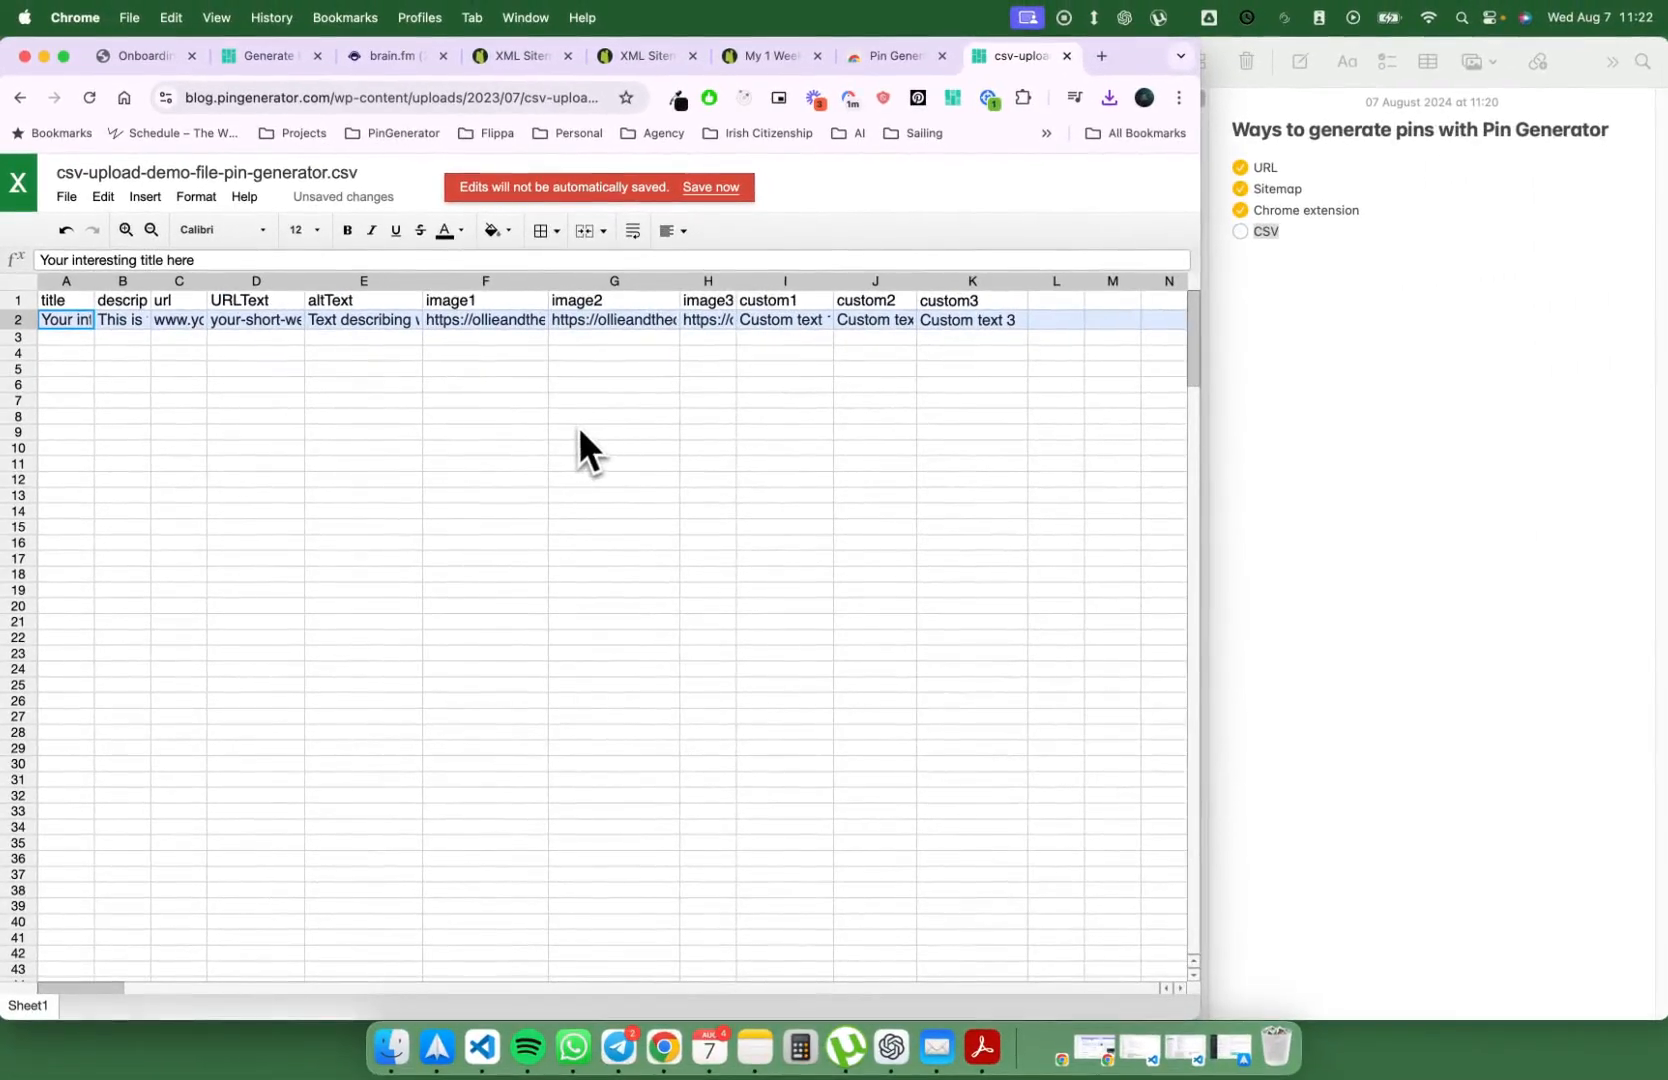
pyautogui.moveTo(675, 355)
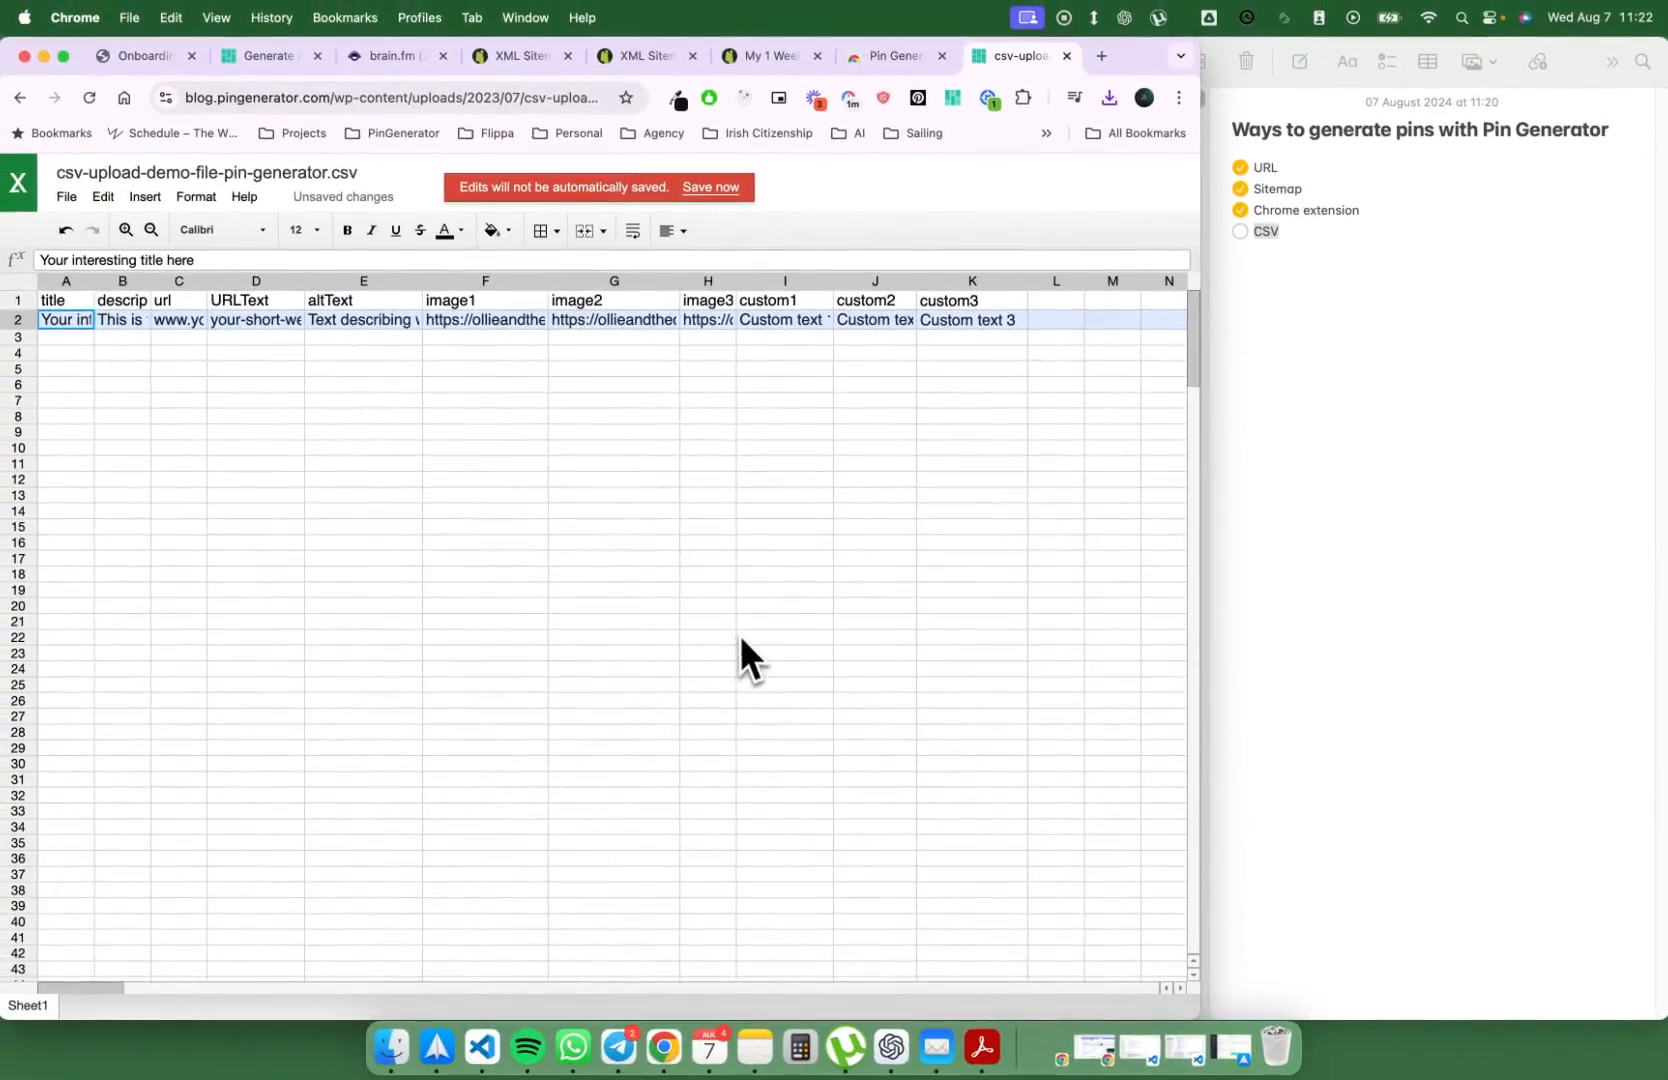
pyautogui.moveTo(888, 266)
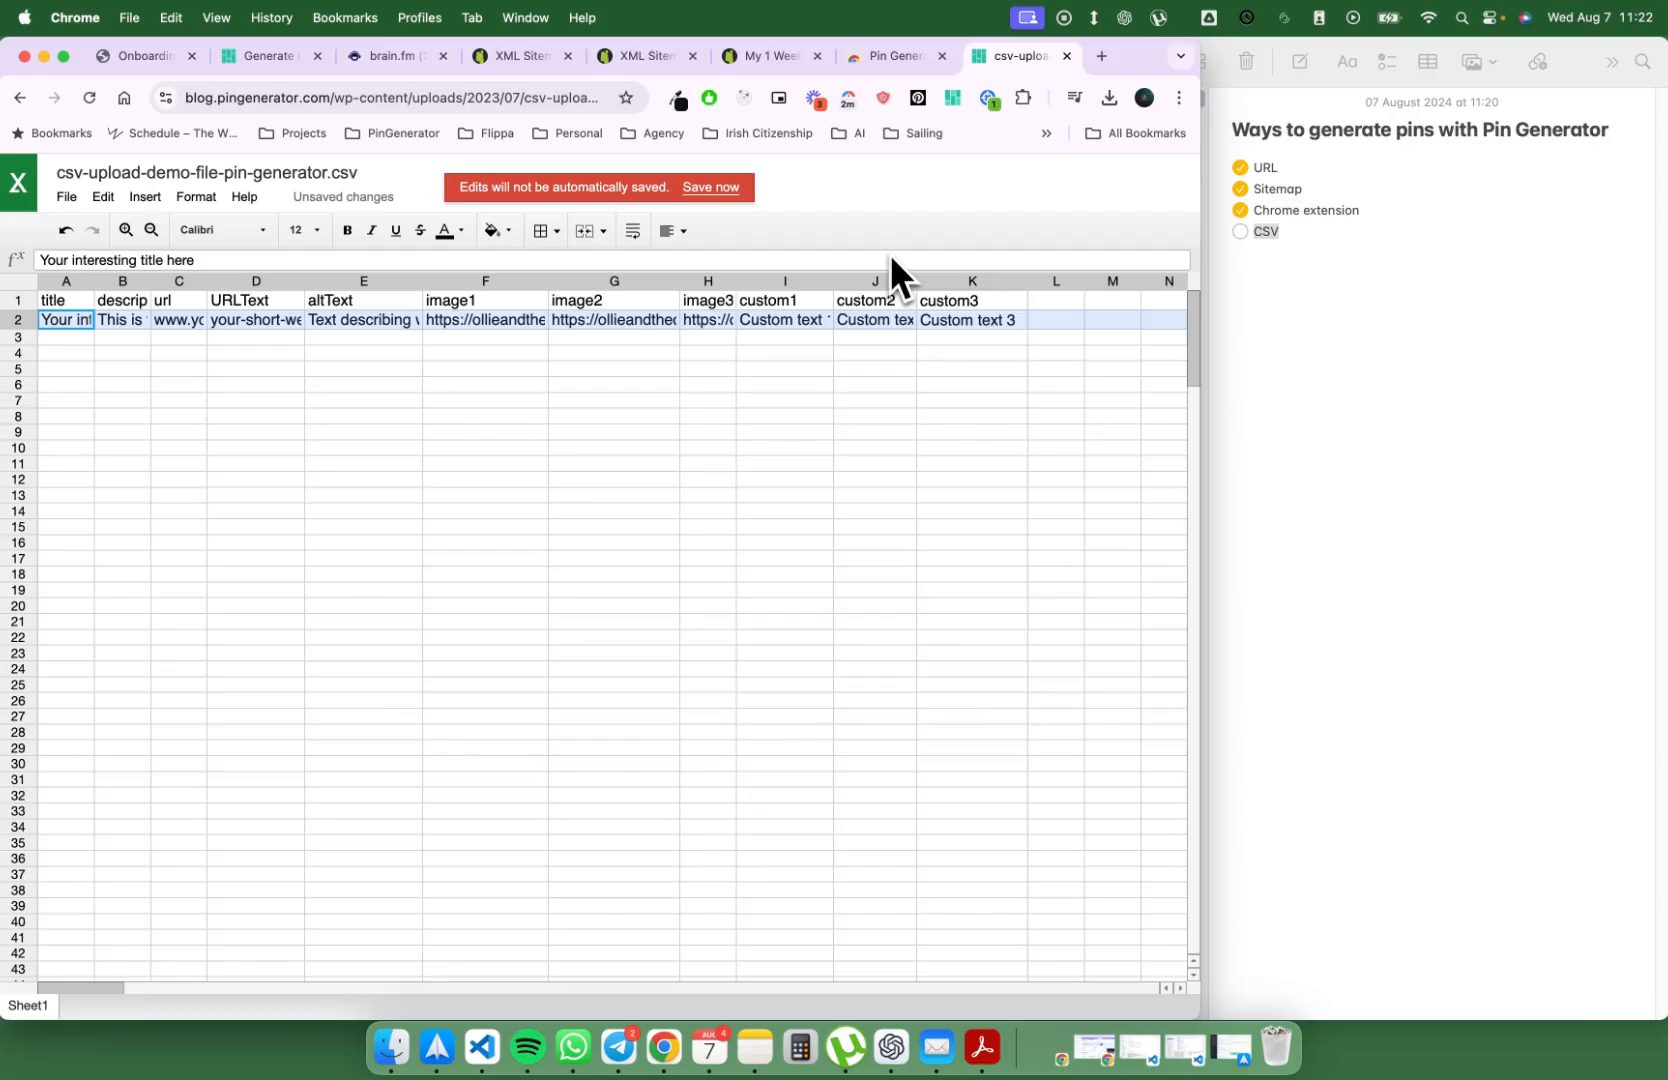
pyautogui.moveTo(793, 264)
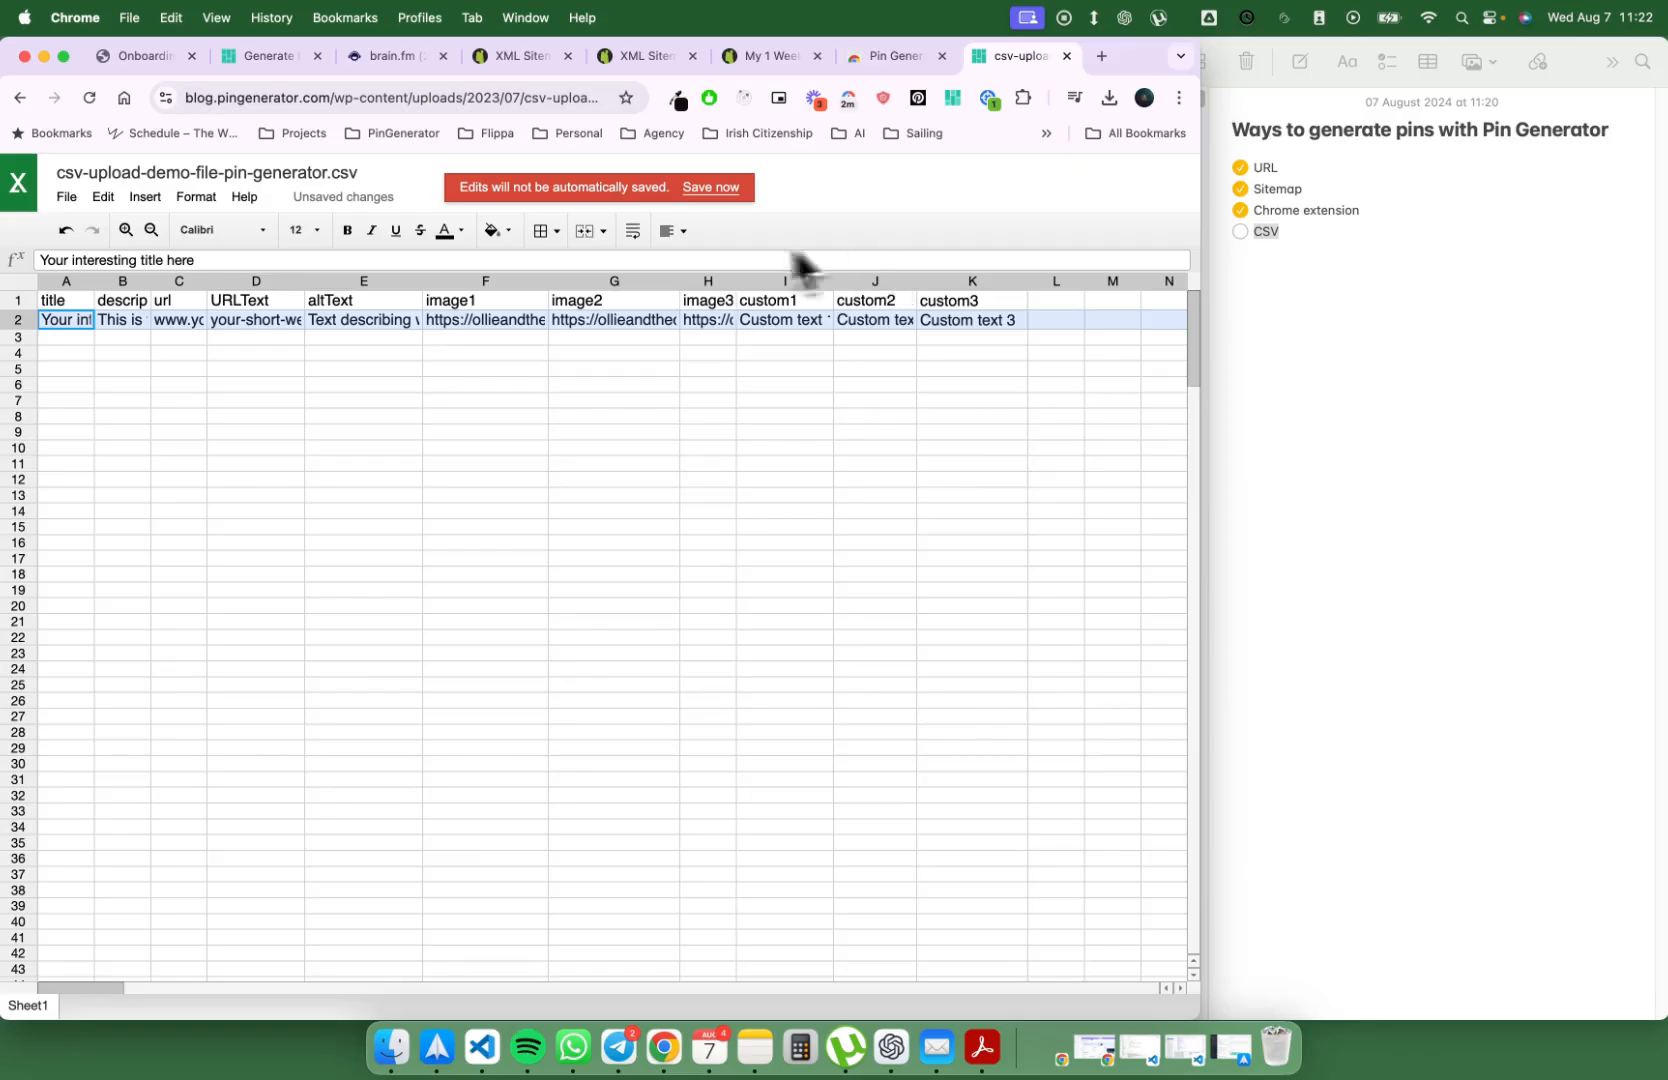
pyautogui.moveTo(224, 349)
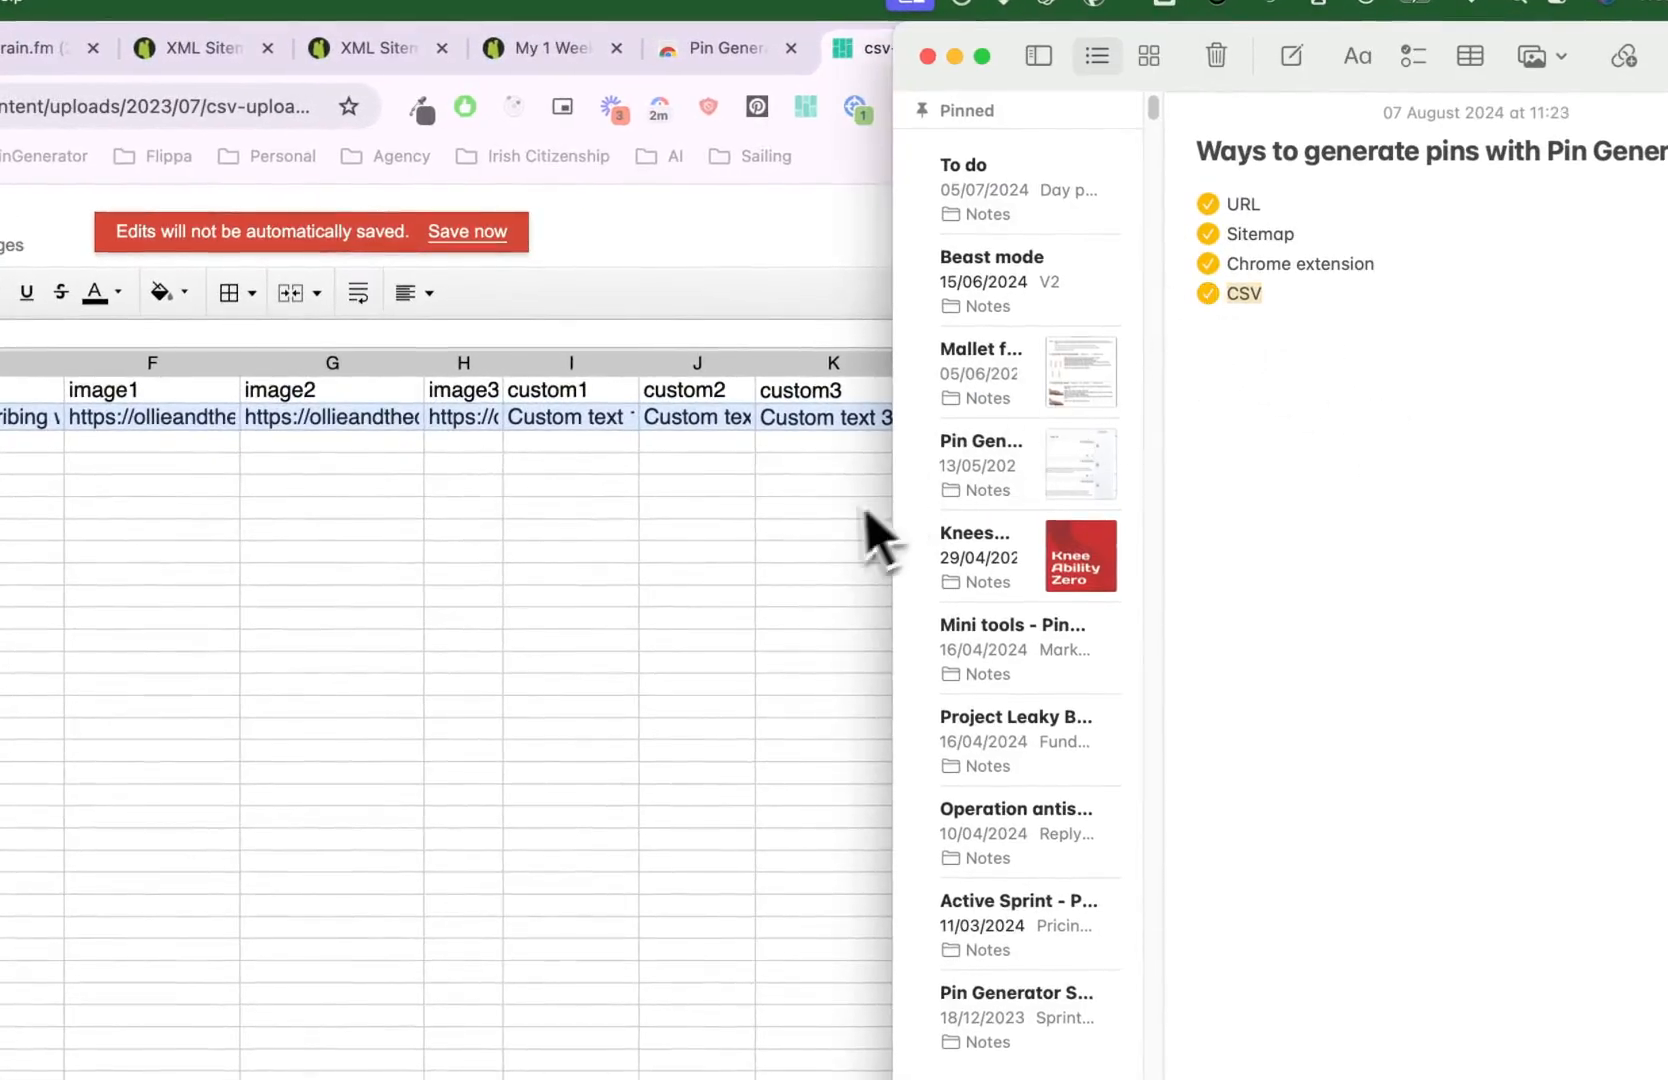
# Step: Back in Pin Generator, collapse the Templates and Select URLs to generate sections
pyautogui.click(725, 48)
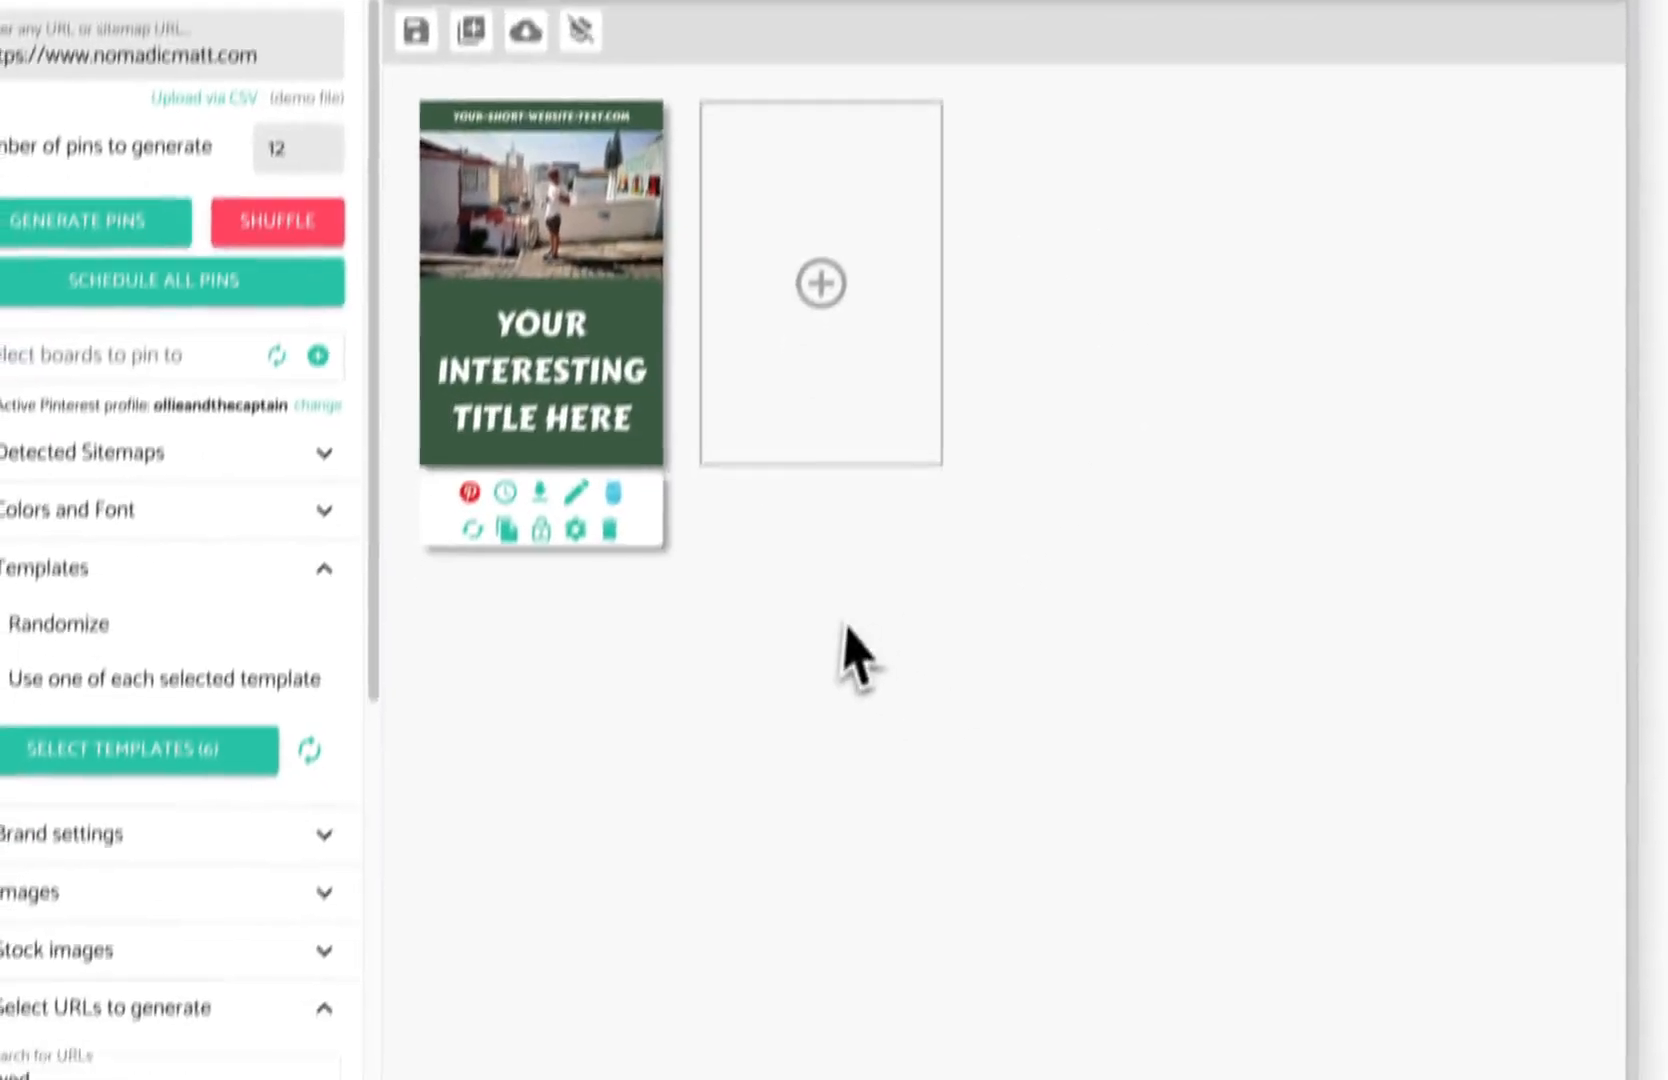
pyautogui.scroll(-3)
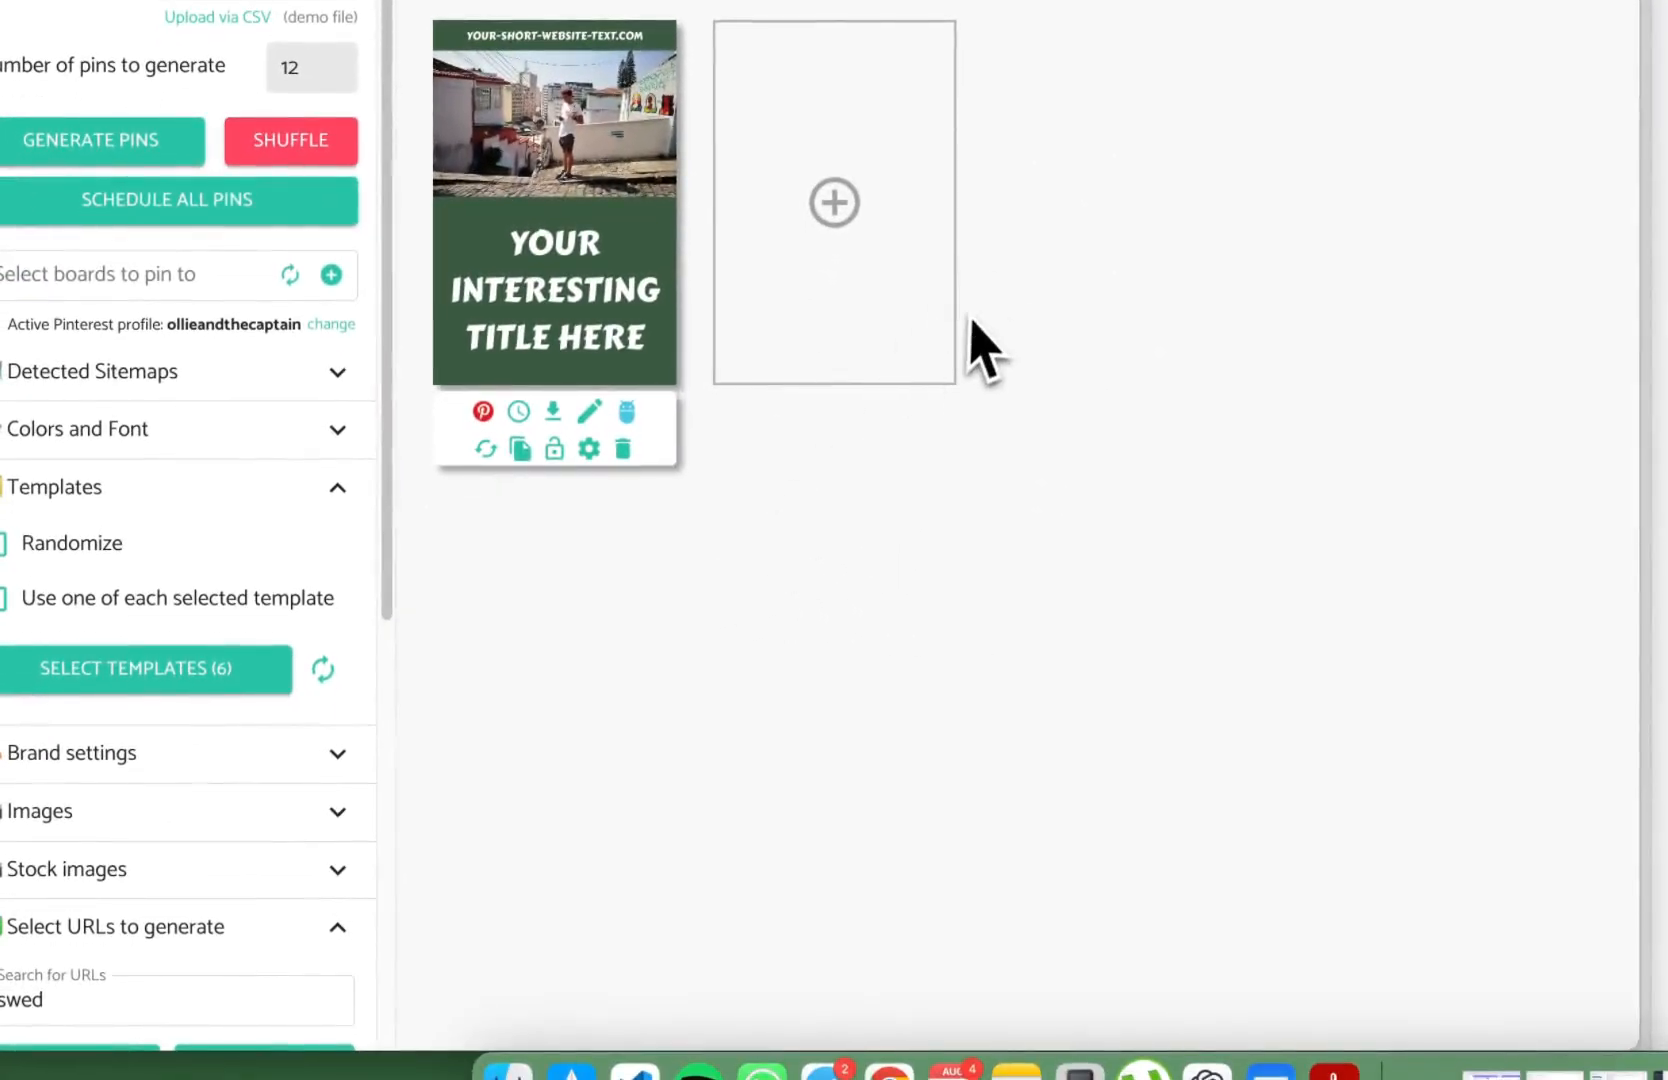
pyautogui.click(338, 487)
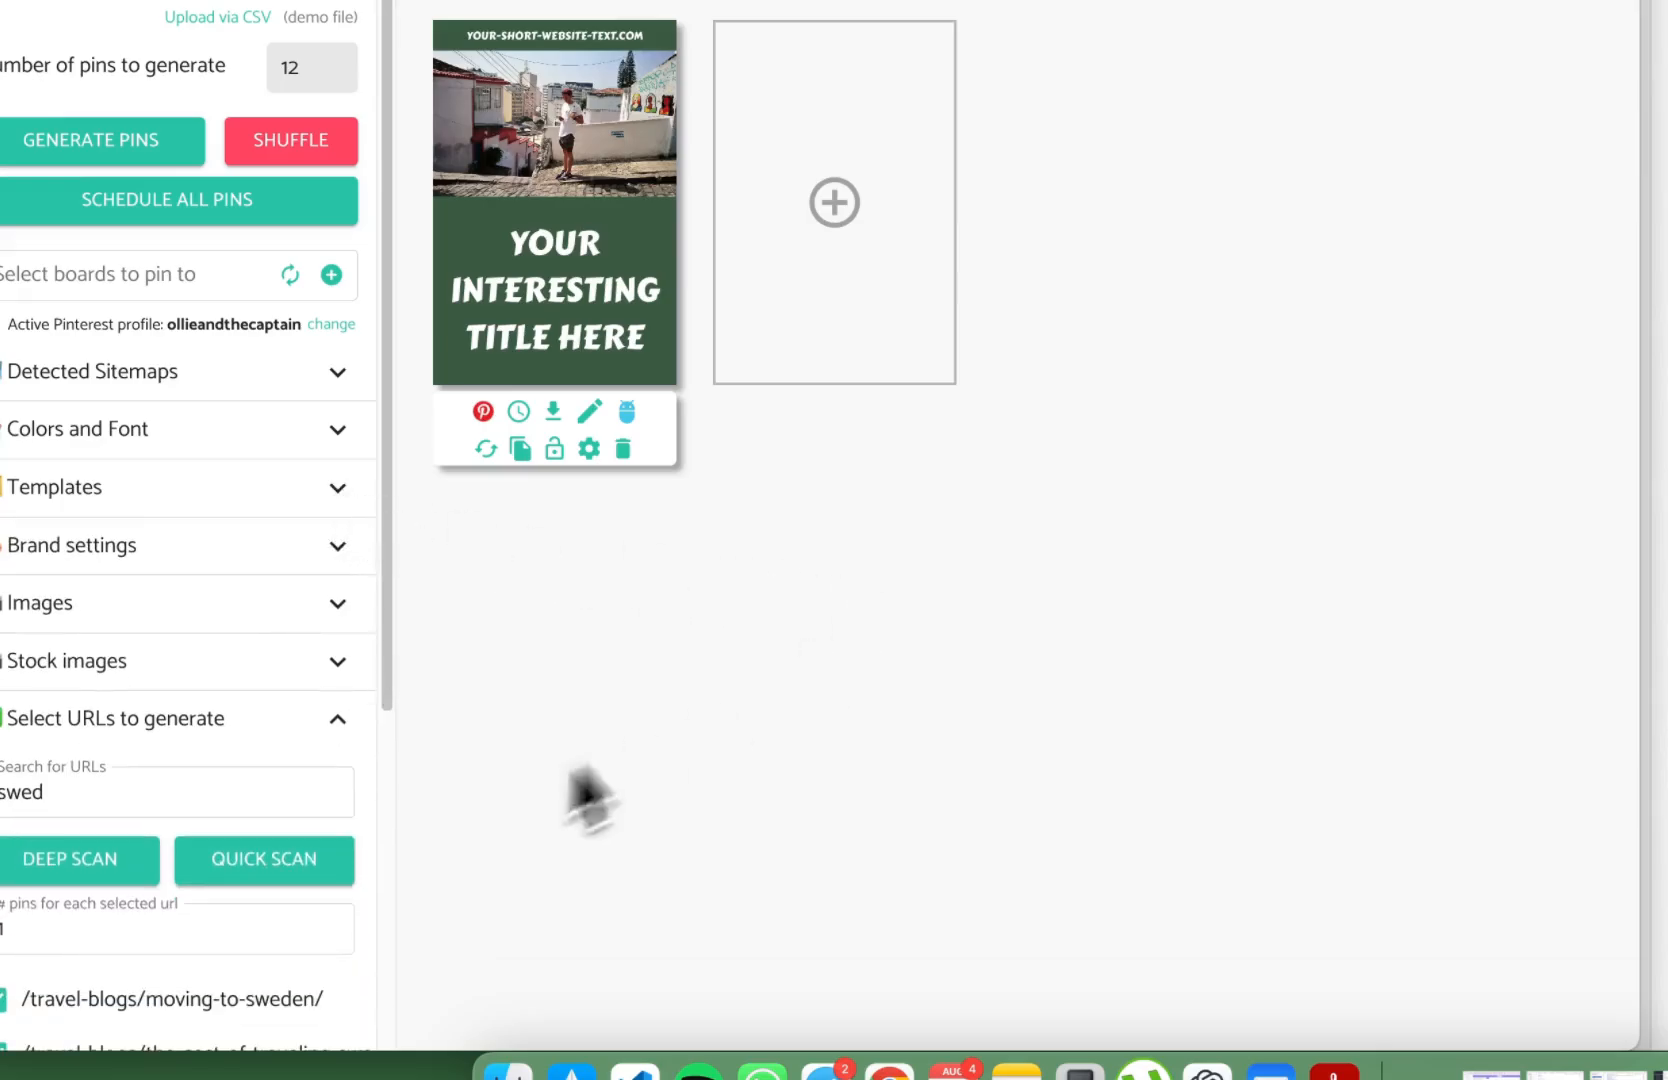
pyautogui.click(338, 718)
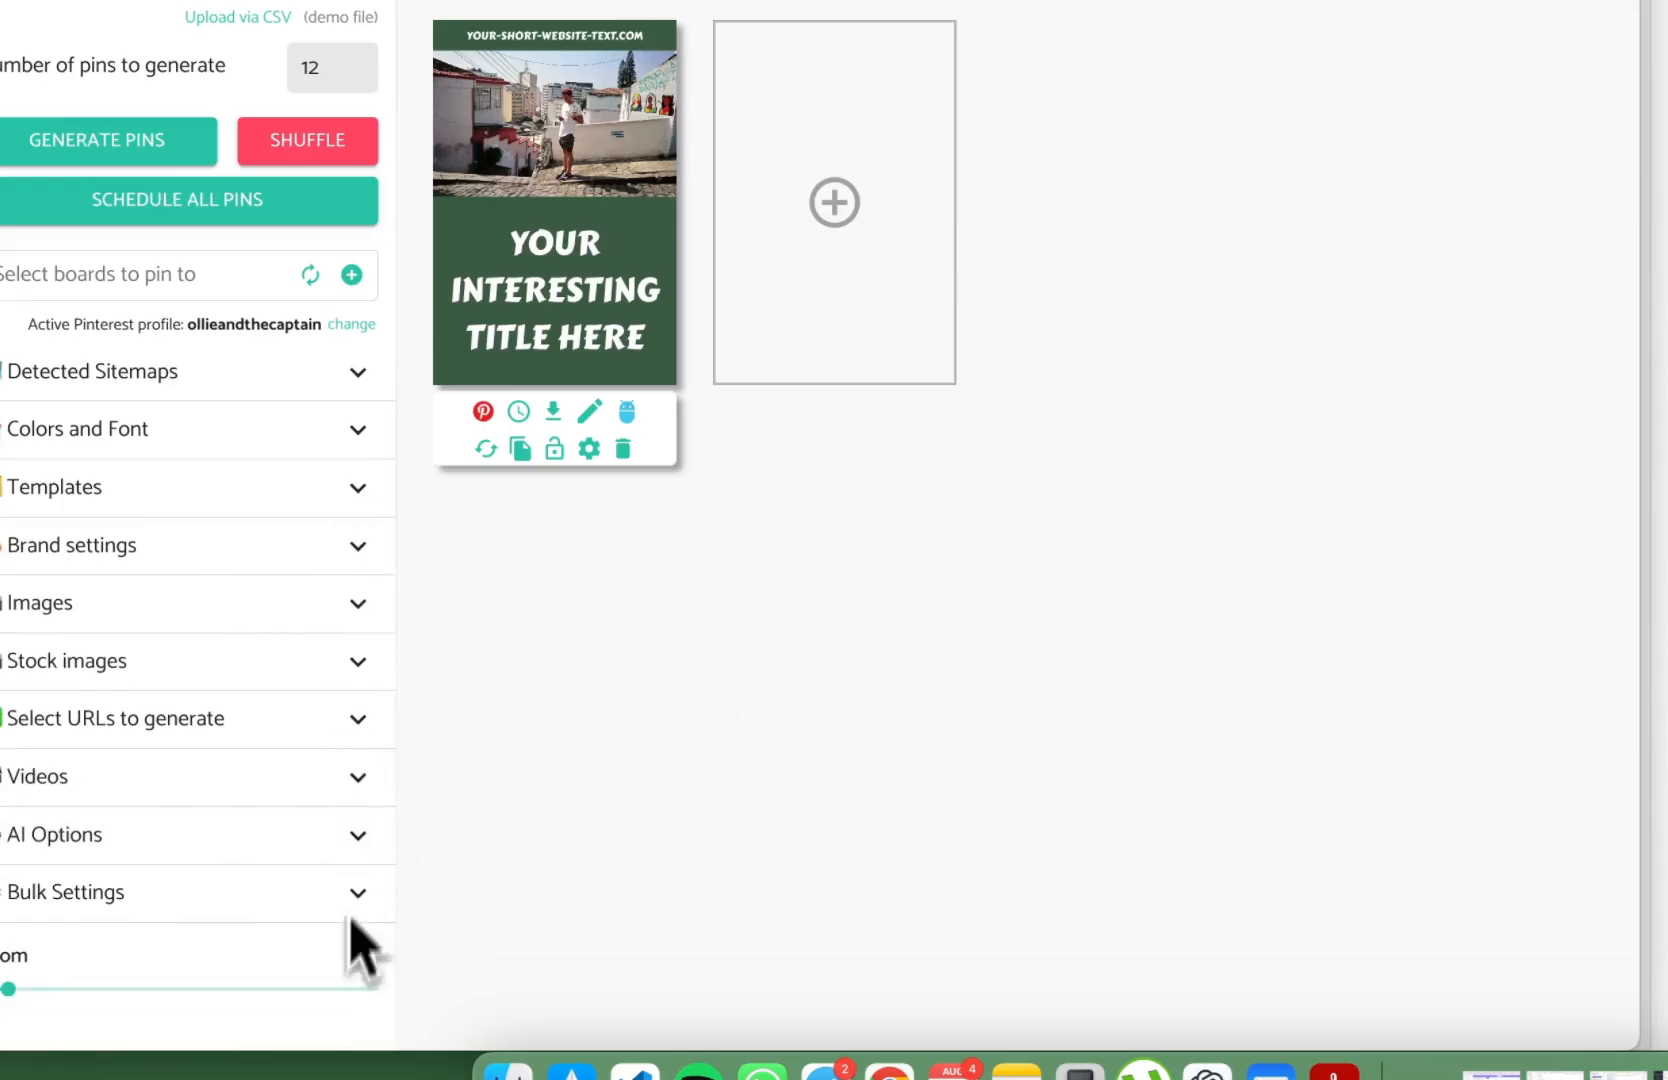